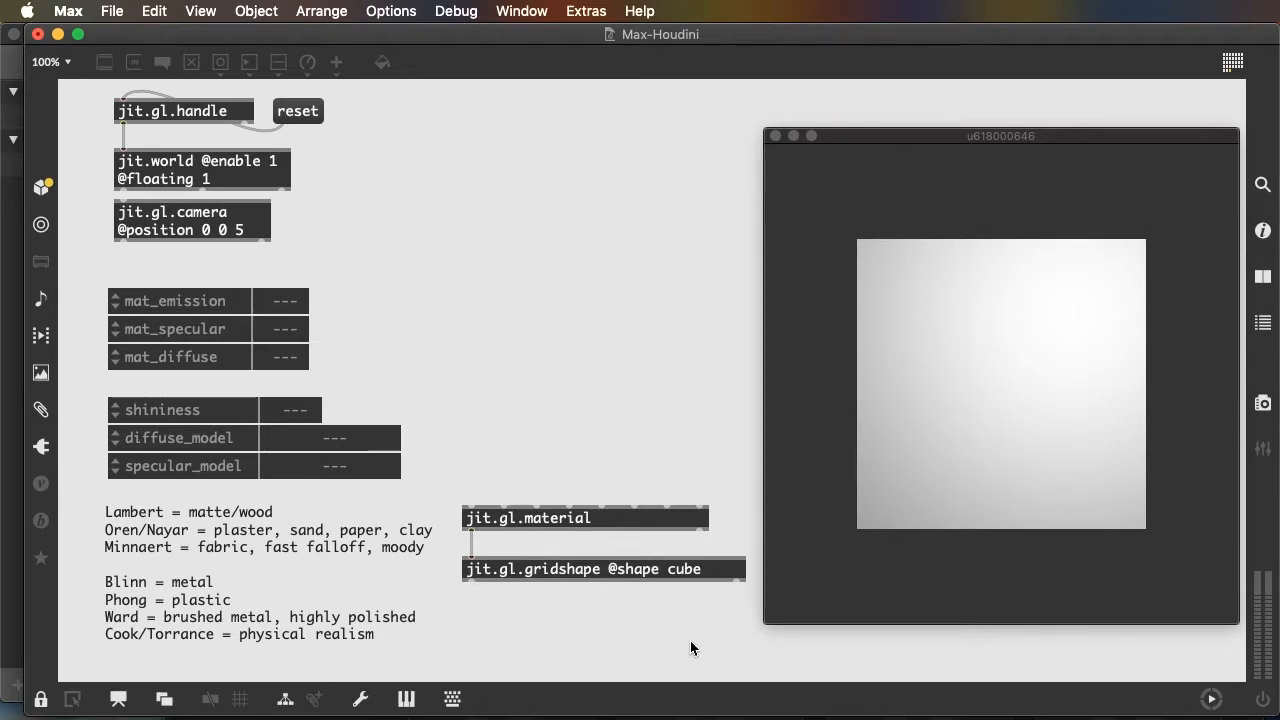
mouse_move(420, 666)
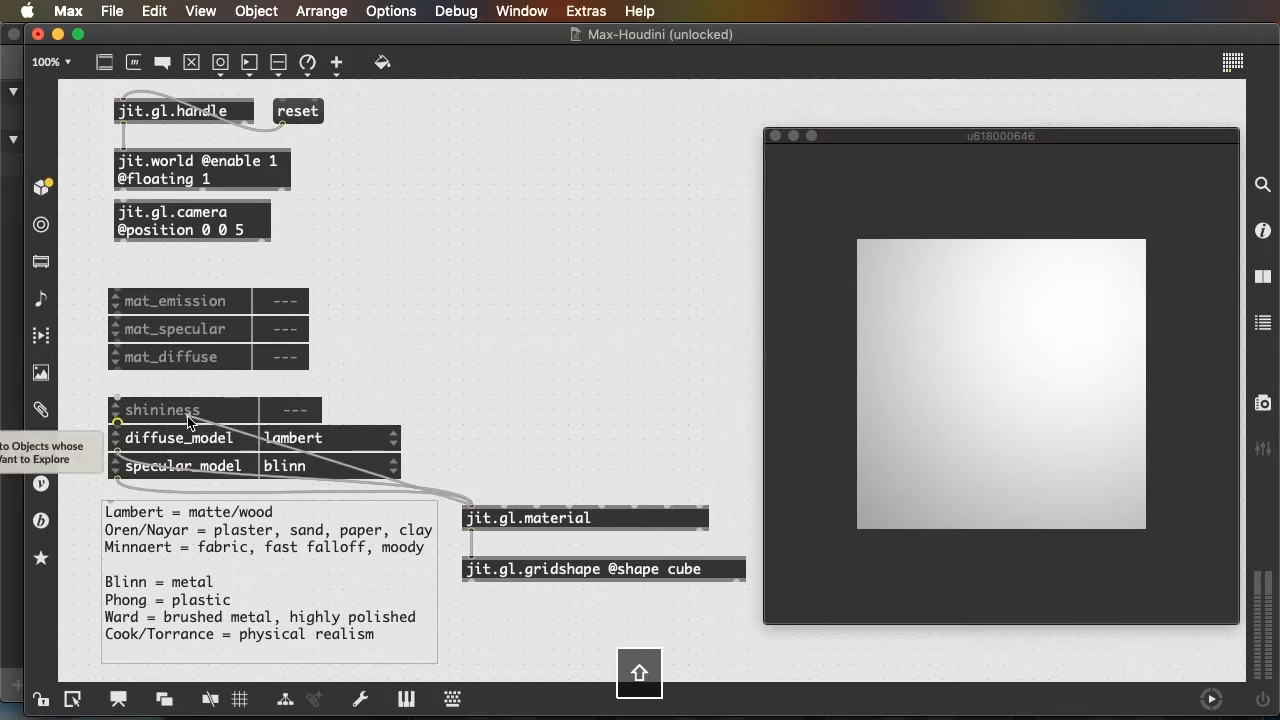
Step: Initialize the material attrui controls to shininess 10, lambert diffuse and blinn specular
left_click(290, 410)
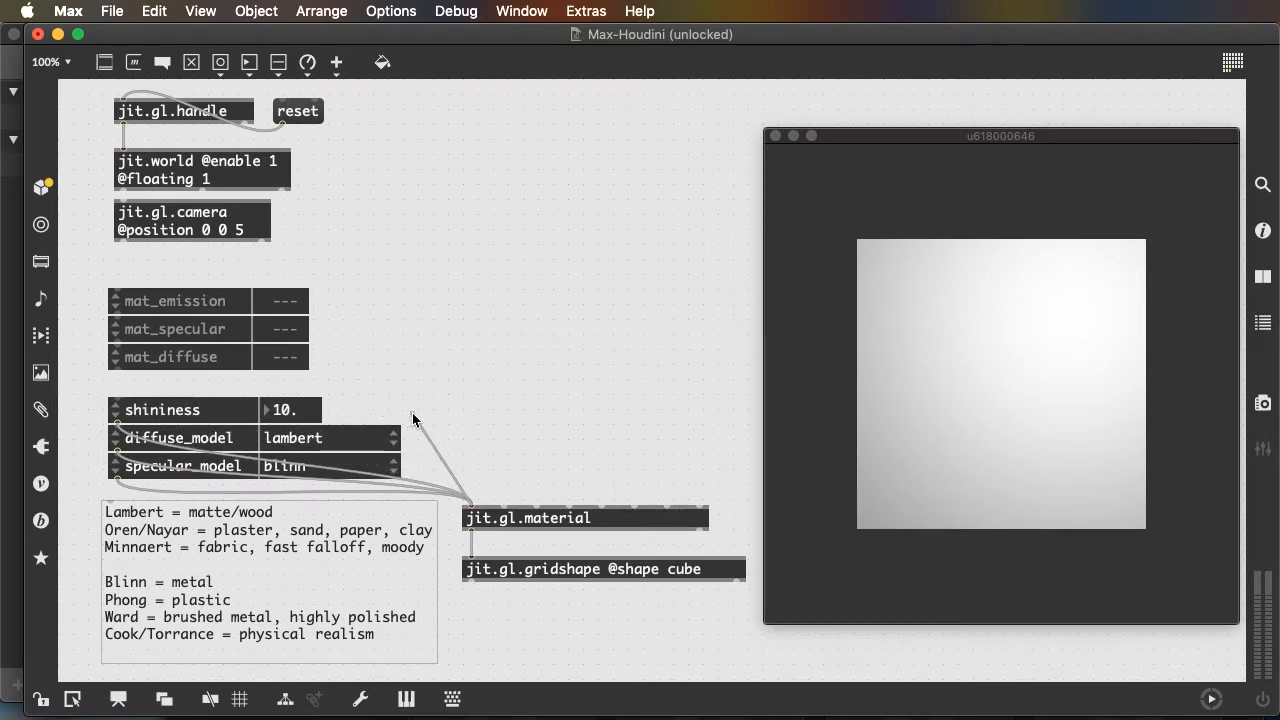
mouse_move(535, 417)
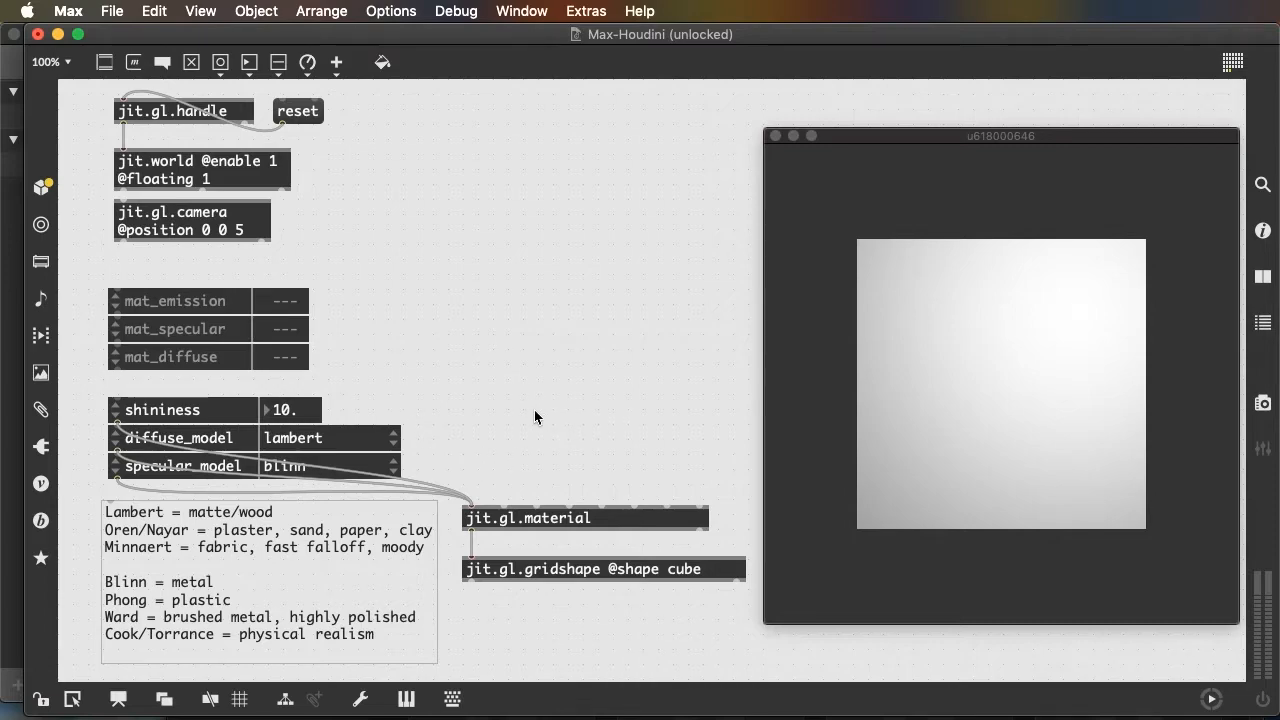
Step: Lock the patch, rotate the cube, and try cook_torrance, ward and toon specular models
left_click(40, 699)
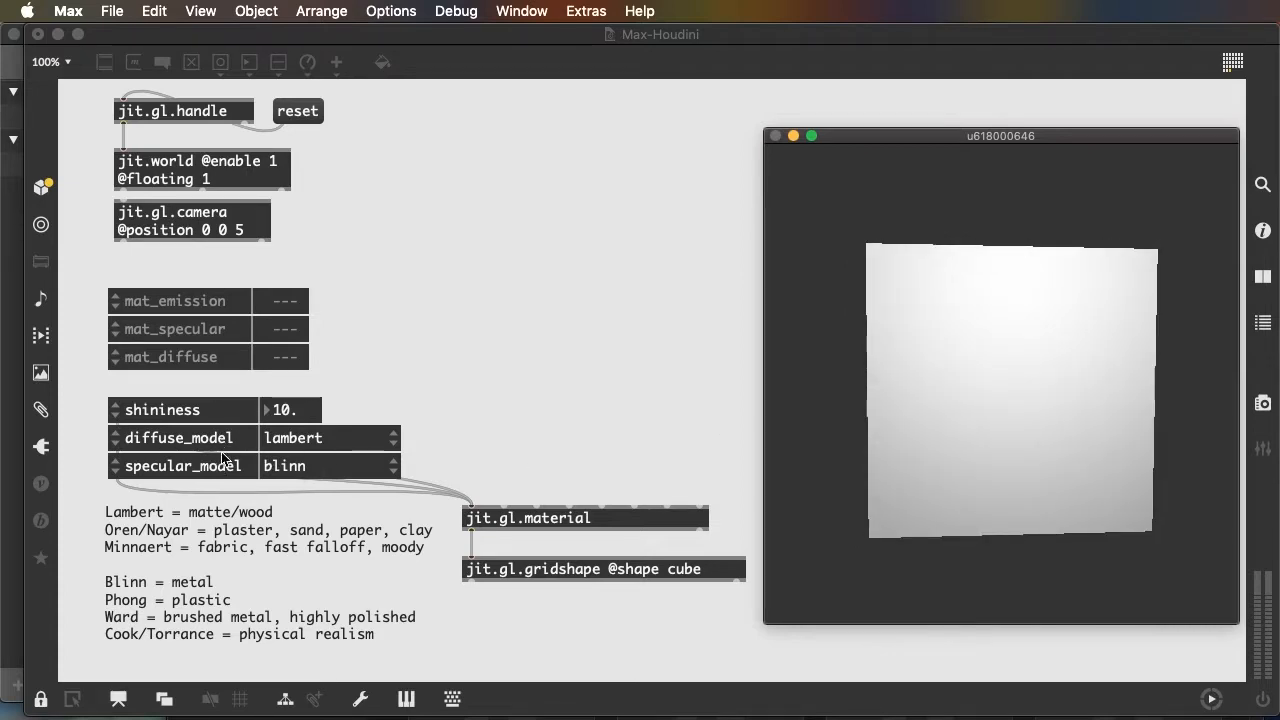
left_click_drag(1010, 390, 923, 382)
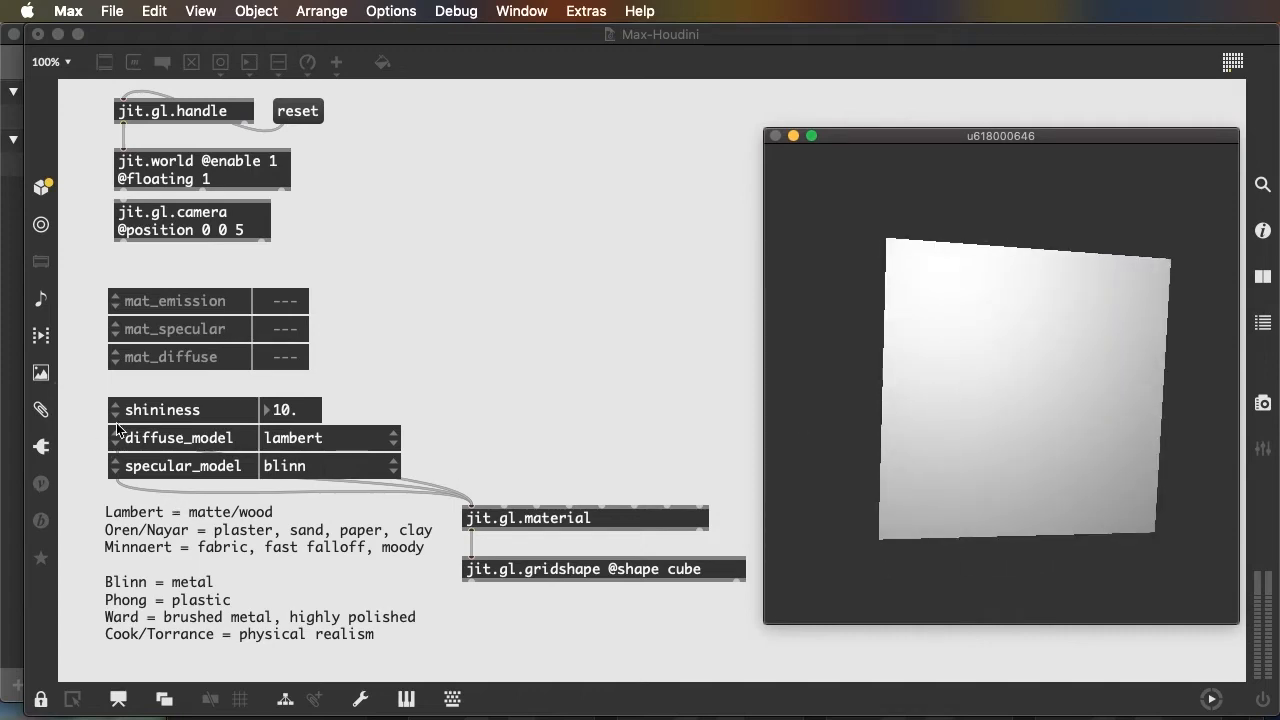
mouse_move(223, 418)
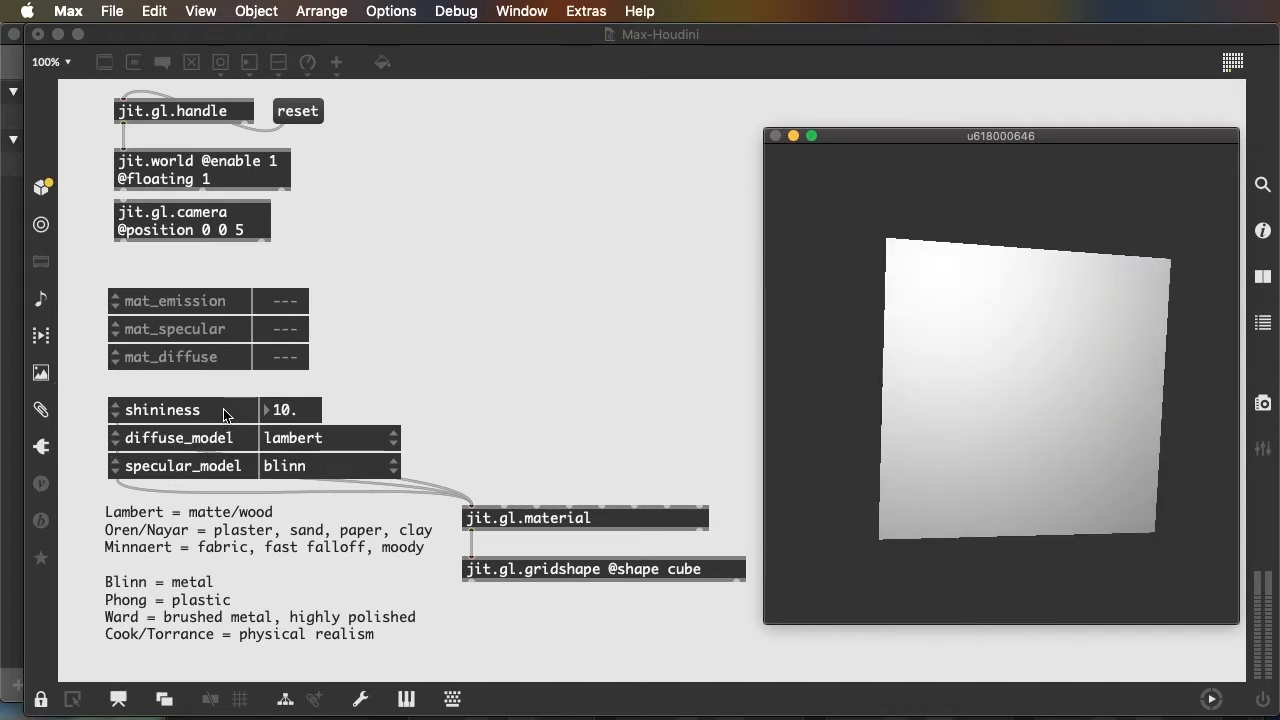
left_click_drag(1020, 390, 969, 378)
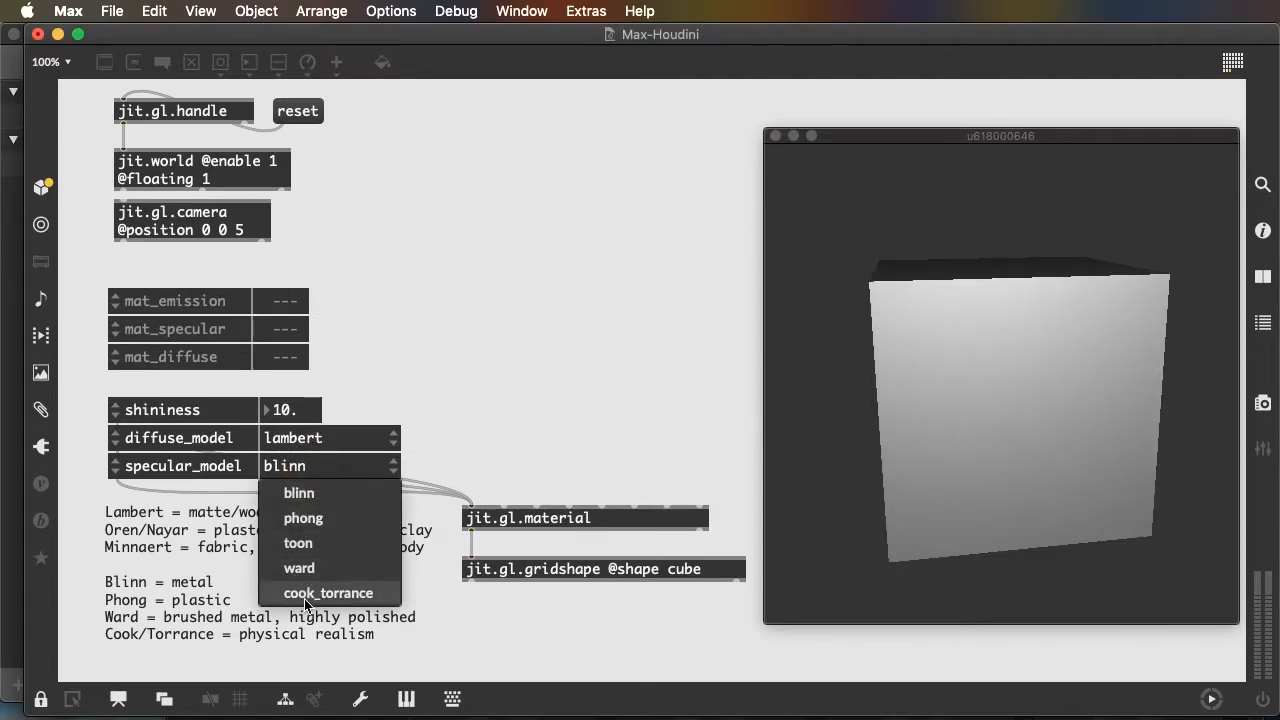
left_click(329, 593)
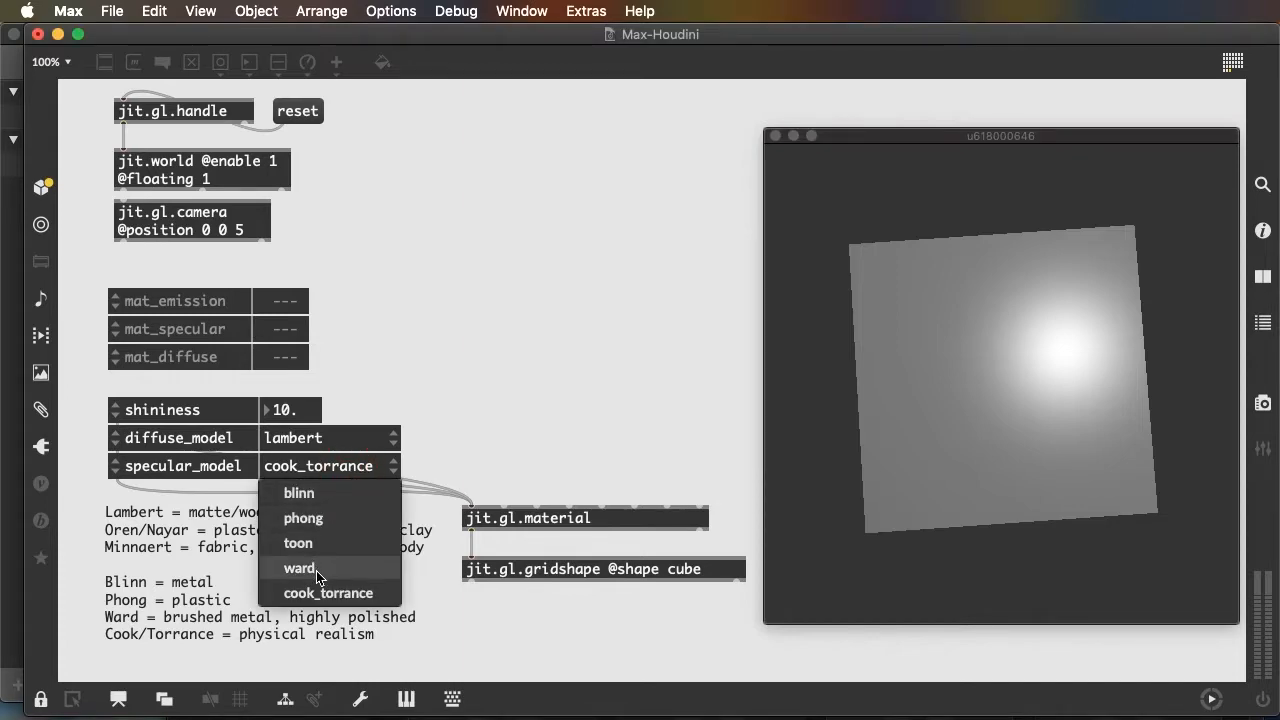
left_click(300, 568)
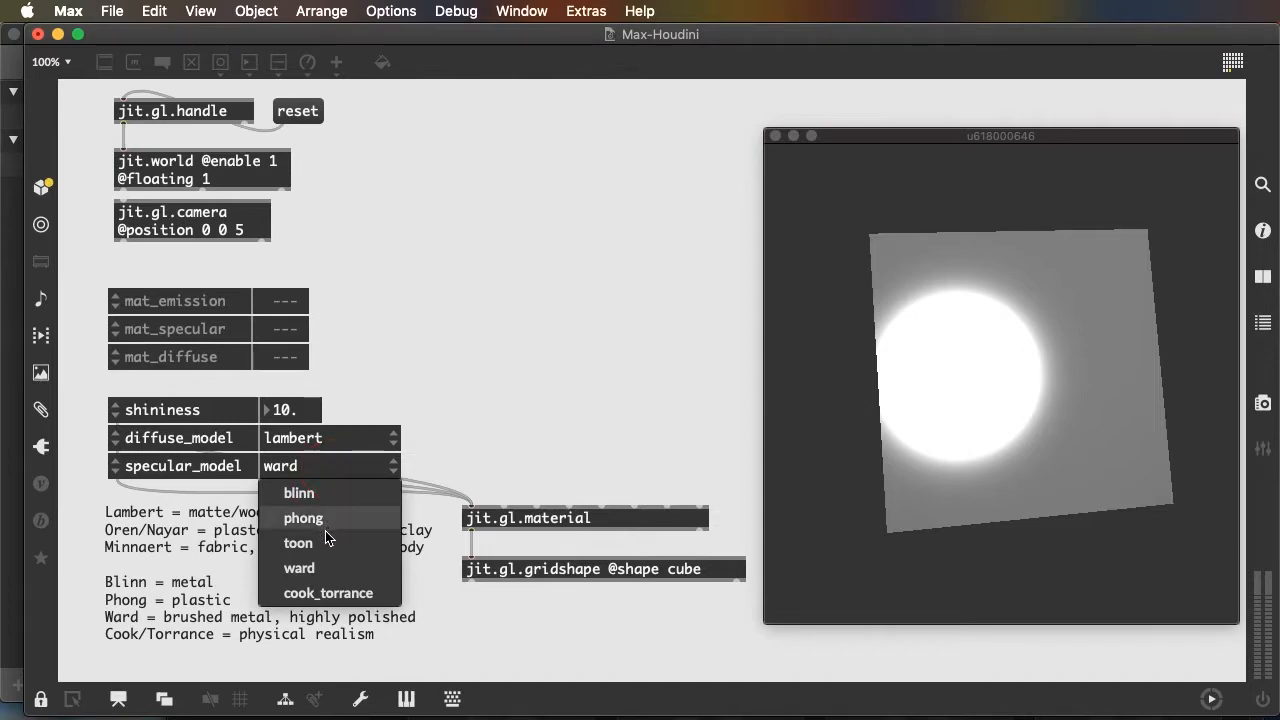
left_click(298, 542)
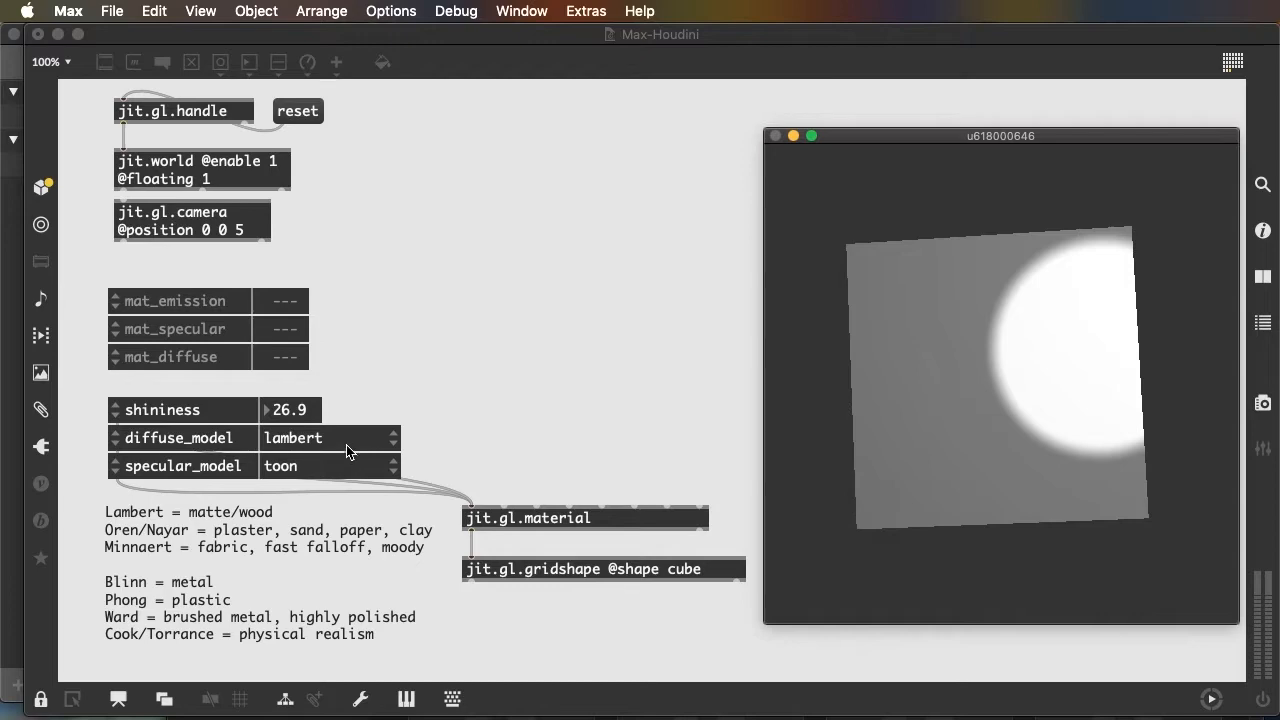
left_click(330, 465)
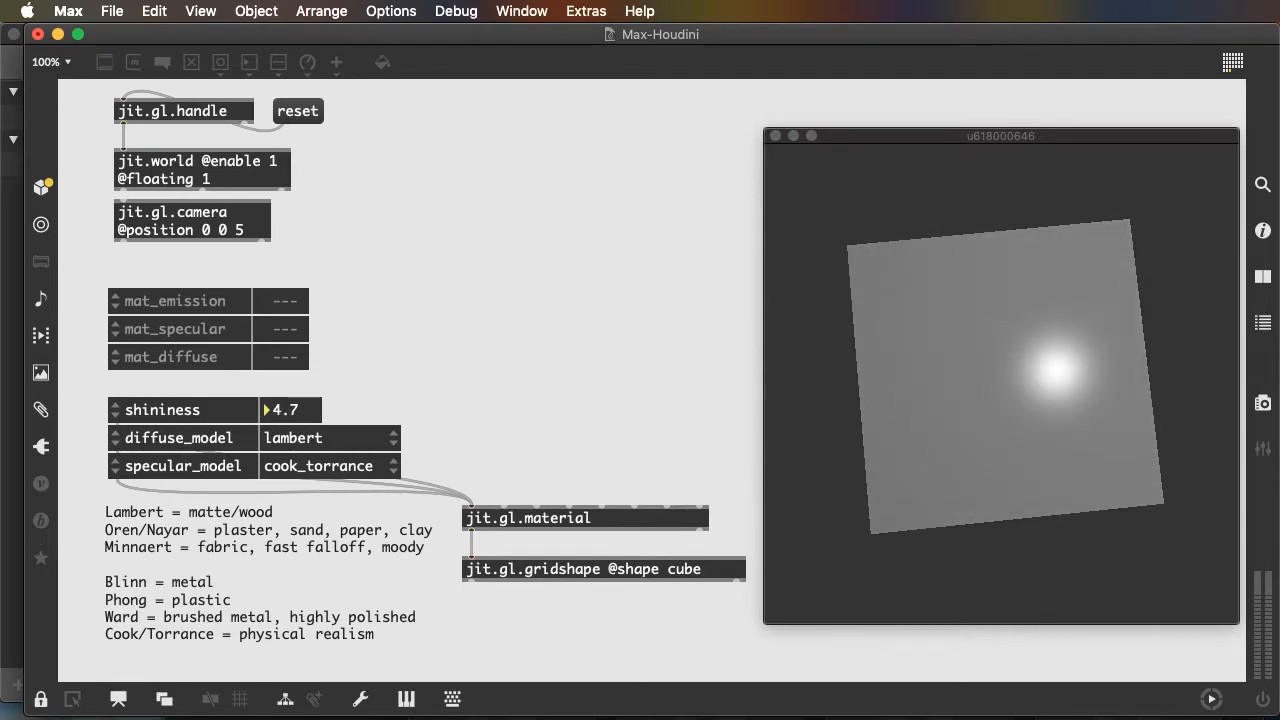
mouse_move(888, 303)
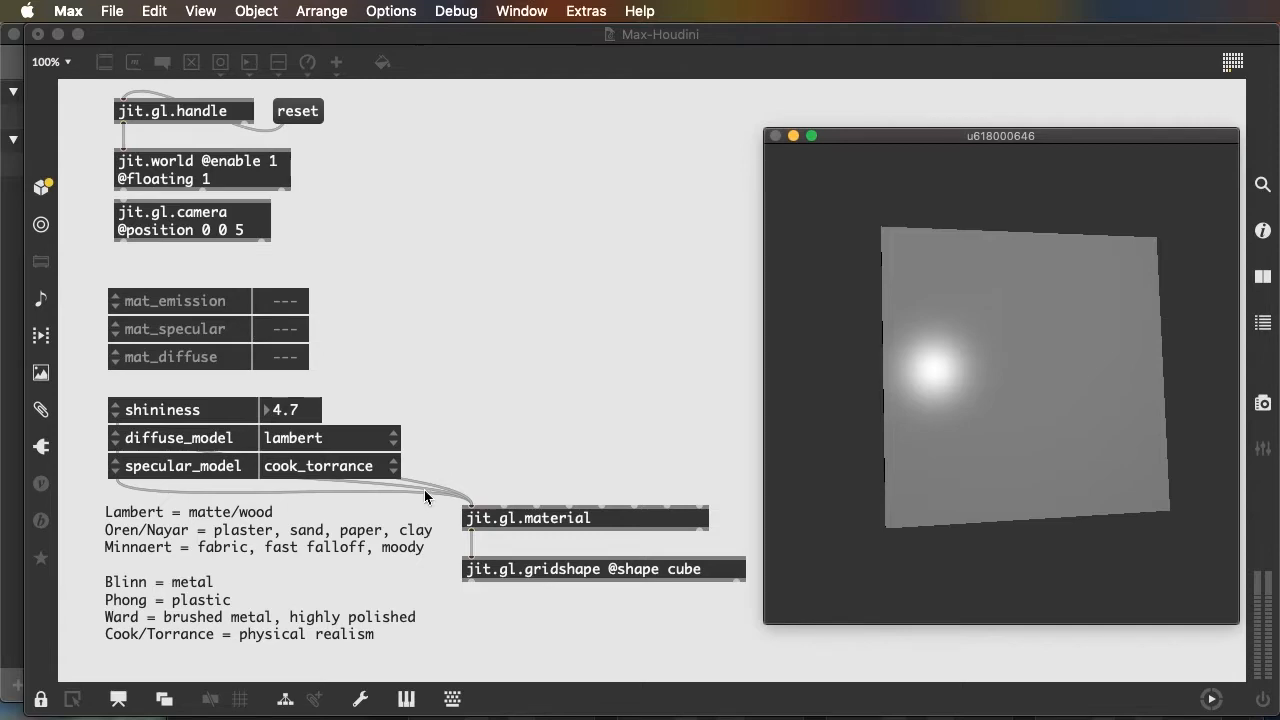
Step: Set diffuse to minnaert and shininess to 3.1 while trying ward and phong specular
left_click(328, 438)
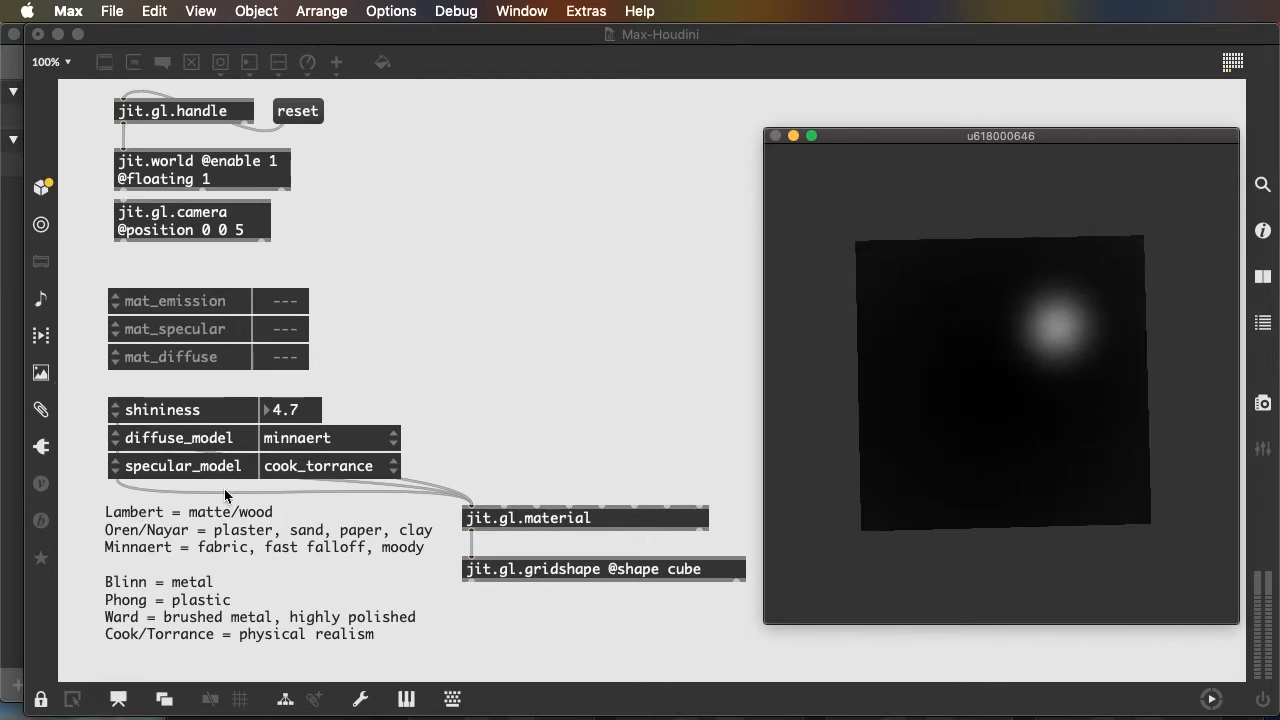
left_click(330, 466)
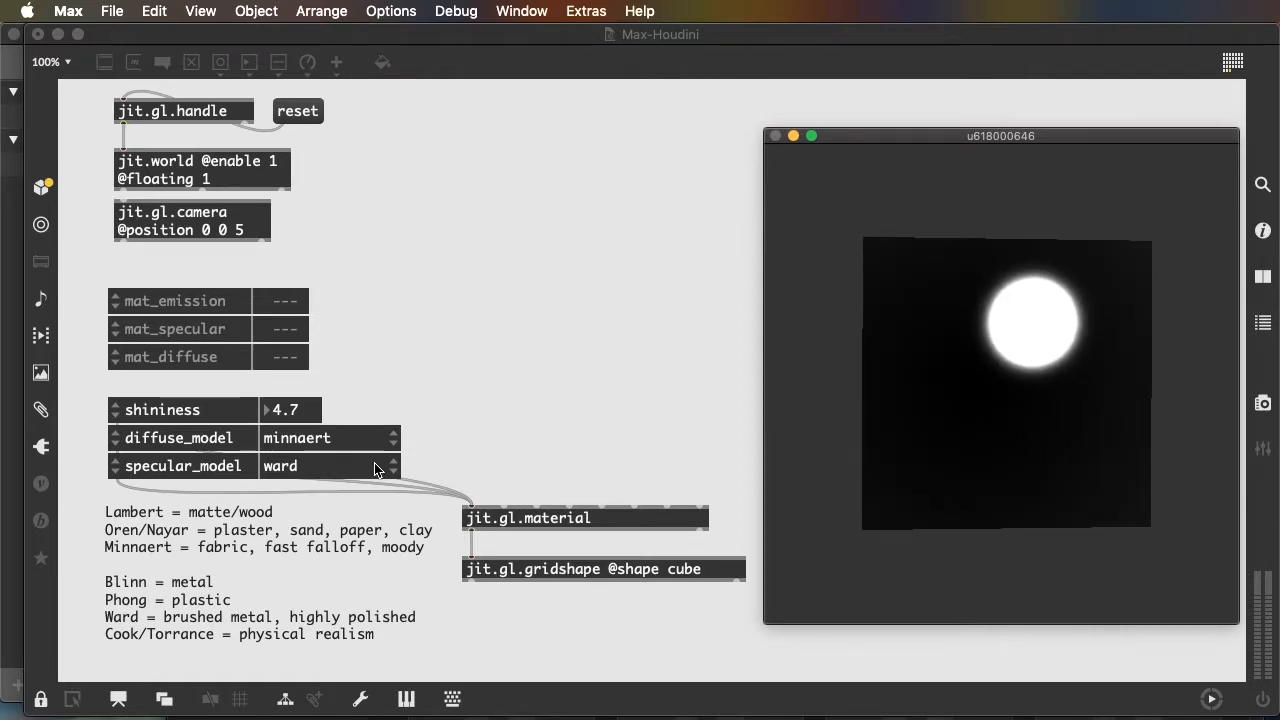
left_click_drag(290, 409, 290, 420)
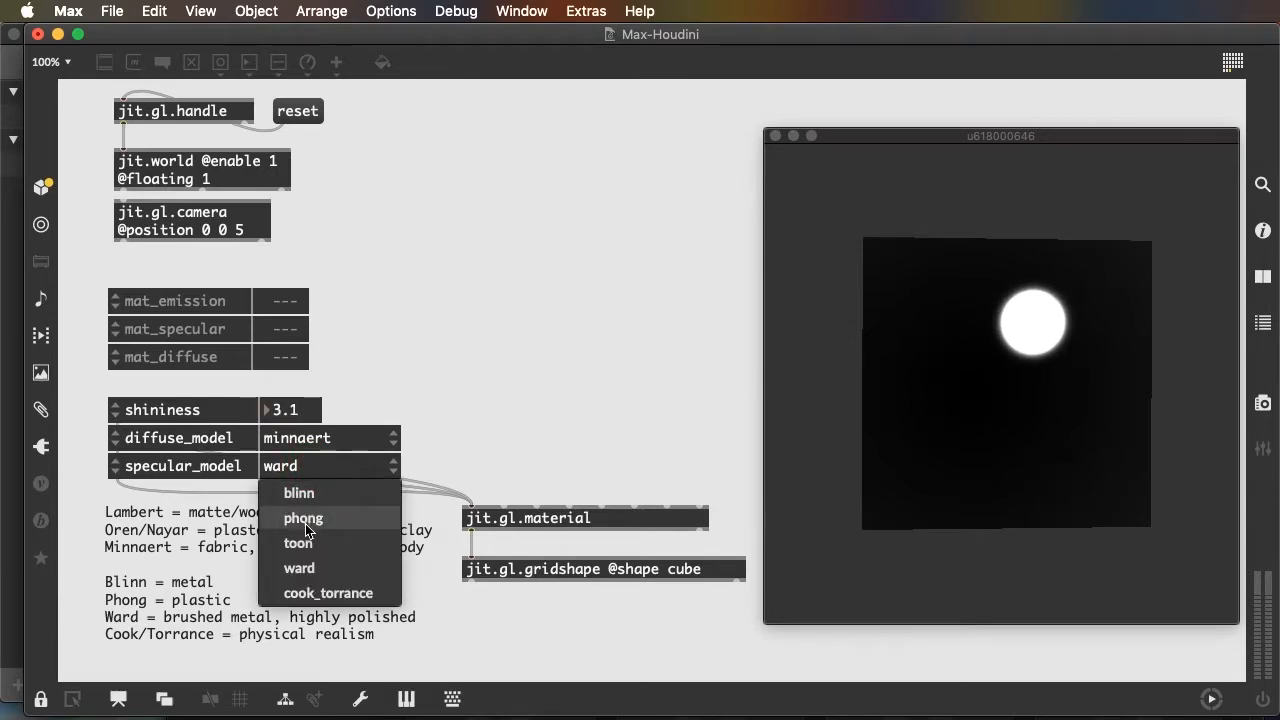
left_click(303, 518)
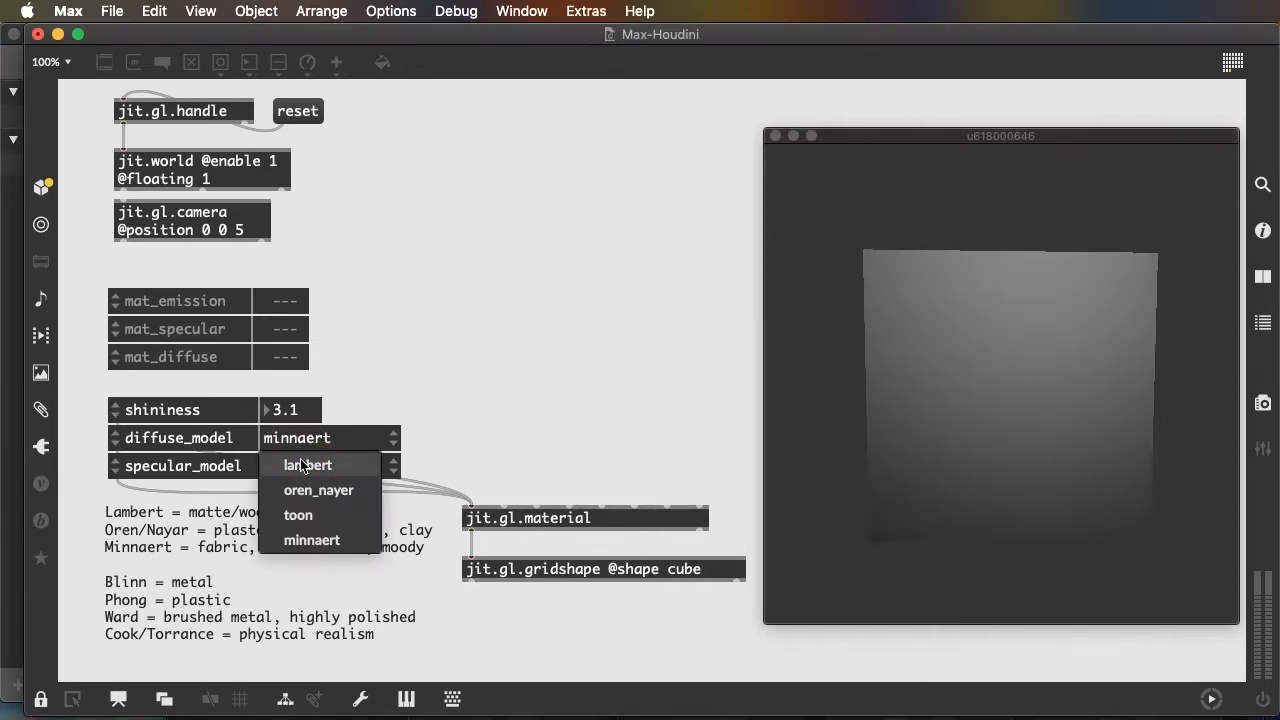
Step: Reset diffuse to lambert, add Punk Cat.jpeg to Media, and reload the patch without saving
left_click(307, 464)
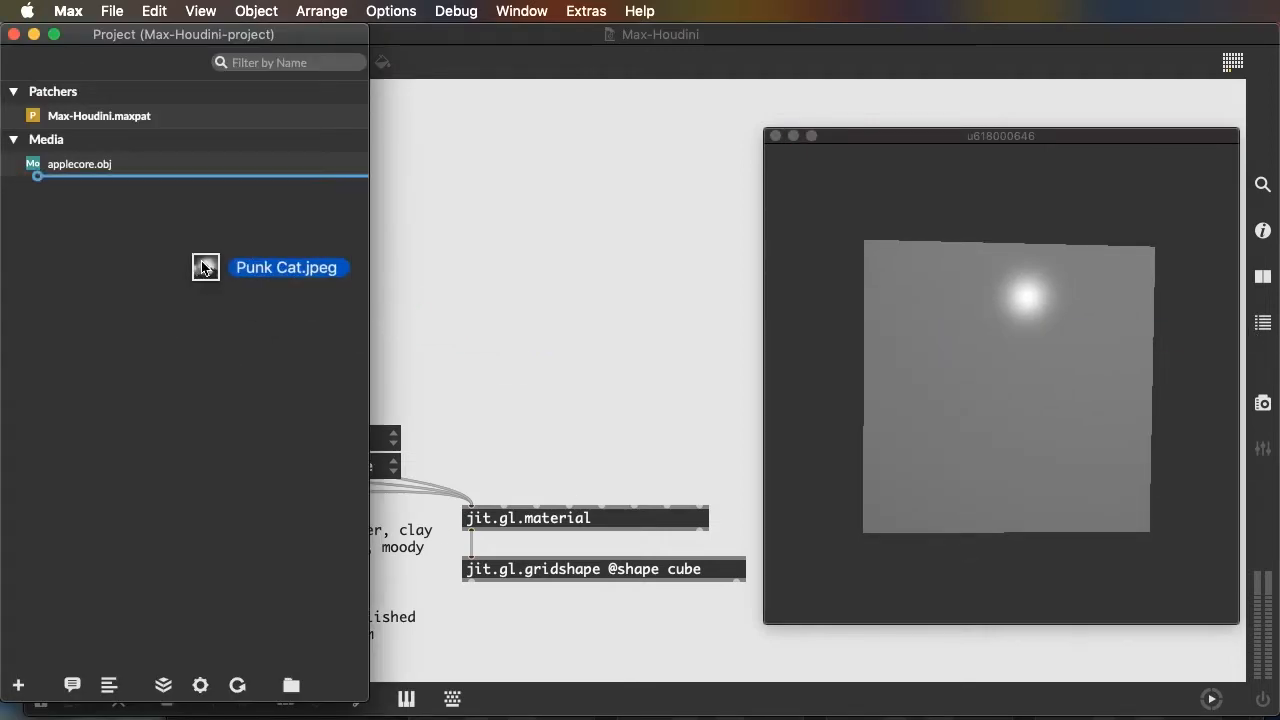
left_click_drag(270, 267, 80, 188)
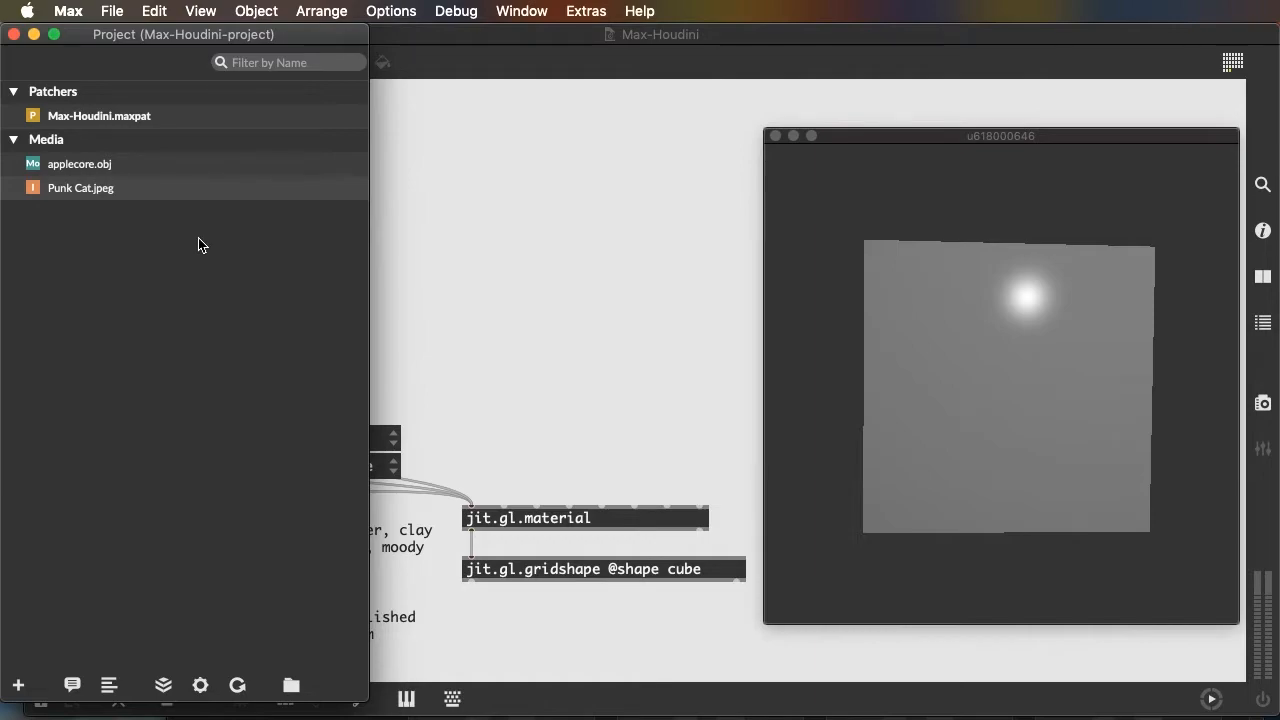
left_click(163, 685)
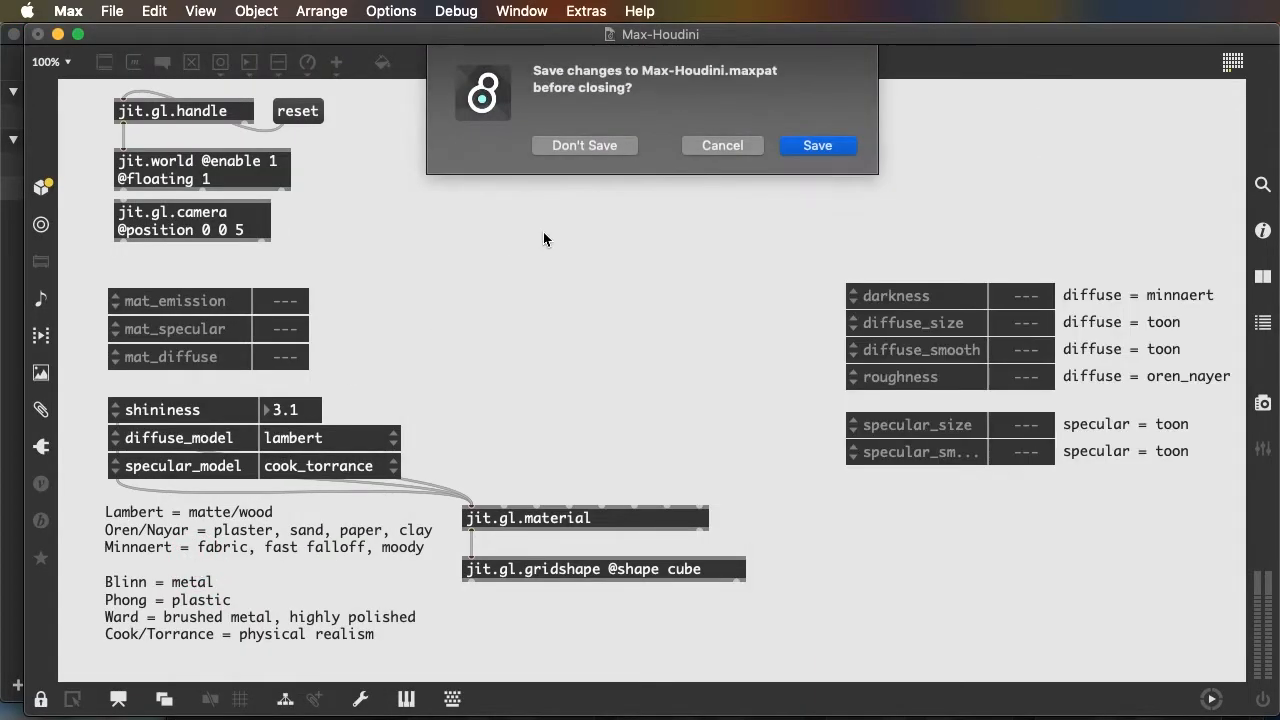
left_click(584, 145)
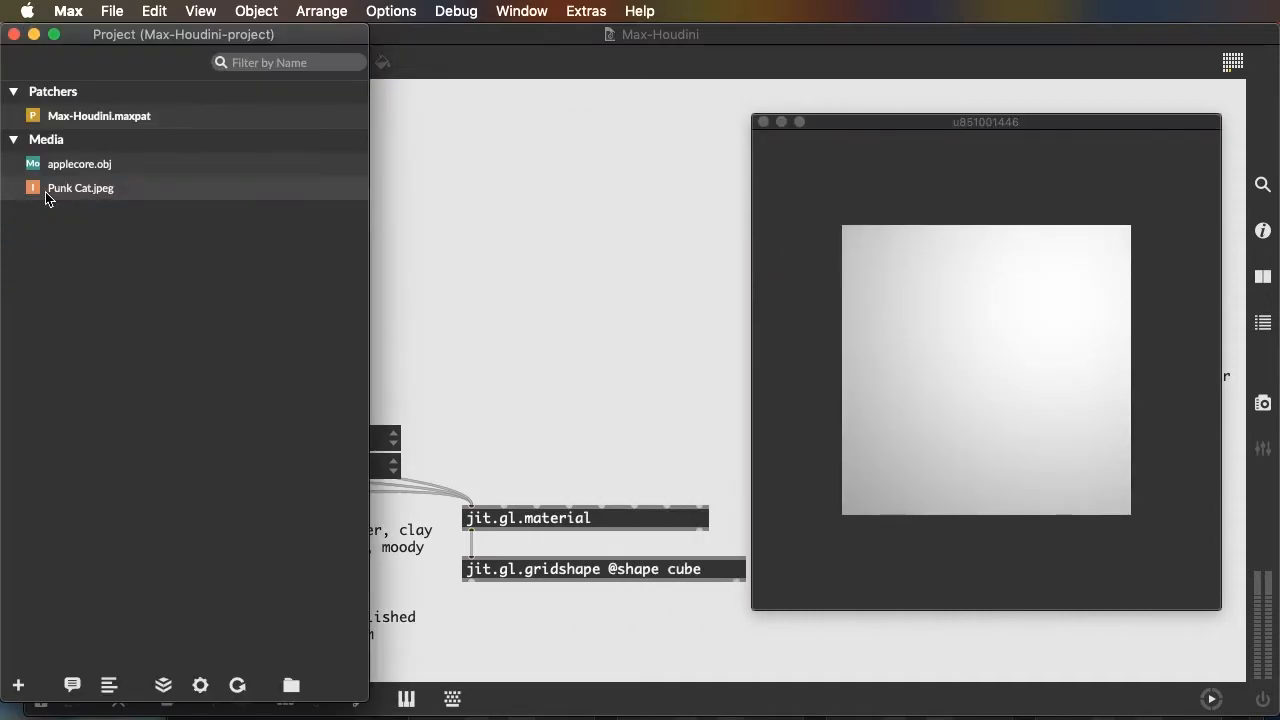
Step: Place the Punk Cat image into the patch with a bang trigger above it
left_click_drag(80, 188, 660, 293)
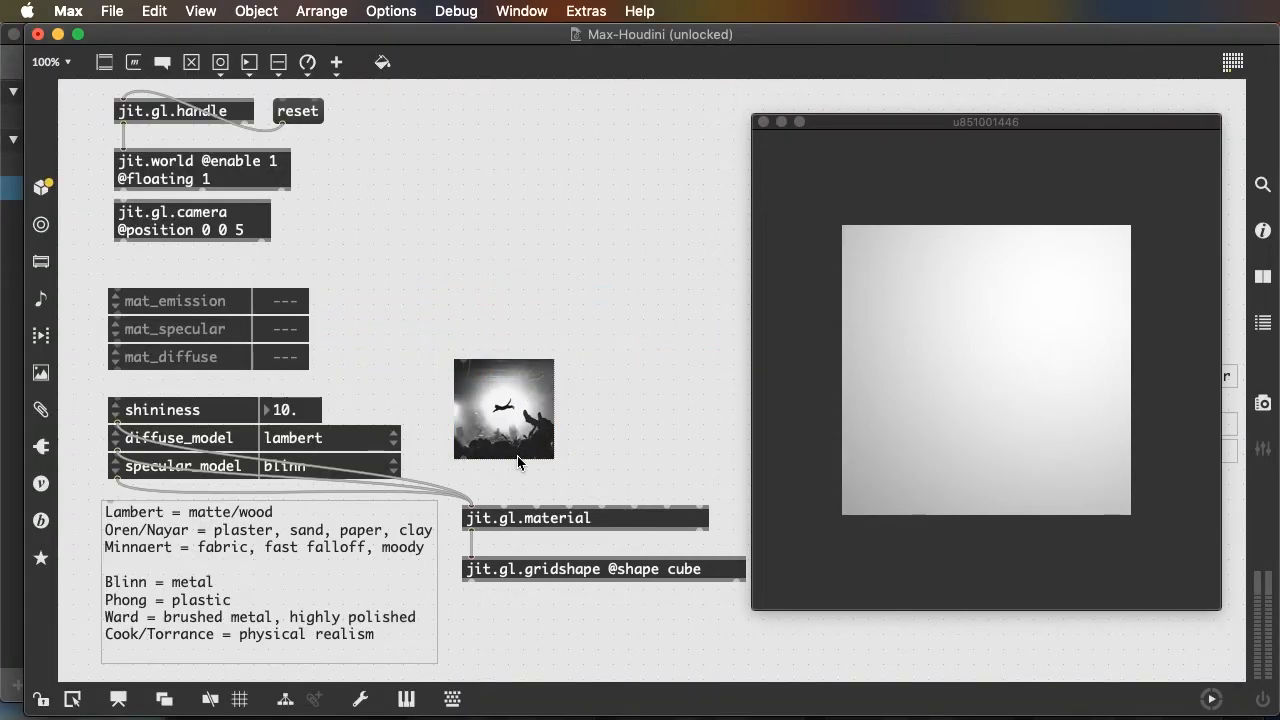
left_click(504, 408)
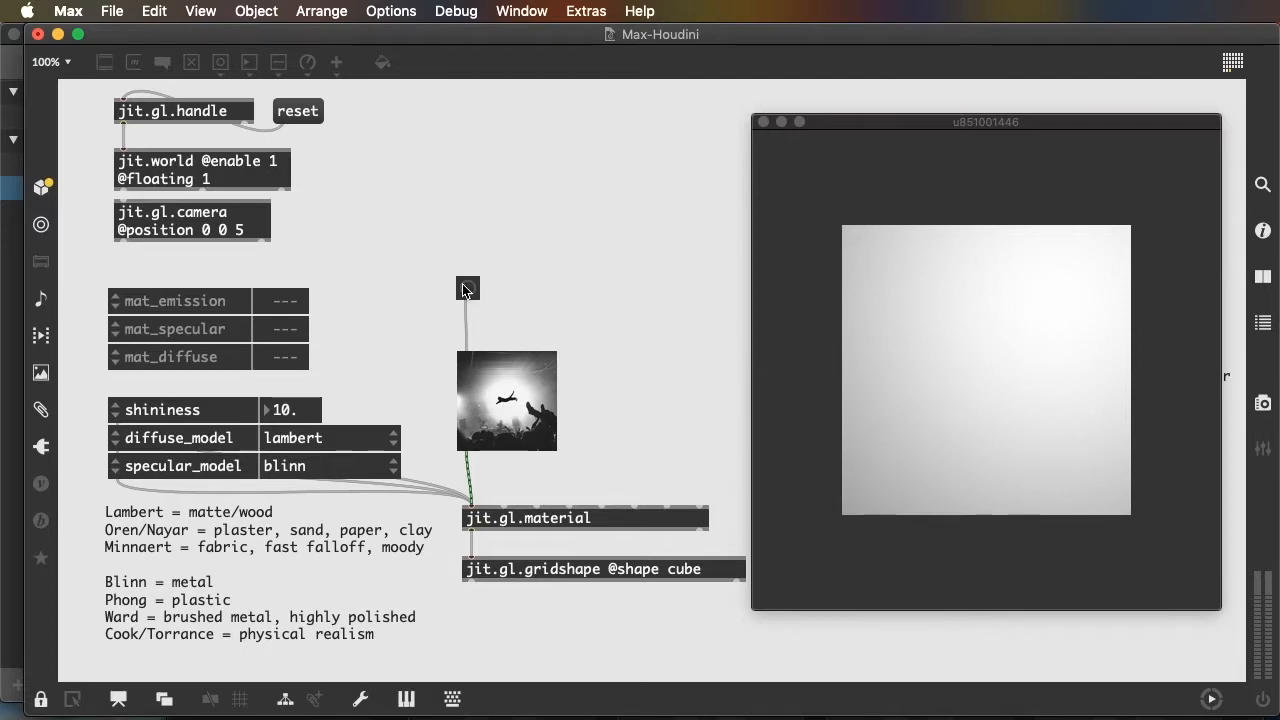
Step: Trigger the Punk Cat texture onto the cube and rotate its photo face square to camera
left_click(467, 288)
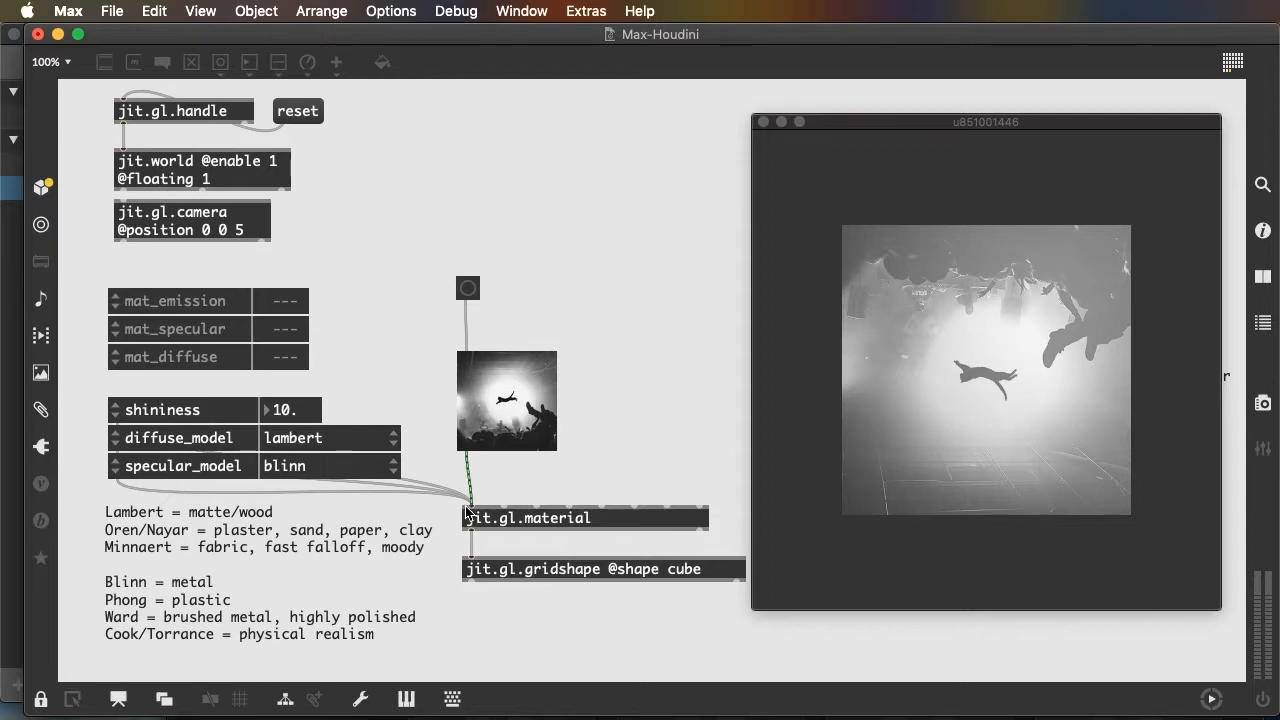
mouse_move(573, 598)
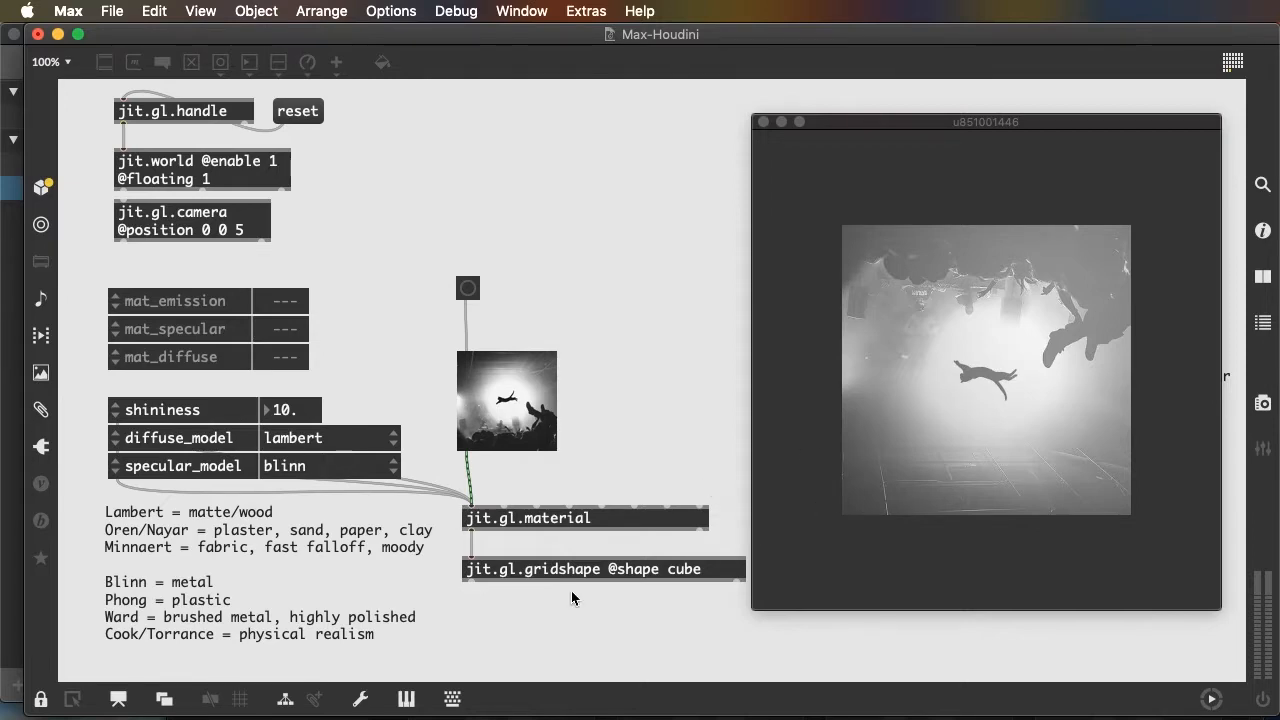
mouse_move(630, 576)
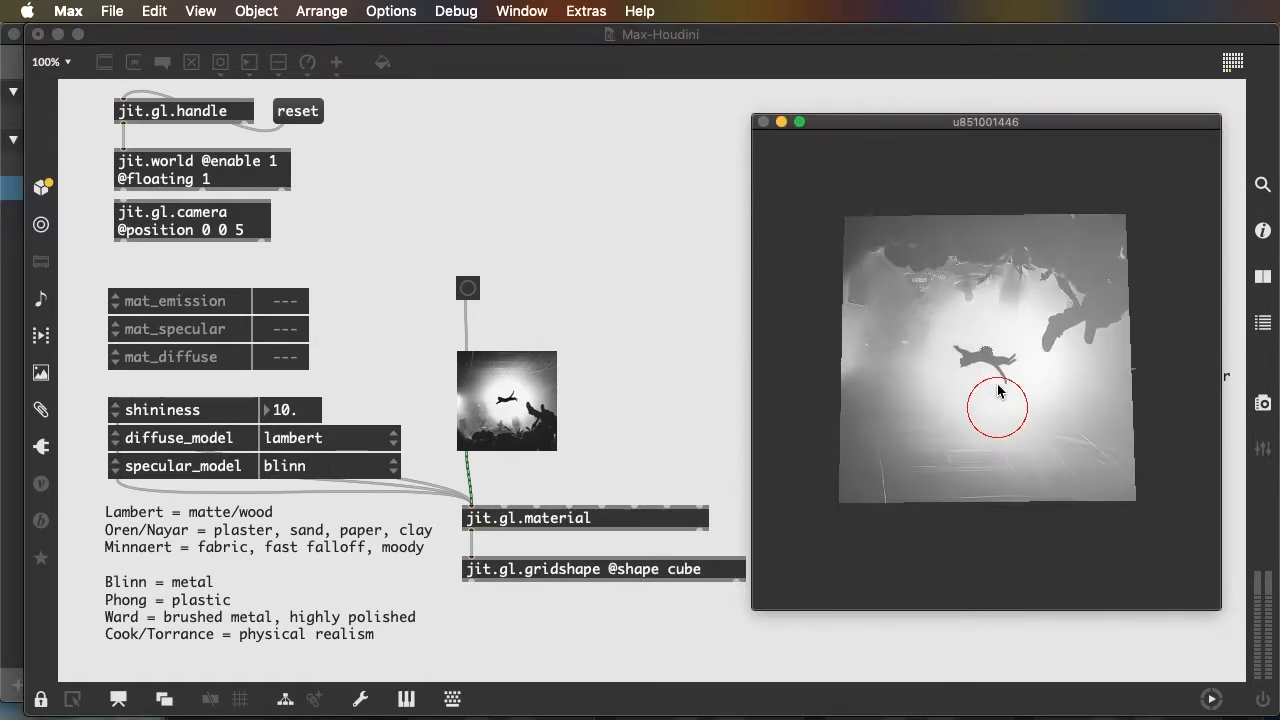
left_click_drag(998, 390, 985, 347)
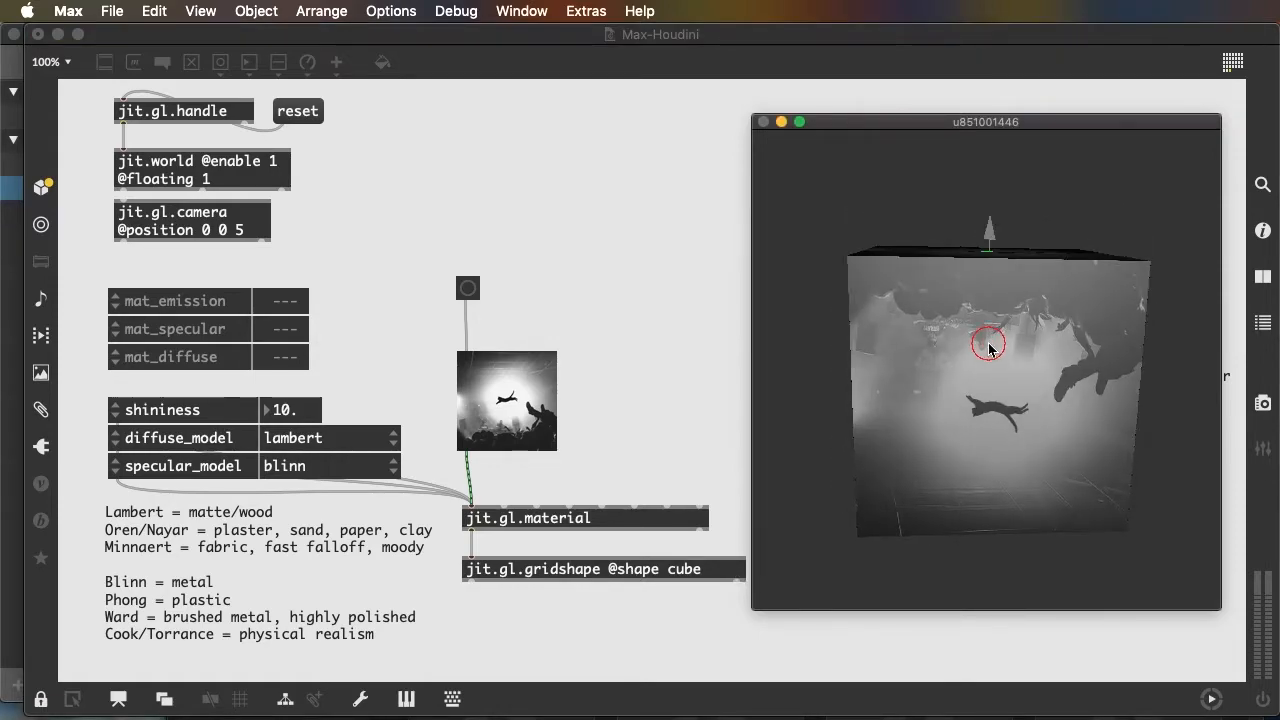
left_click_drag(988, 345, 978, 408)
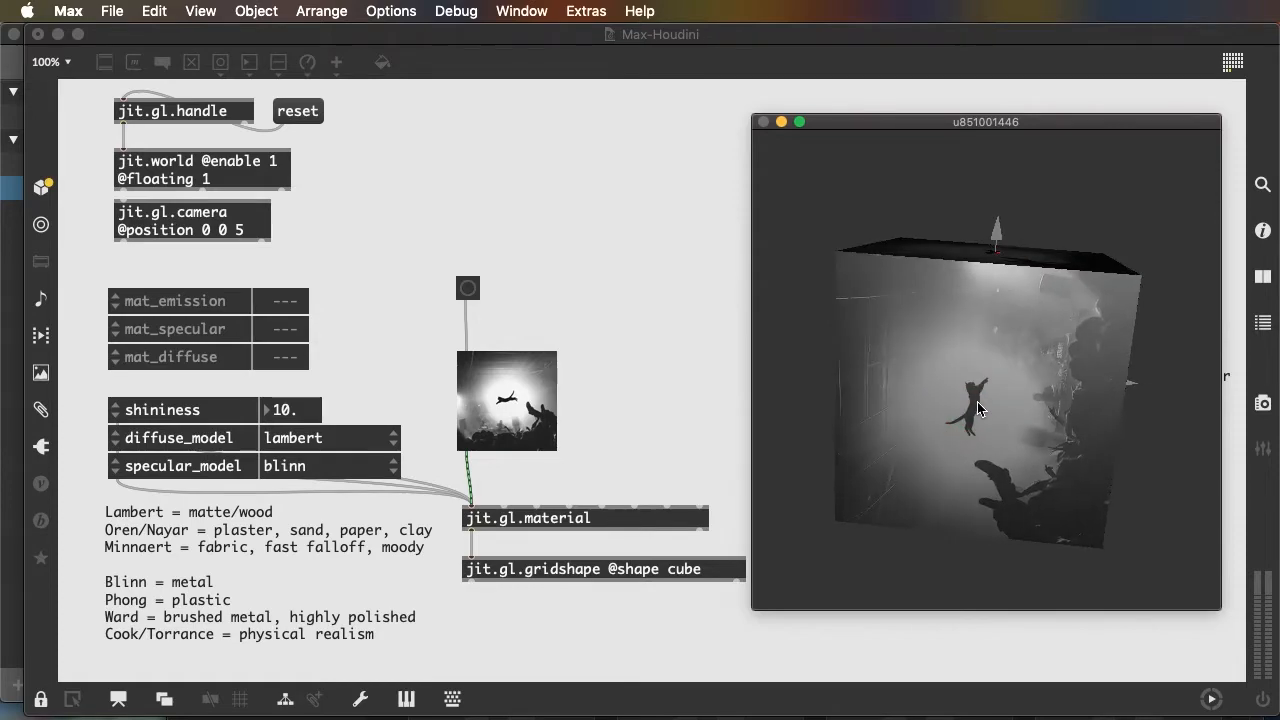
left_click_drag(980, 408, 982, 395)
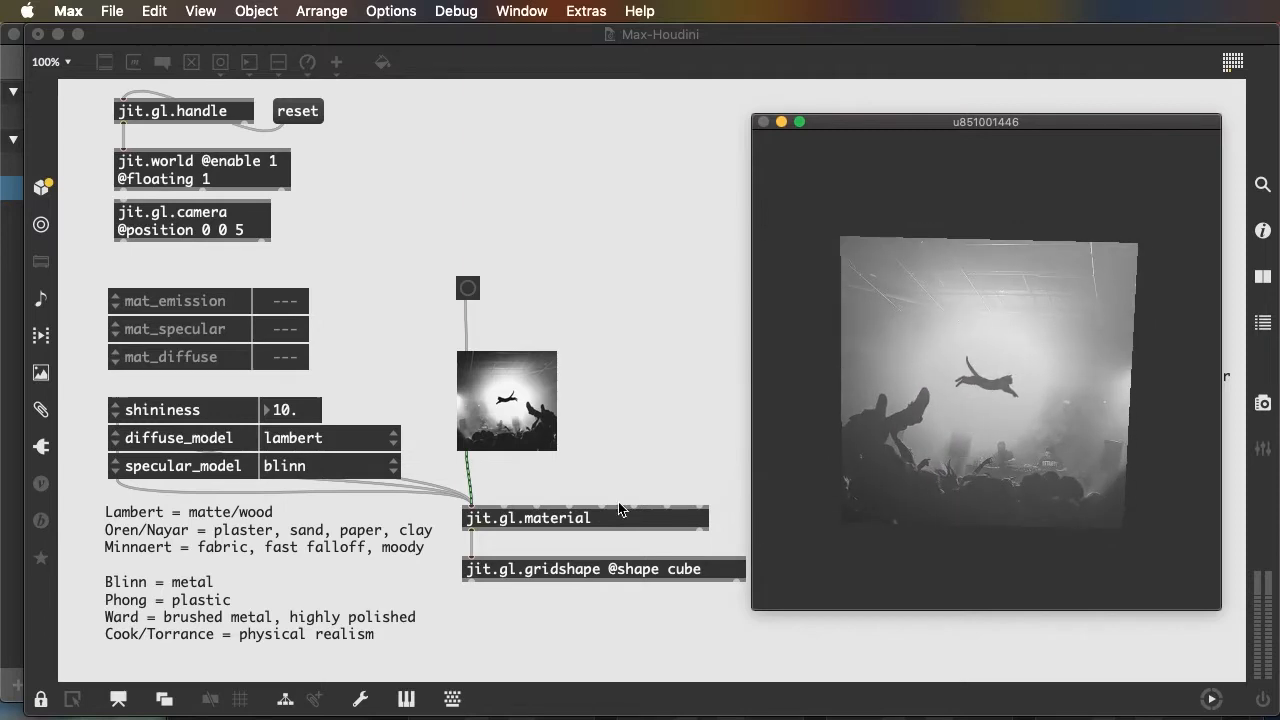
mouse_move(620, 609)
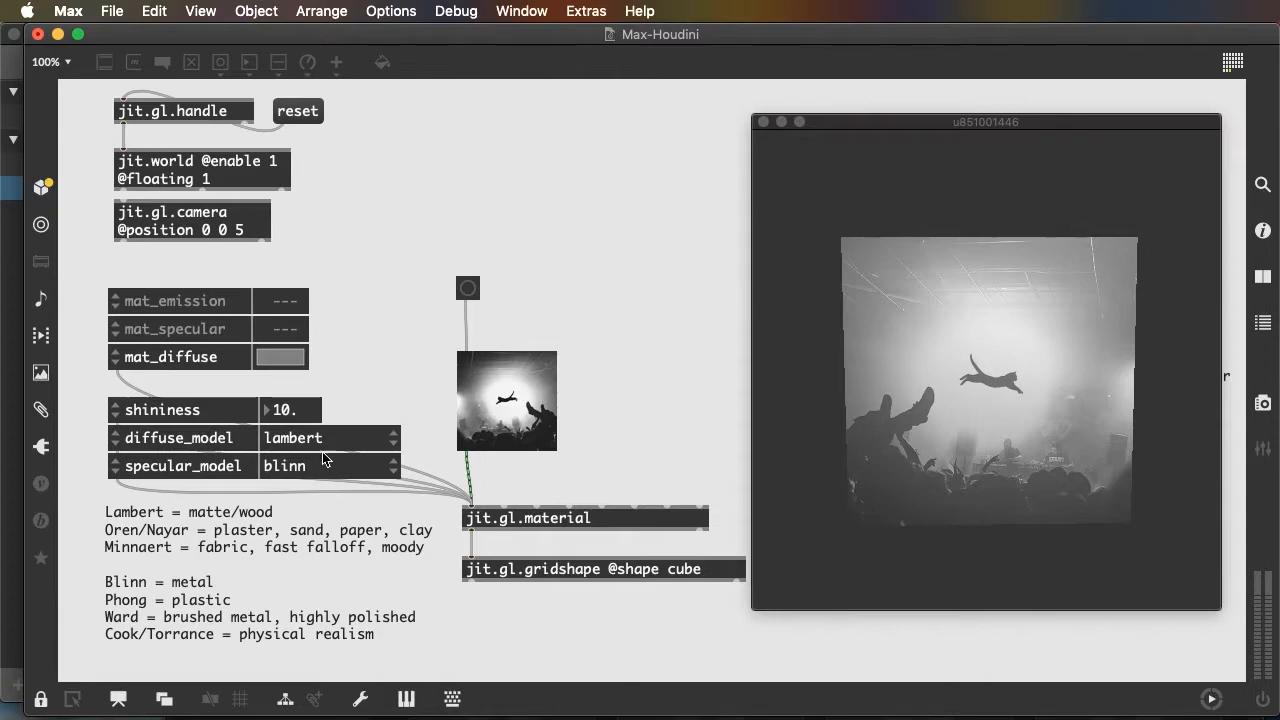
Step: Set mat_diffuse to Snow white and the specular model to cook_torrance
left_click(281, 357)
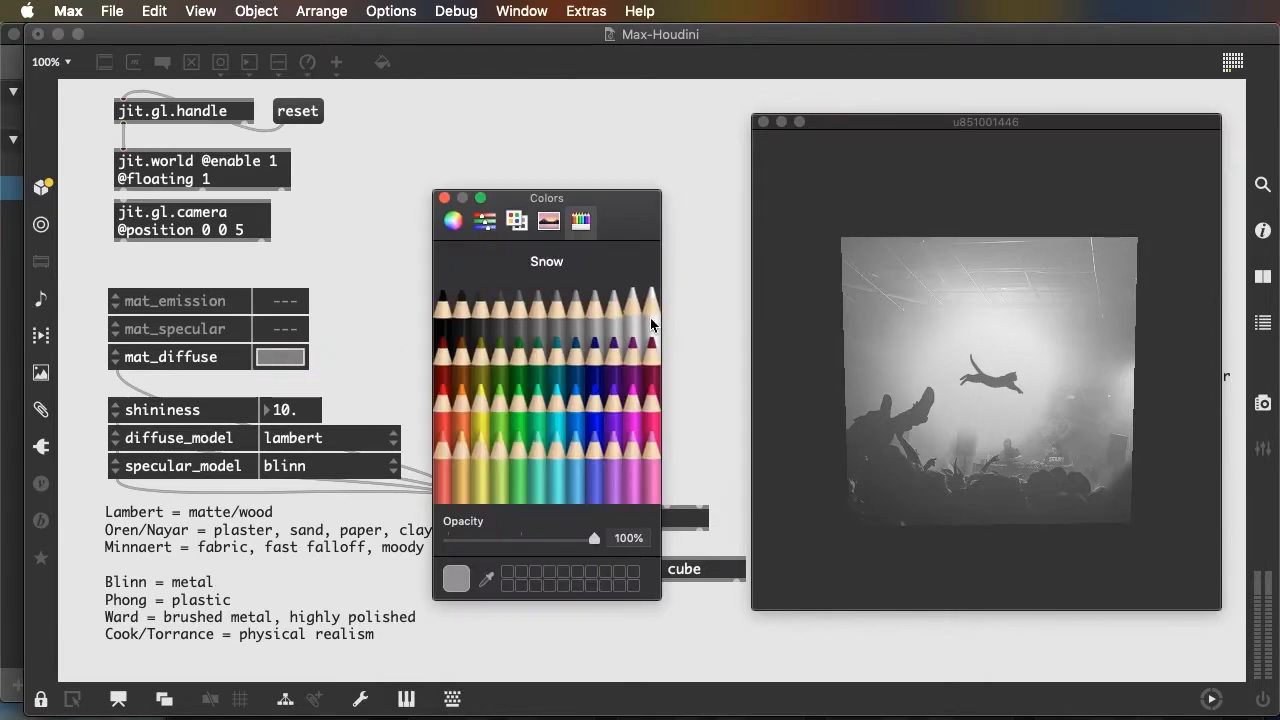
left_click(651, 295)
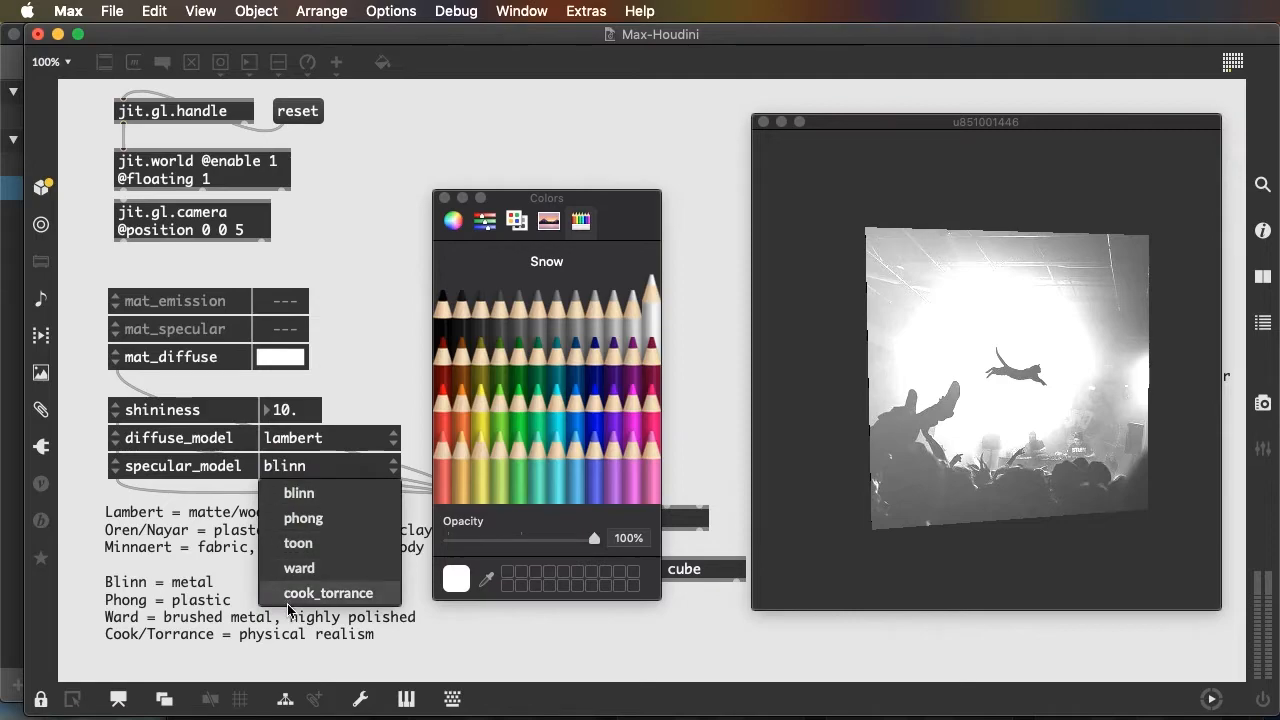
left_click(328, 592)
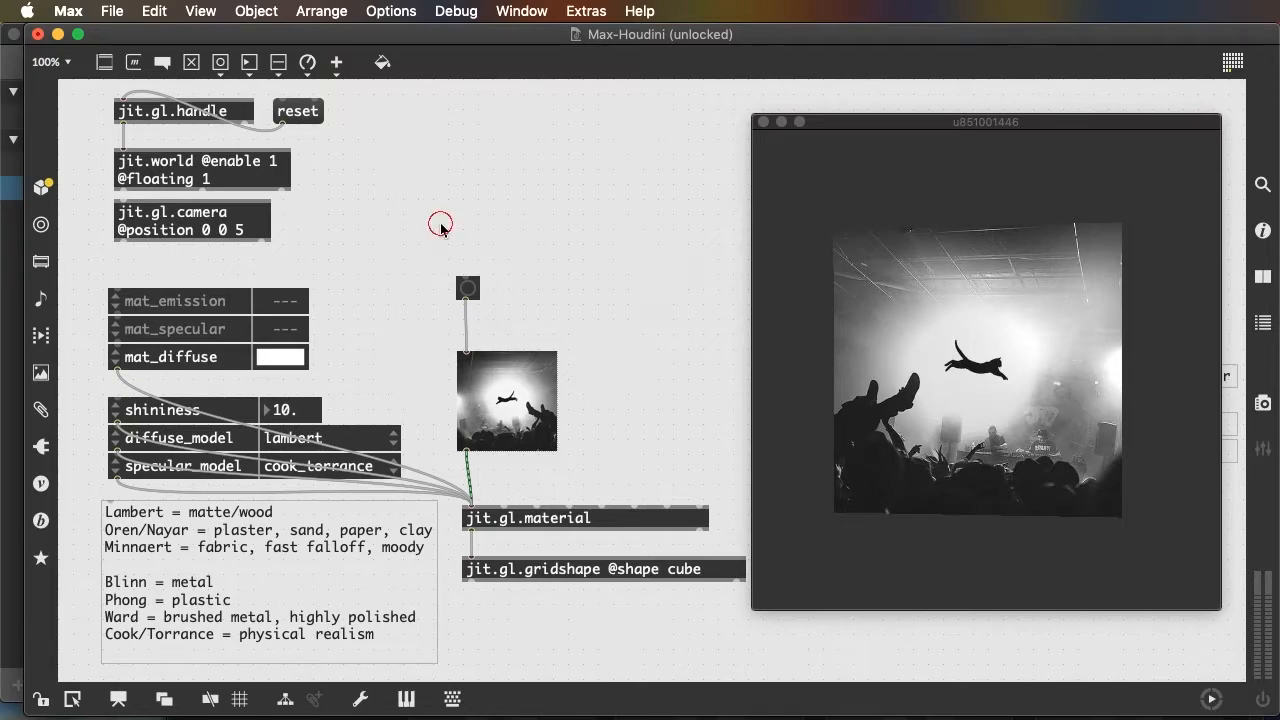
Step: Add a loadbang object above the toggle, connect it, and undo two stray edits
key("n")
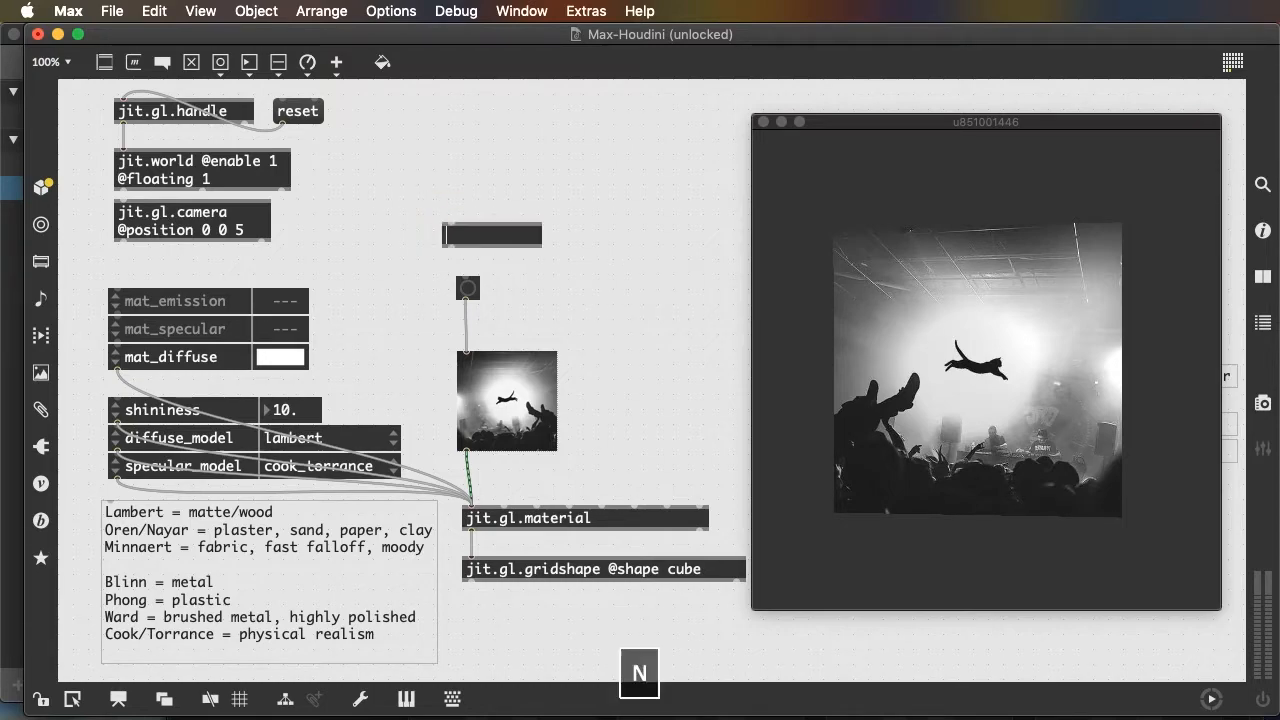
type("loadbang")
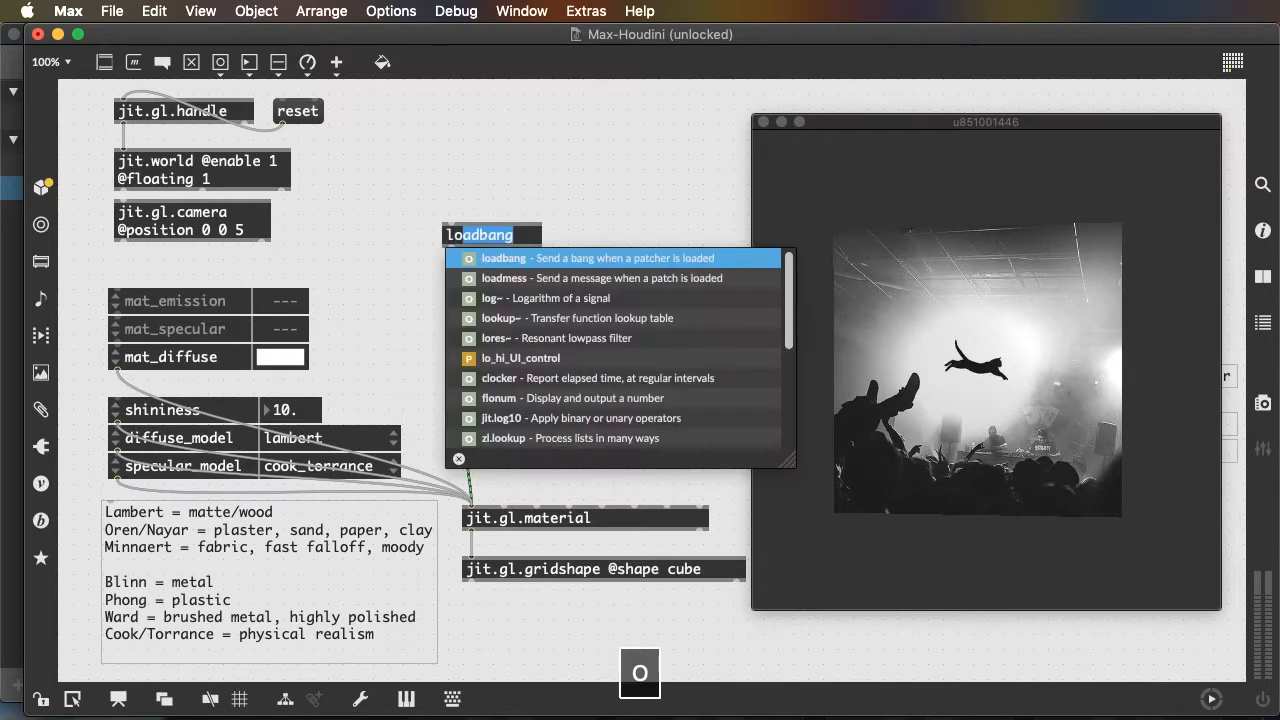
type("g")
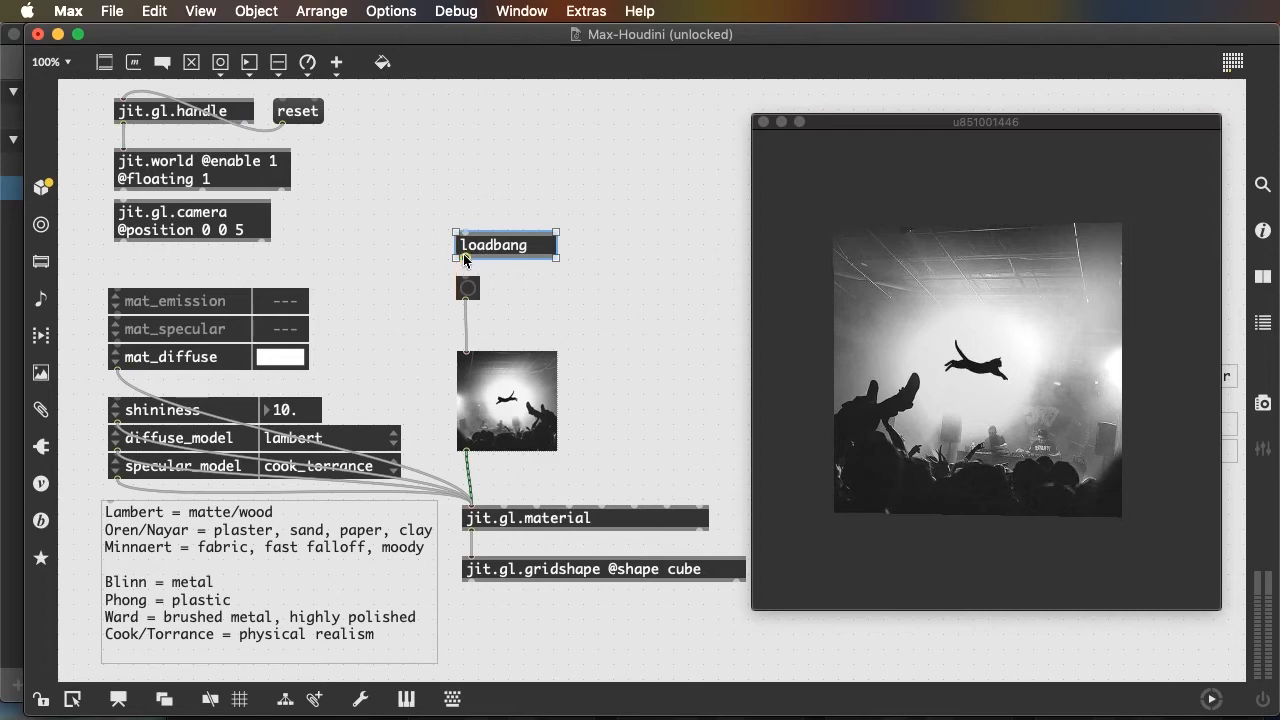
left_click(540, 307)
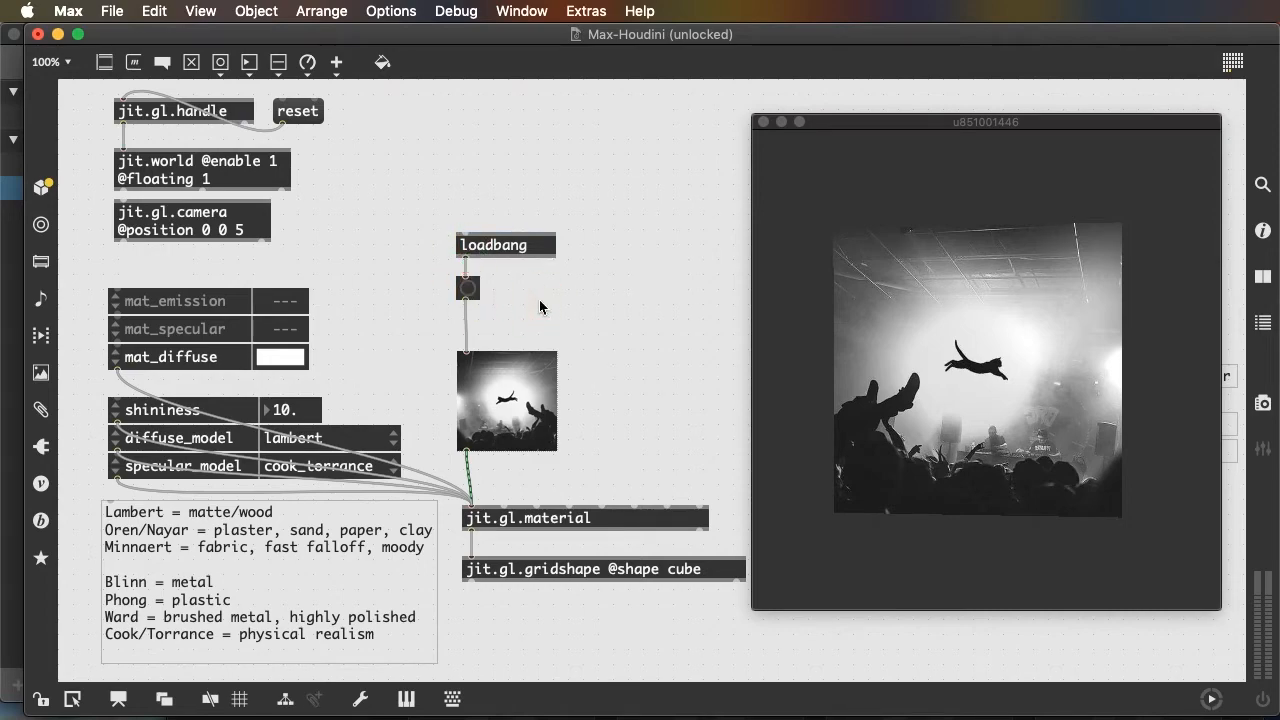
key("cmd+z")
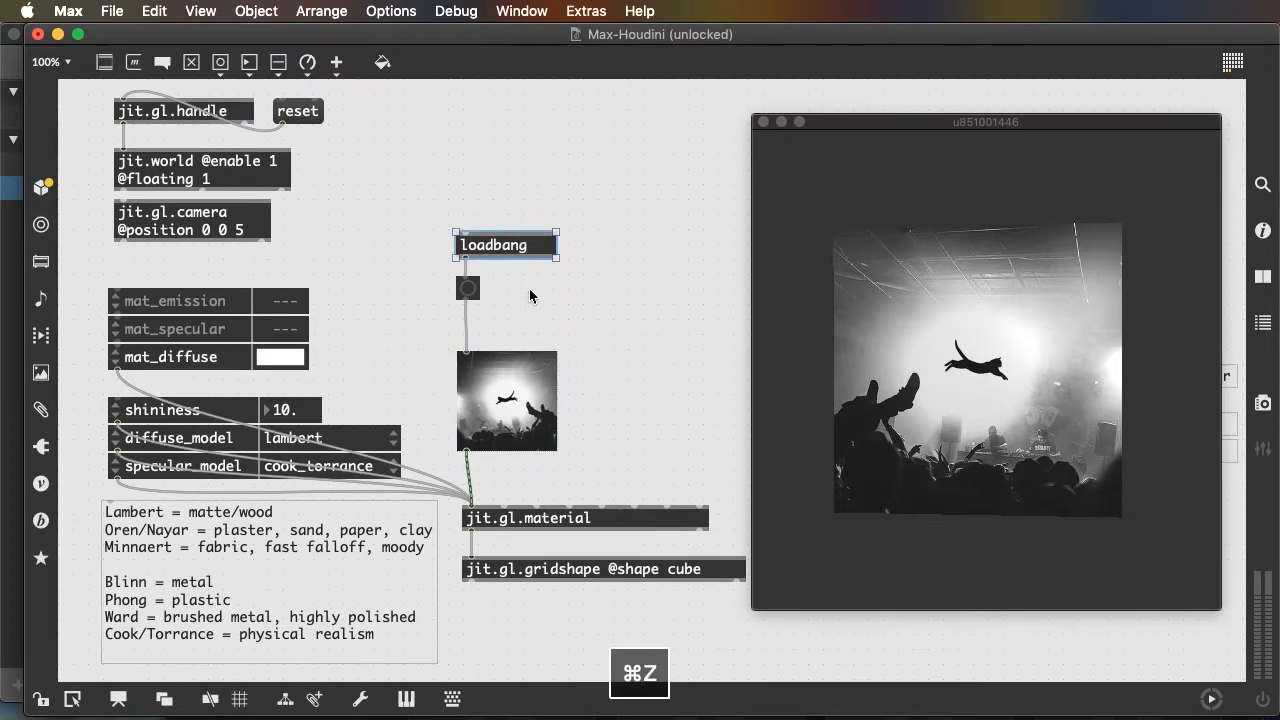
key("cmd+z")
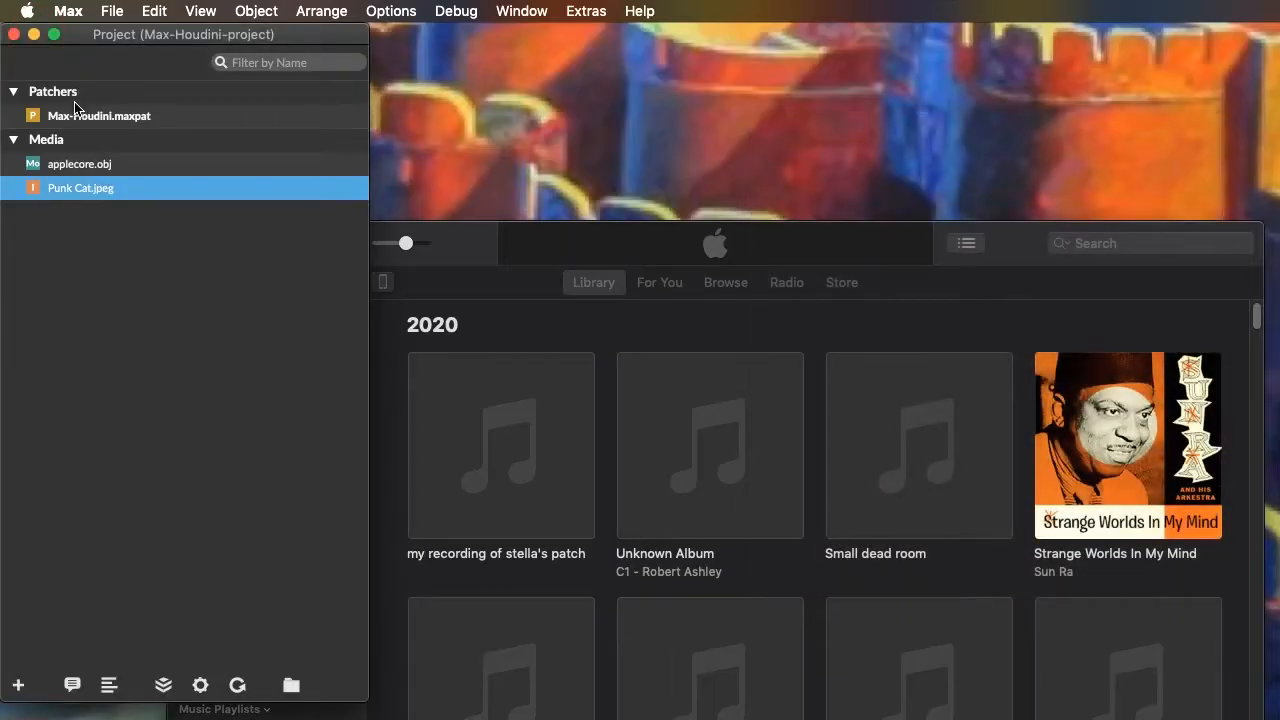
Step: Open Max-Houdini.maxpat from the project, close it, and reopen it
double_click(98, 115)
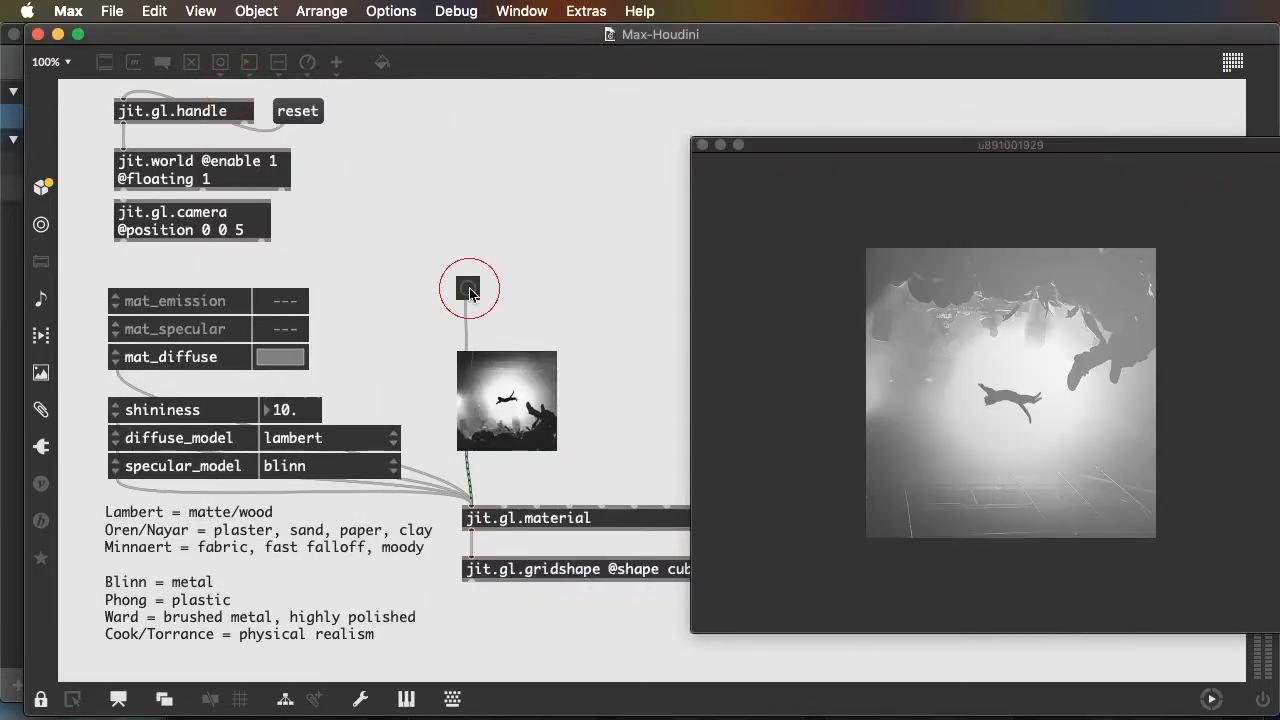
mouse_move(1048, 390)
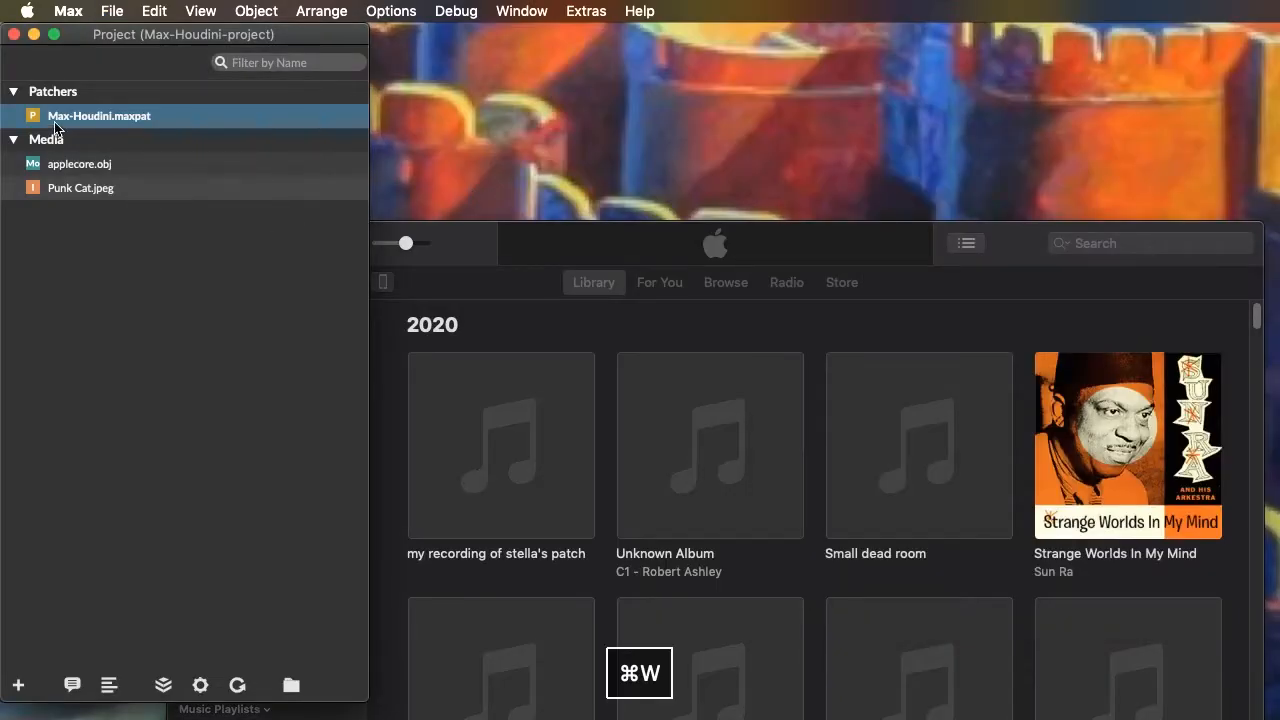
double_click(98, 115)
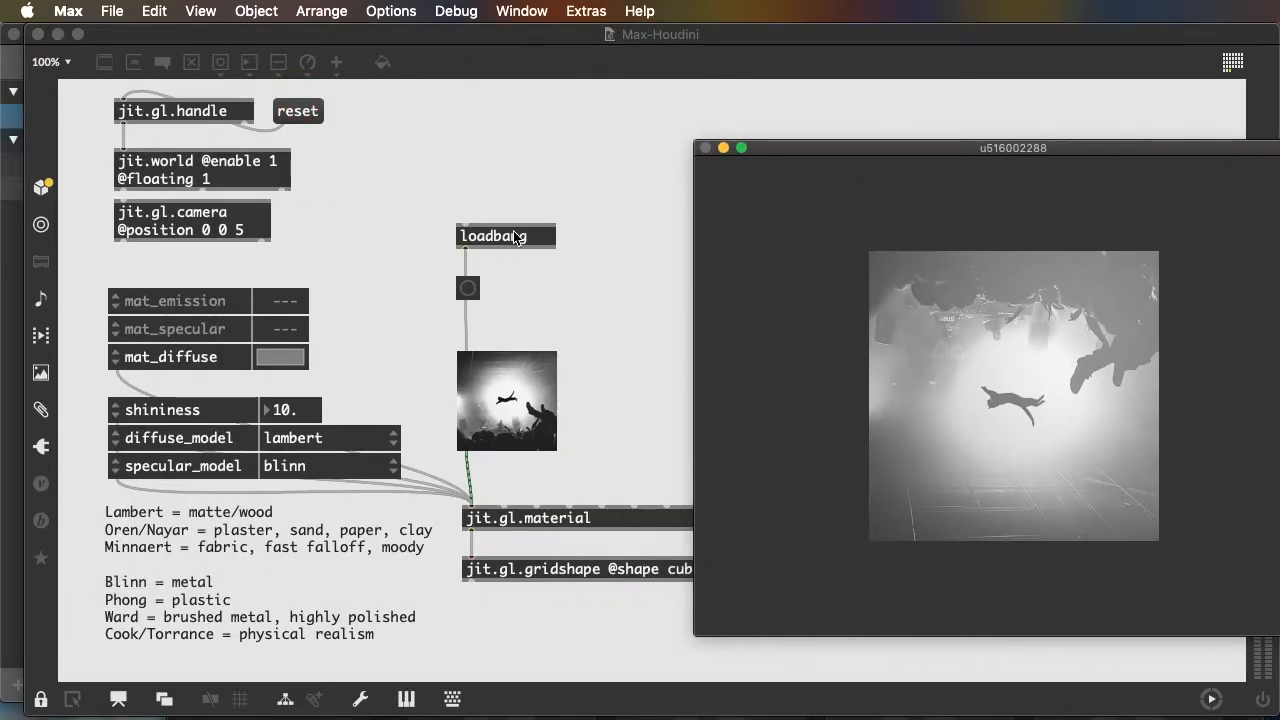
mouse_move(520, 244)
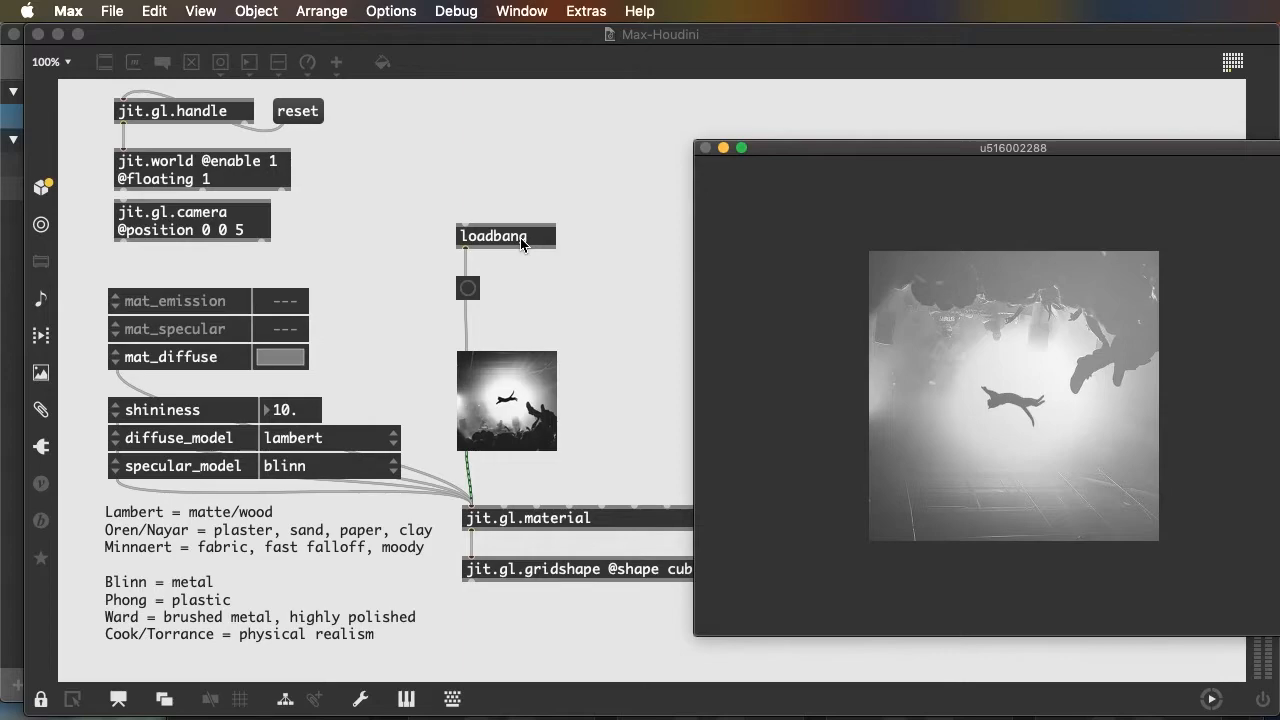
mouse_move(536, 562)
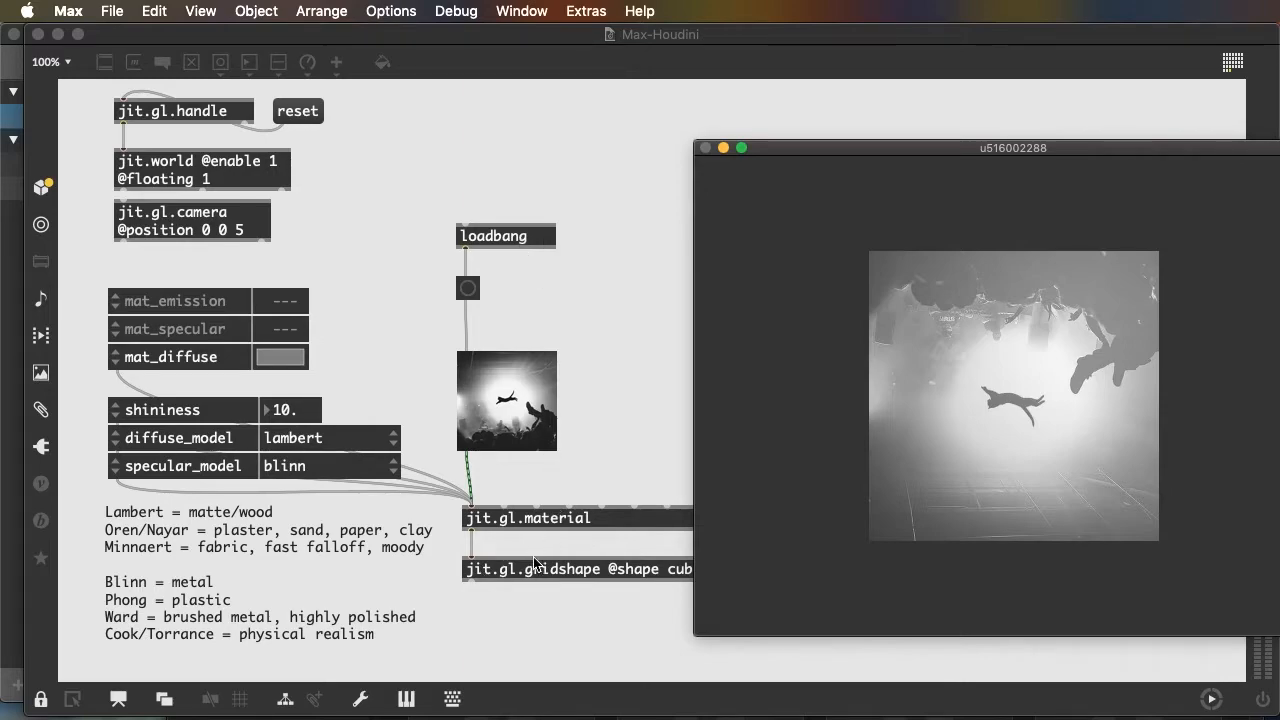
left_click(330, 466)
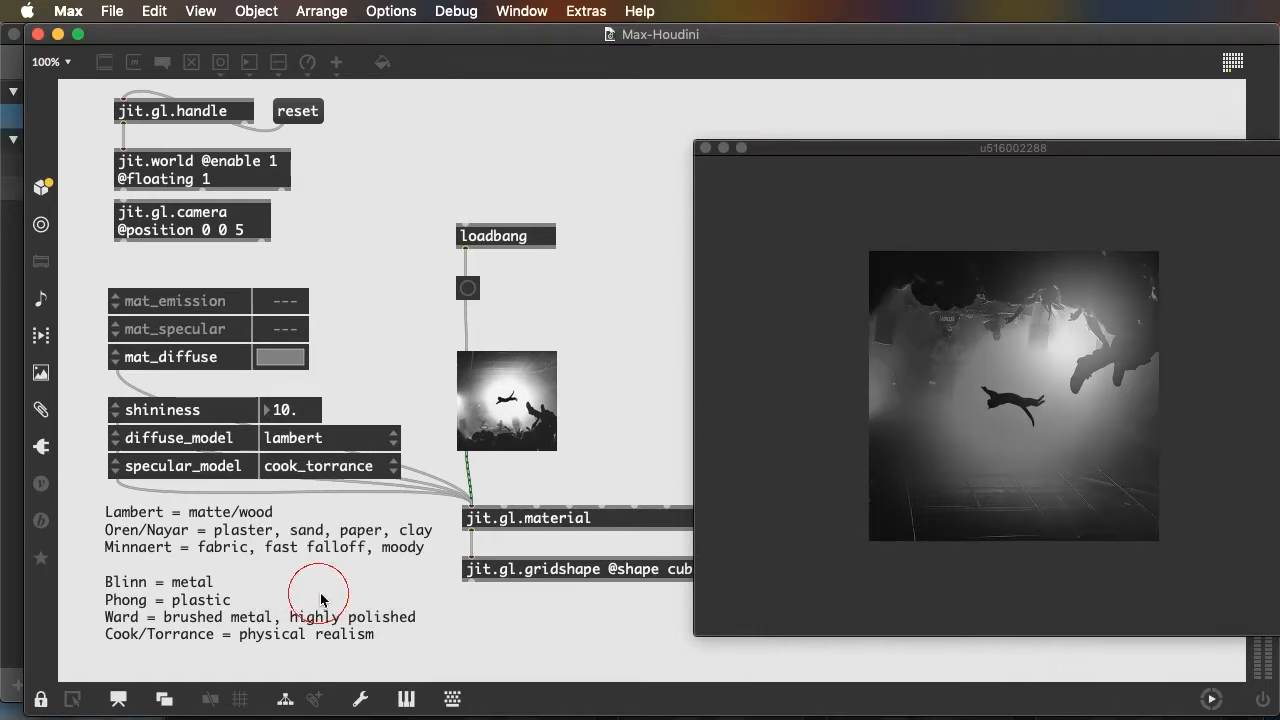
key("cmd+e")
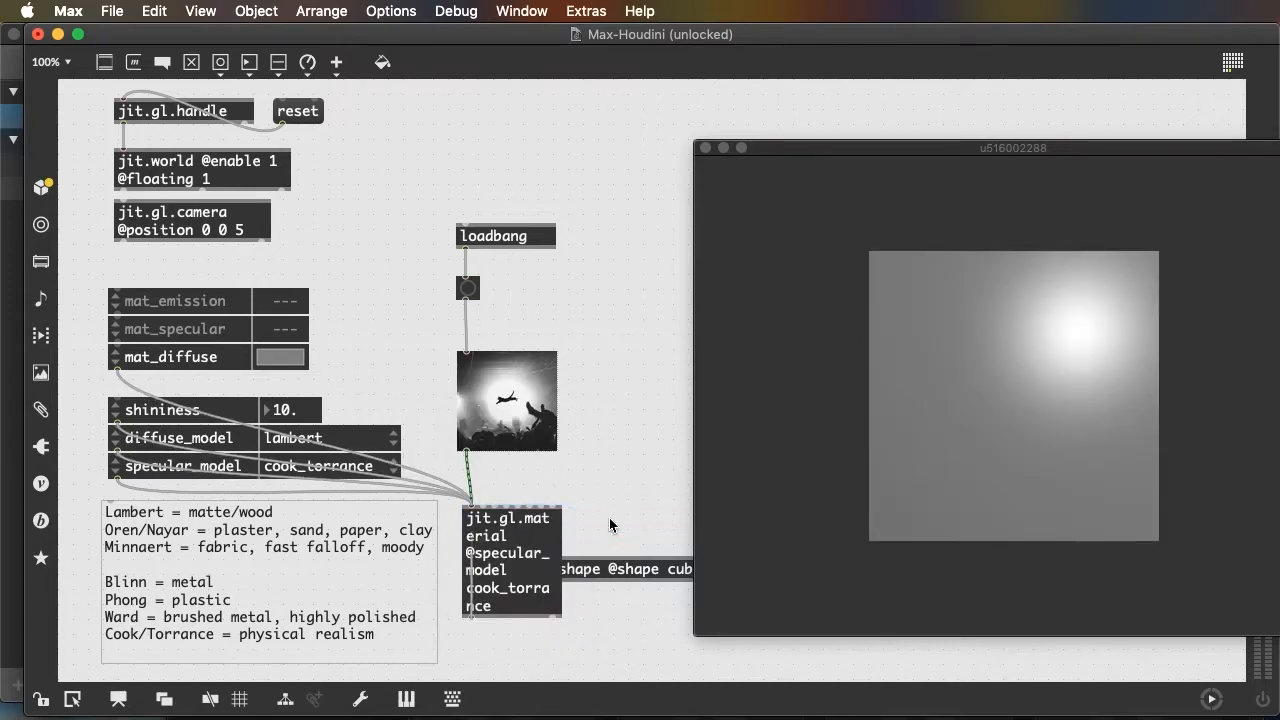
left_click(510, 560)
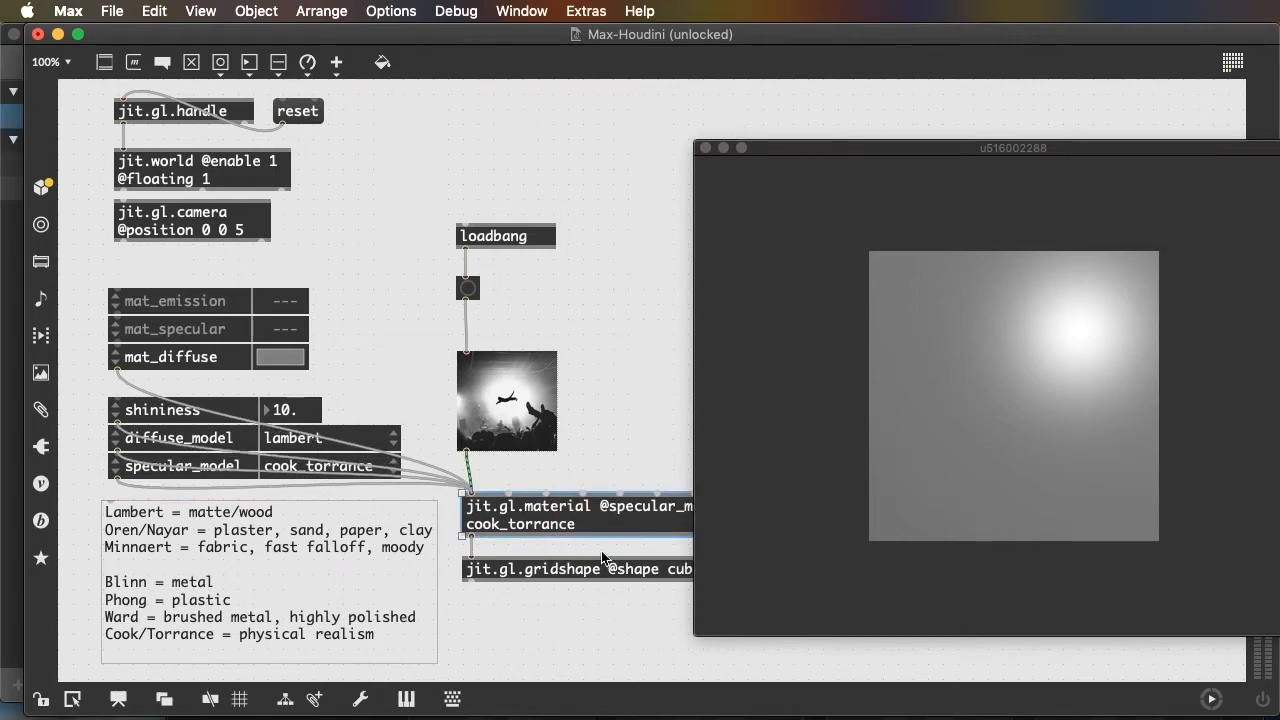
left_click_drag(1013, 147, 1168, 147)
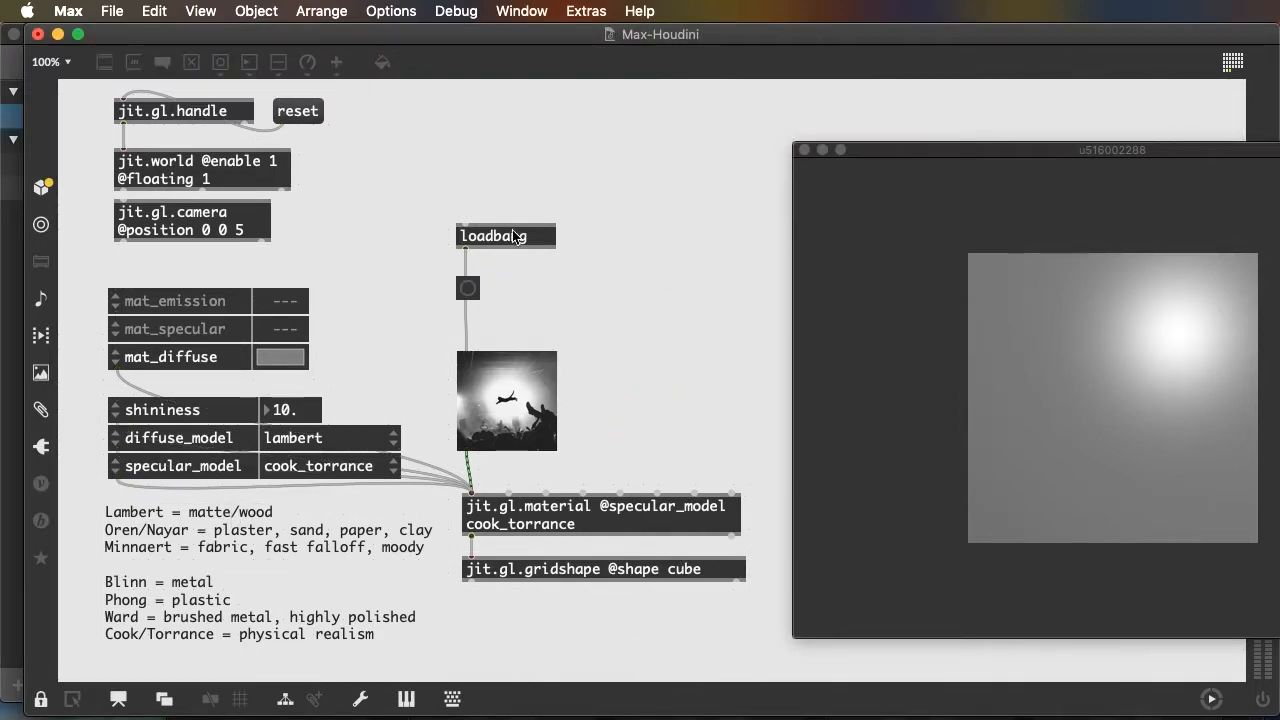
key("cmd+s")
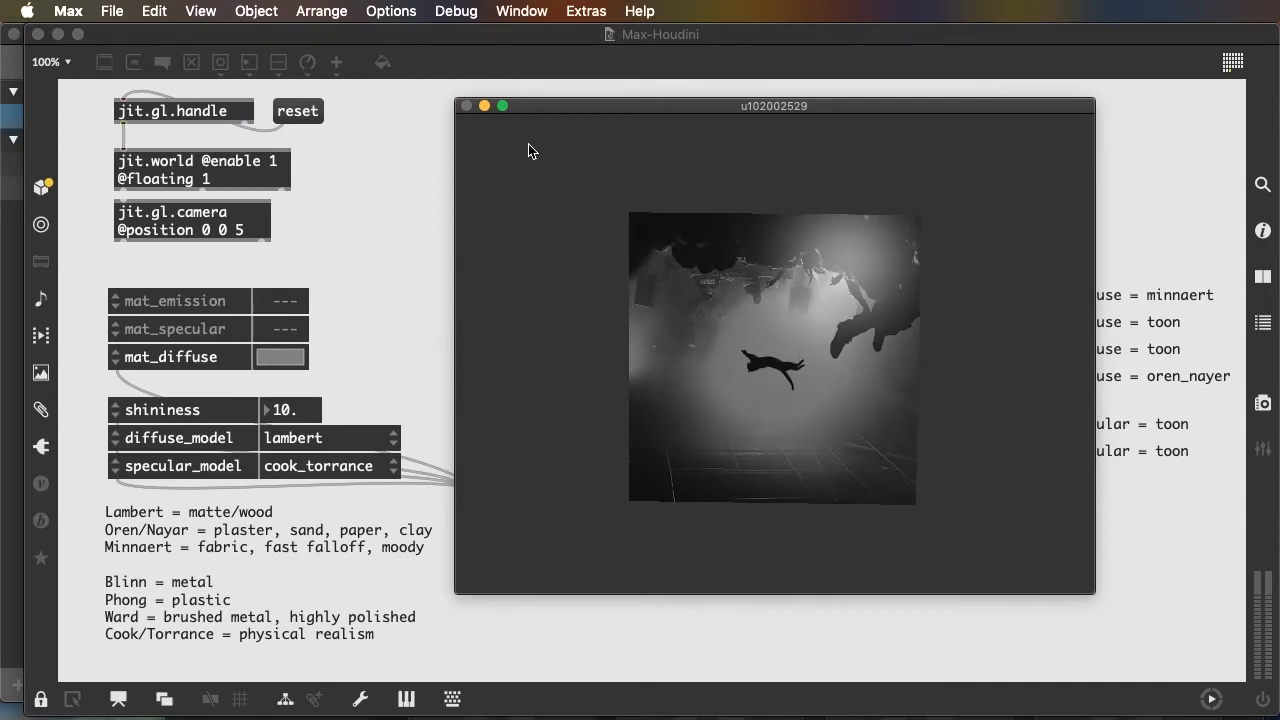
left_click_drag(775, 105, 998, 142)
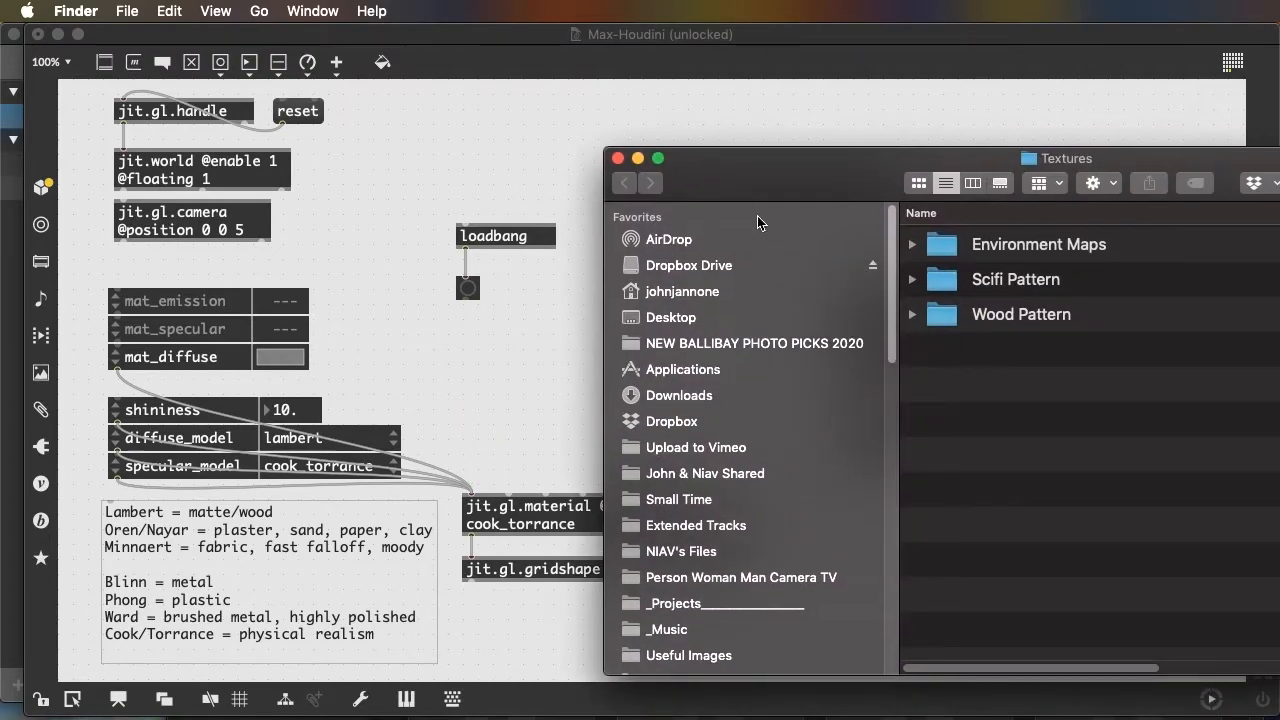
Step: Bring the Finder window for the Textures folder to the front
left_click(911, 314)
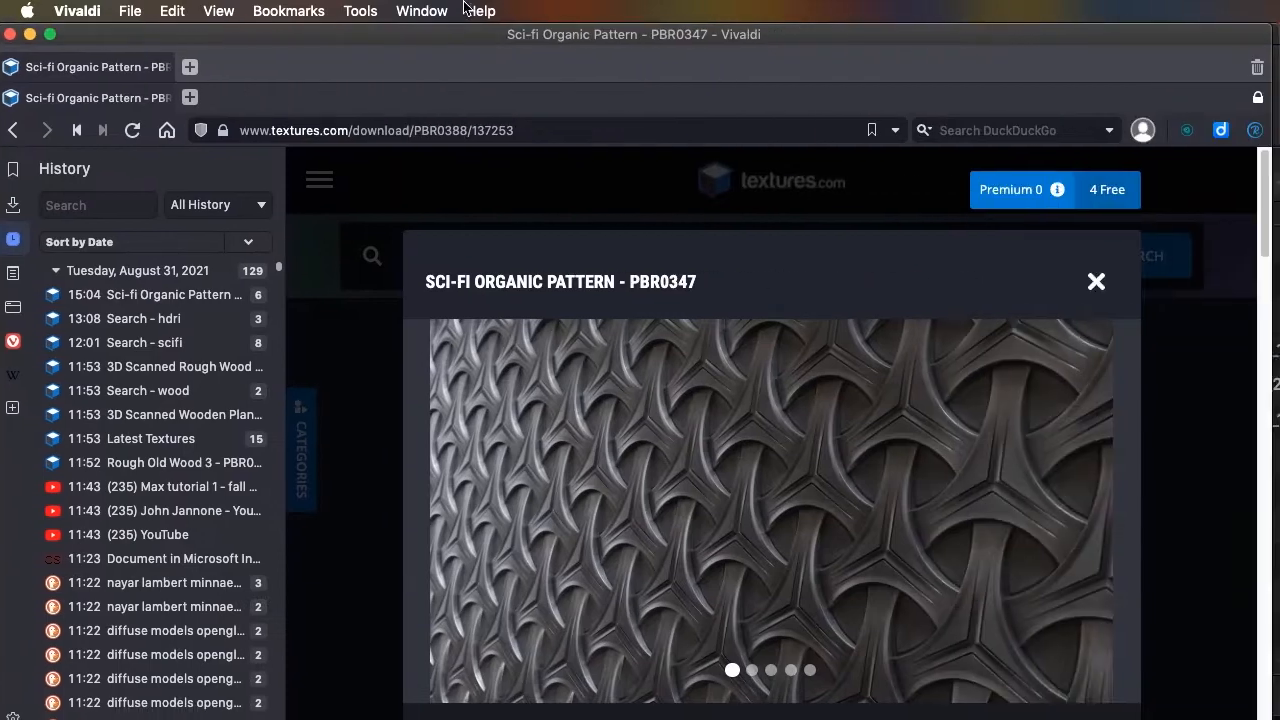
Step: Close the Sci-Fi Organic Pattern preview and scroll through the concrete PBR material thumbnails
left_click(1096, 281)
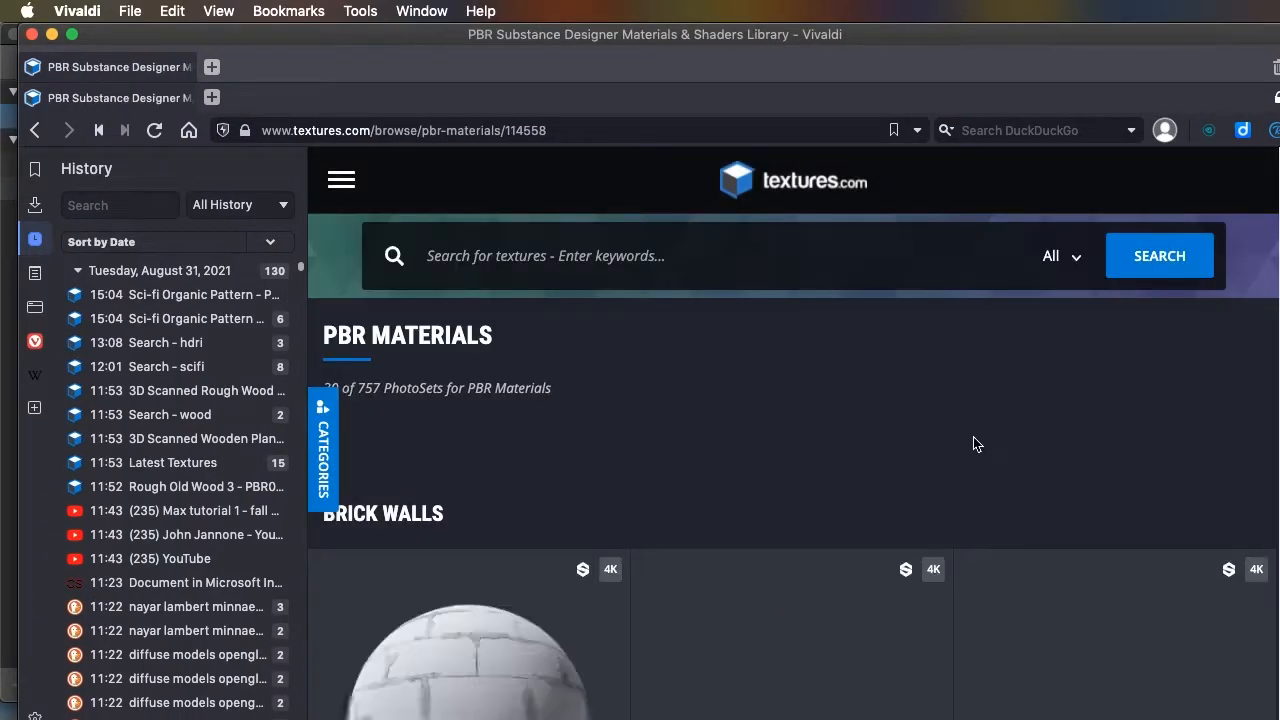
scroll("down", 3)
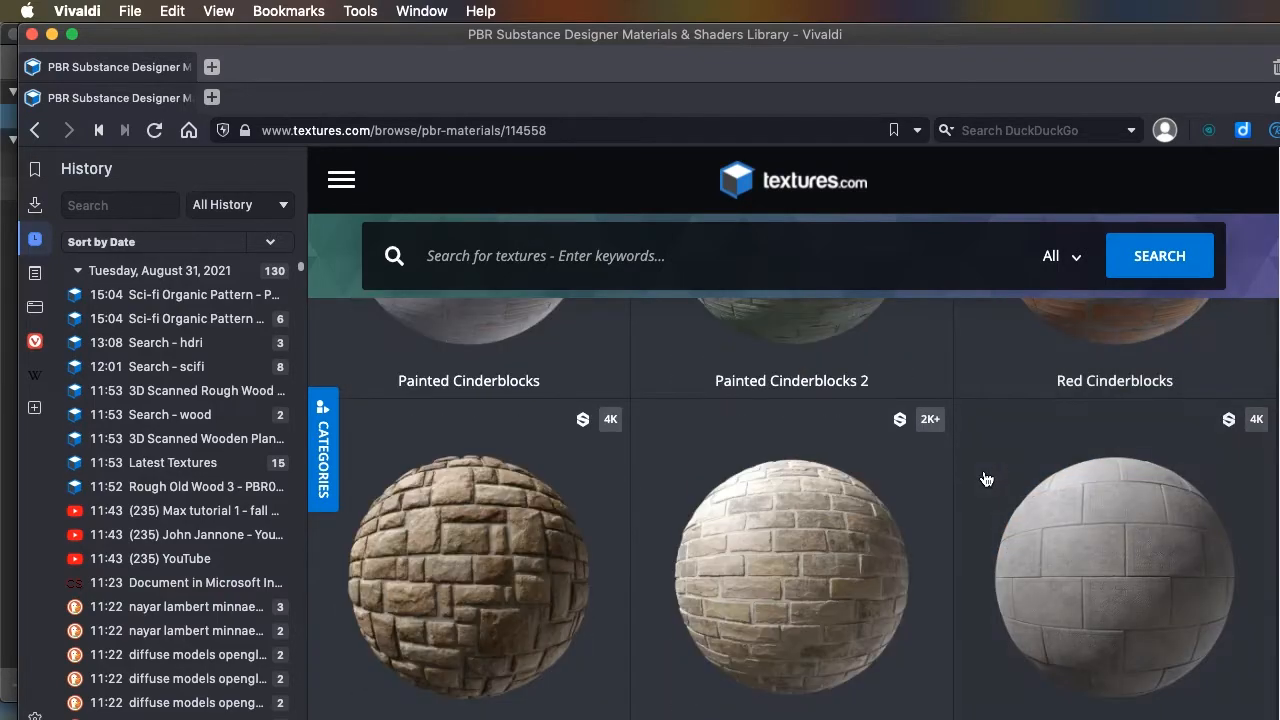
scroll("down", 3)
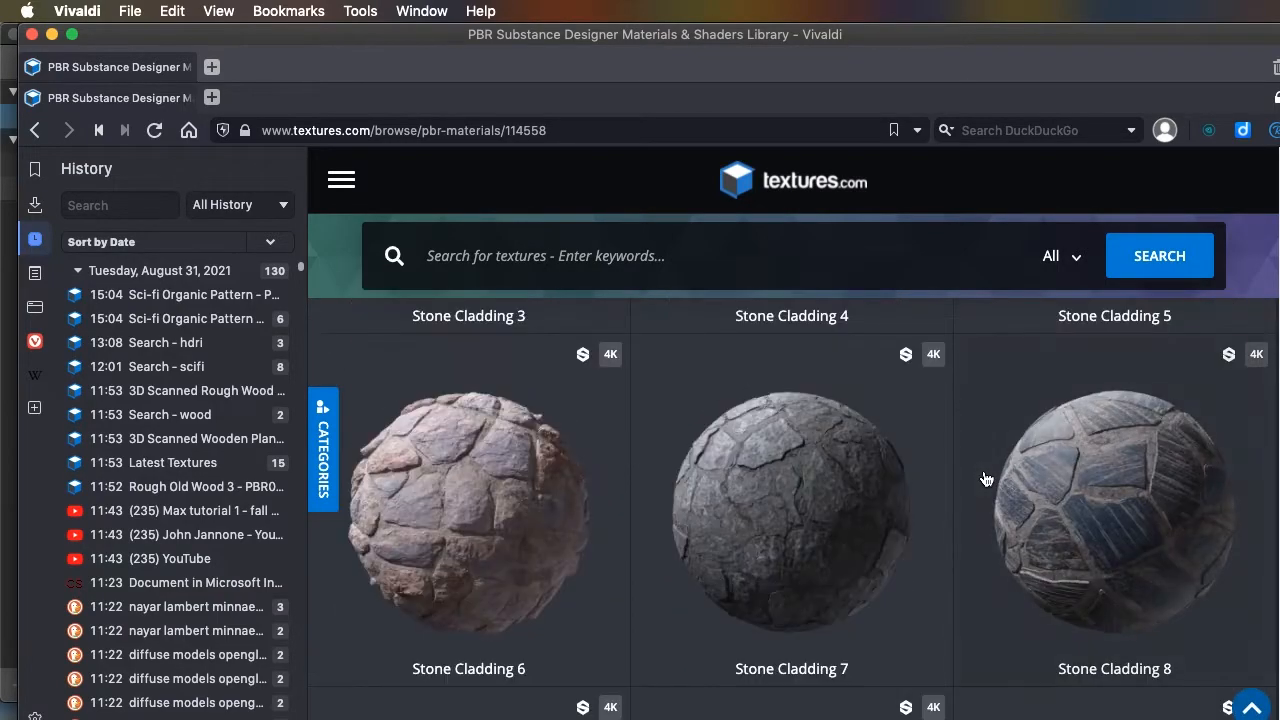
scroll("down", 3)
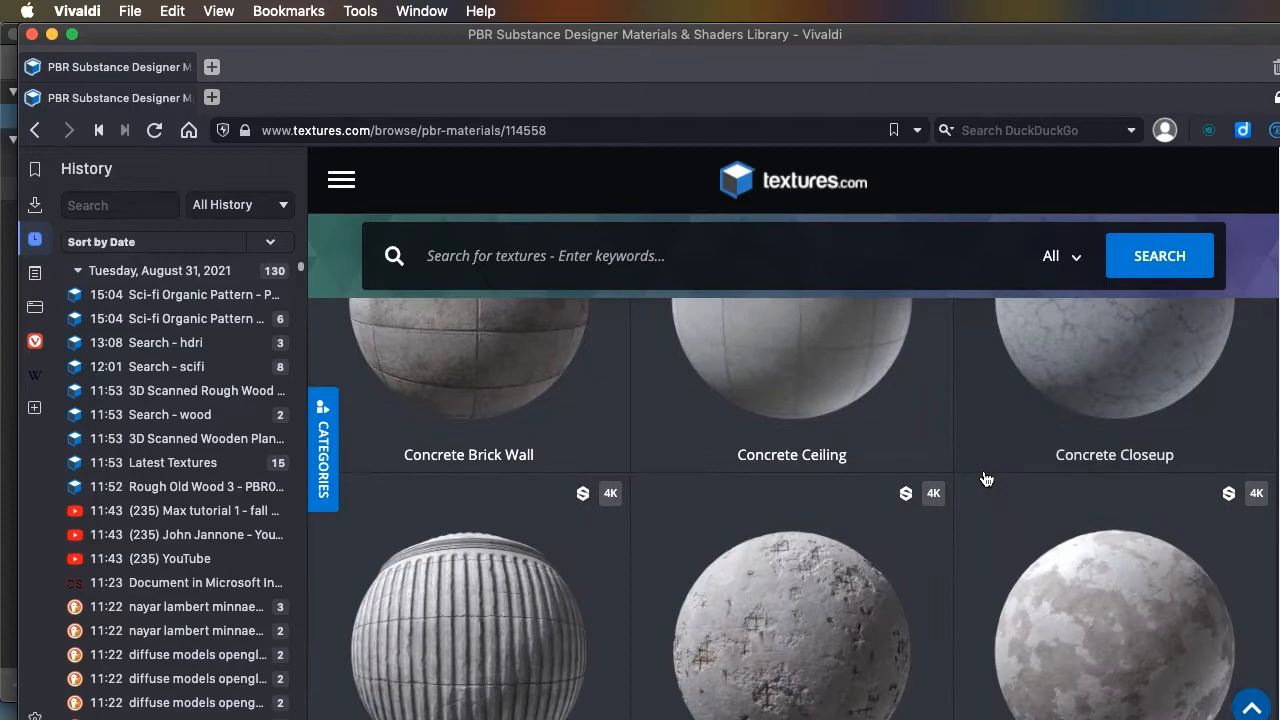
scroll("down", 3)
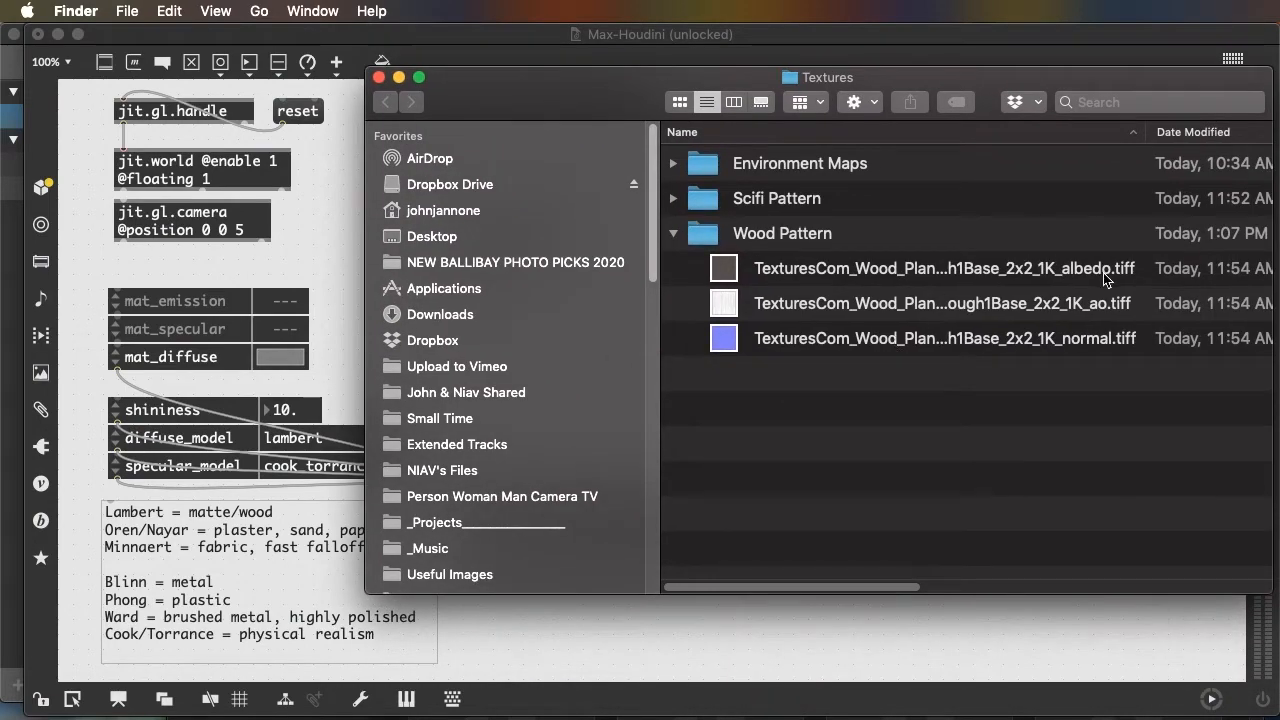
Step: Select the wood albedo, ao and normal TIFFs for the project, then minimize Finder
left_click(944, 268)
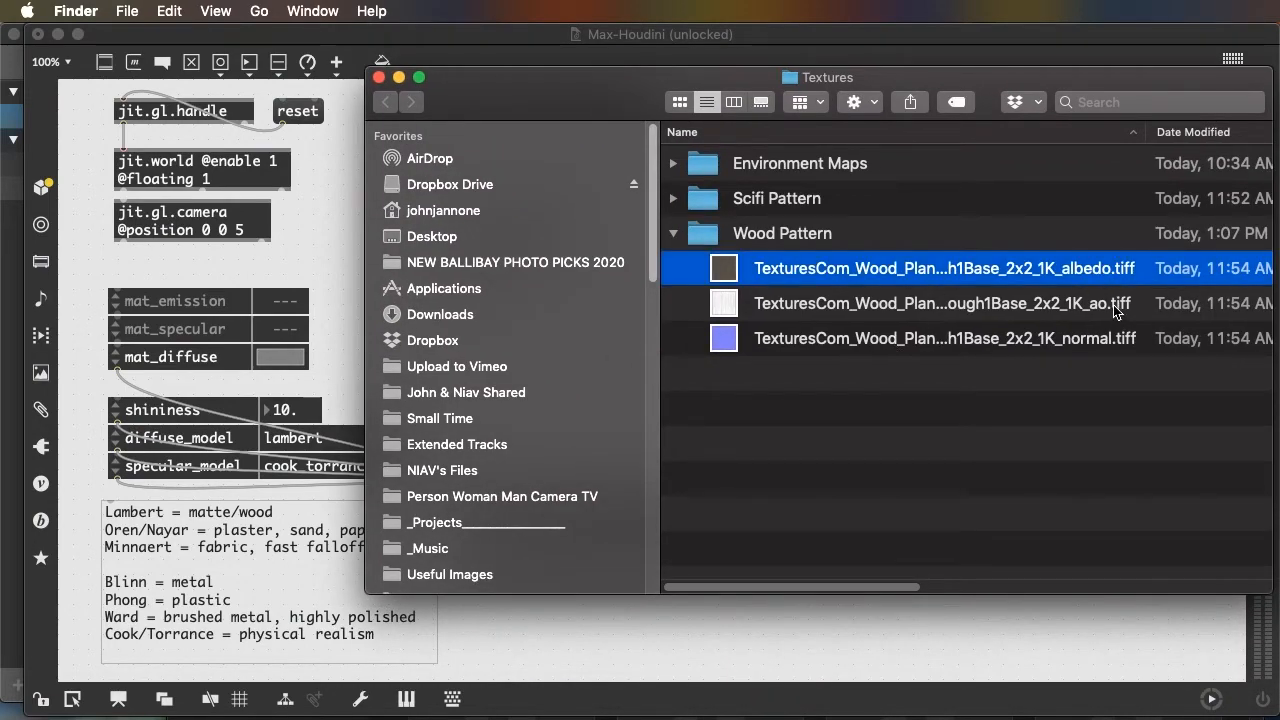
left_click(940, 303)
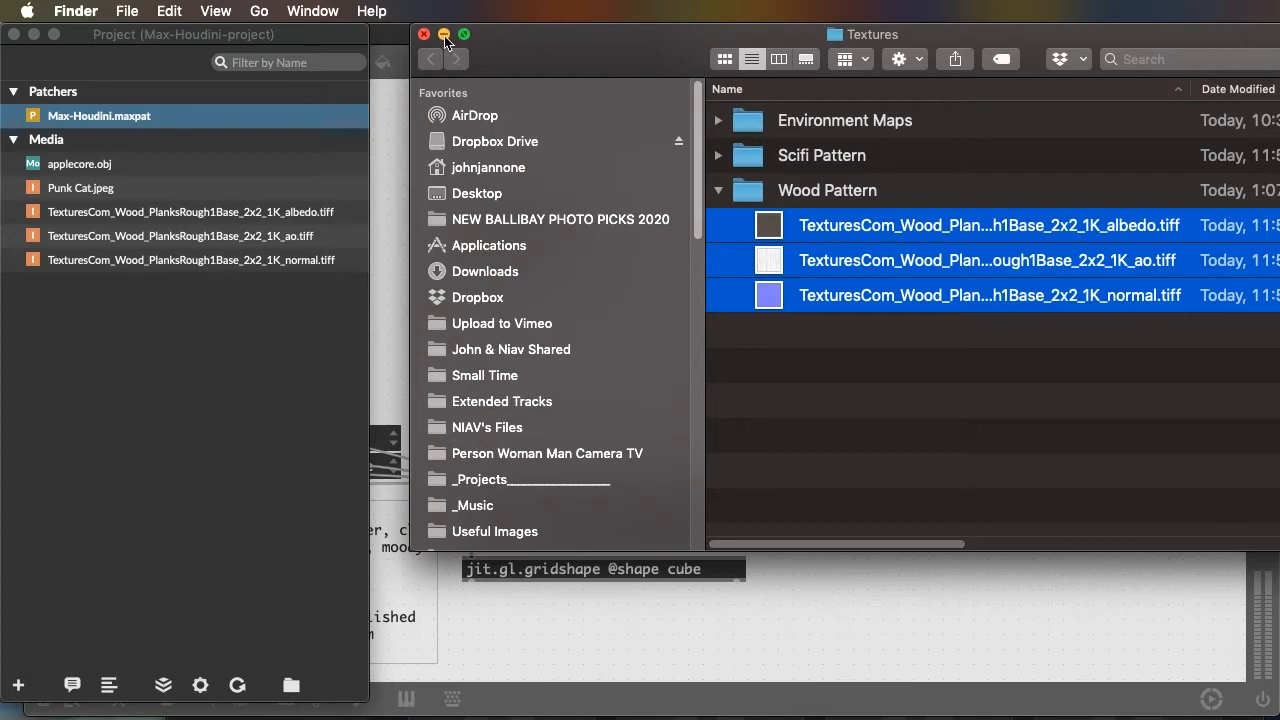
left_click(423, 34)
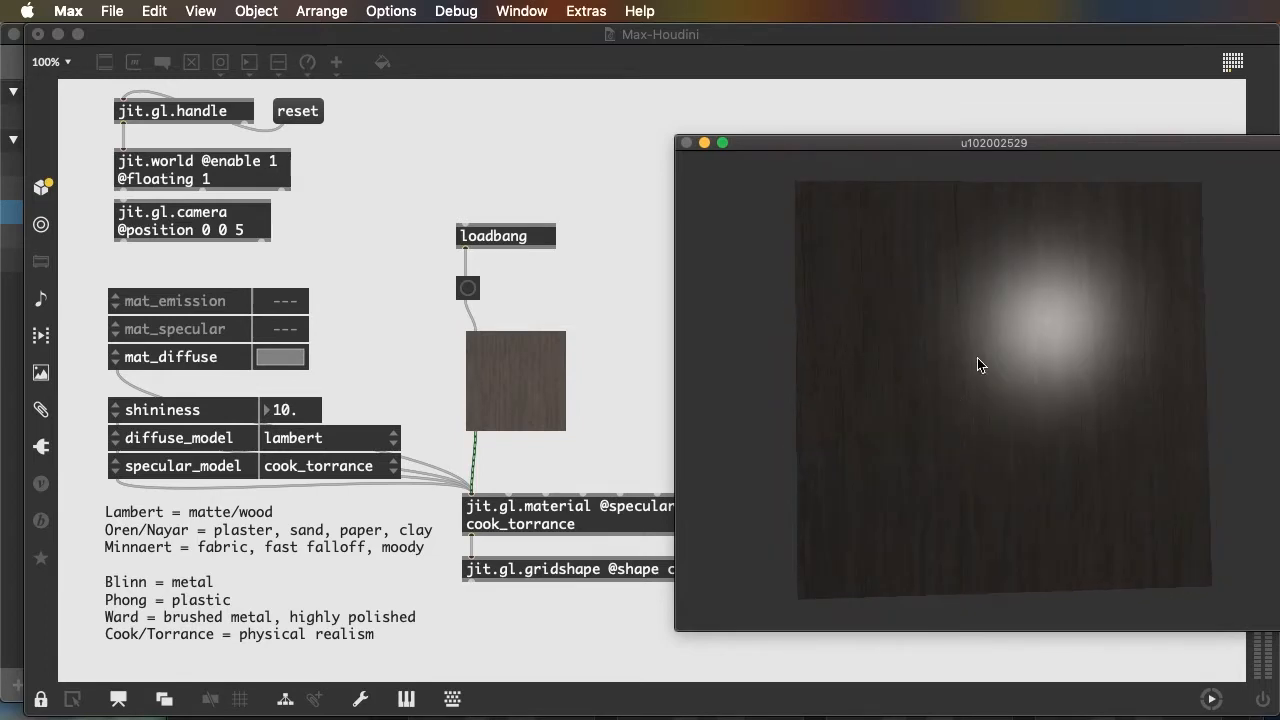
mouse_move(1040, 332)
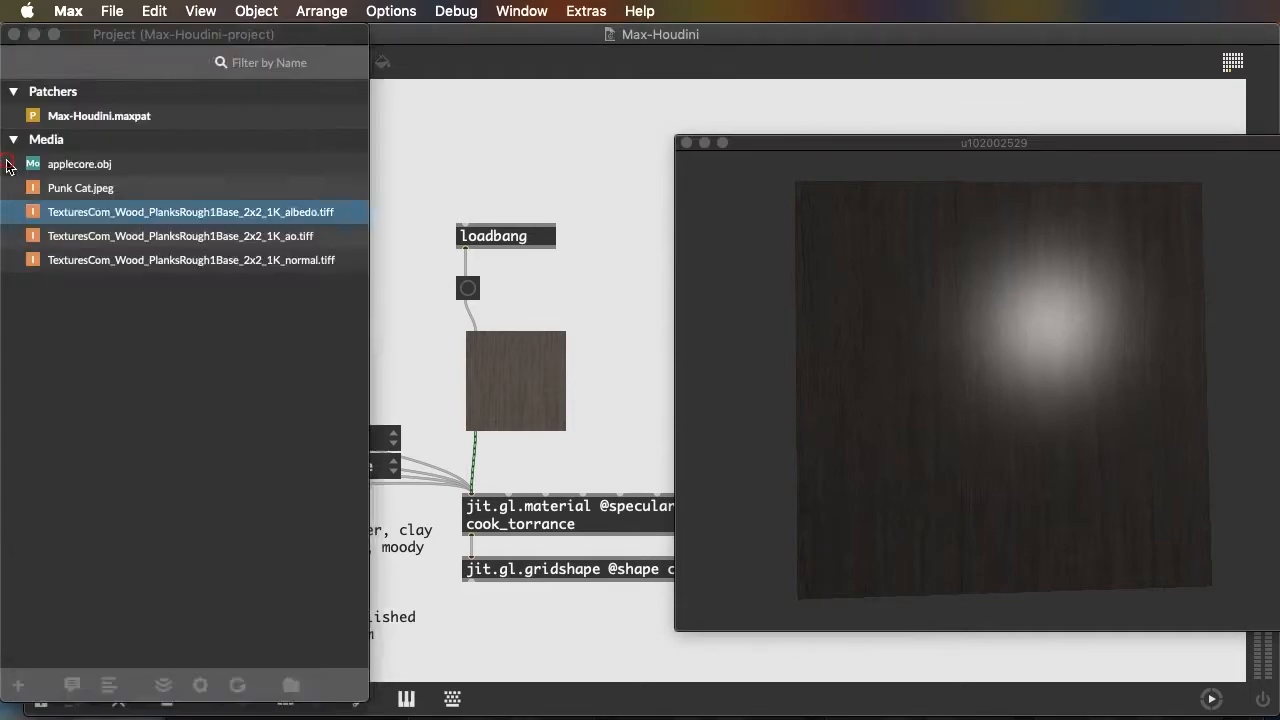
Step: Add the wood ao TIFF, fed by loadbang, into jit.gl.material's second inlet
left_click(190, 236)
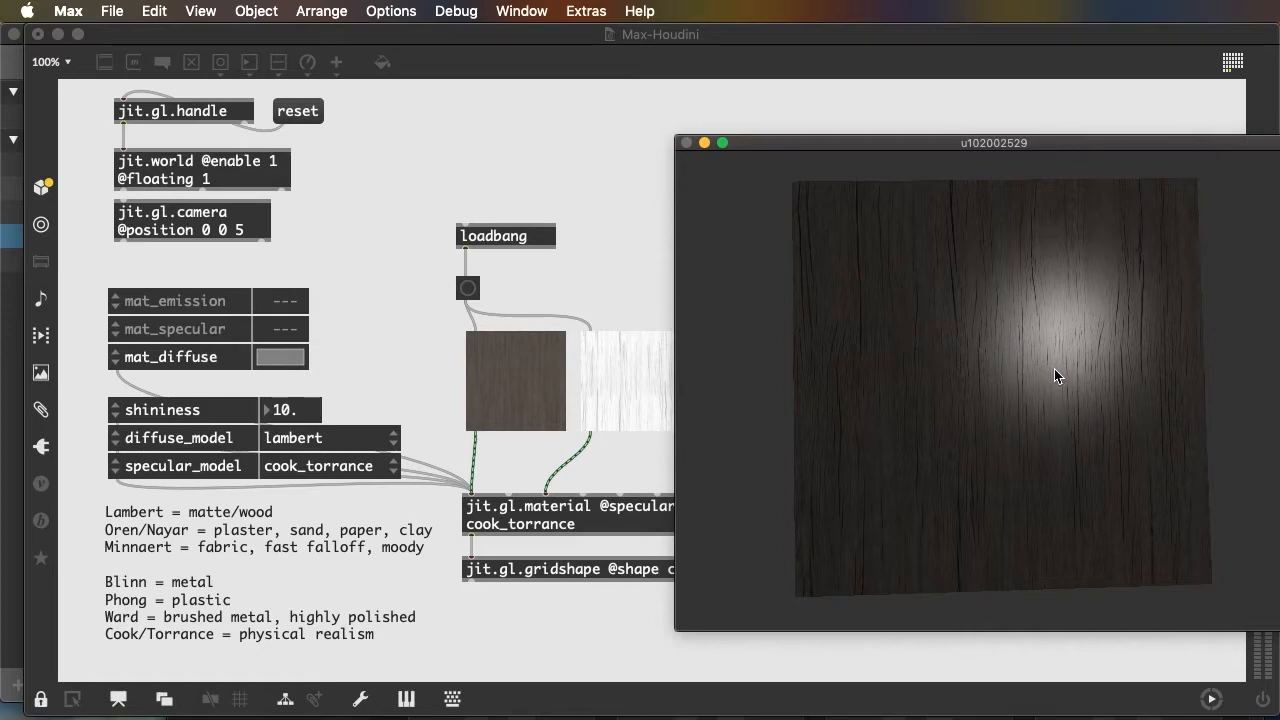
mouse_move(1034, 370)
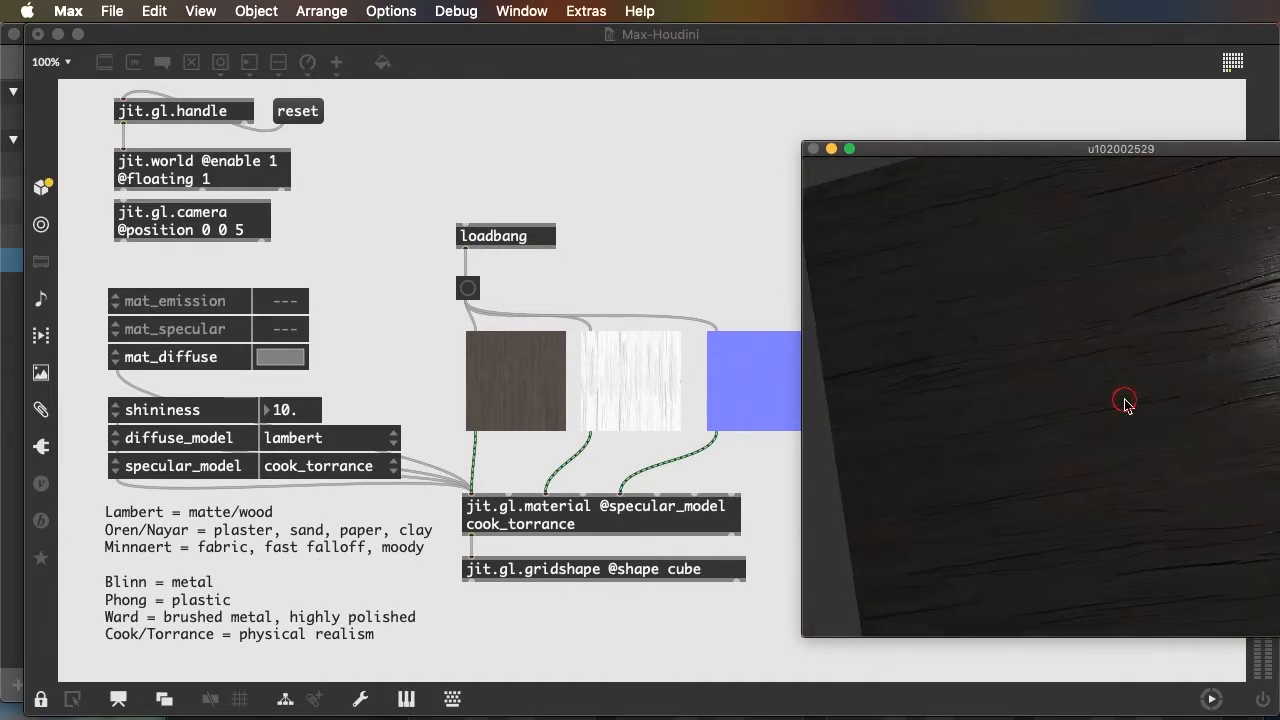
Step: Orbit the render to inspect the cube's bumpy normal-mapped wood grain
left_click_drag(1124, 400, 1024, 417)
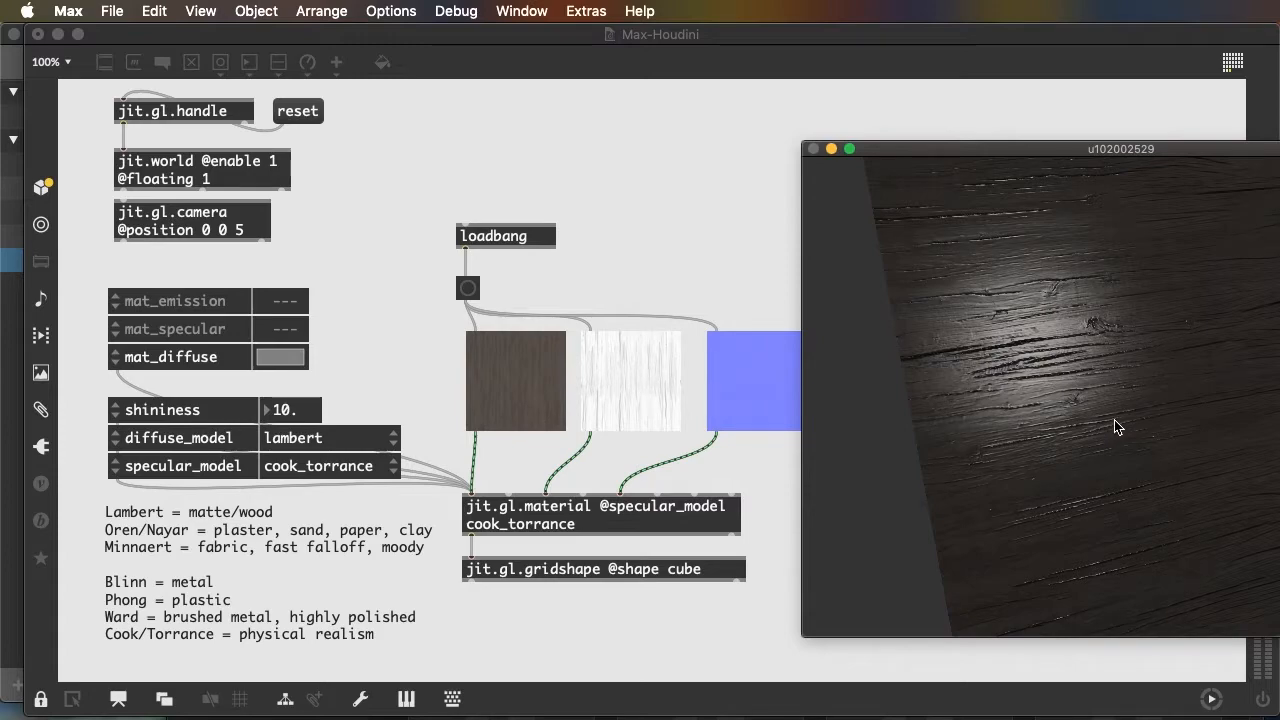
mouse_move(698, 358)
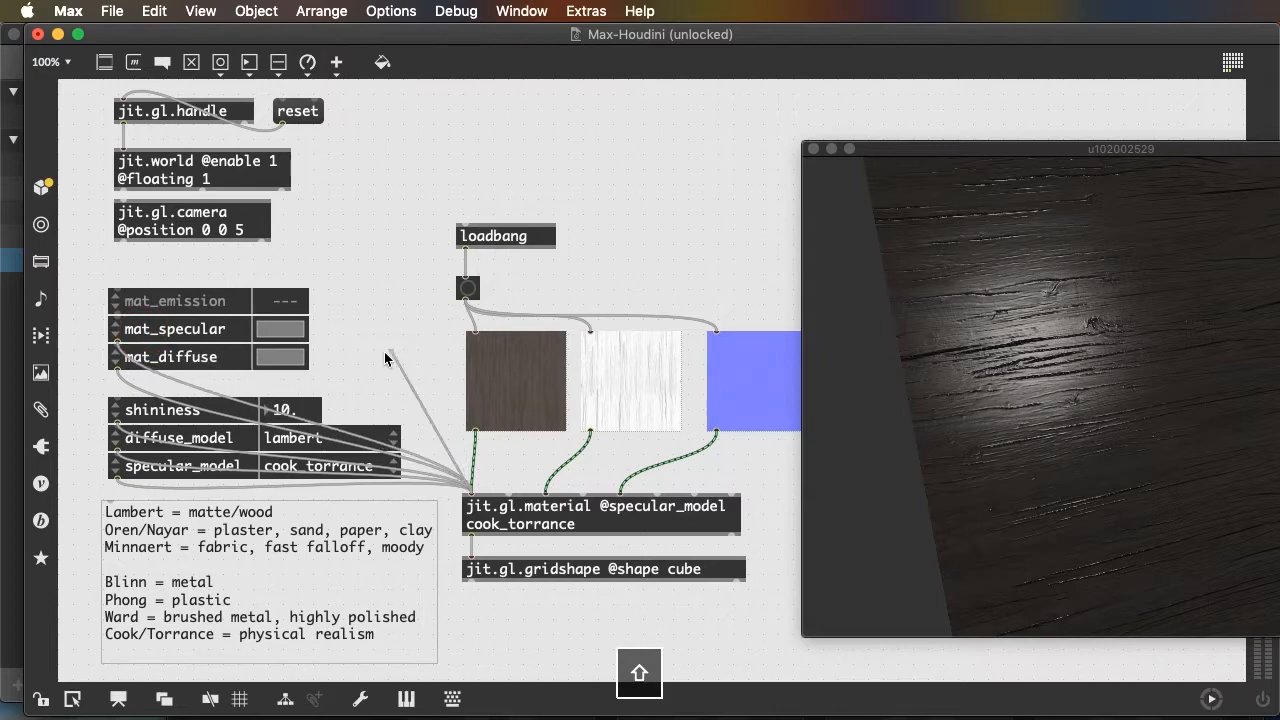
Step: Set Iron specular, Magnesium diffuse, oren_nayar shading, shininess 10.8, and convert attributes to arguments
left_click(280, 329)
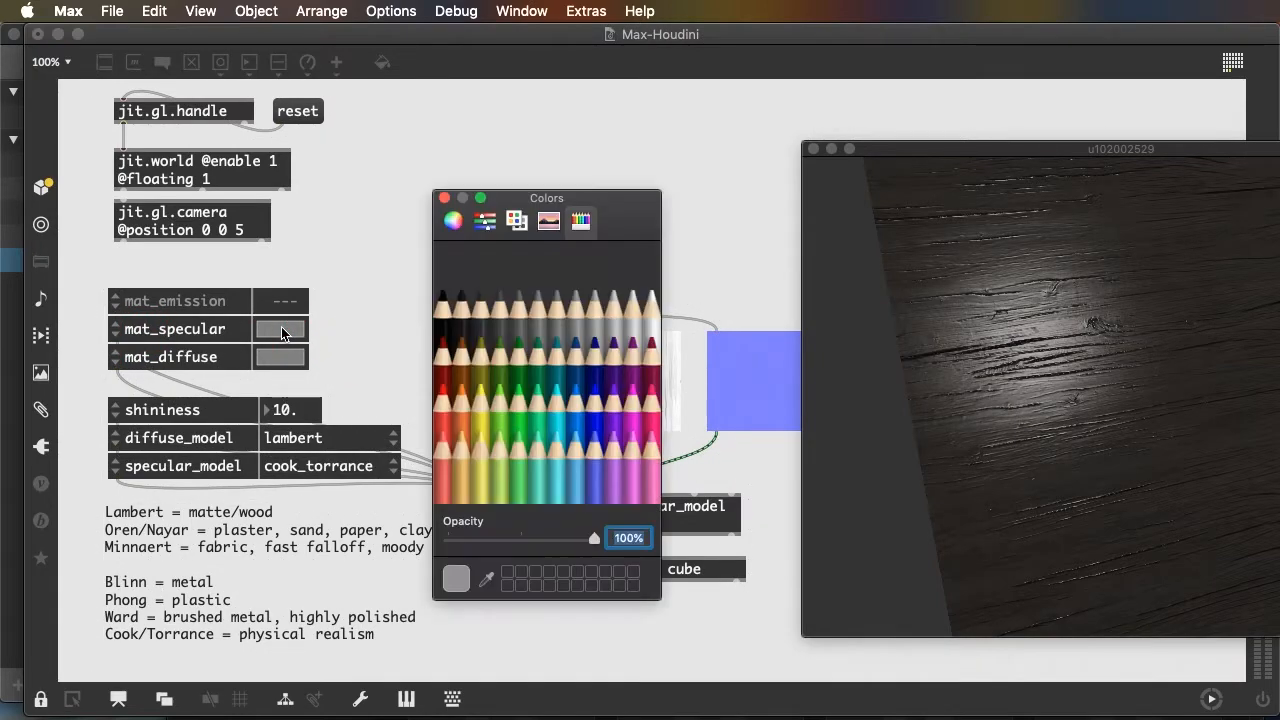
mouse_move(523, 320)
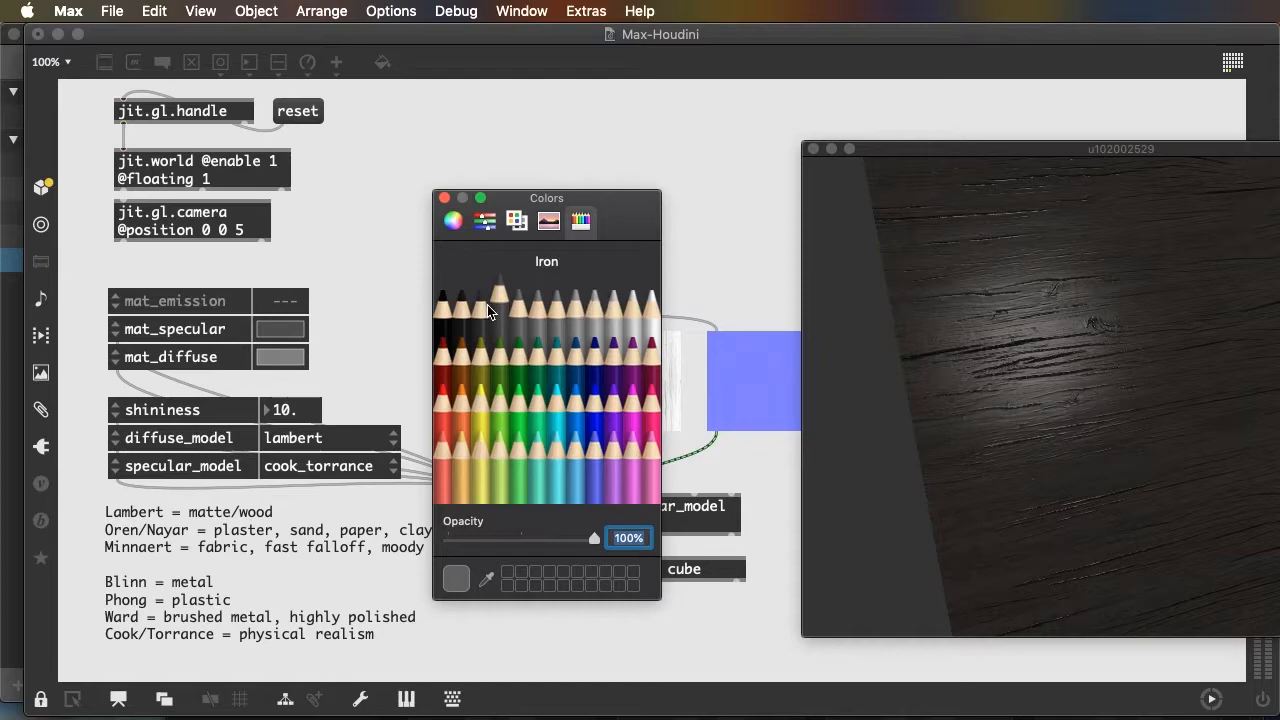
mouse_move(595, 320)
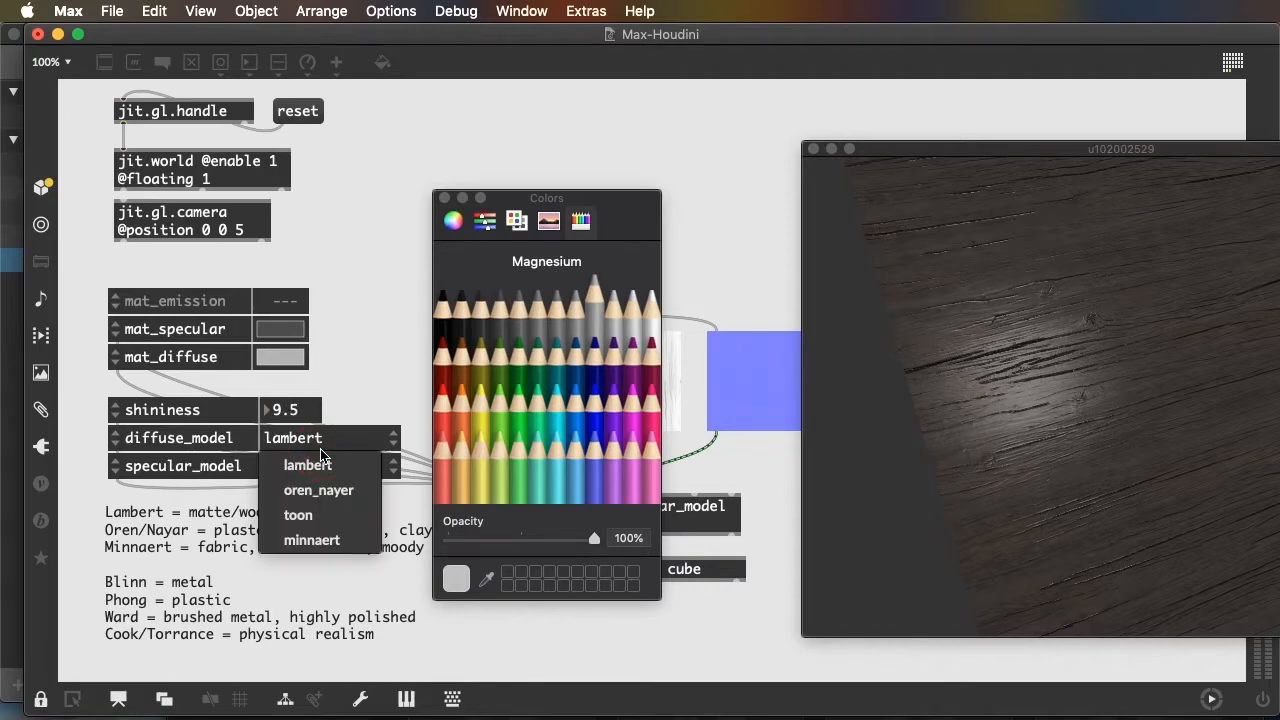
left_click(318, 490)
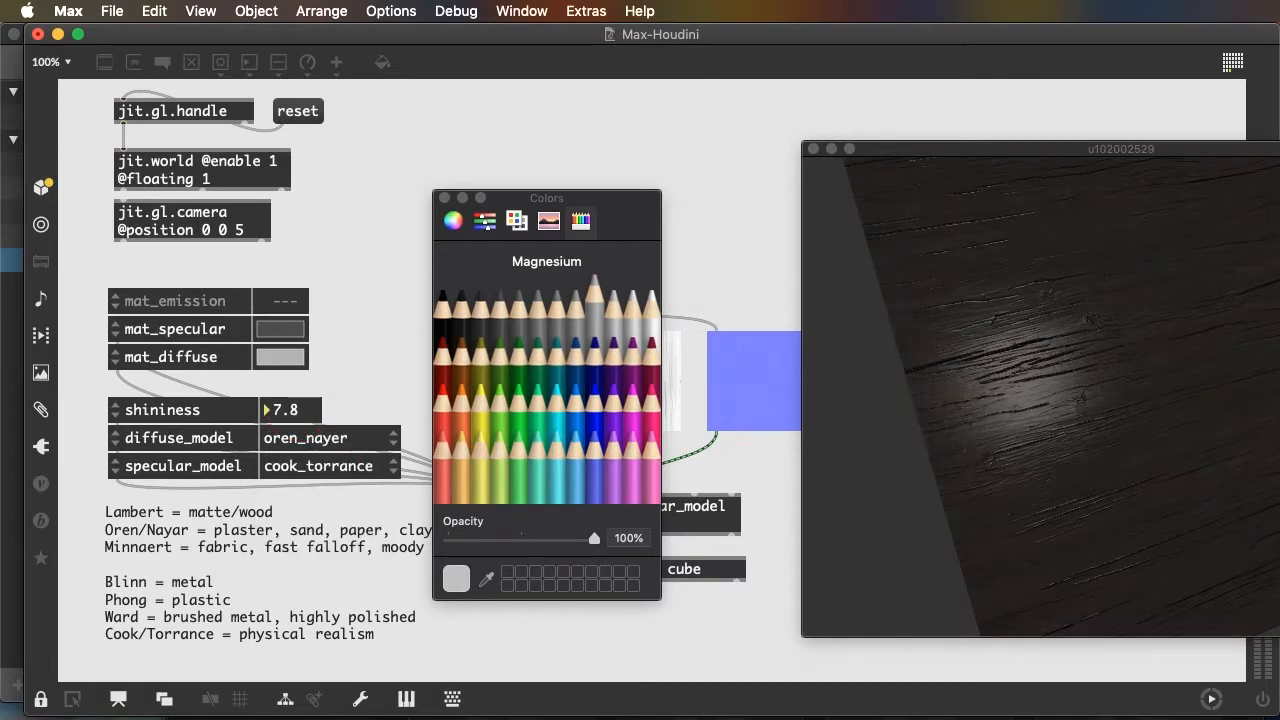
left_click(320, 466)
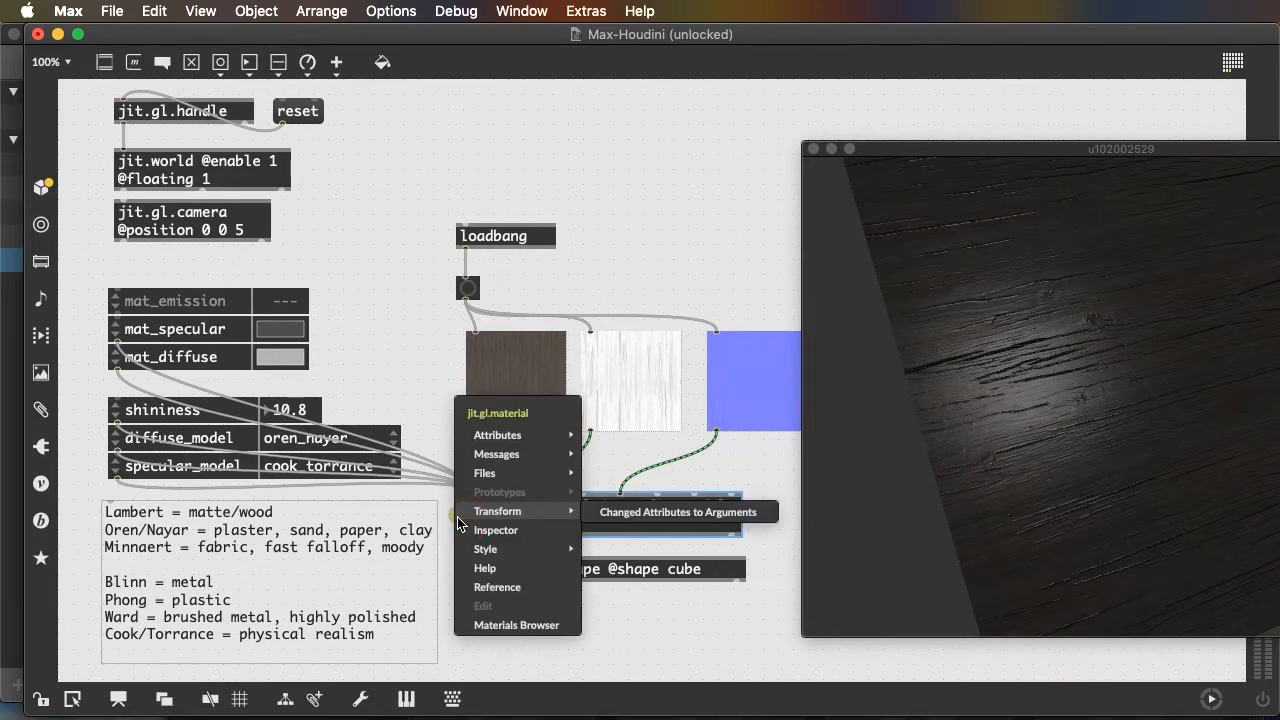
left_click(678, 511)
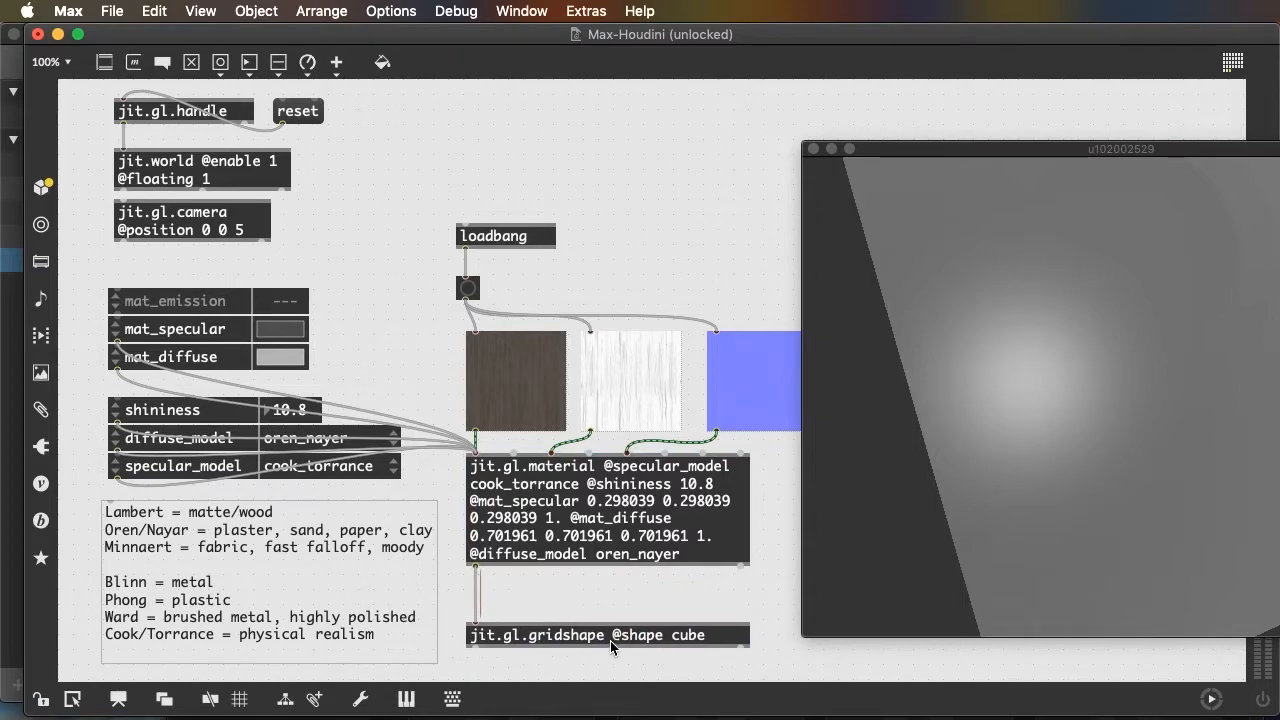
left_click(467, 288)
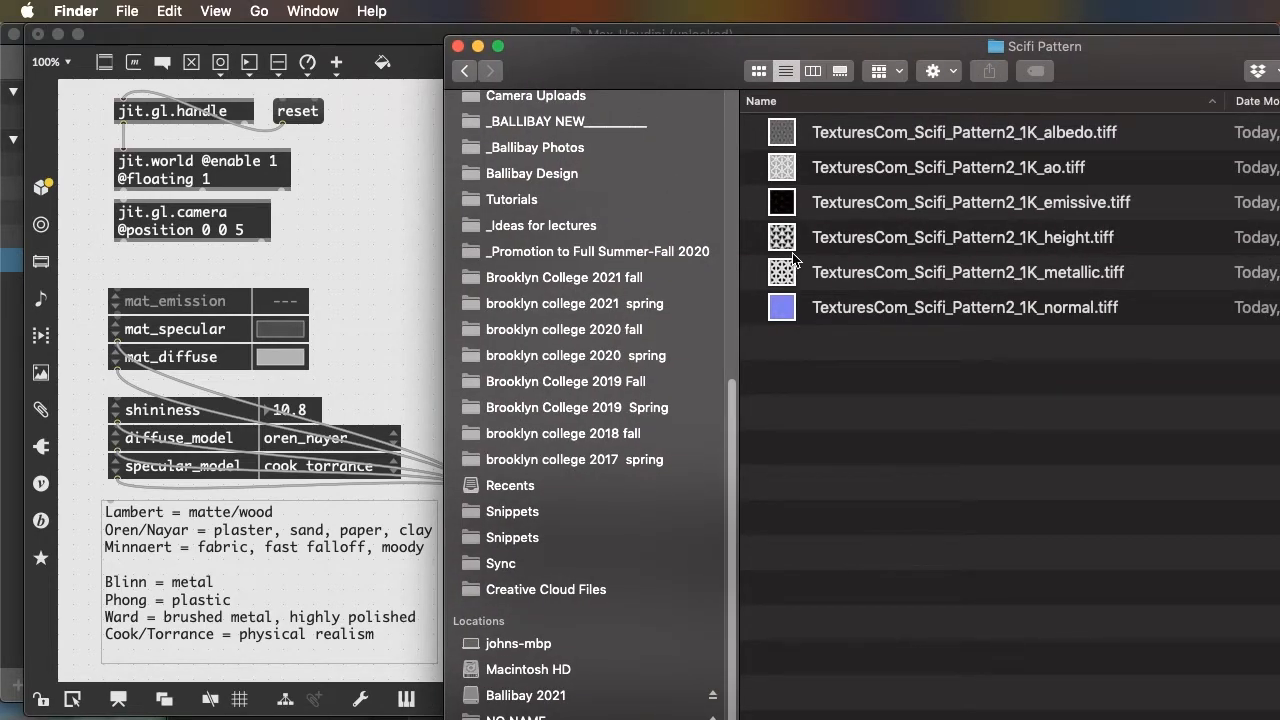
mouse_move(786, 140)
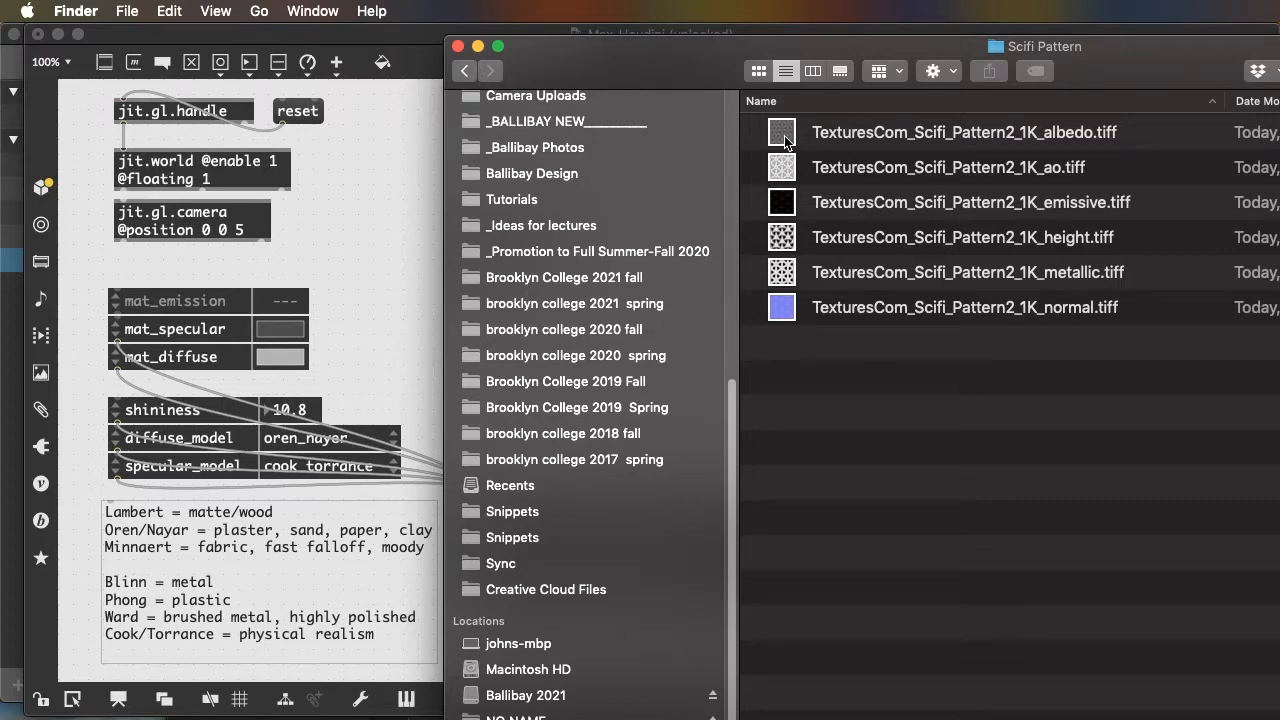
Step: Select the Scifi albedo, ao, emissive, height, metallic and normal TIFFs and drag them into the project
left_click(964, 132)
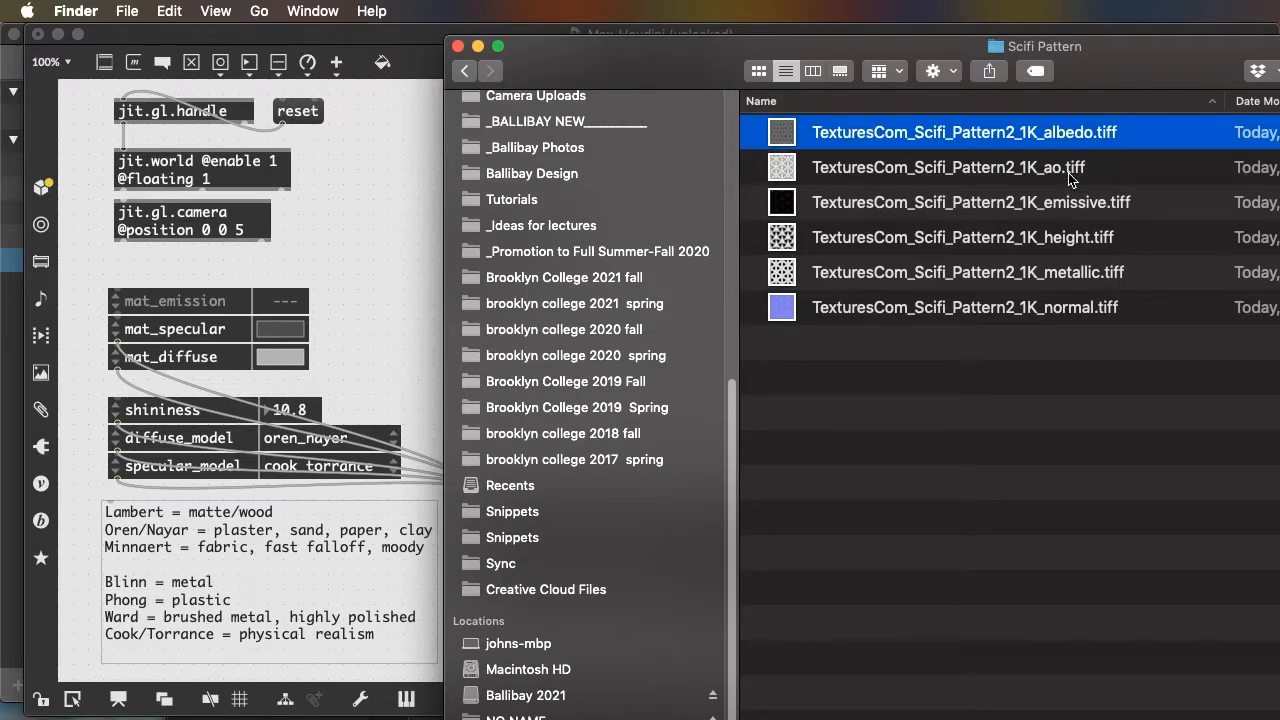
left_click(945, 167)
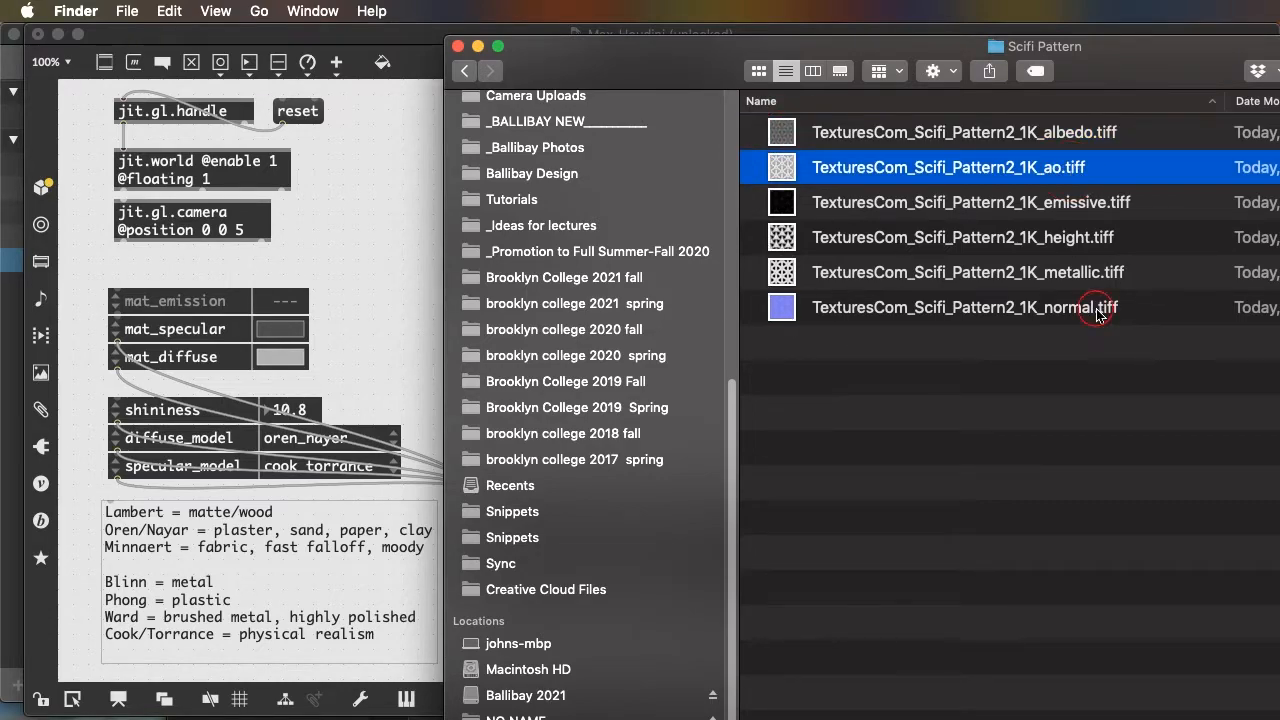
left_click(964, 307)
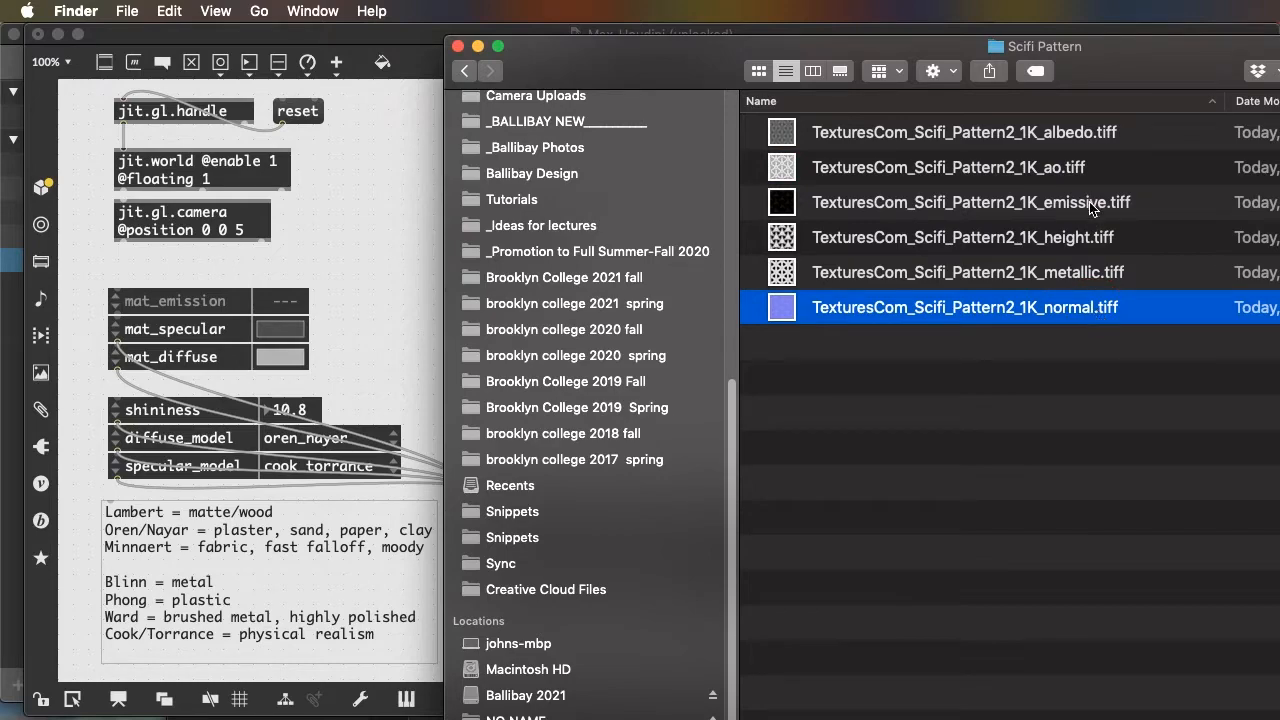
left_click(965, 237)
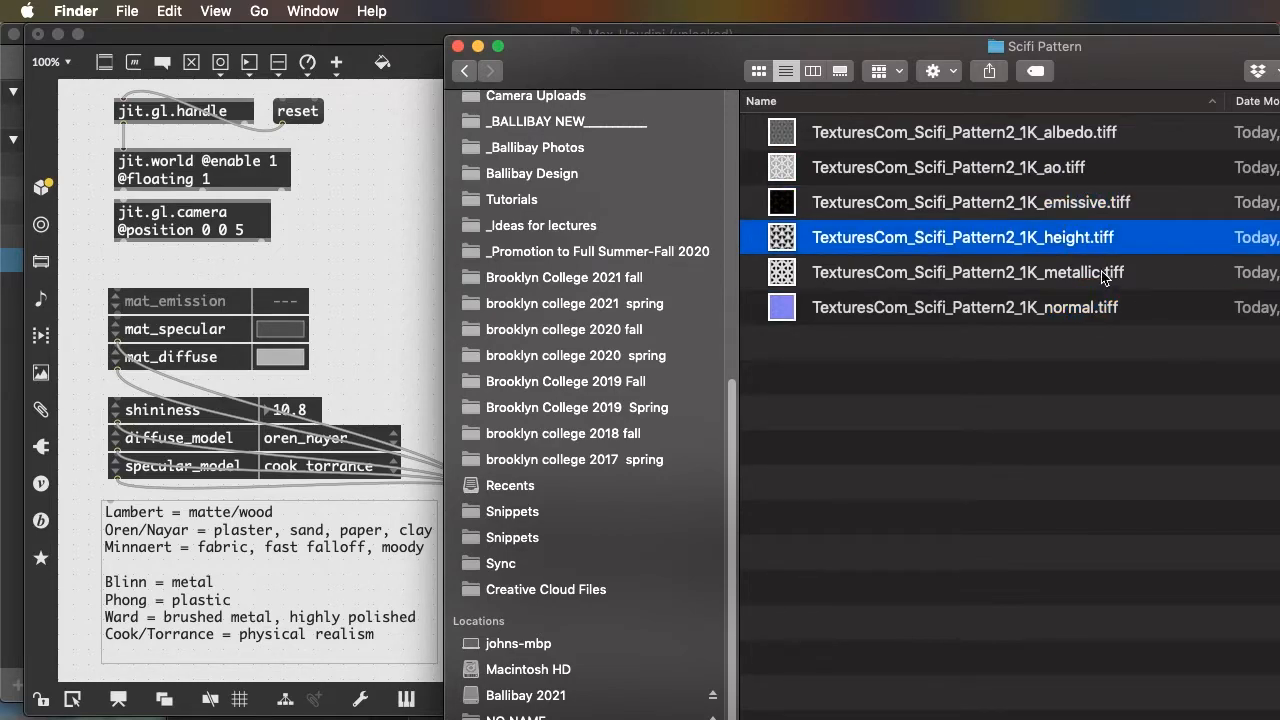
left_click(965, 272)
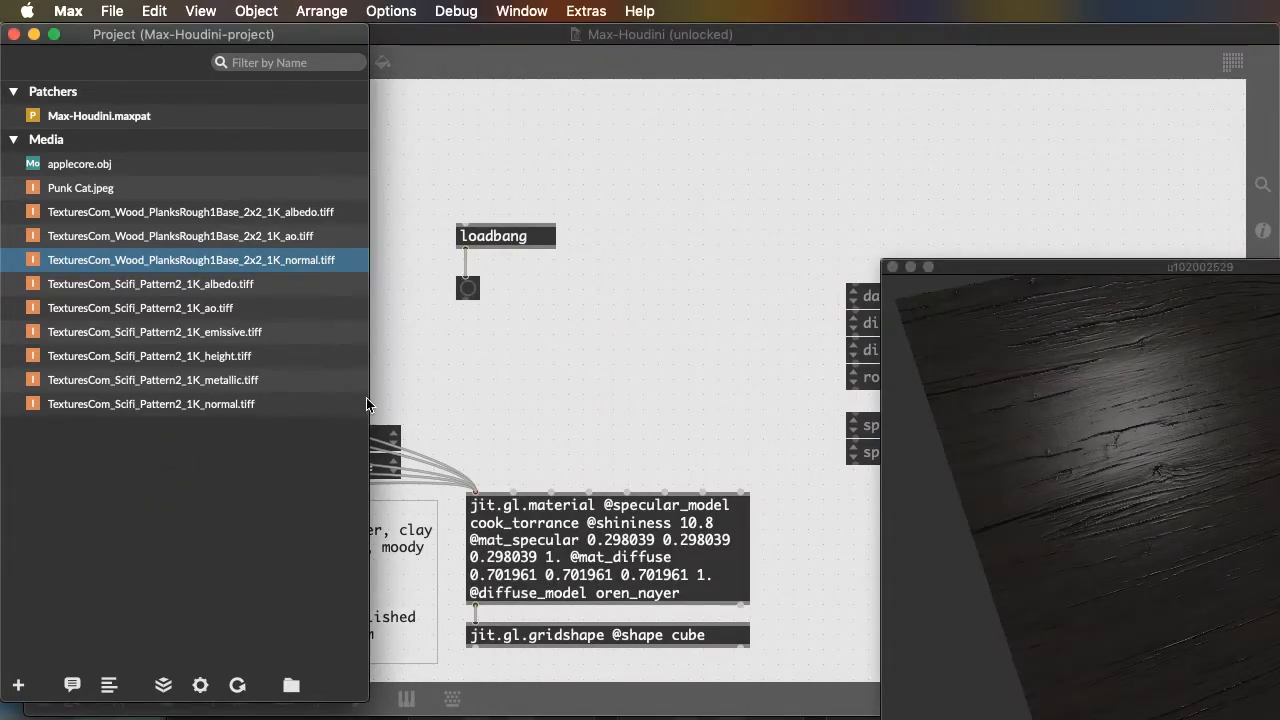
Step: Feed the Scifi albedo and ao textures into jit.gl.material, then orbit the woven cube
left_click(150, 284)
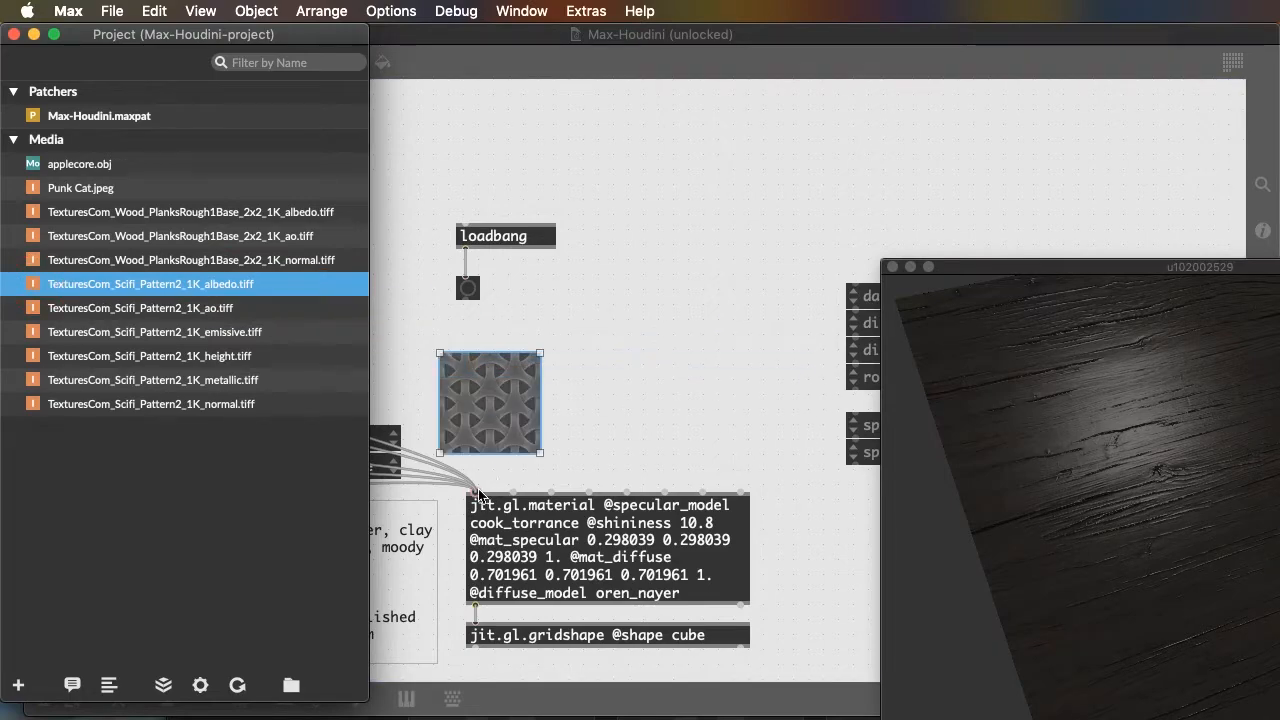
mouse_move(463, 313)
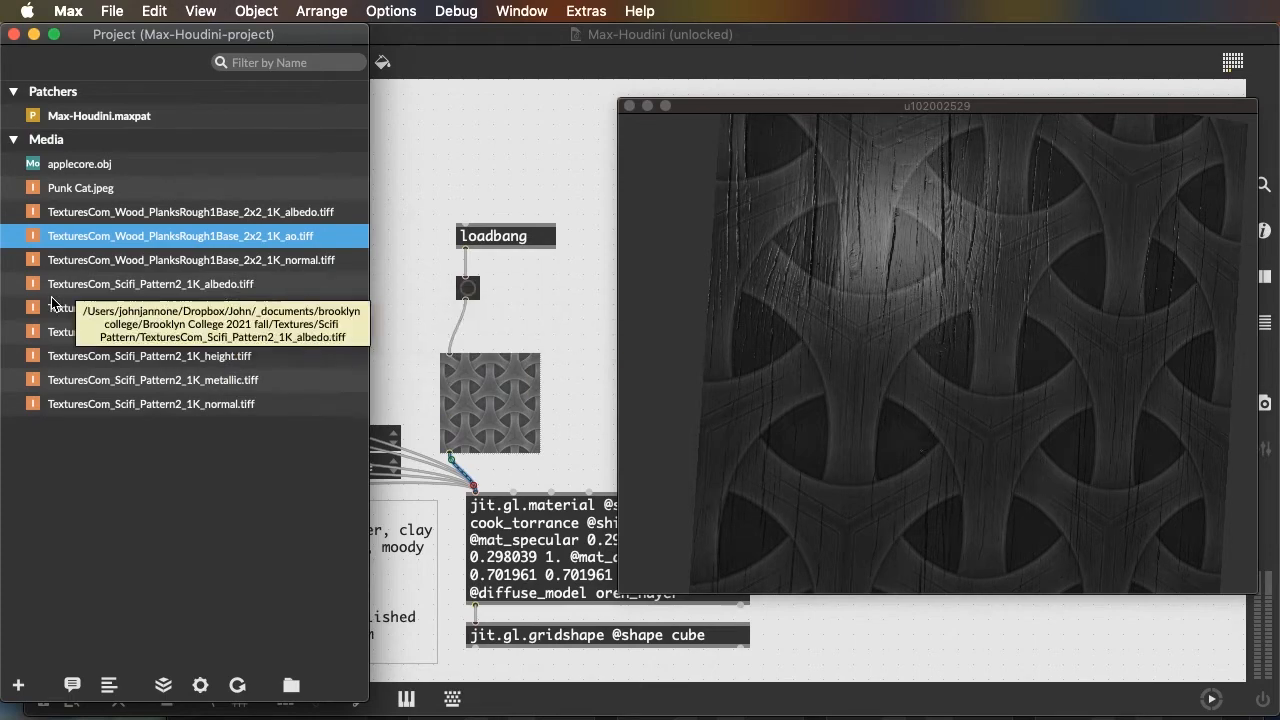
left_click_drag(150, 307, 735, 376)
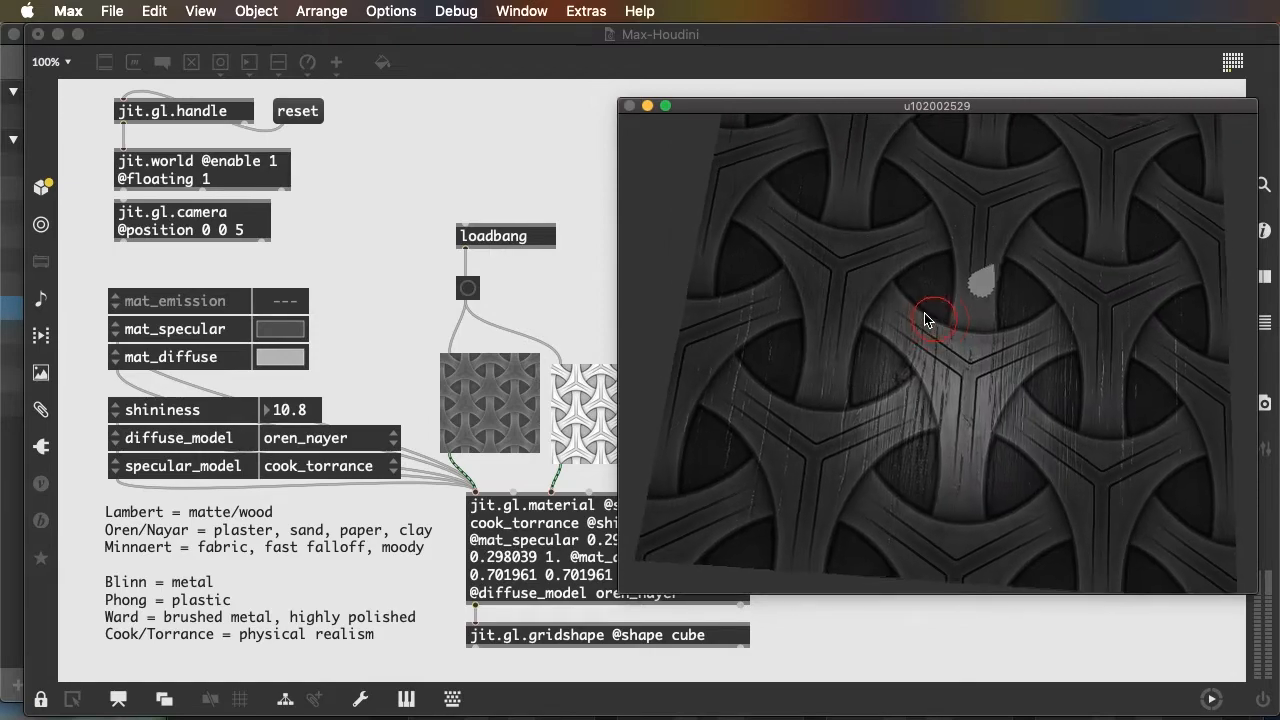
left_click_drag(925, 318, 965, 350)
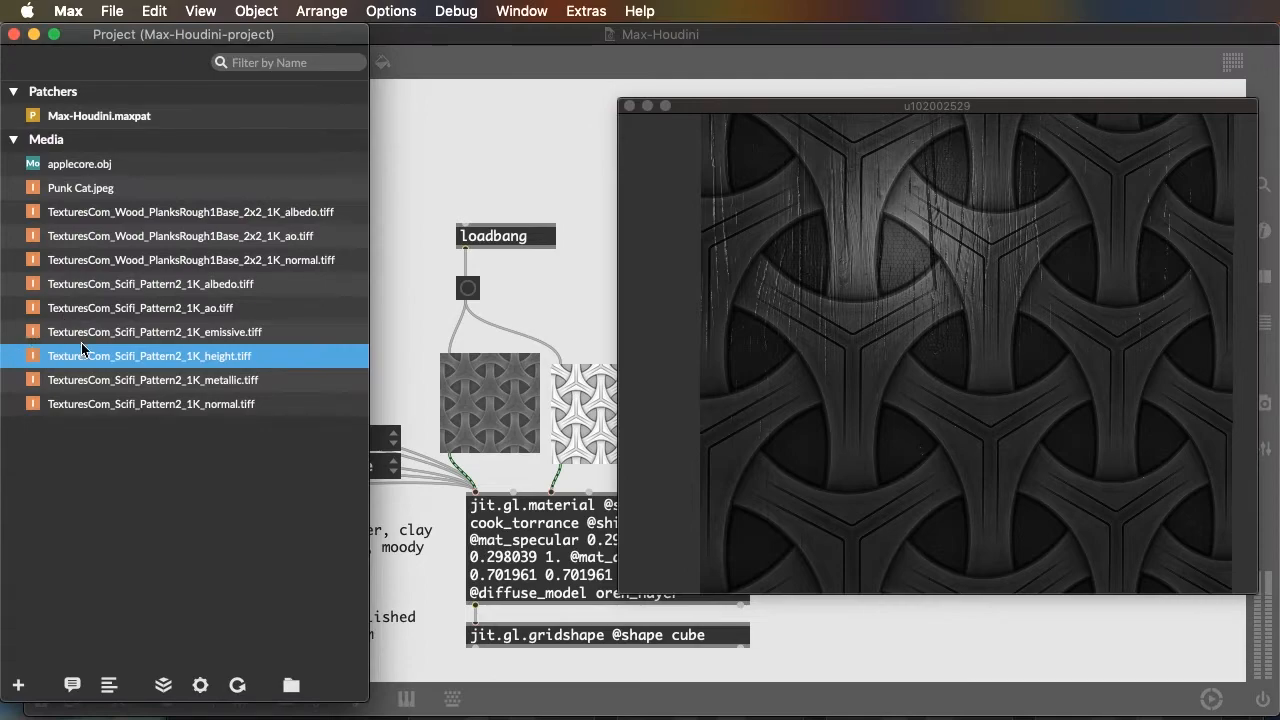
left_click_drag(150, 404, 540, 271)
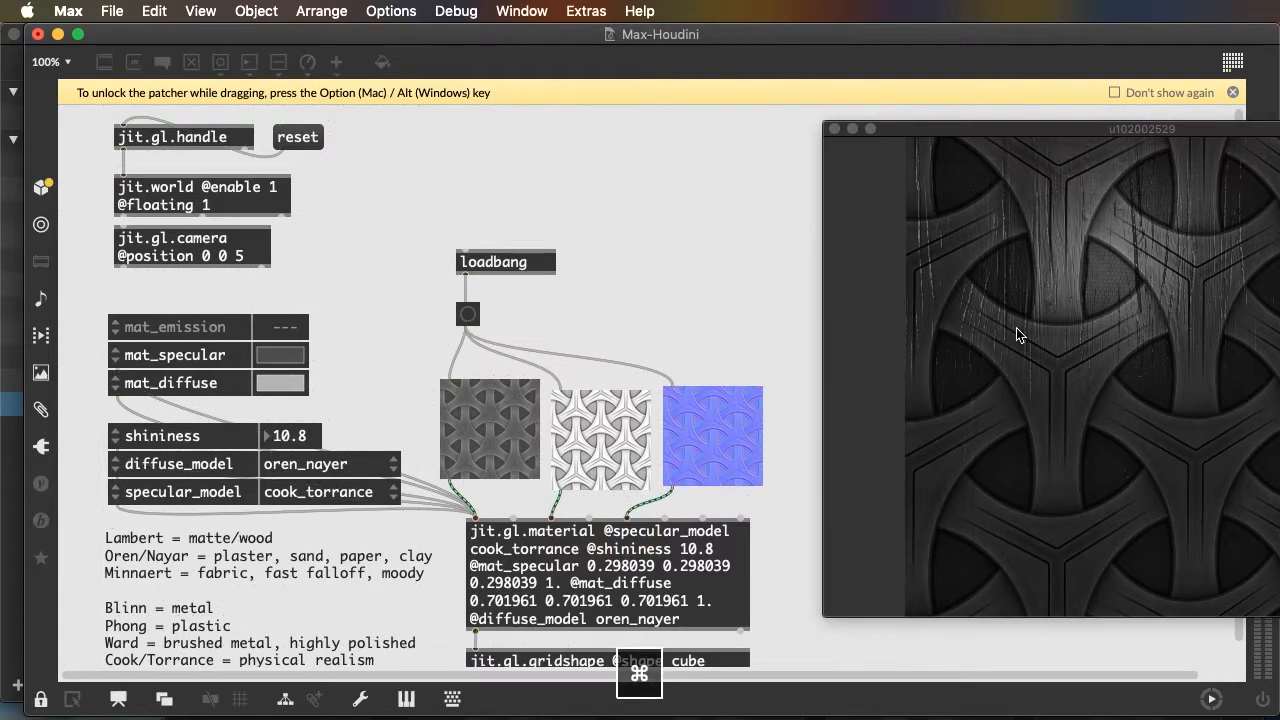
mouse_move(1192, 301)
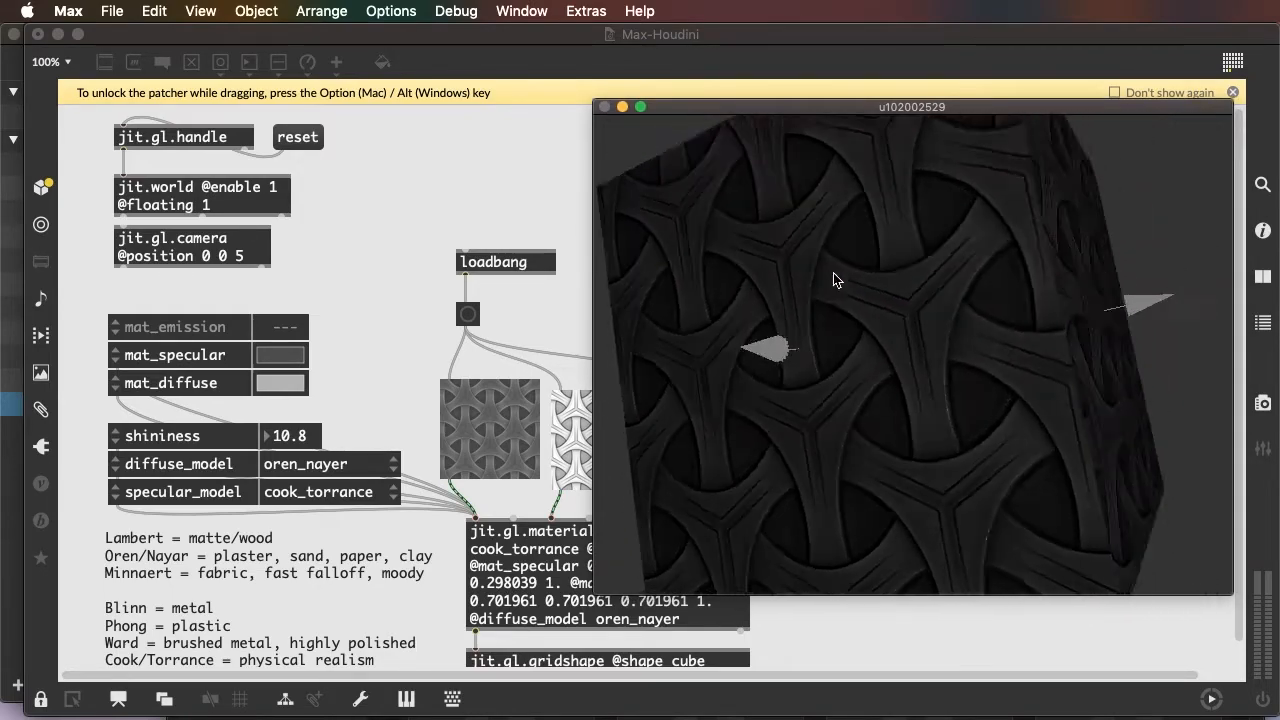
left_click_drag(837, 280, 965, 371)
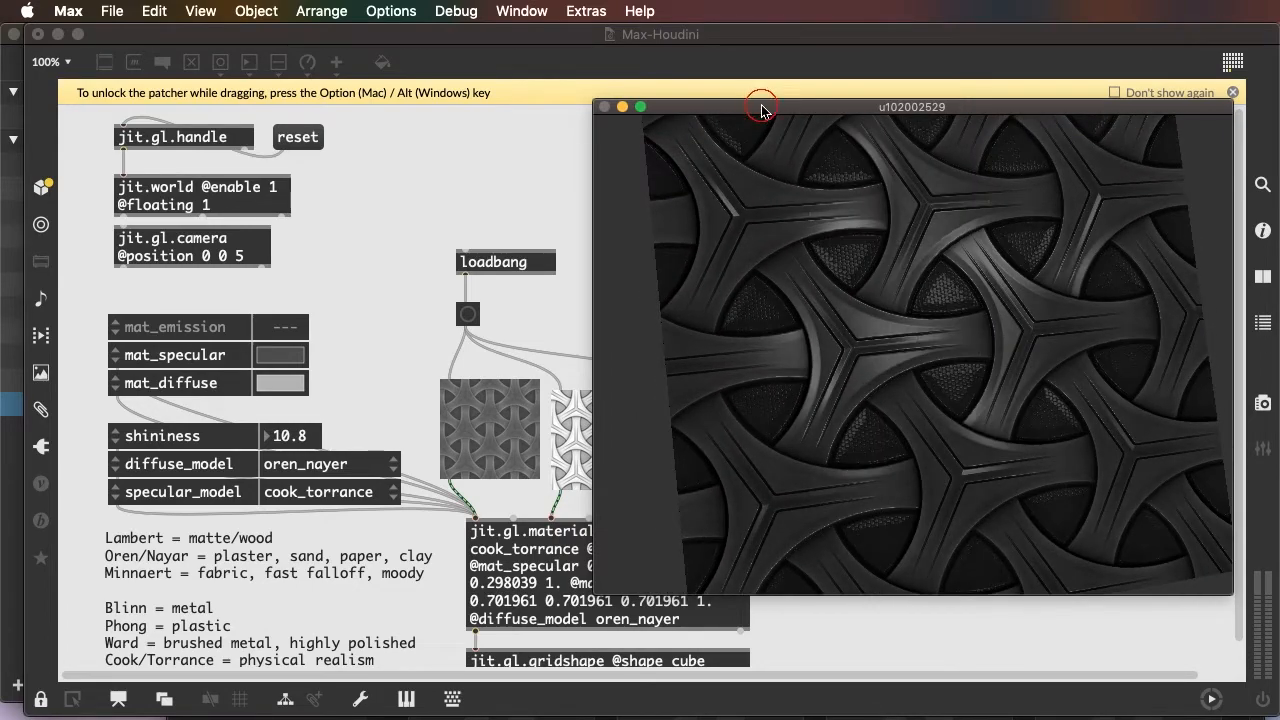
left_click_drag(760, 107, 1055, 109)
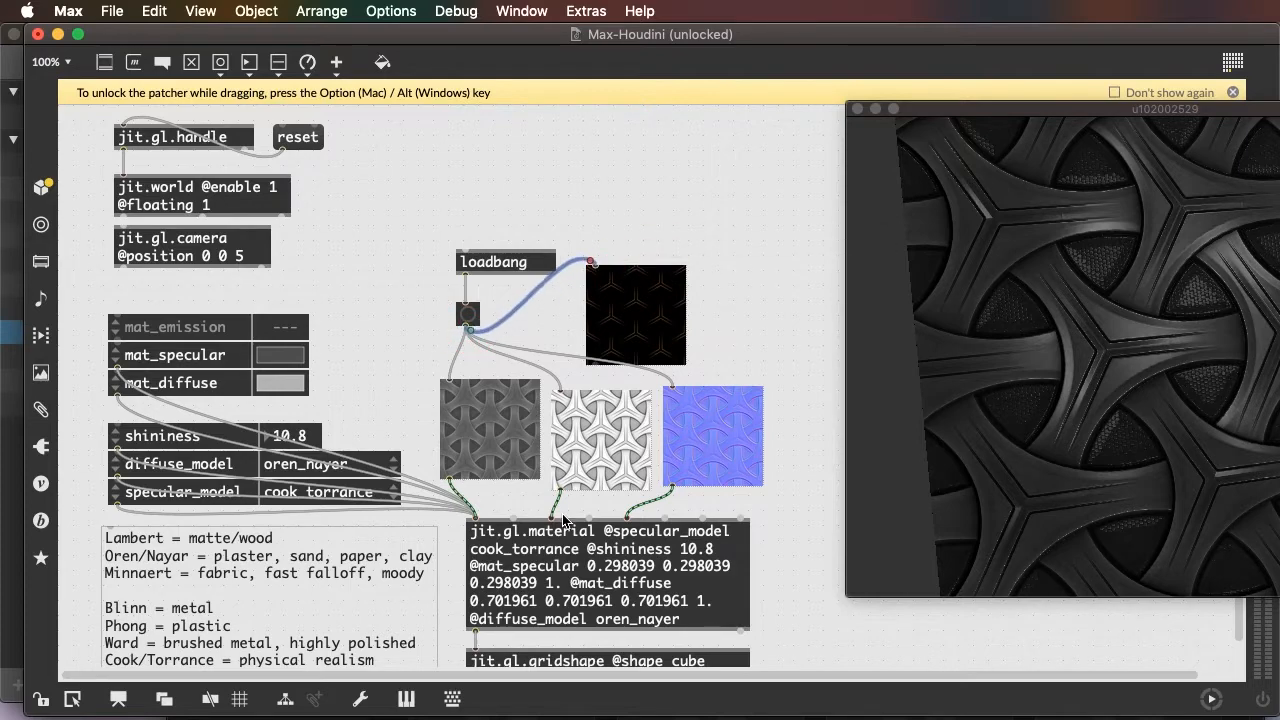
mouse_move(588, 518)
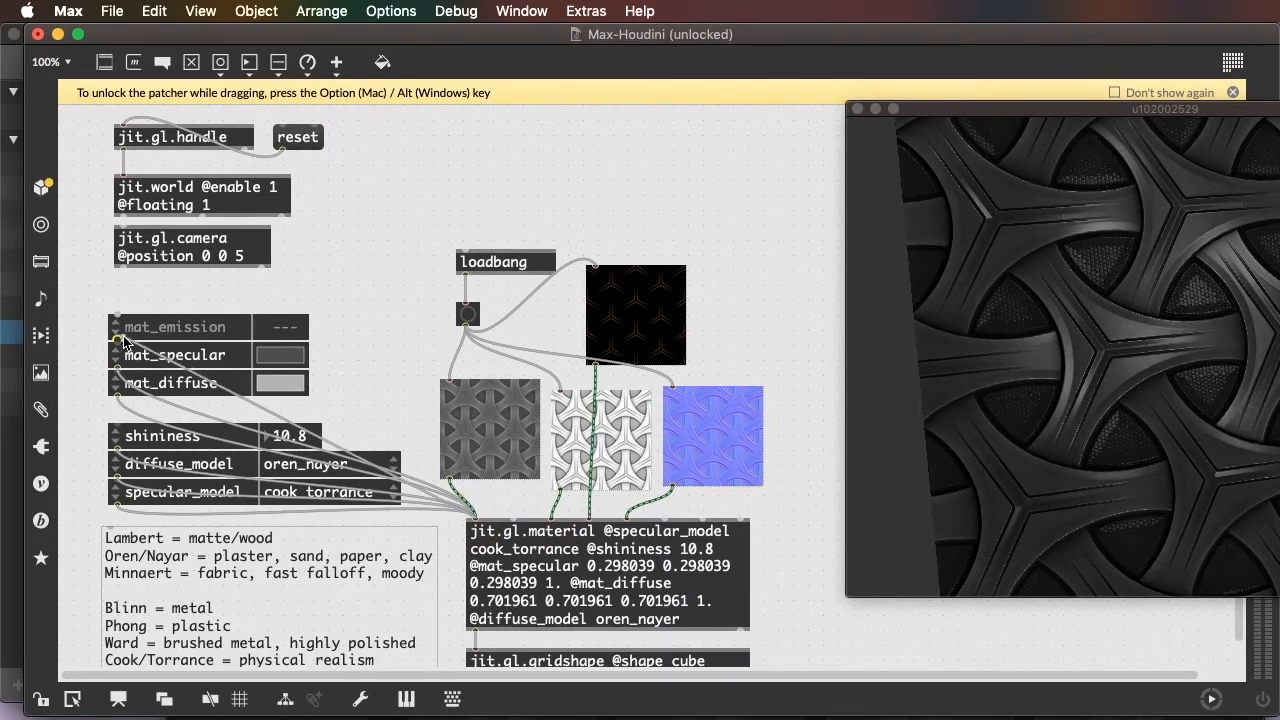
Step: Try different mat_emission swatch colours, settling back on white
left_click(281, 326)
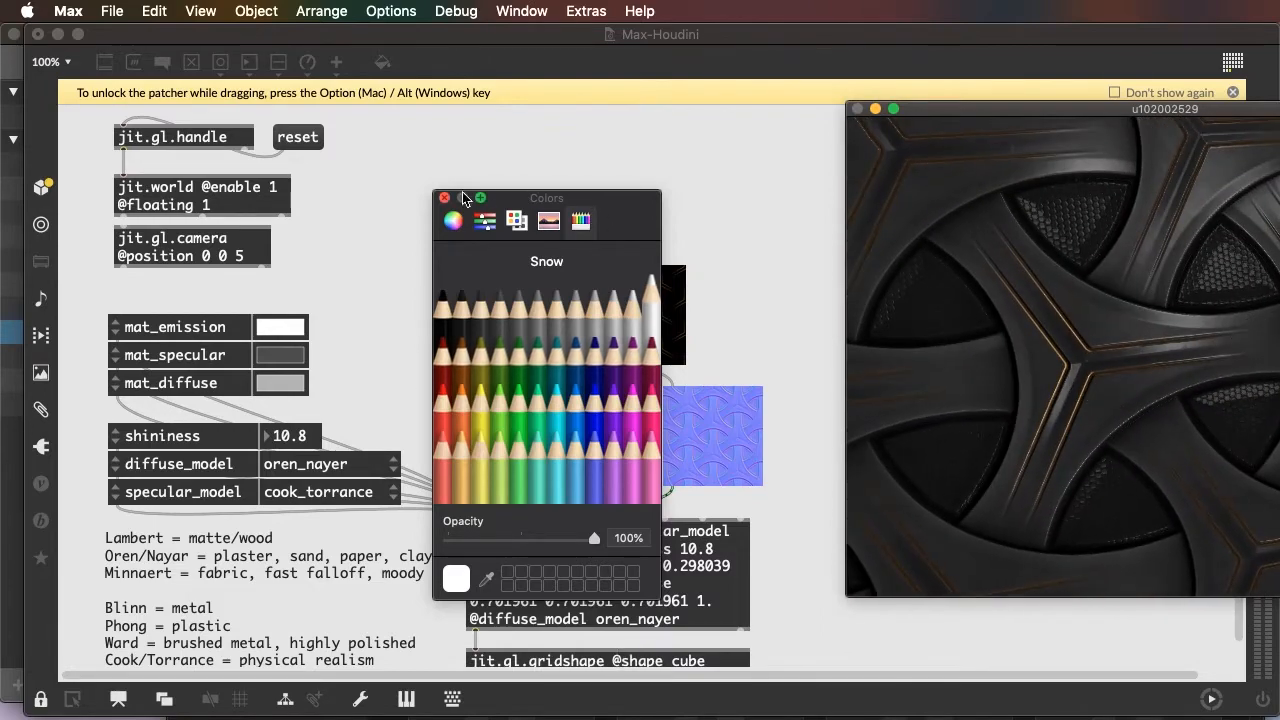
left_click(444, 198)
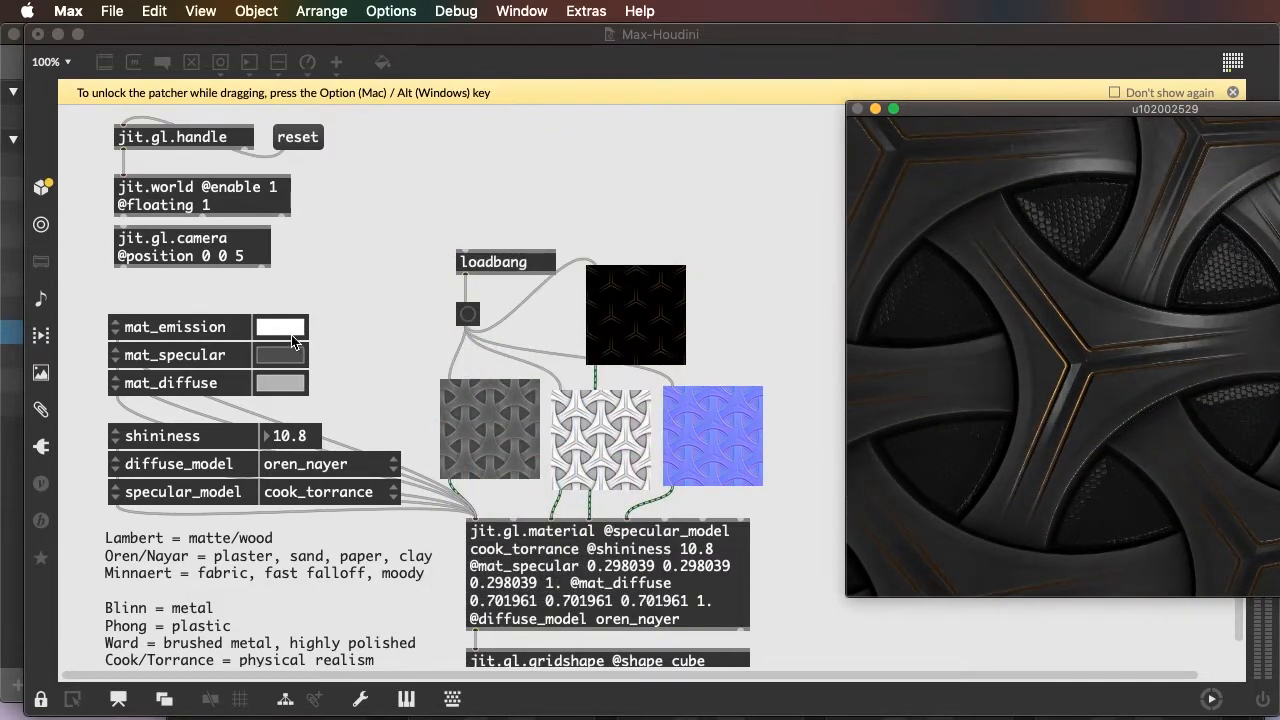
left_click(280, 327)
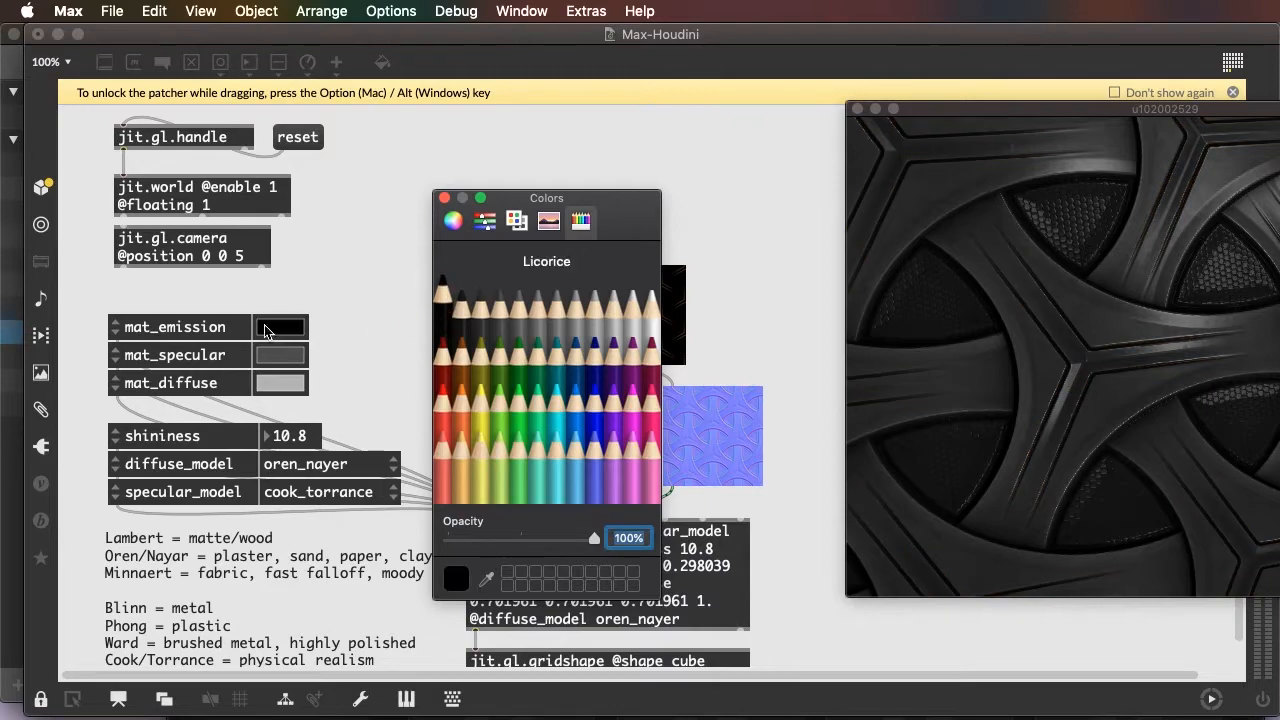
left_click(653, 290)
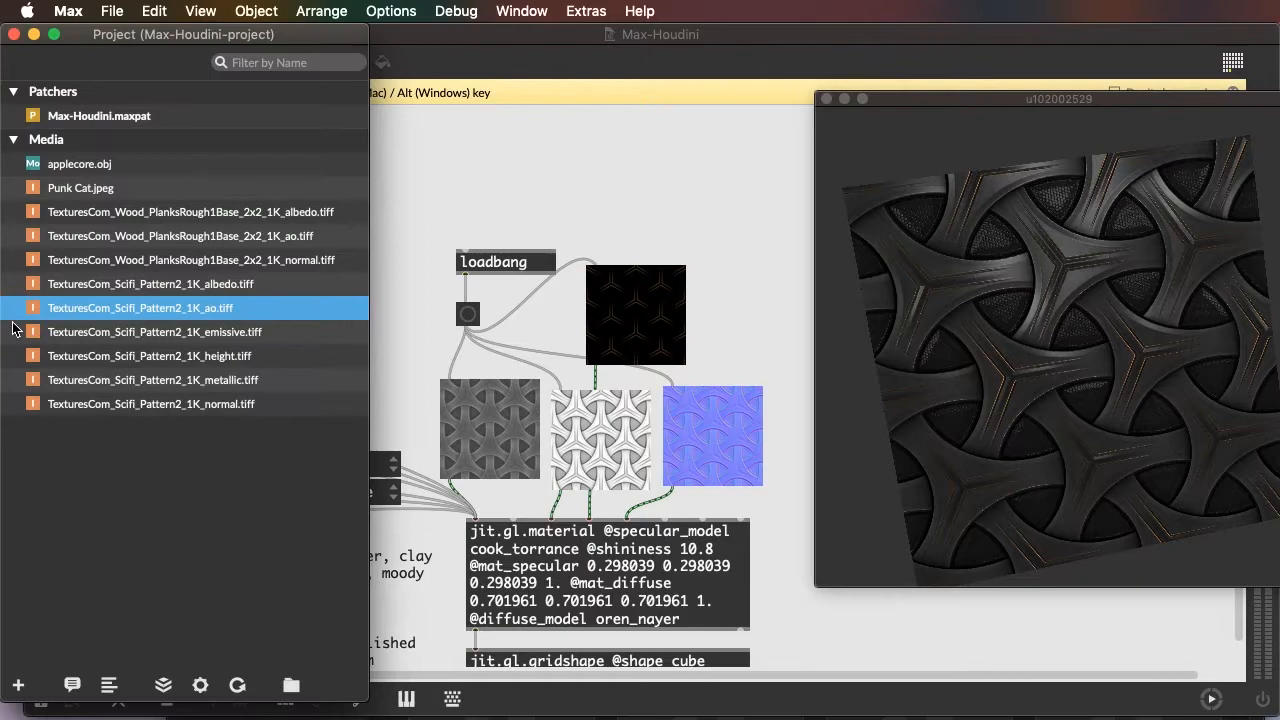
Step: Bring the height texture into the patch and orbit the cube to inspect it
left_click(150, 355)
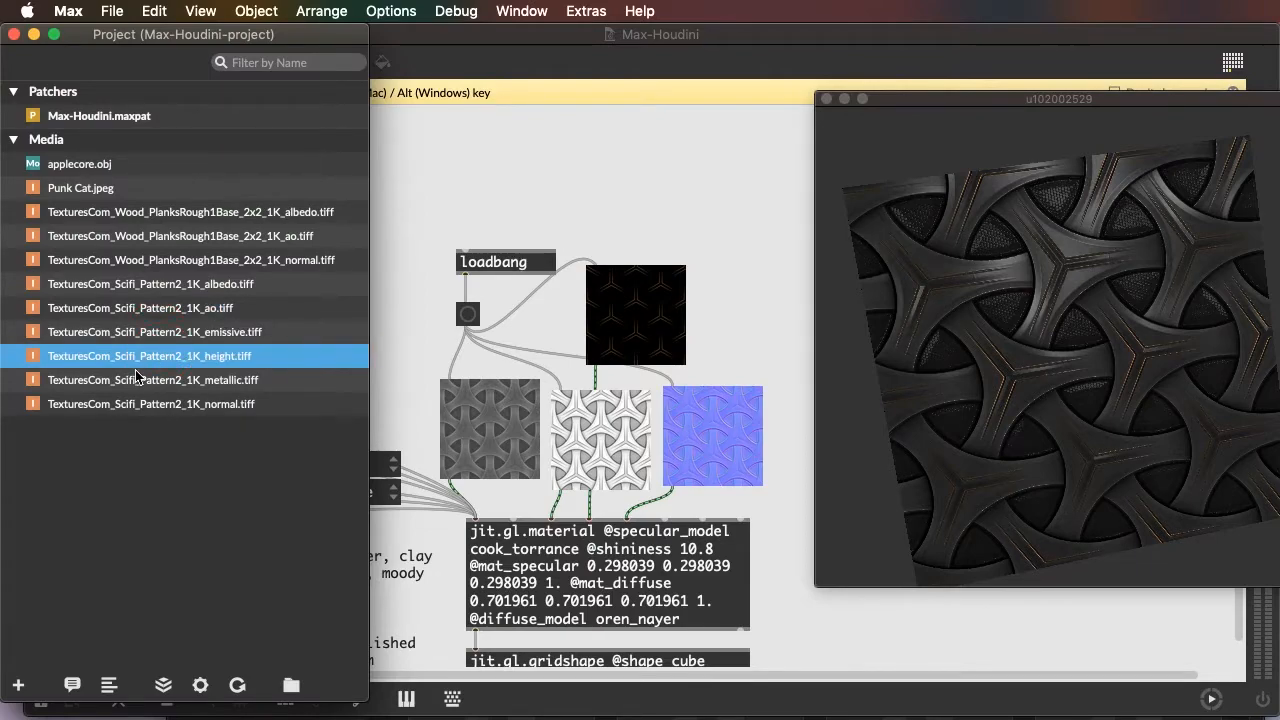
left_click(151, 379)
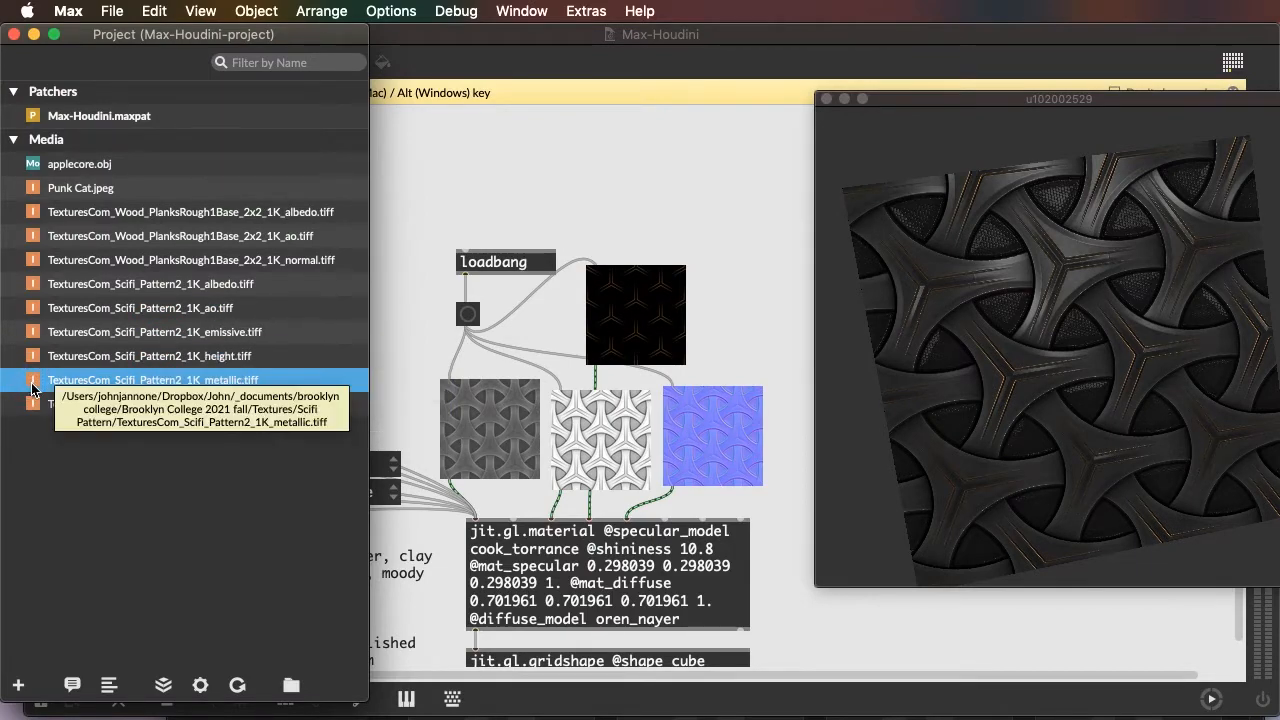
mouse_move(700, 295)
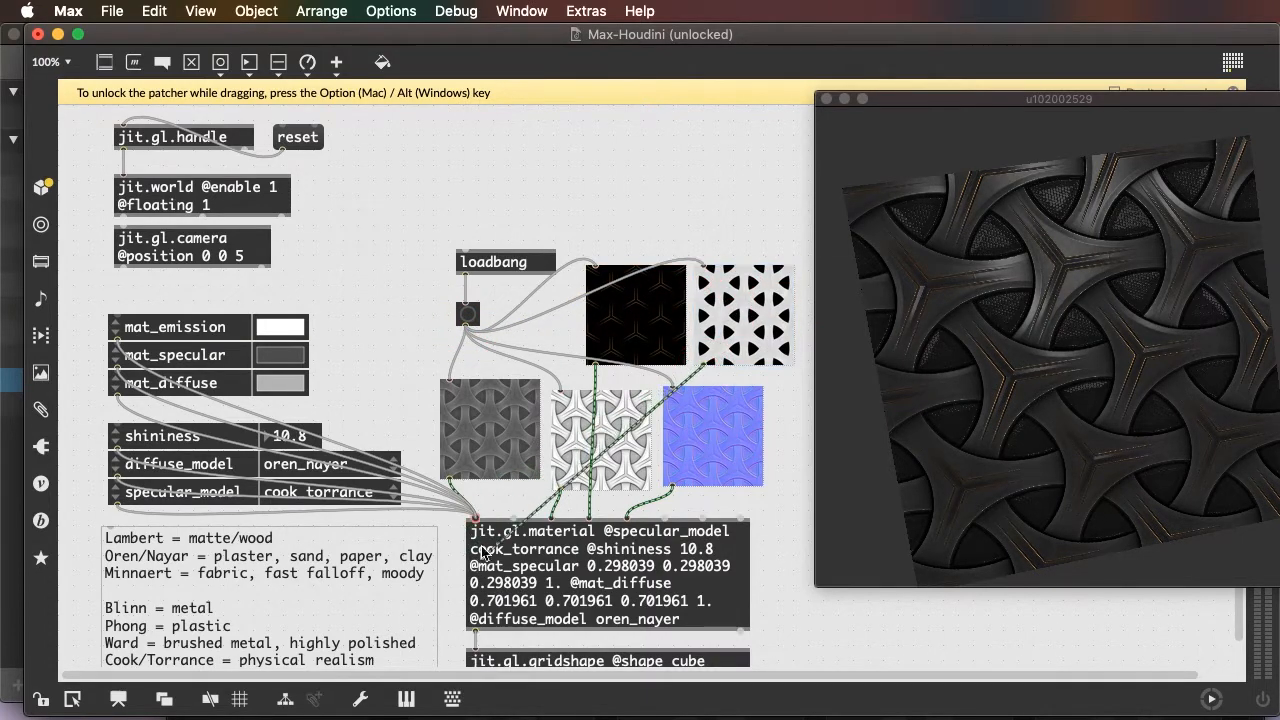
mouse_move(512, 518)
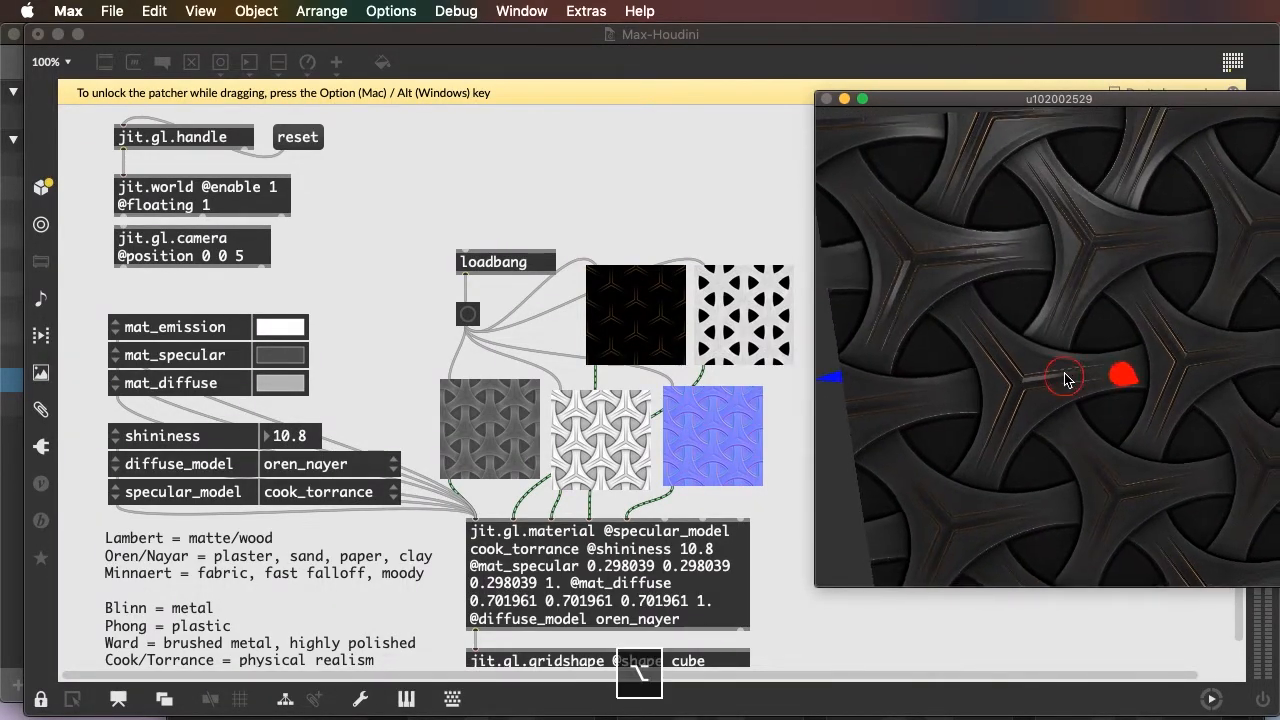
left_click_drag(1065, 378, 1037, 340)
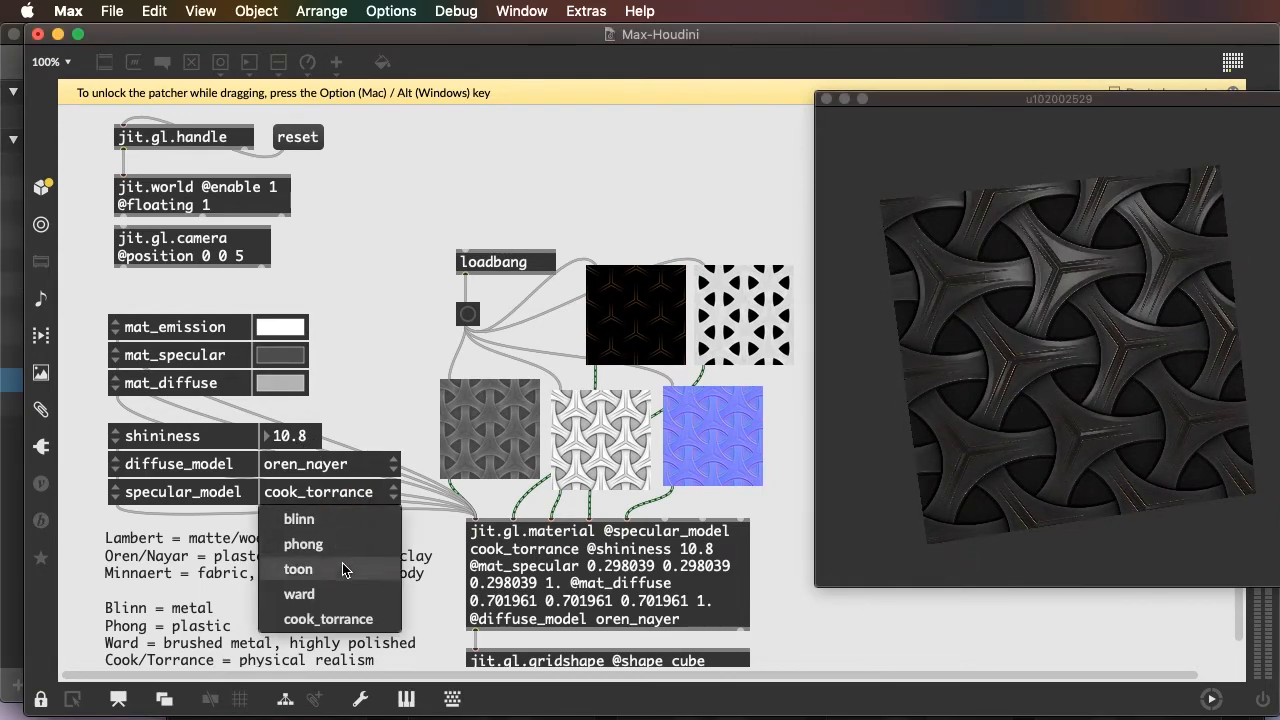
Step: Try ward and toon specular models, raise shininess to 27.1, and return to ward
left_click(299, 593)
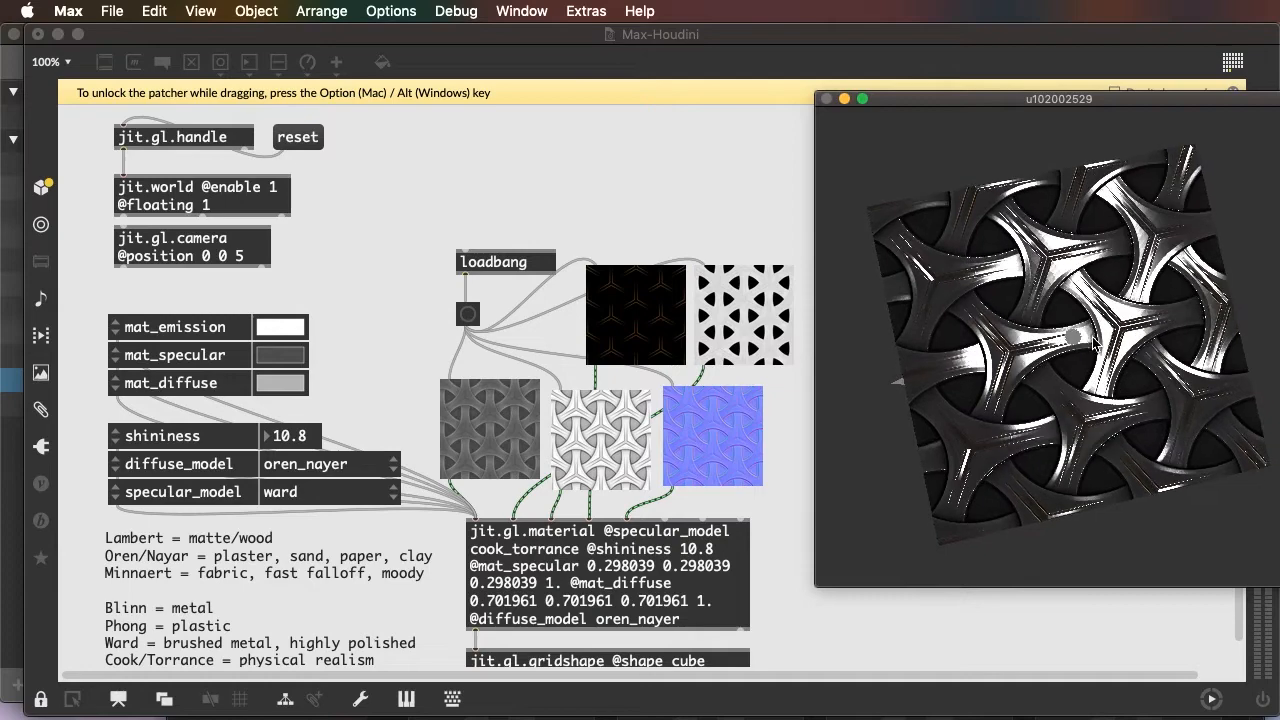
left_click(330, 491)
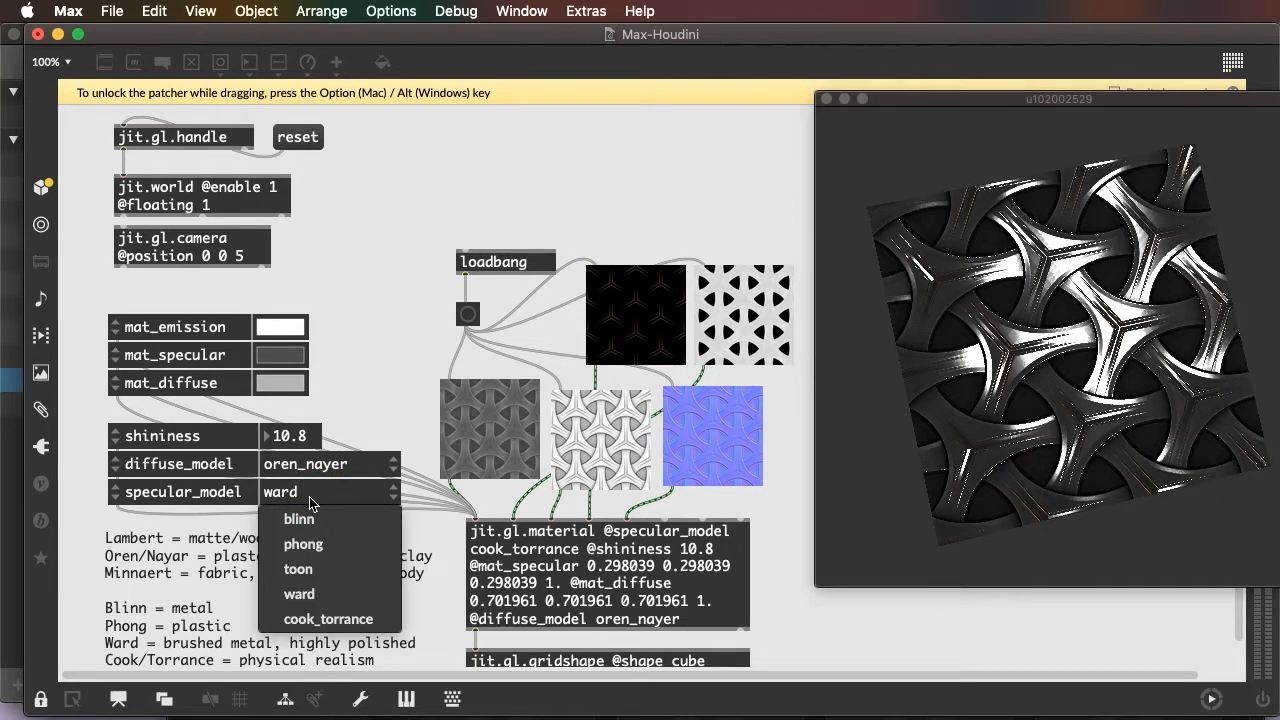
left_click(297, 568)
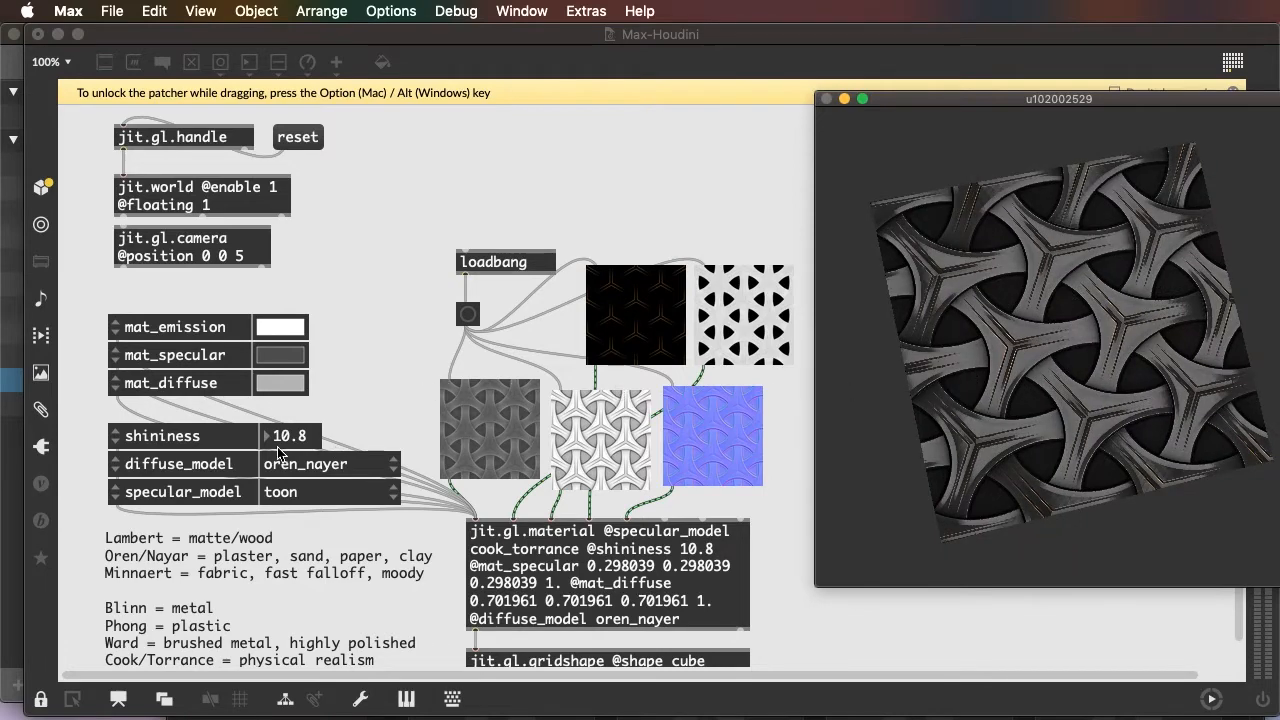
left_click_drag(290, 435, 290, 428)
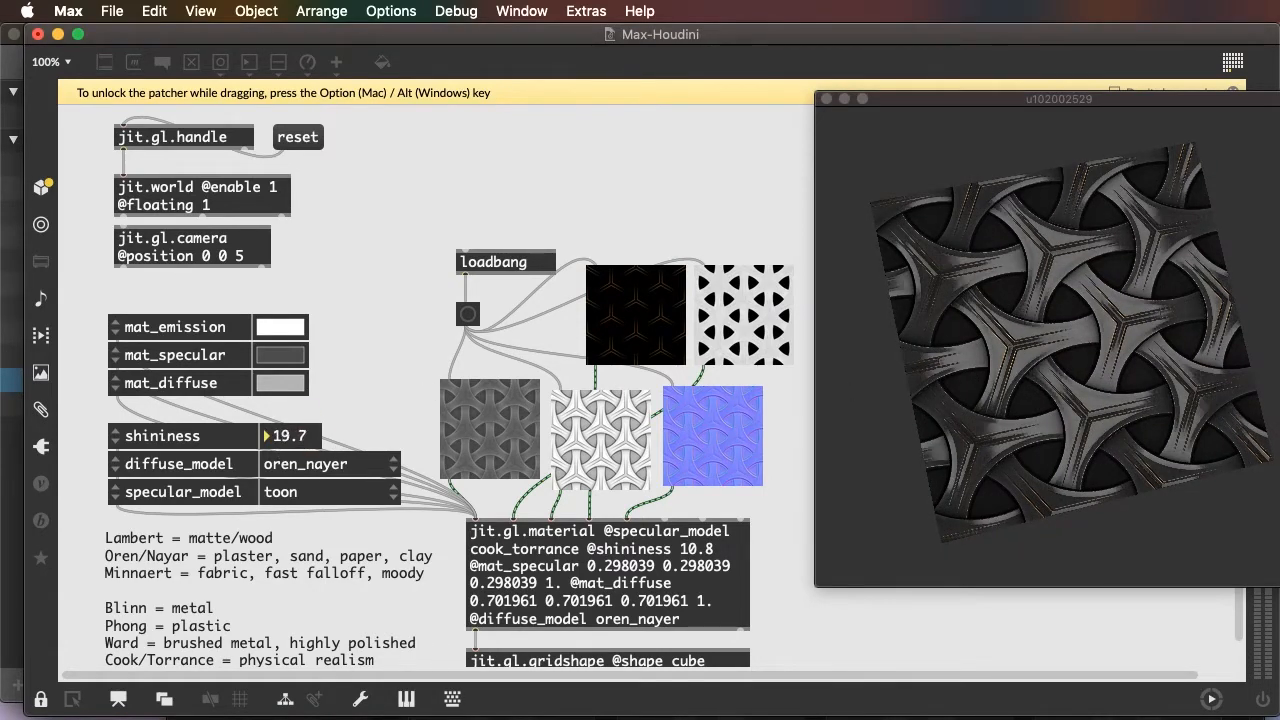
left_click_drag(290, 435, 290, 410)
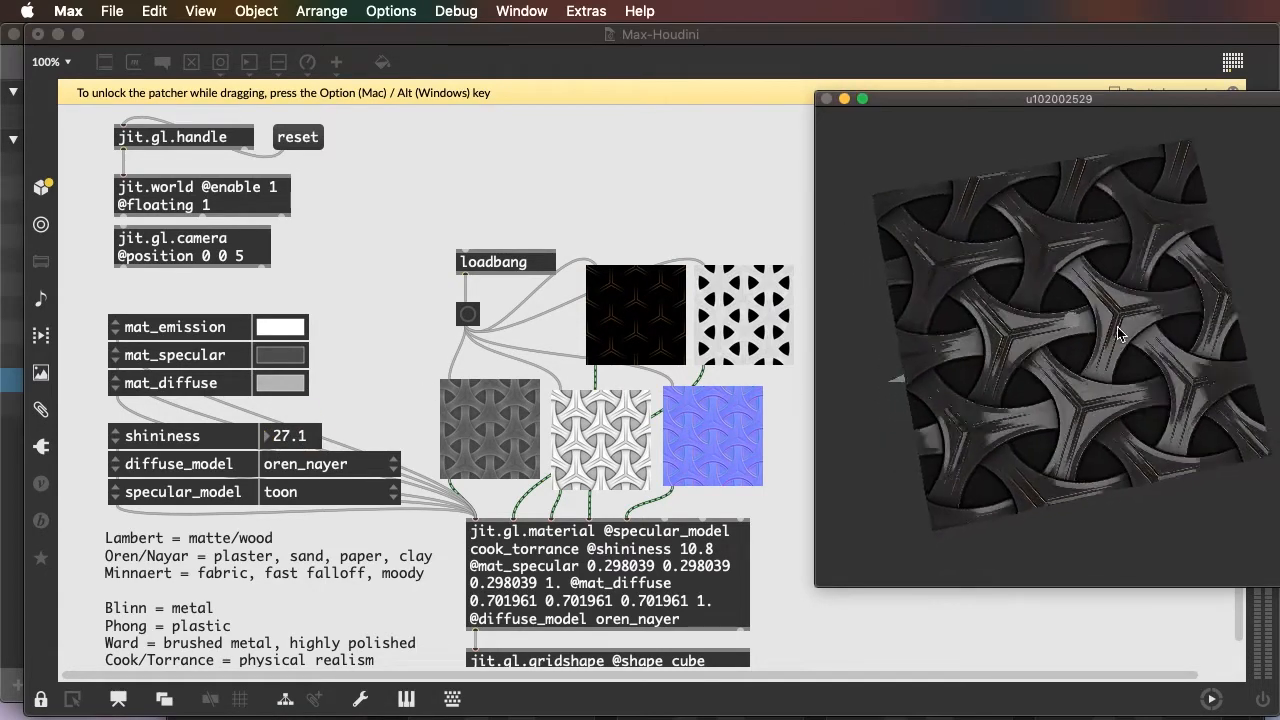
left_click(328, 491)
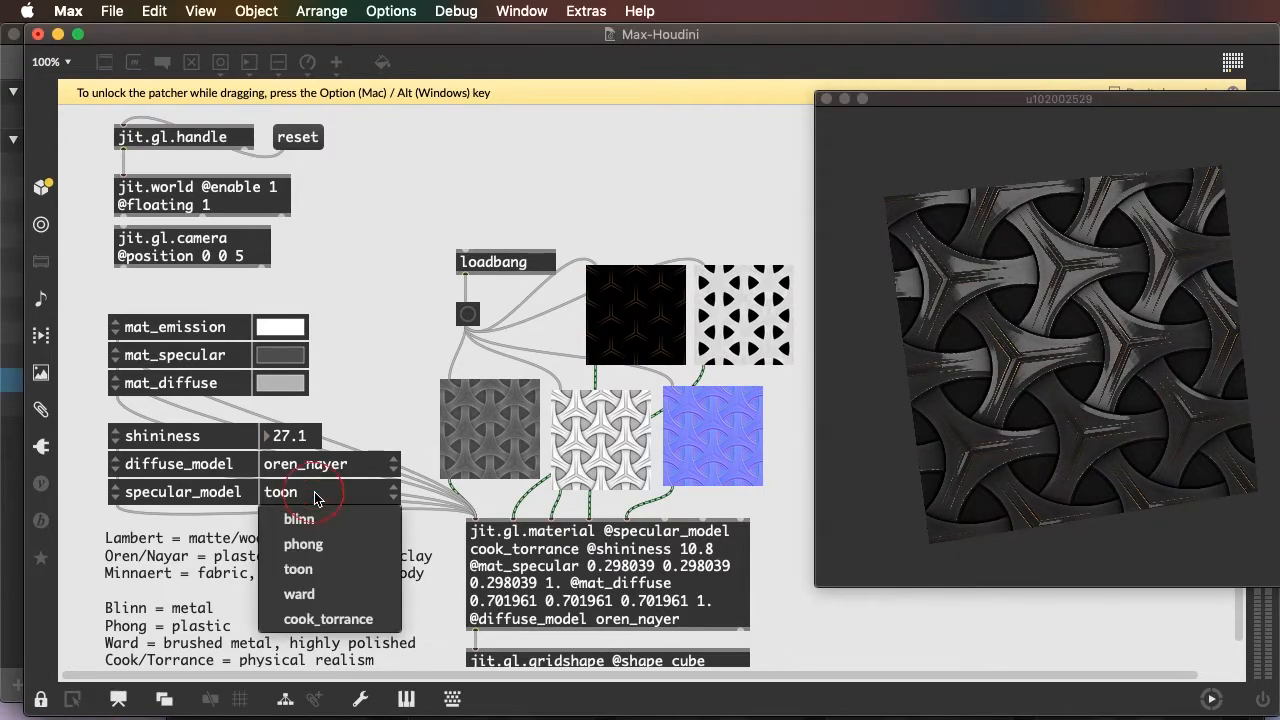
left_click(299, 594)
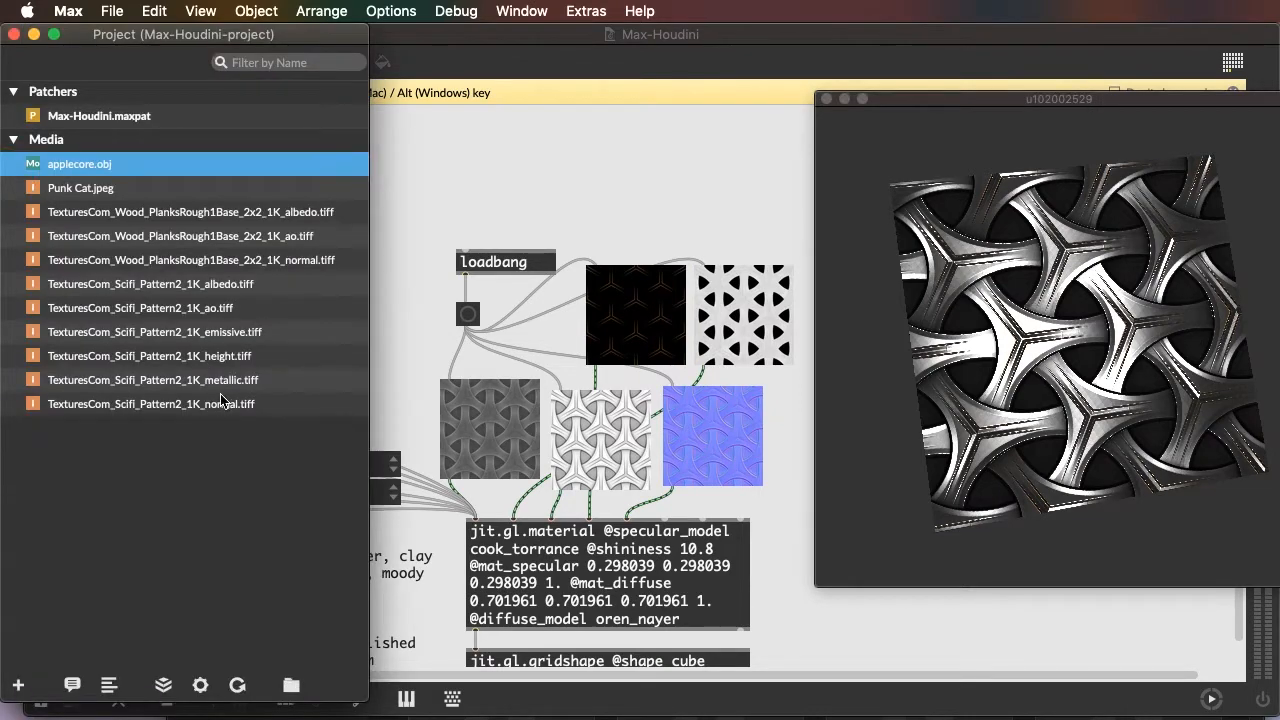
Step: Bring the metallic texture into the patch, move it aside, and set specular_model to cook_torrance
left_click(150, 356)
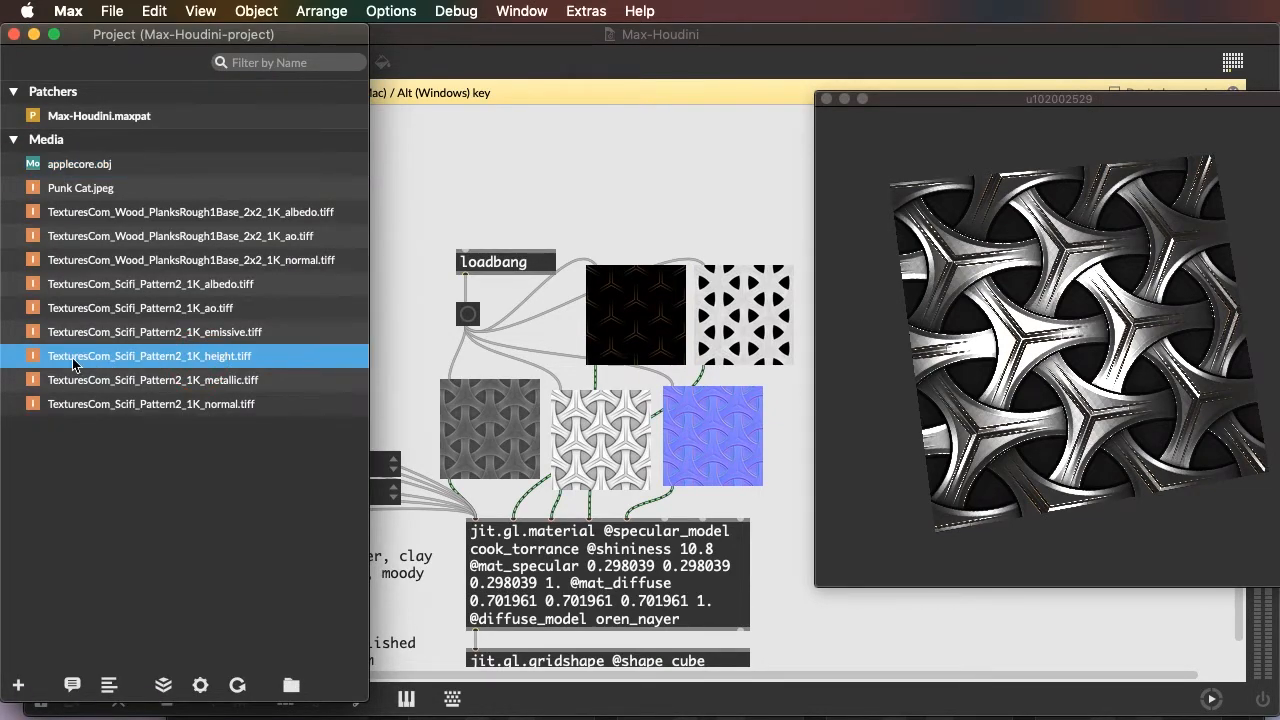
left_click_drag(150, 356, 730, 178)
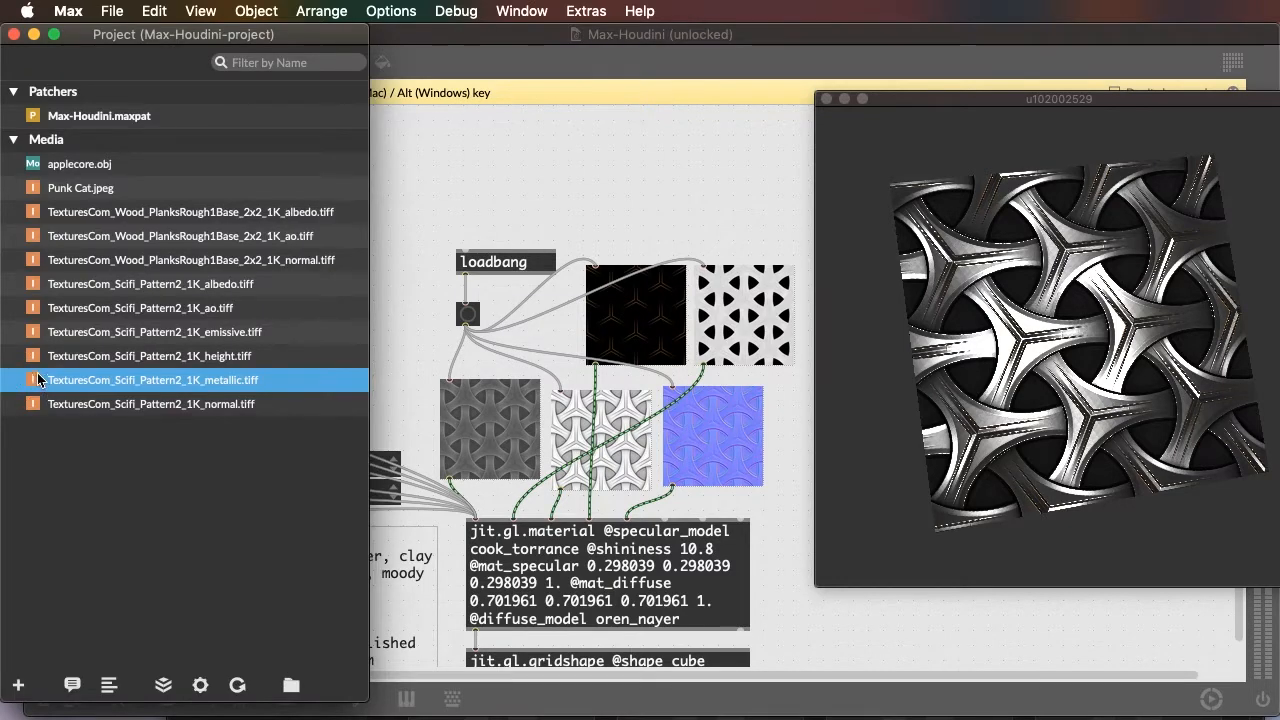
left_click(150, 356)
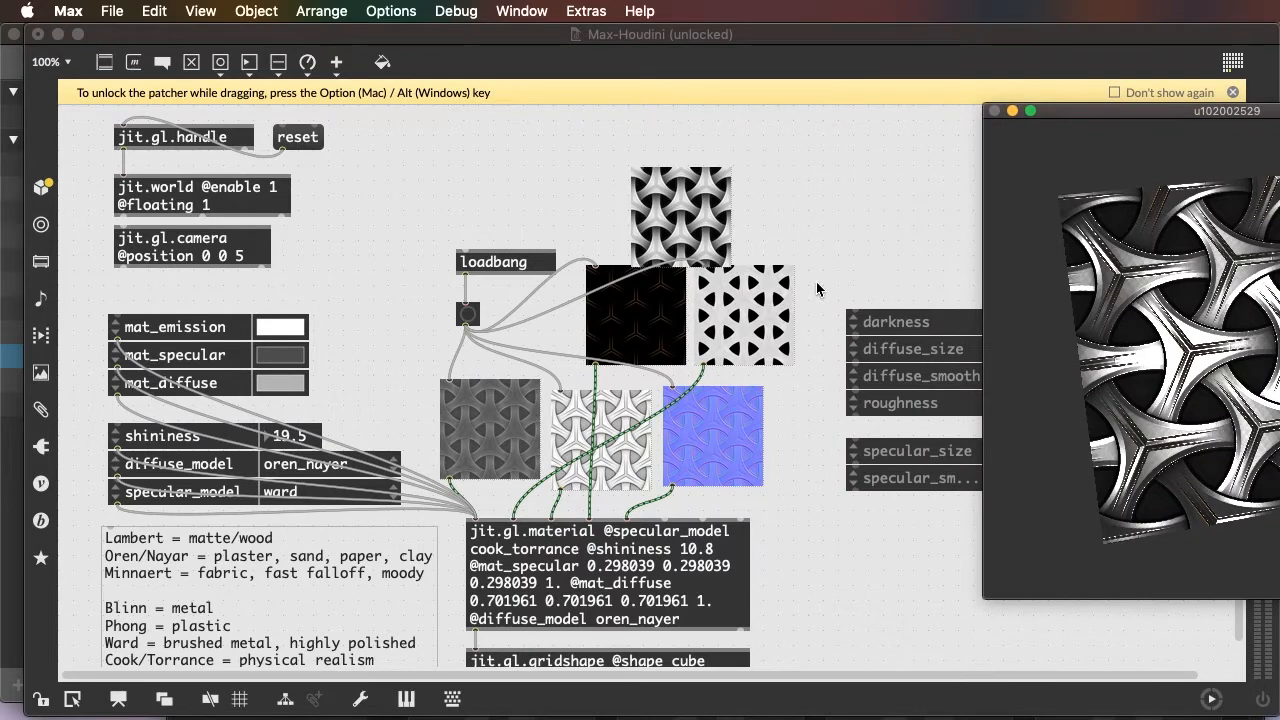
left_click_drag(680, 218, 826, 195)
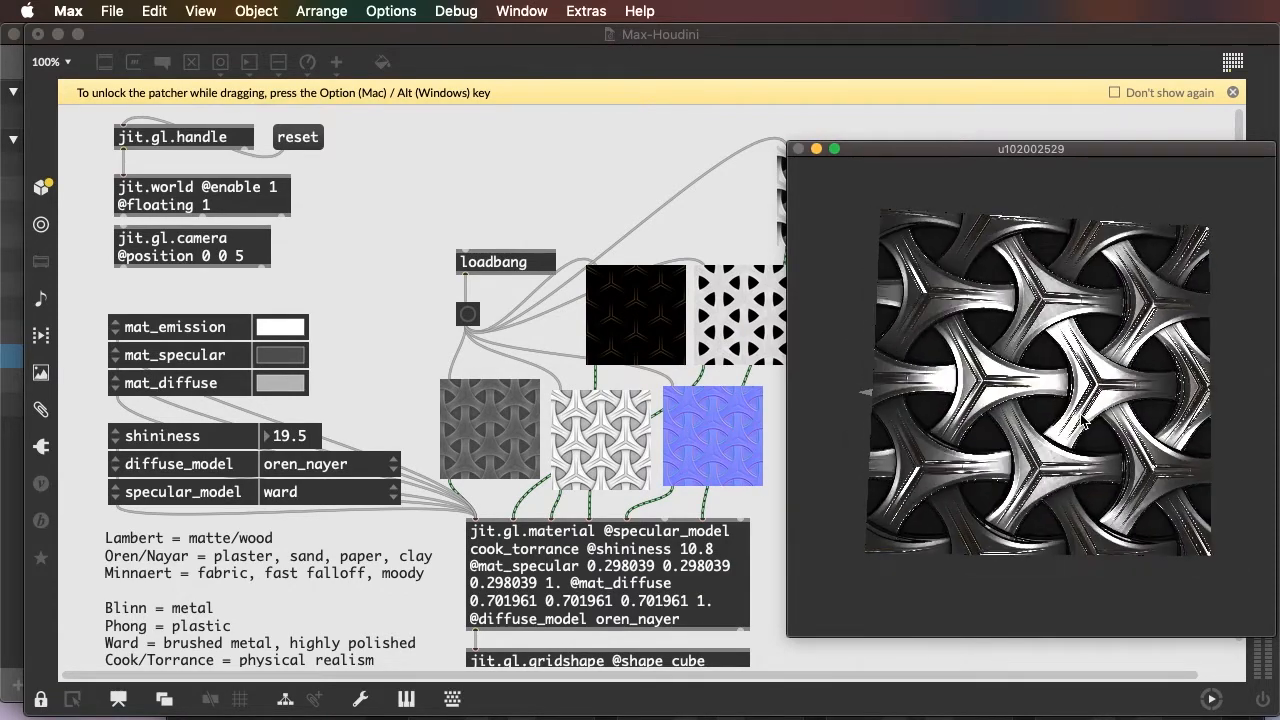
left_click(329, 491)
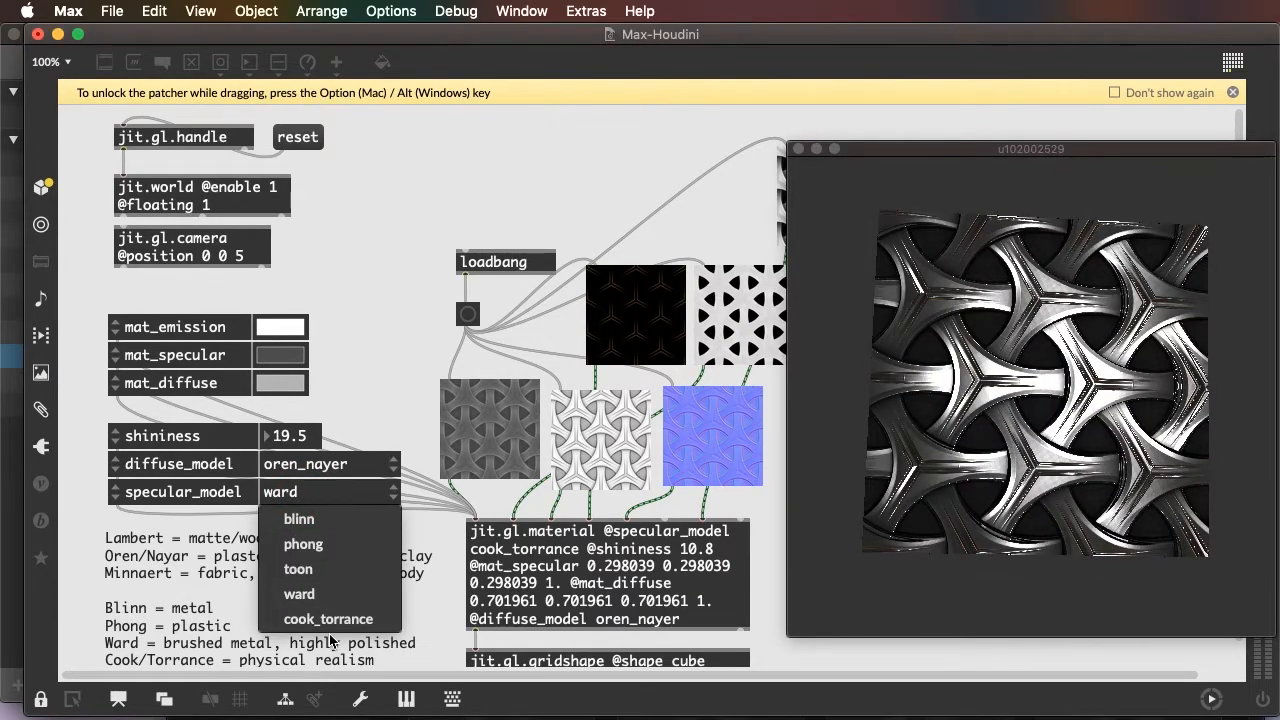
left_click(328, 618)
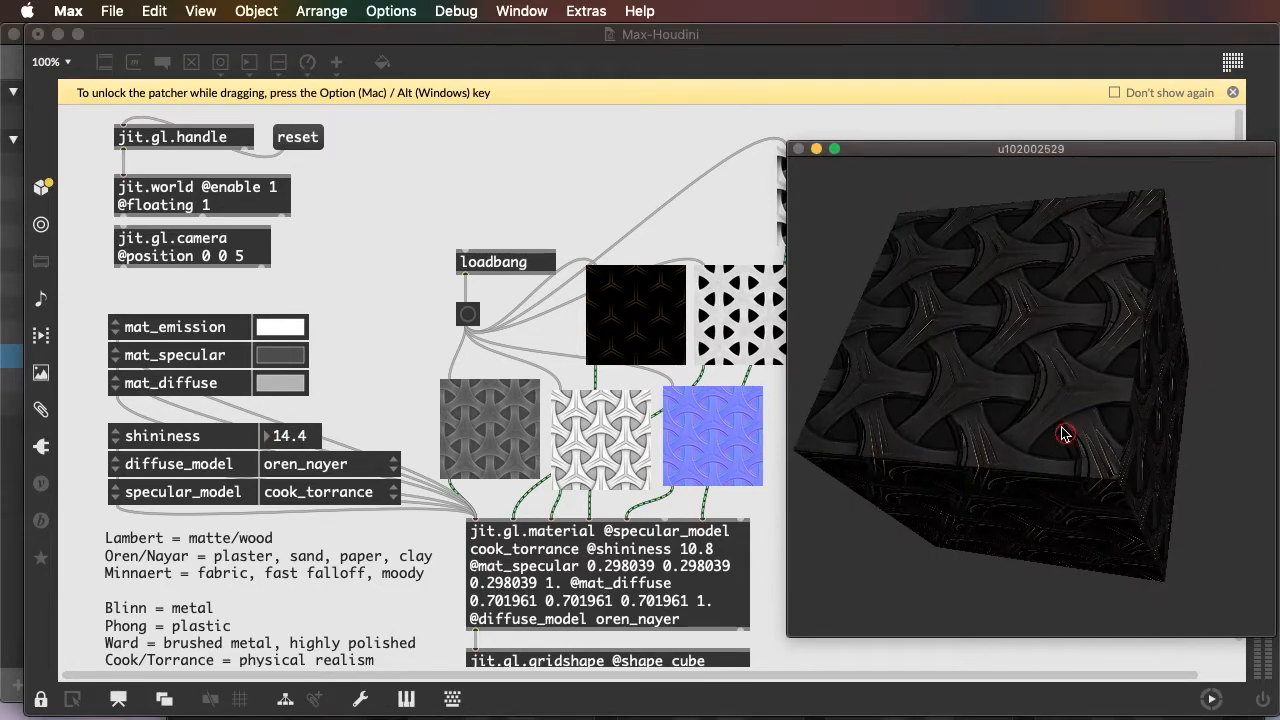
Step: Lock the patch and drag the cube material's diffuse_size to 1.4 and diffuse_smooth to 8.4
left_click_drag(1065, 433, 1023, 512)
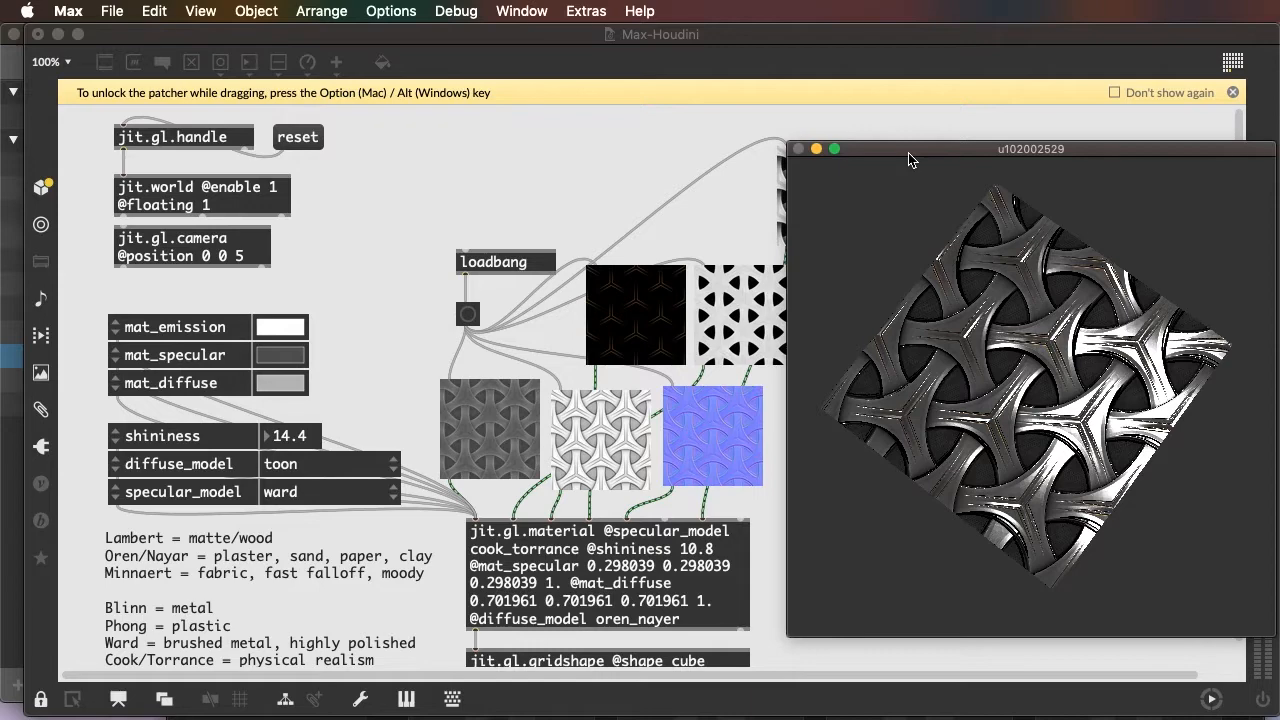
left_click_drag(1031, 148, 537, 155)
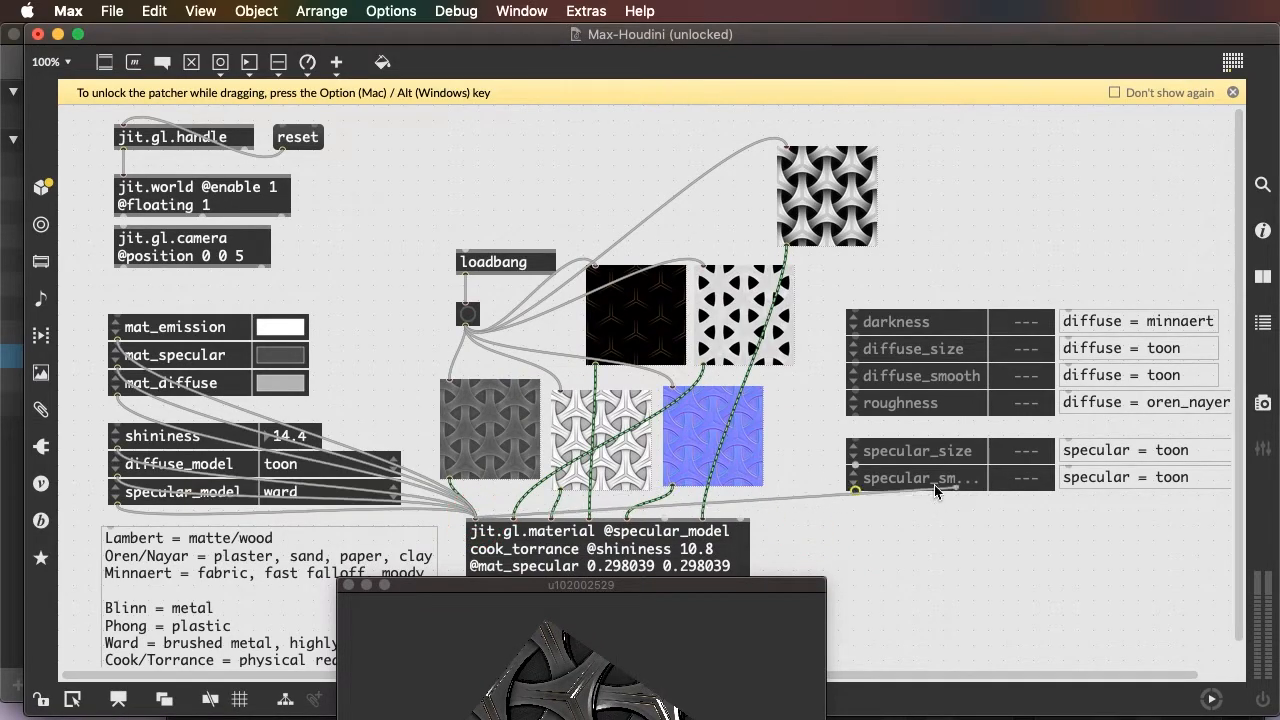
left_click(900, 450)
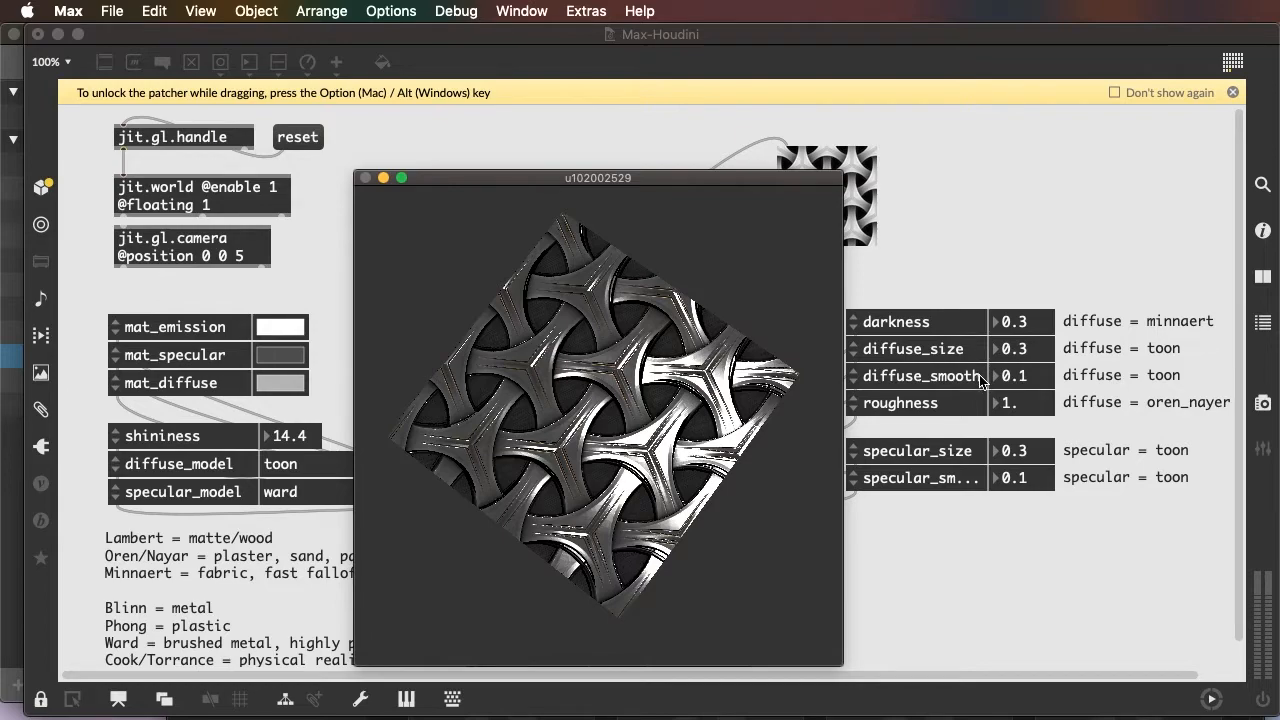
mouse_move(1048, 360)
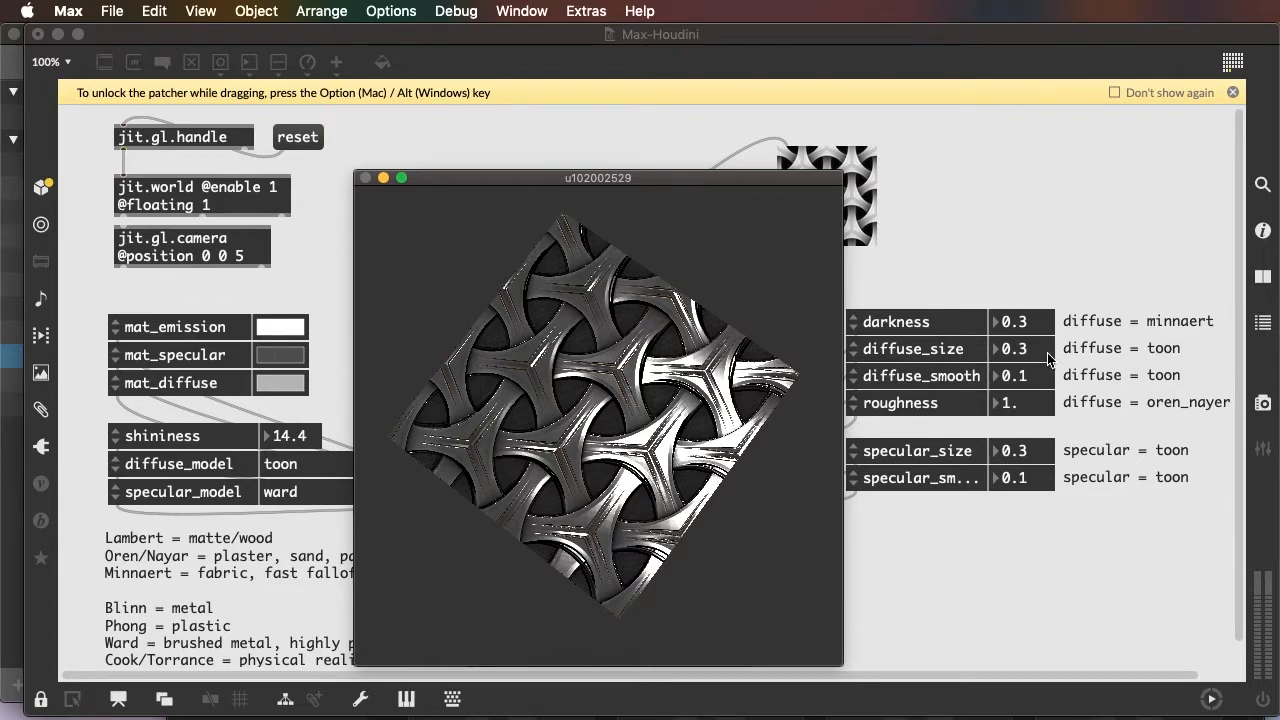
left_click_drag(1015, 348, 1015, 360)
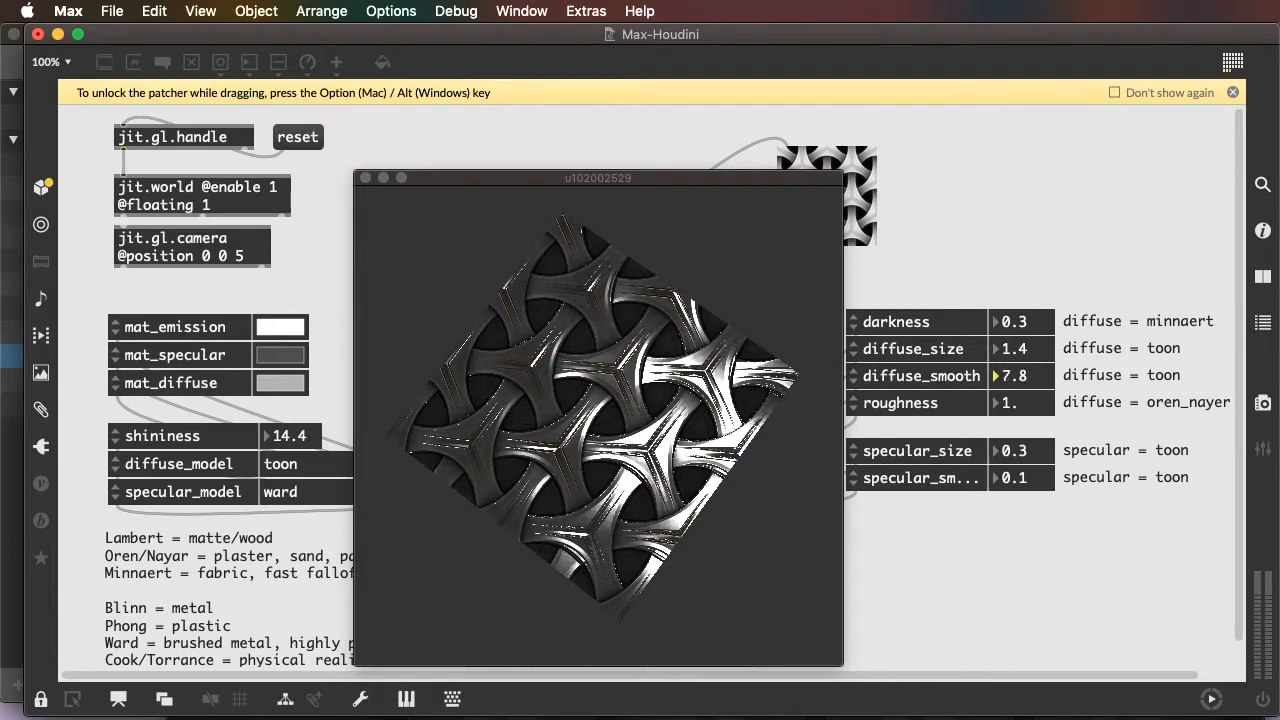
left_click_drag(1015, 375, 1015, 360)
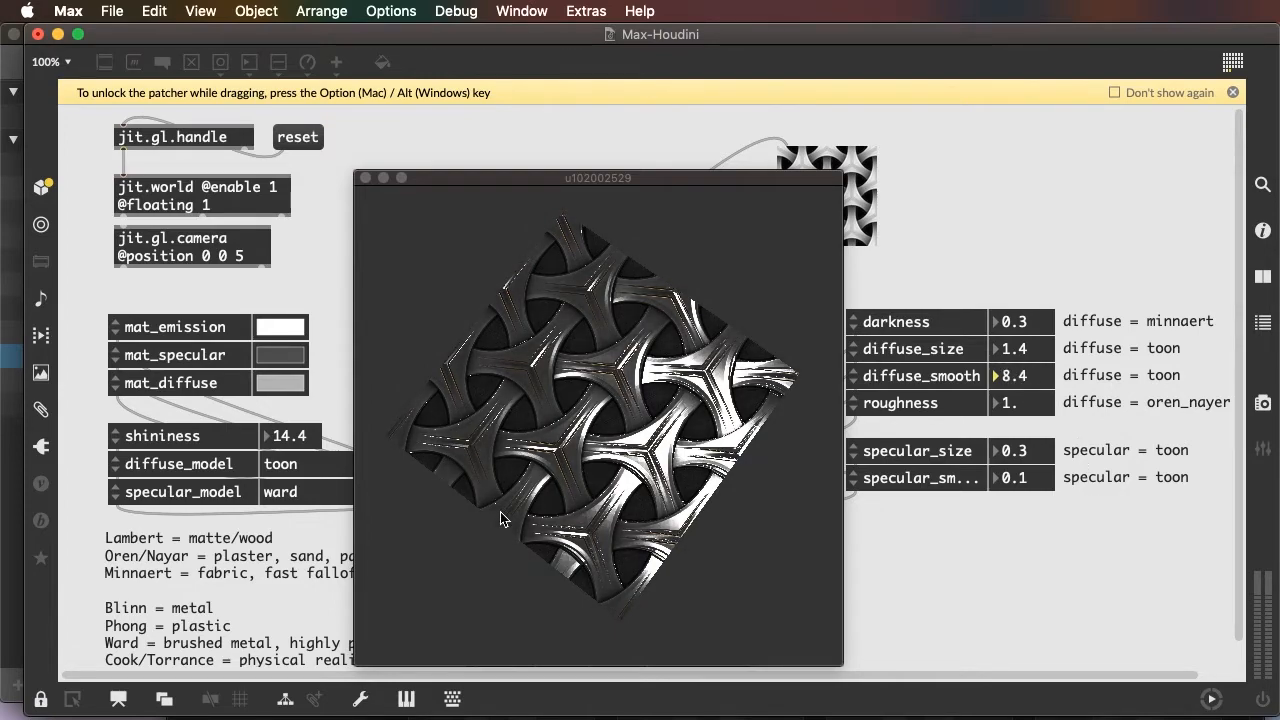
left_click(281, 491)
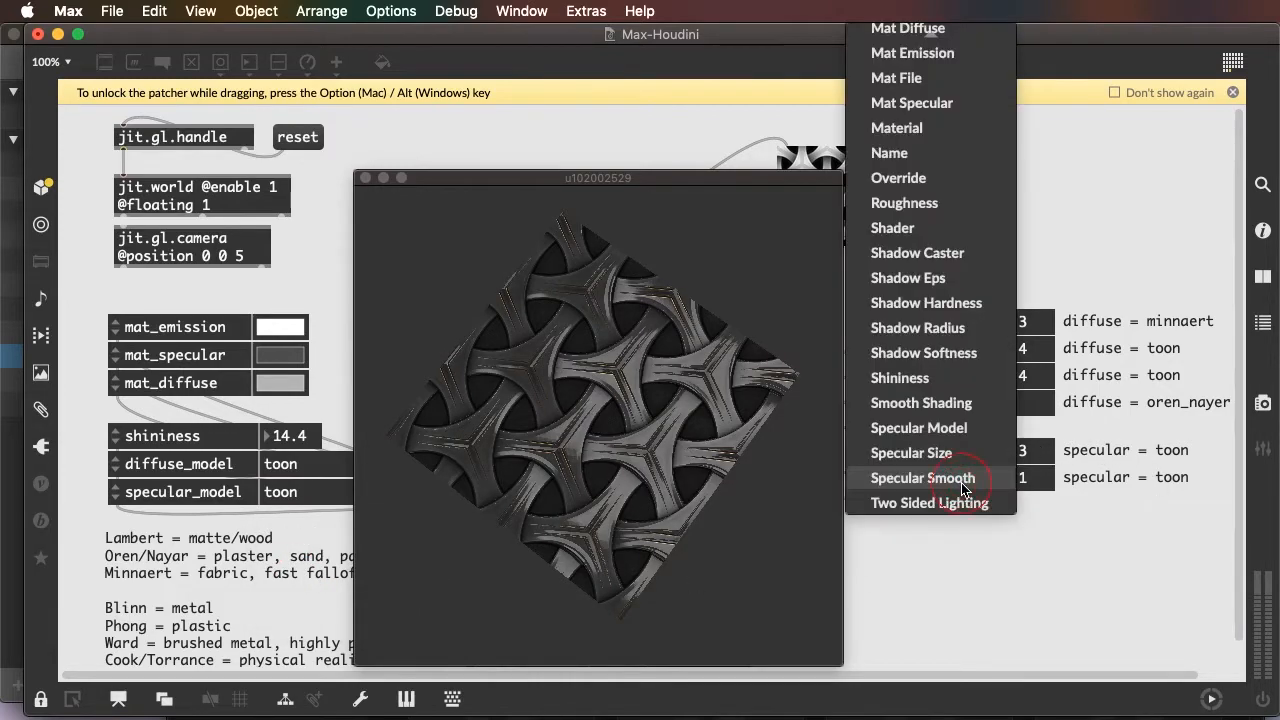
Step: Set toon specular shading with specular size 0.183 and smoothing 0.02
left_click(922, 477)
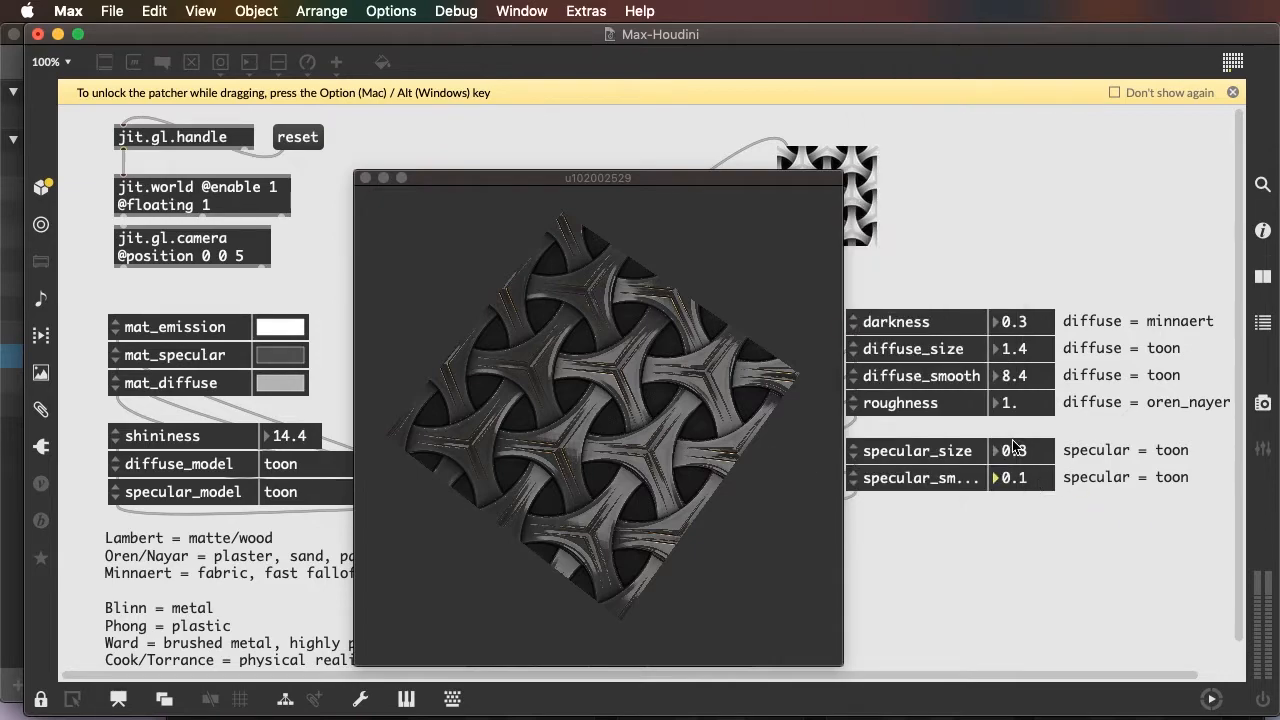
left_click_drag(1015, 450, 1015, 440)
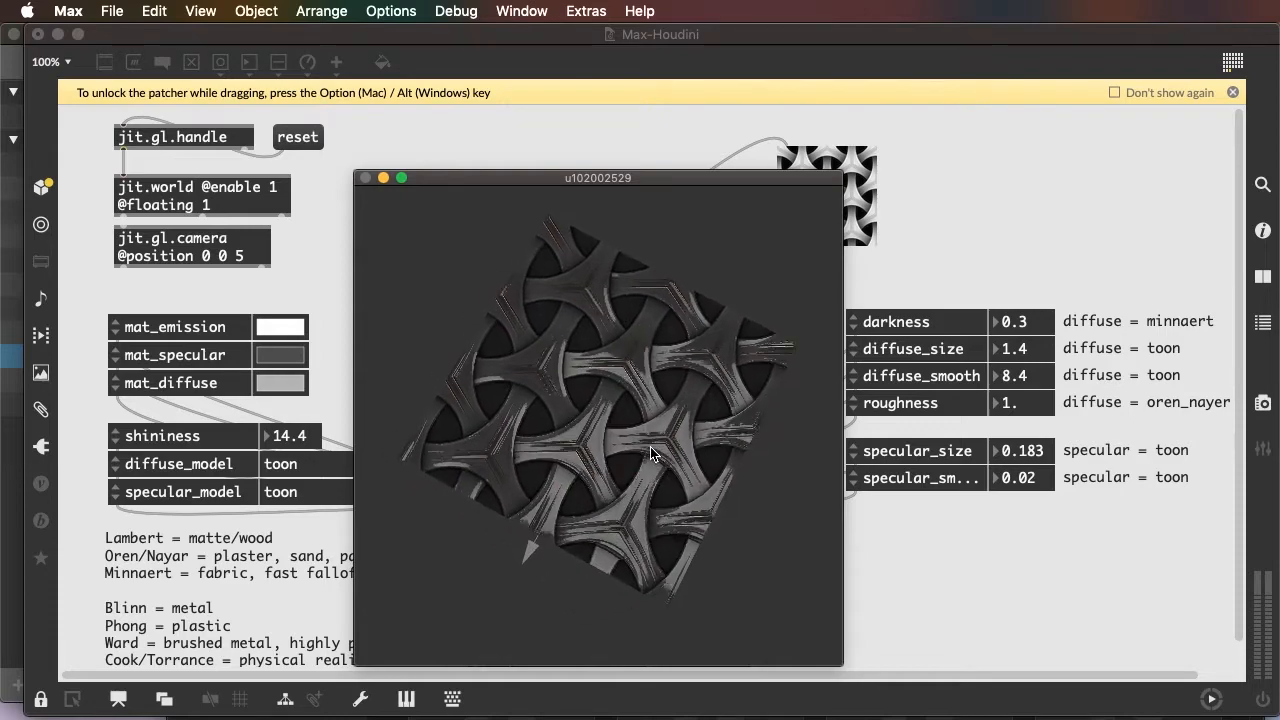
left_click_drag(650, 455, 635, 378)
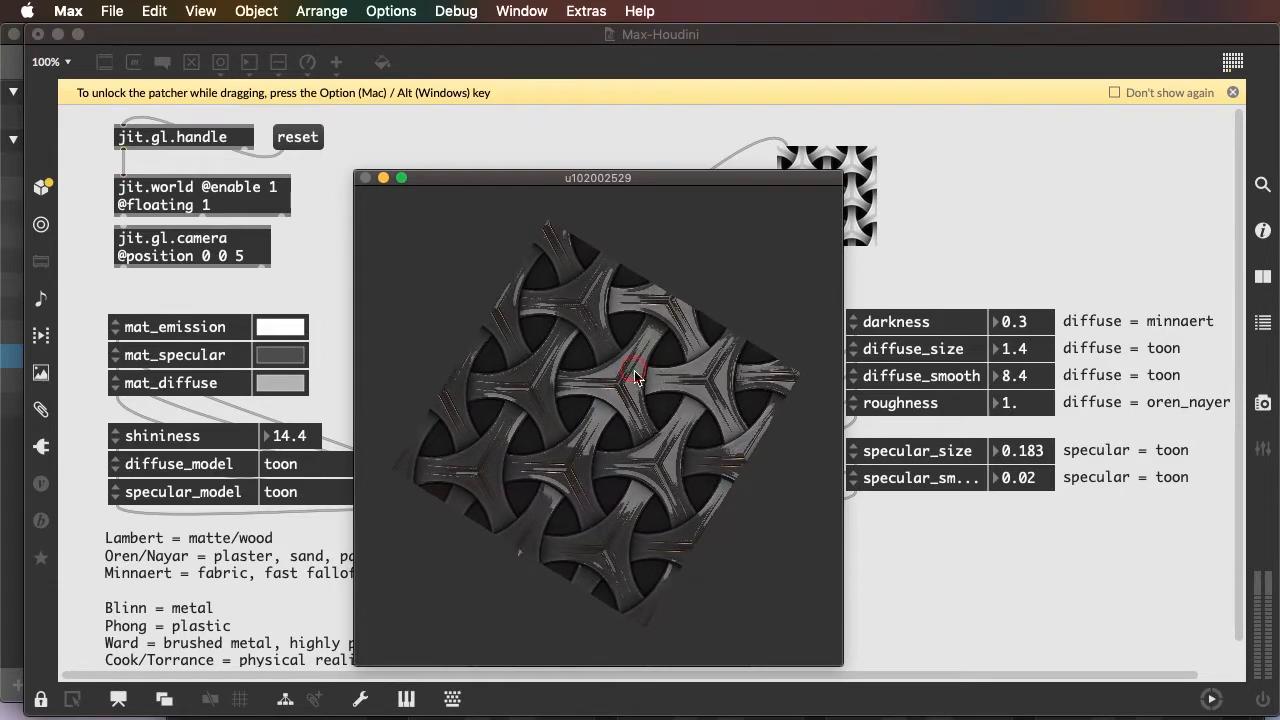
left_click_drag(635, 377, 615, 420)
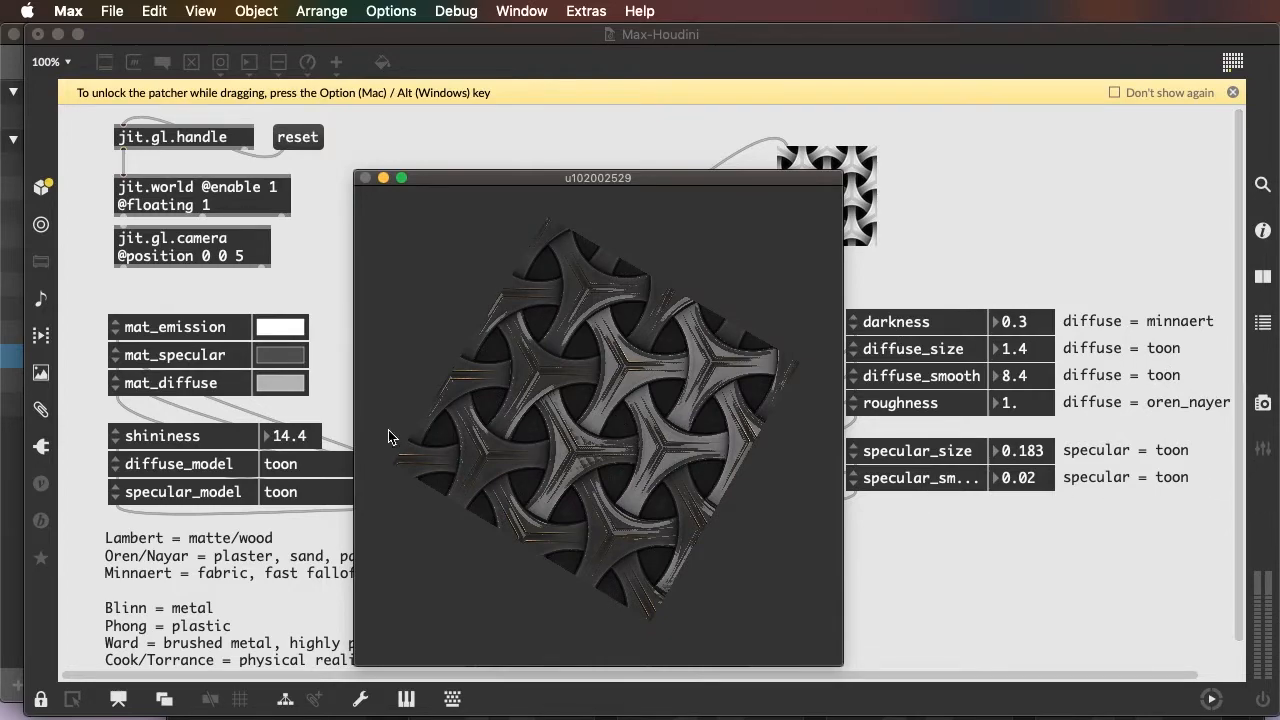
Step: Switch diffuse to Minnaert with darkness 1.26, then to oren_nayar with roughness 0.12
left_click(280, 463)
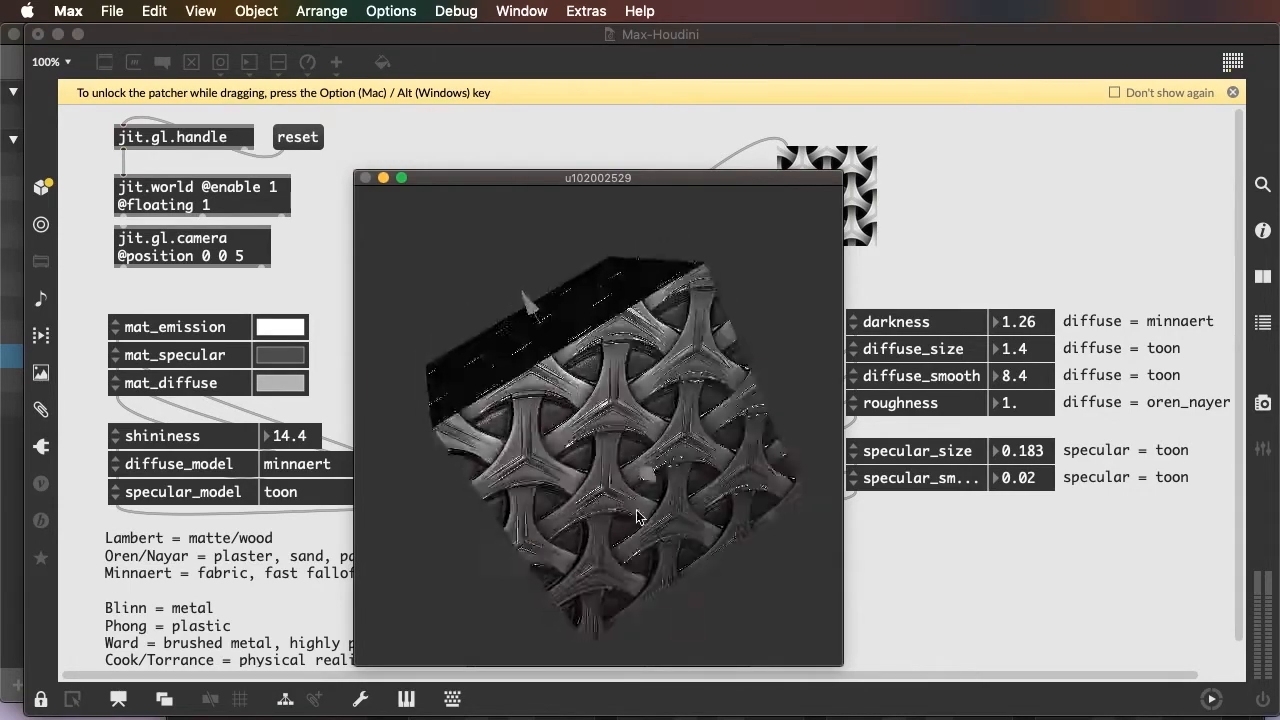
left_click_drag(635, 517, 600, 432)
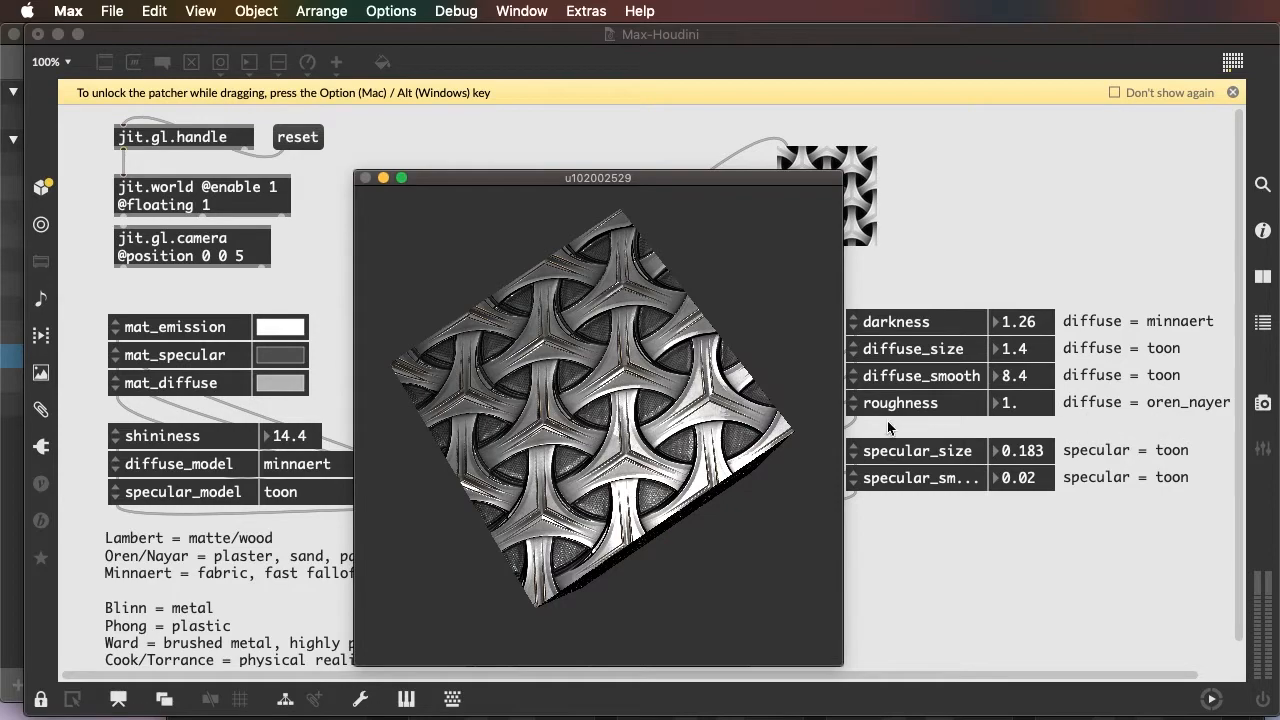
left_click(296, 463)
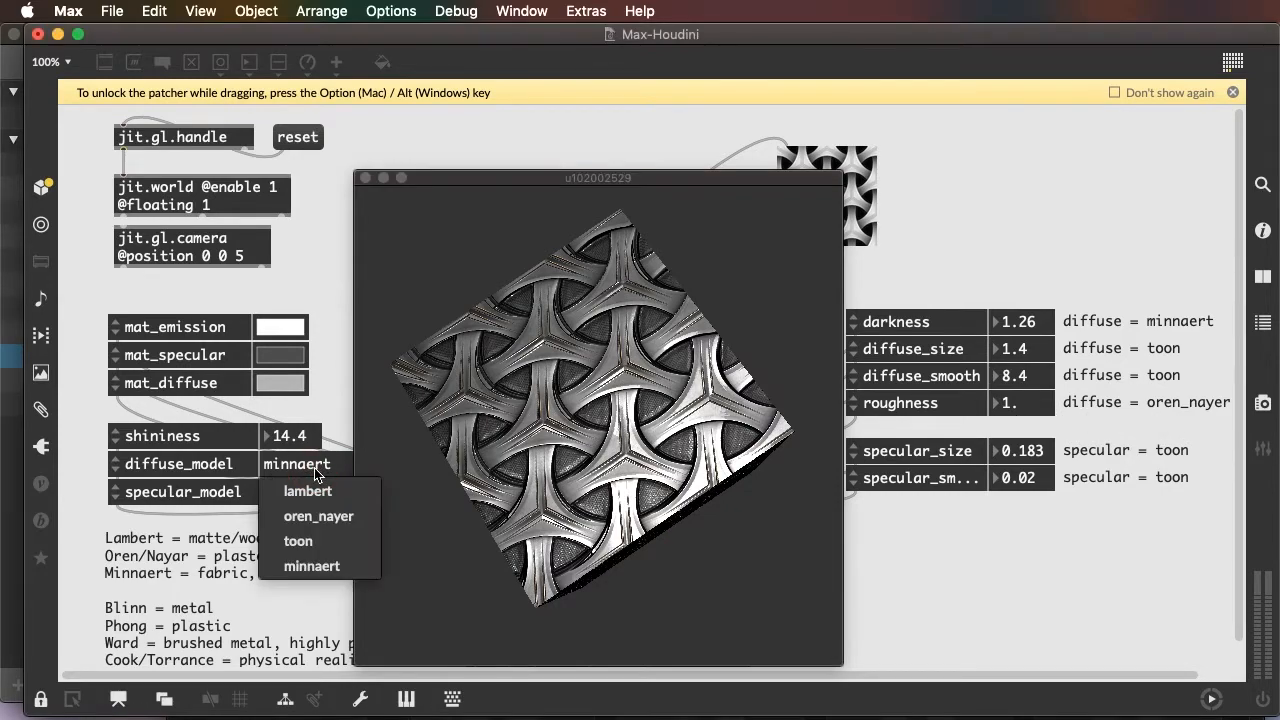
mouse_move(318, 516)
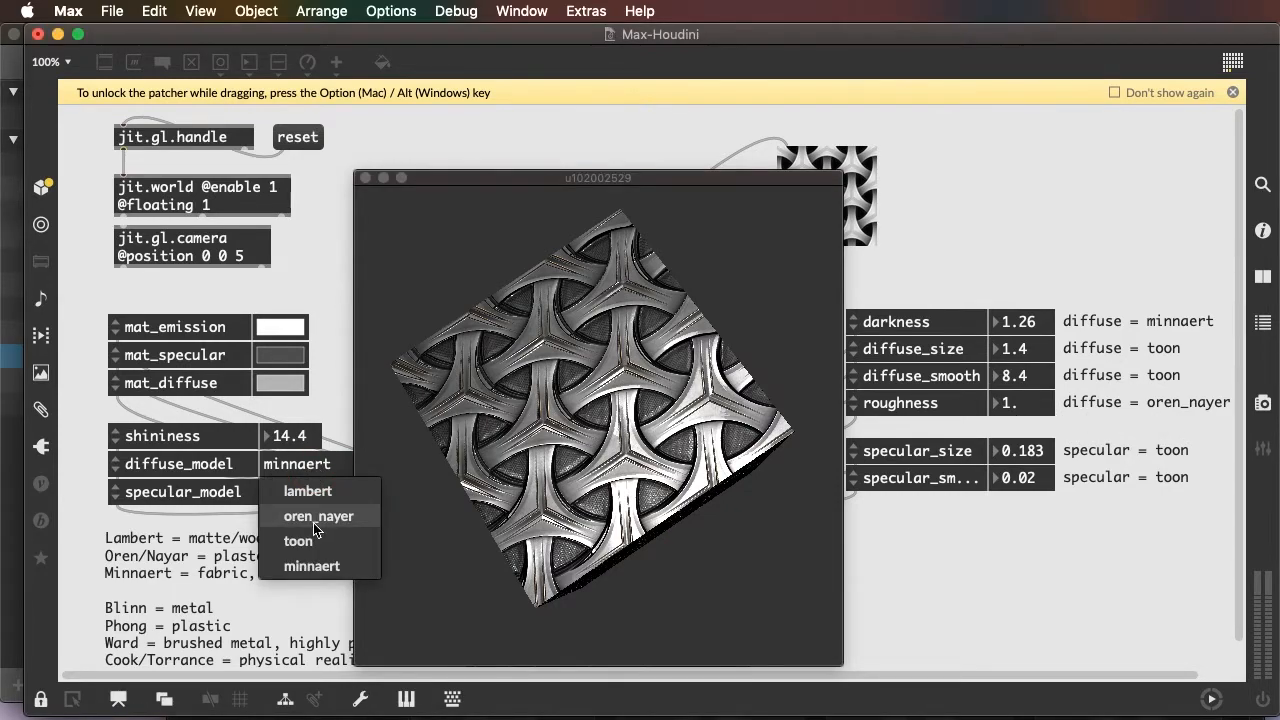
left_click(318, 516)
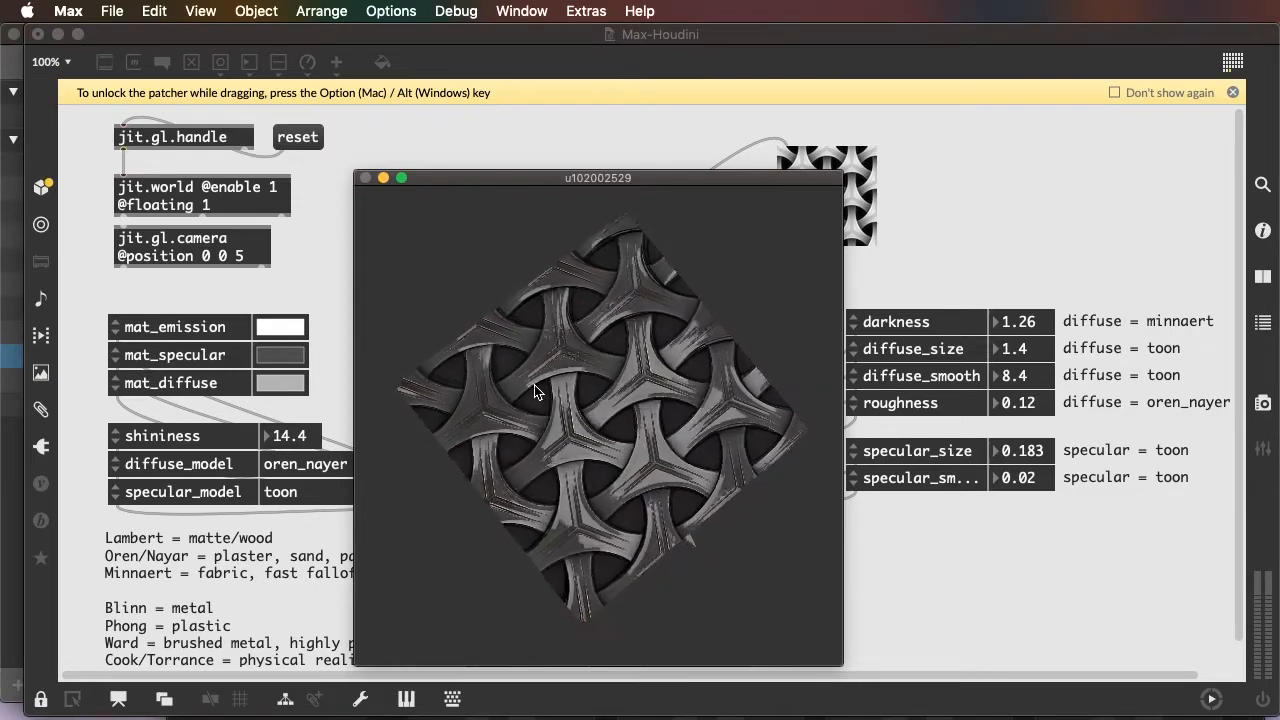
left_click_drag(535, 390, 545, 378)
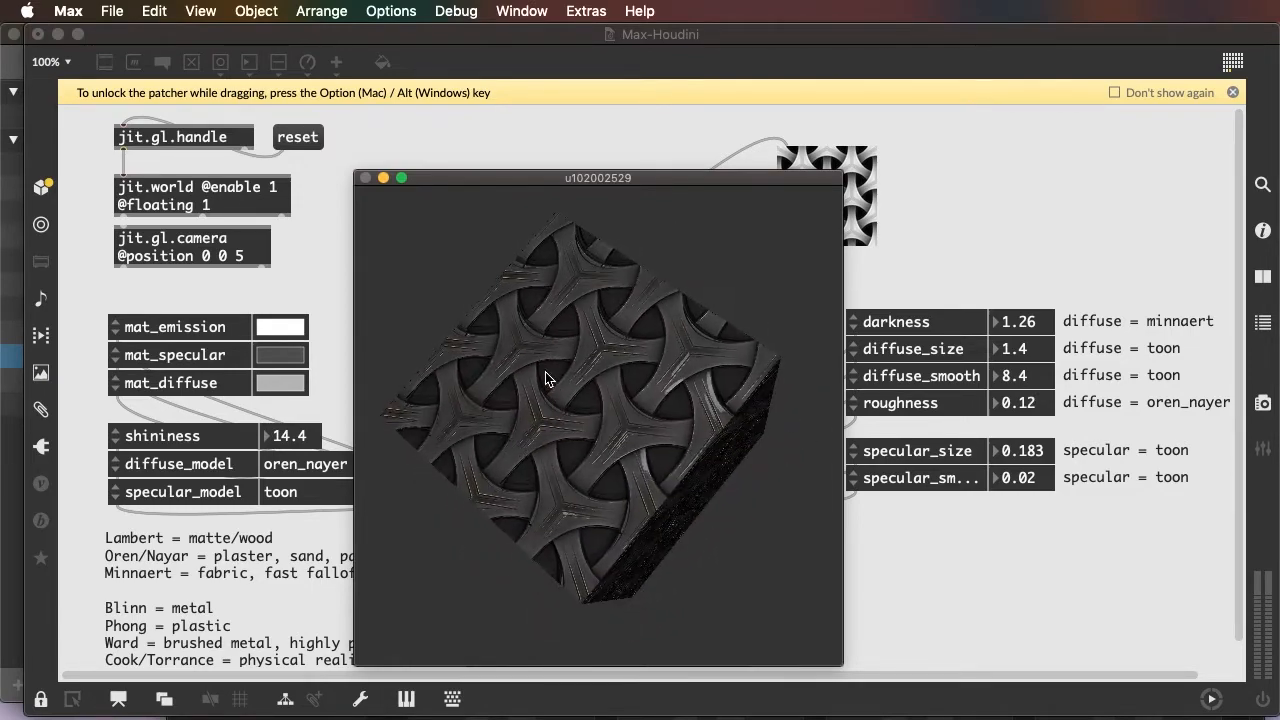
left_click_drag(598, 178, 1130, 166)
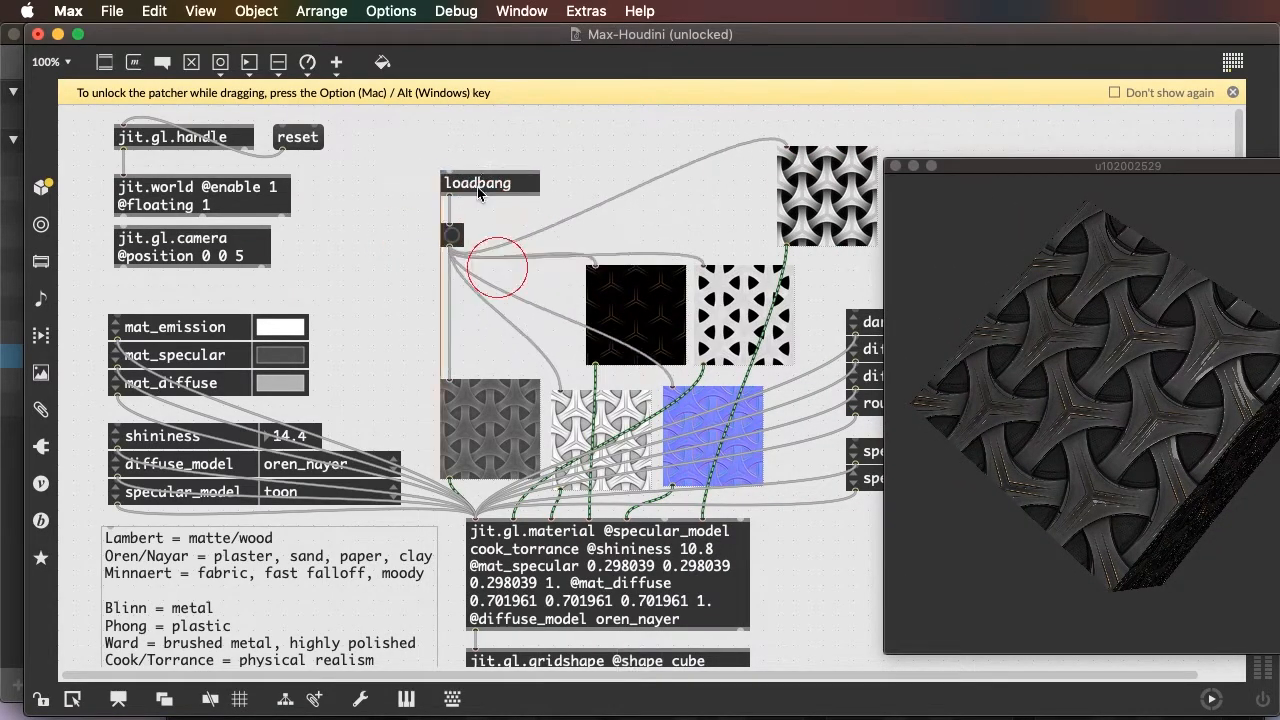
Step: Line up loadbang, the bang and the jit.movie texture objects in a row above jit.gl.material
left_click_drag(490, 182, 460, 137)
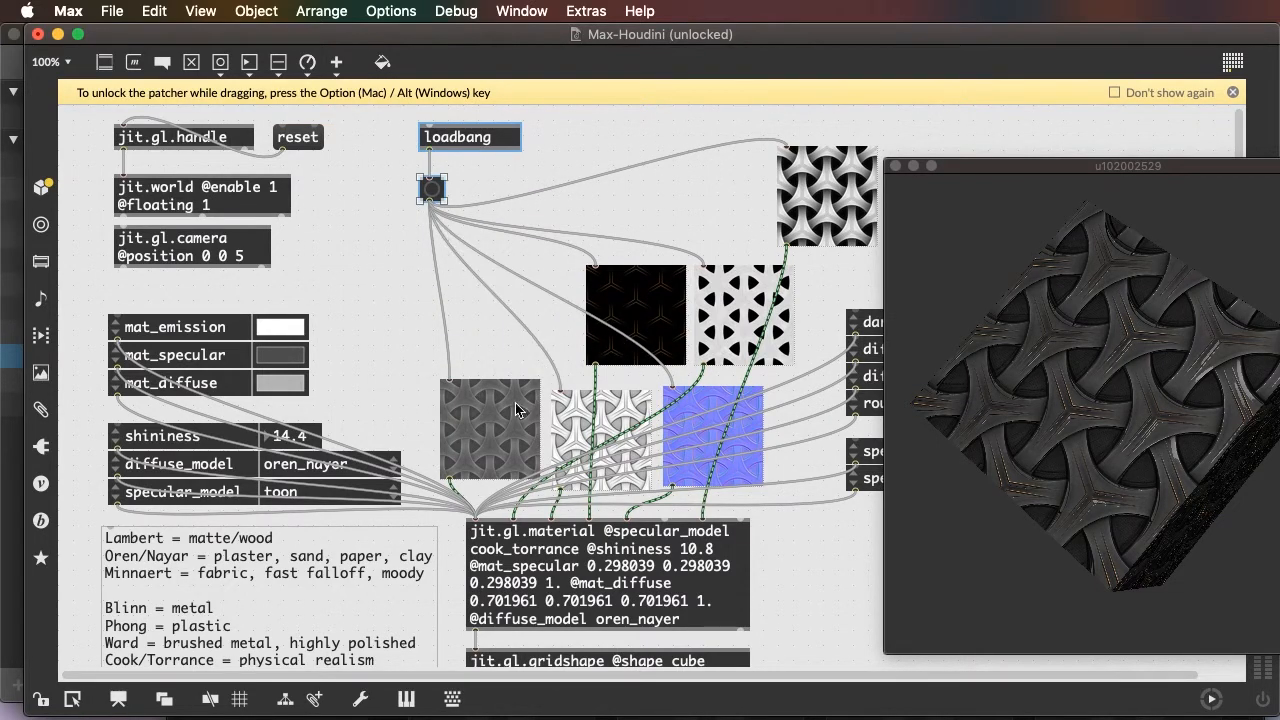
left_click_drag(488, 430, 422, 327)
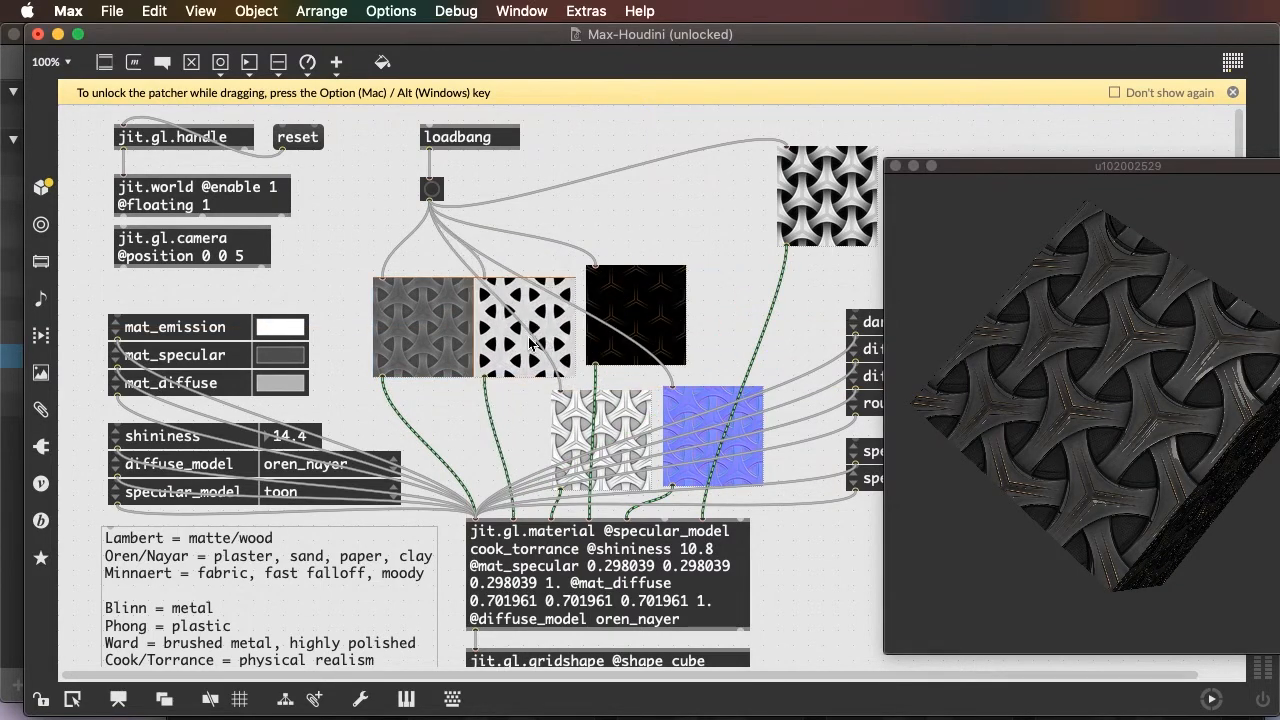
left_click(420, 328)
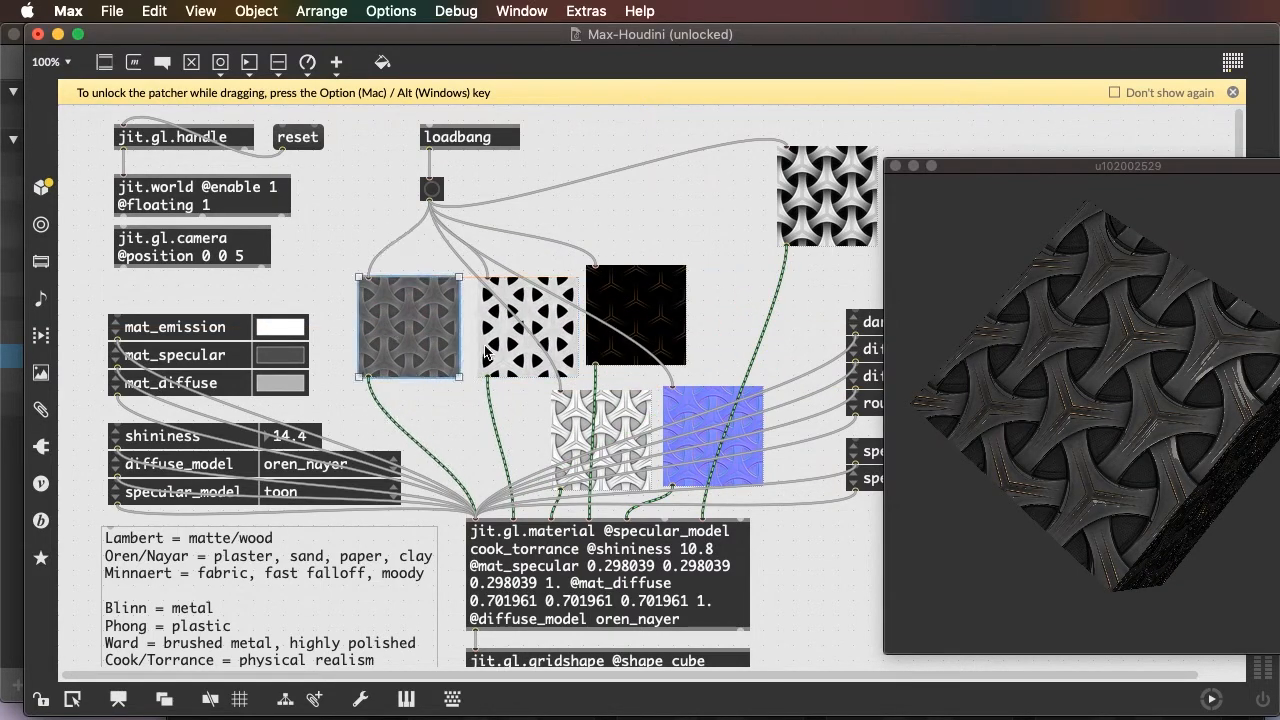
left_click(525, 327)
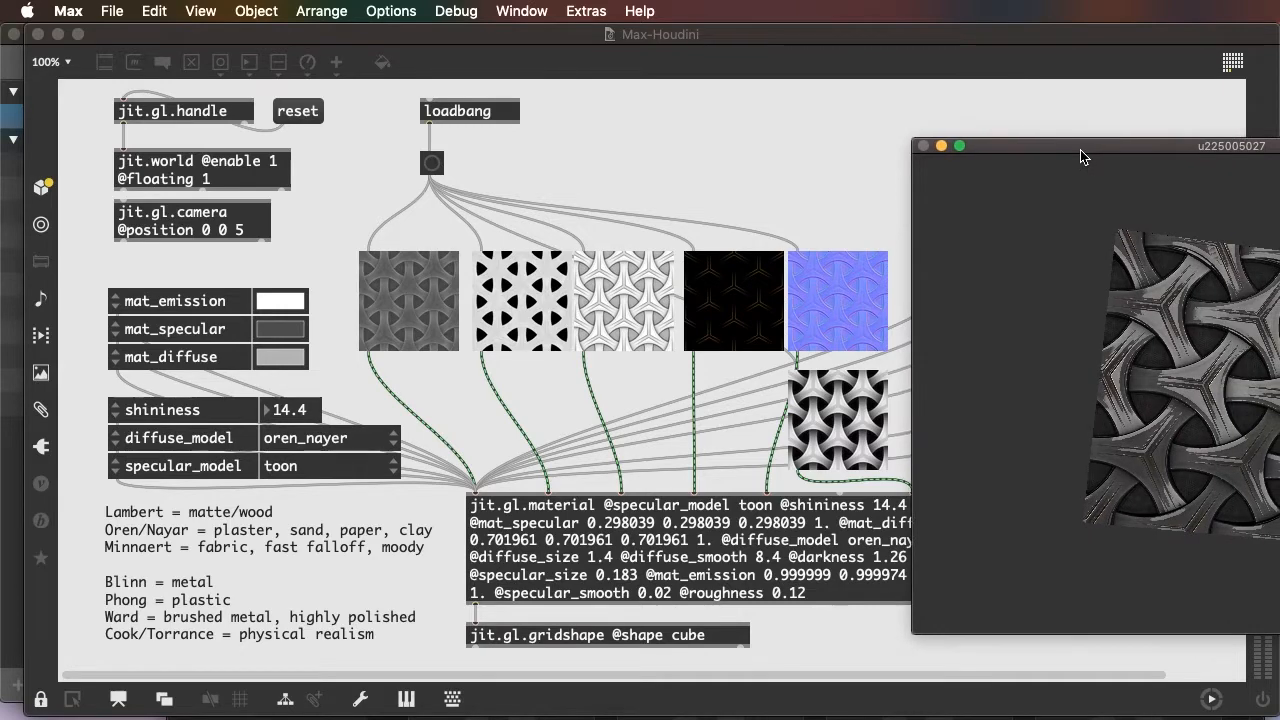
Step: Open the jit.gl.material Editor, move it aside, and start Export Material
left_click_drag(1085, 145, 900, 65)
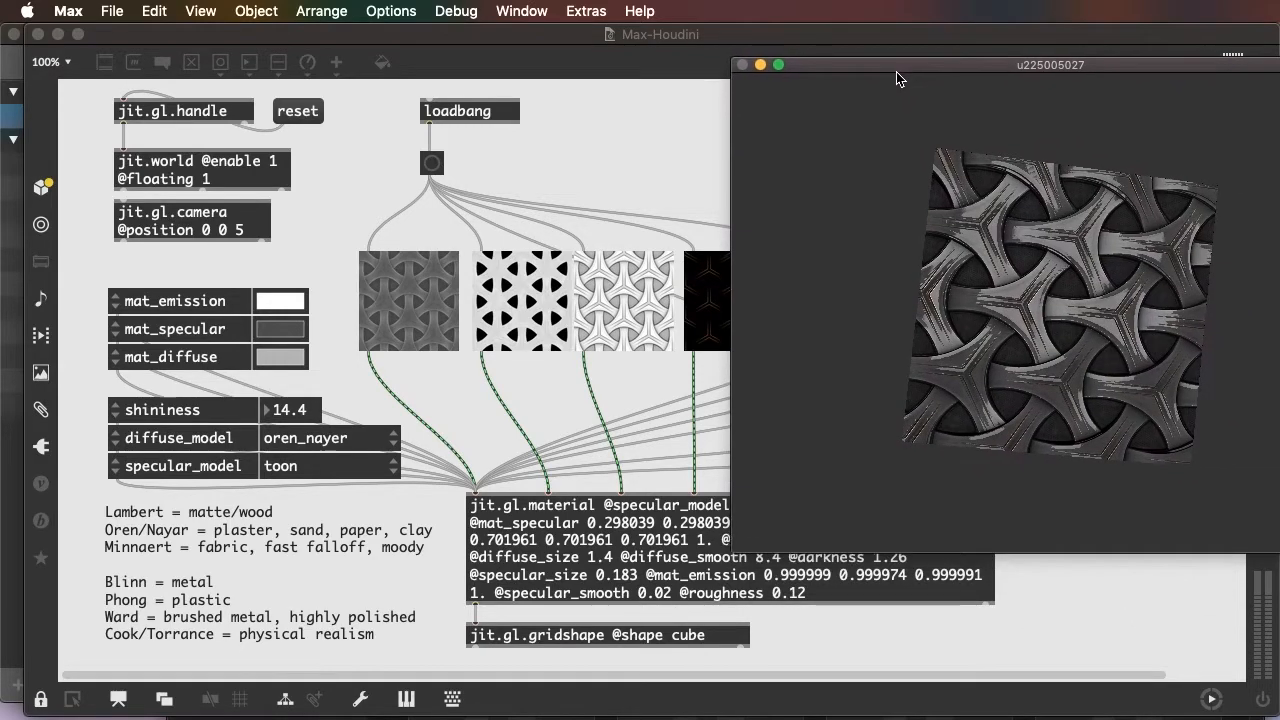
mouse_move(530, 595)
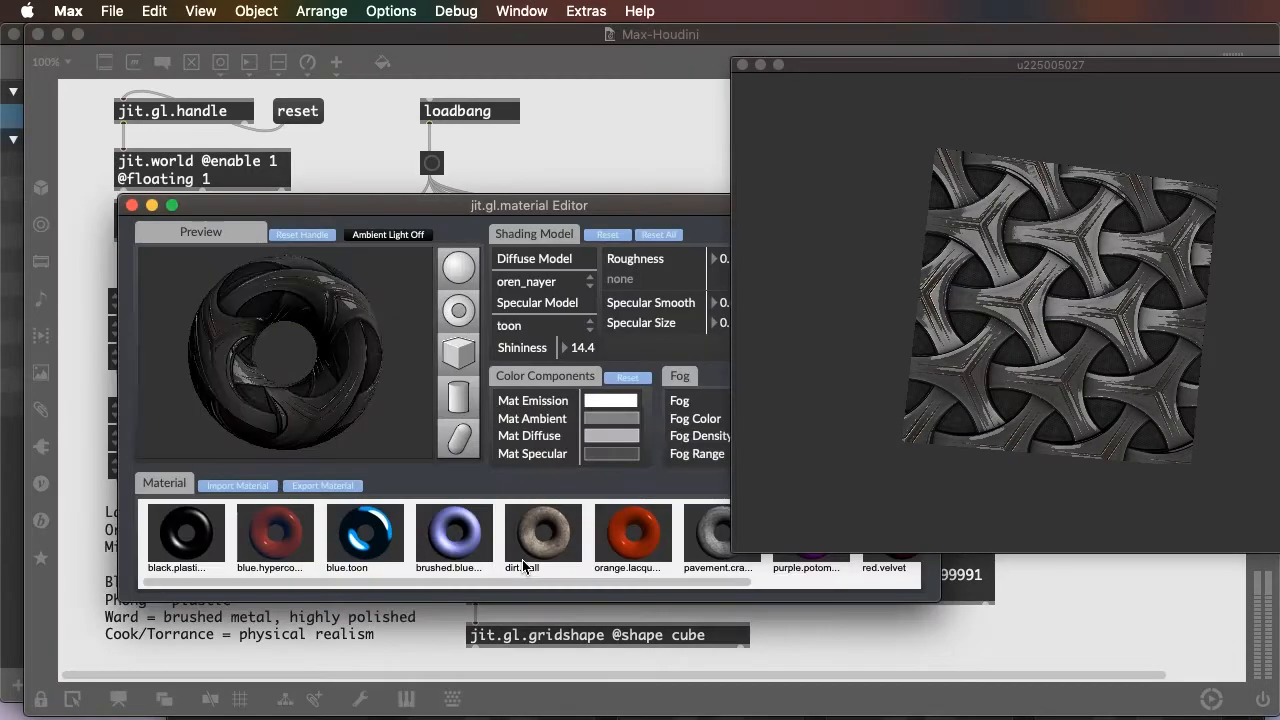
left_click_drag(528, 205, 513, 195)
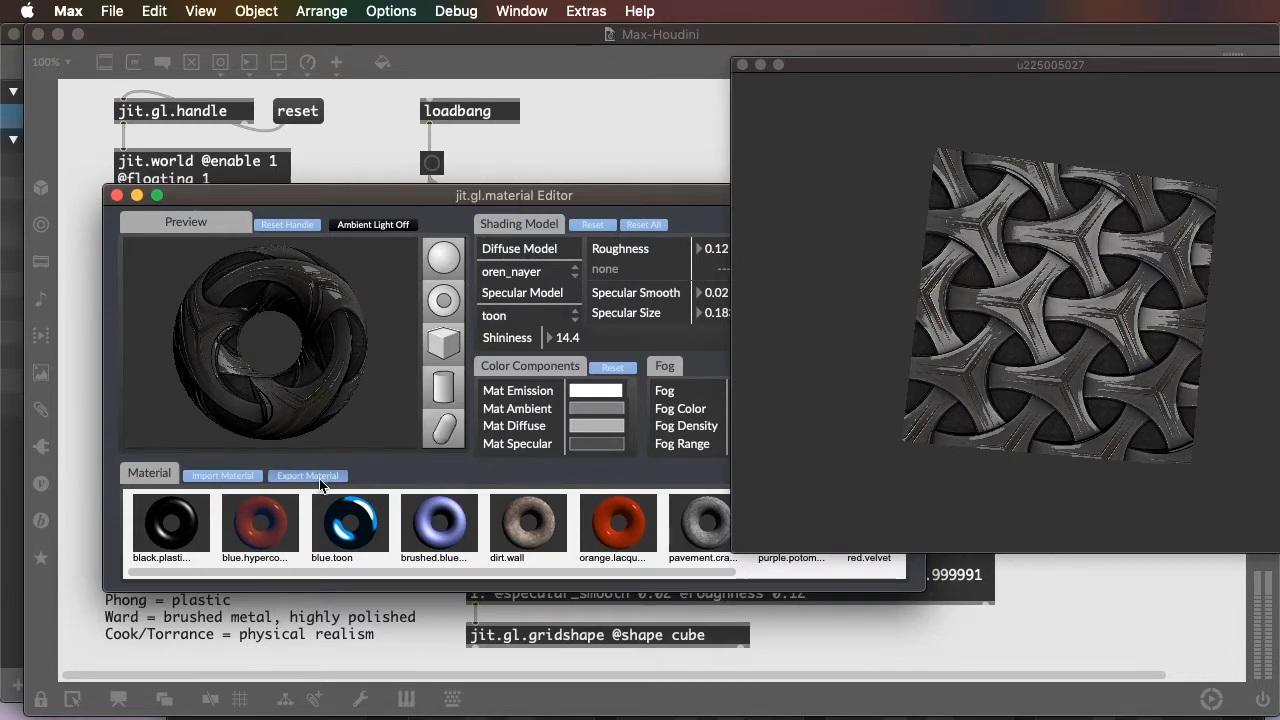
left_click(308, 475)
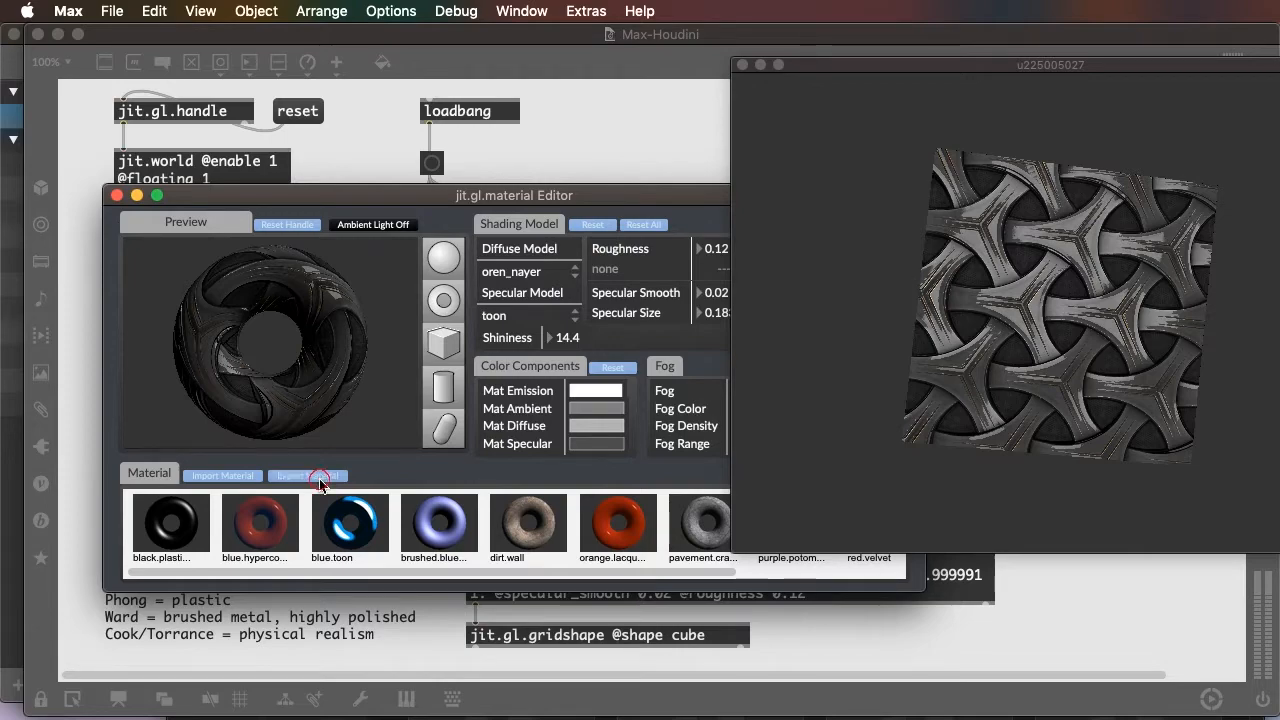
left_click(308, 475)
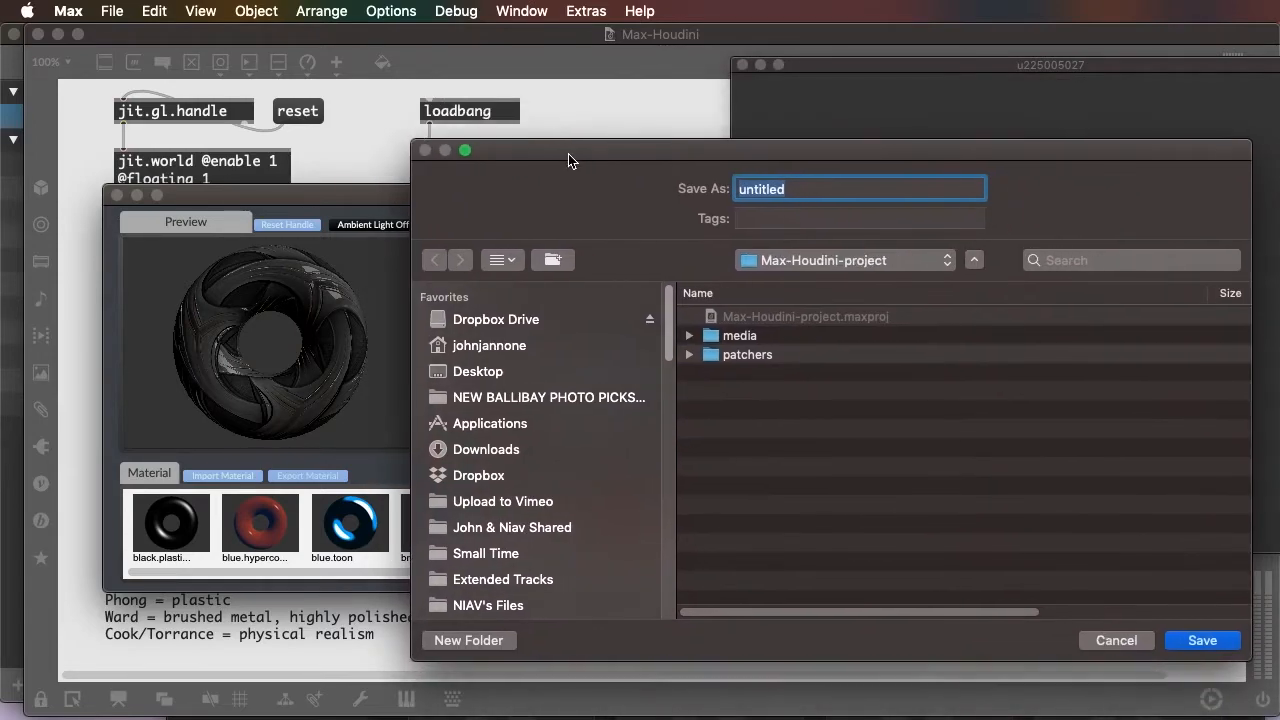
Step: Save the exported material as scifi2 in the Max-Houdini-project folder
type("x")
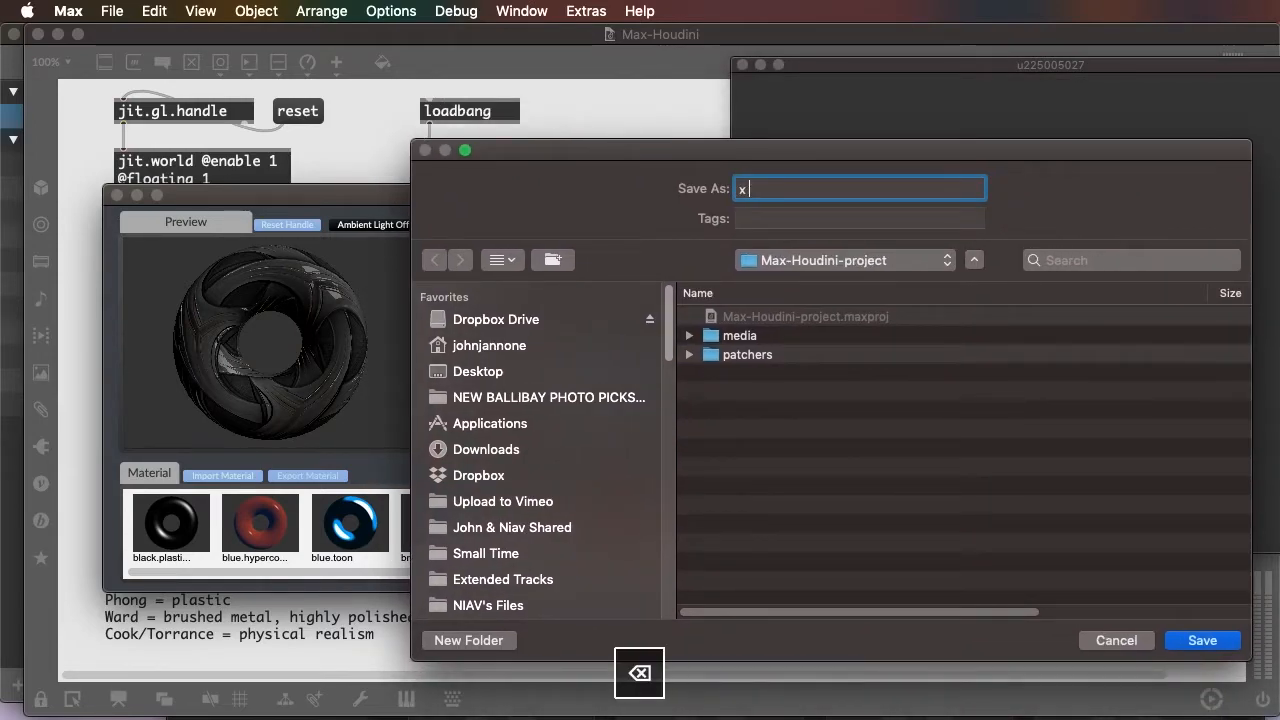
type("scifi")
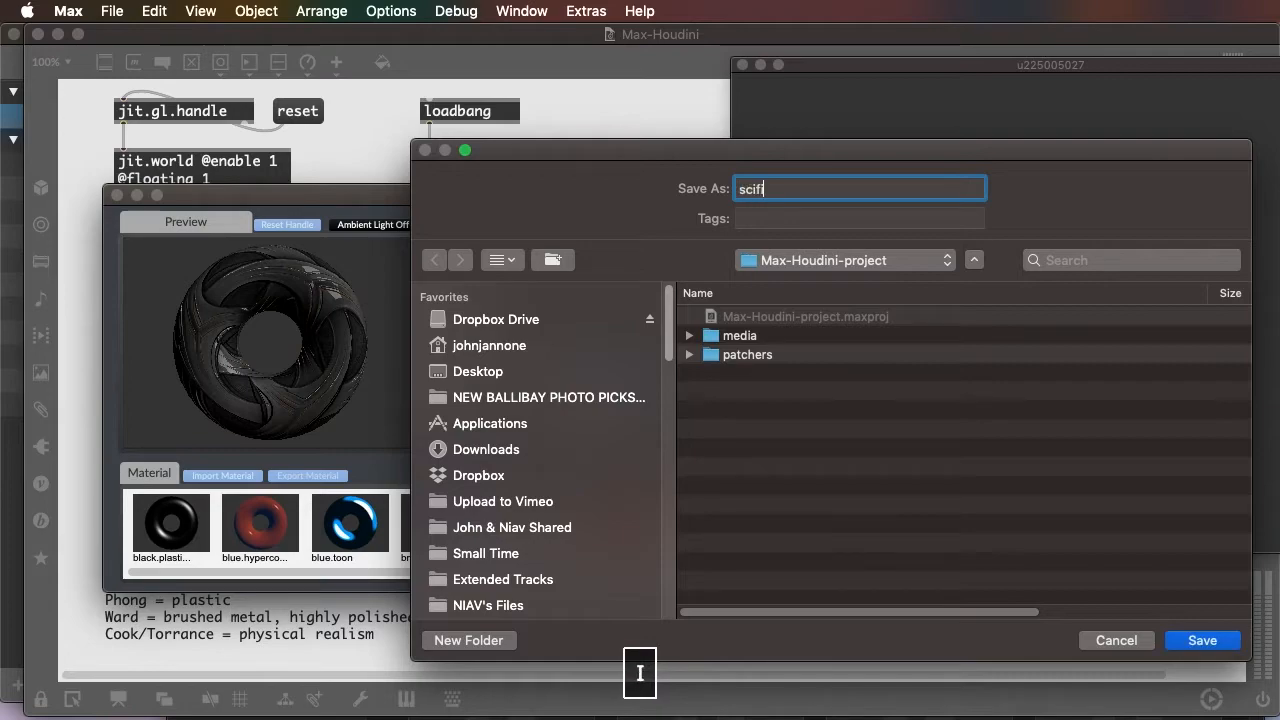
type("2")
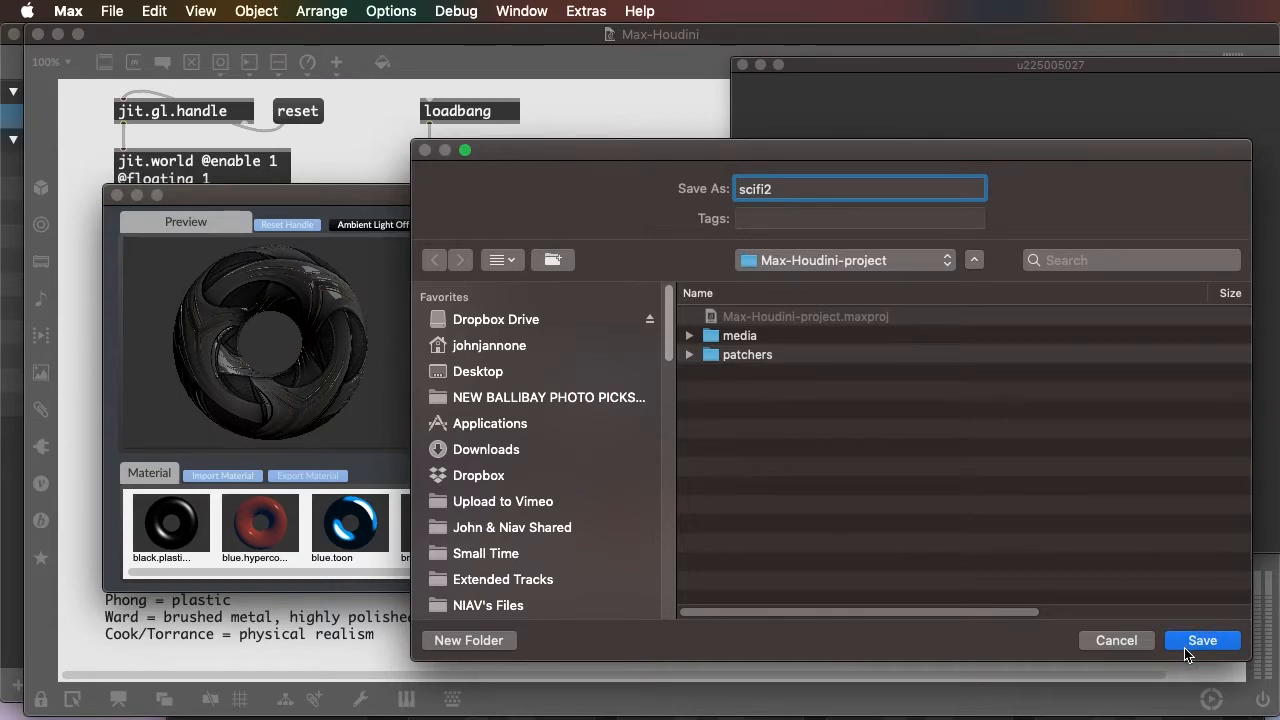
left_click(1202, 640)
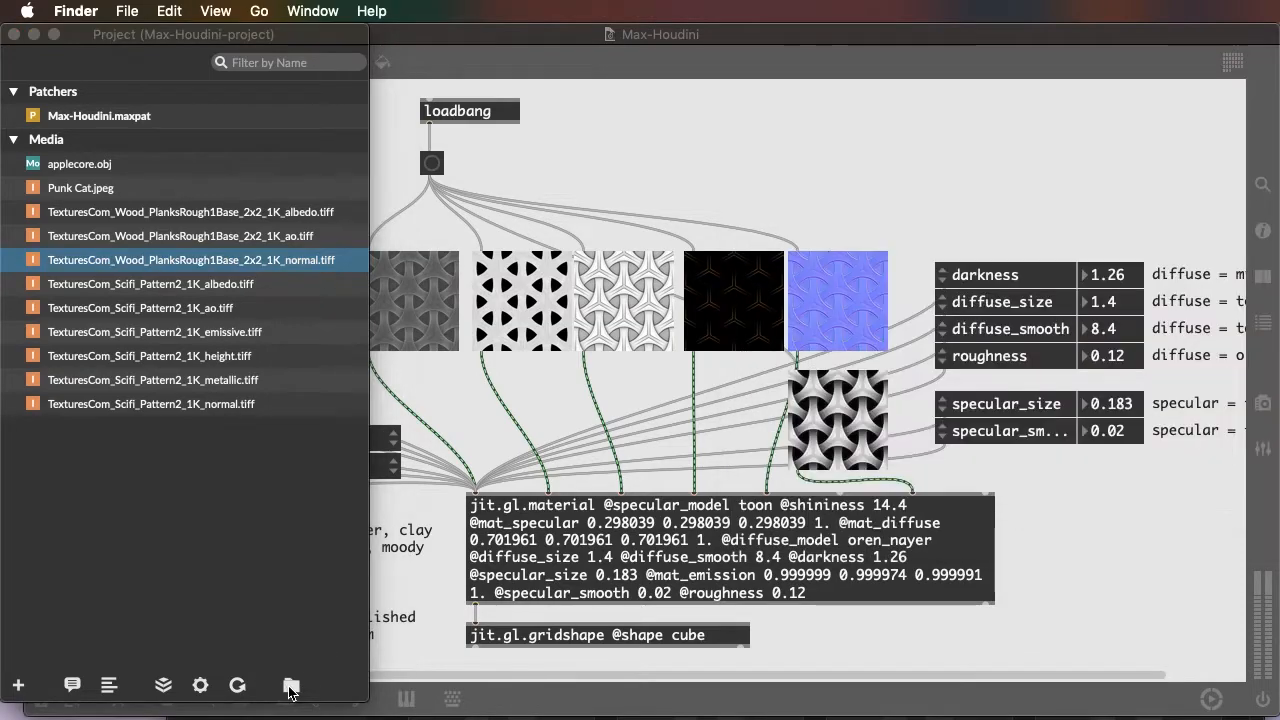
Step: Reveal the project in Finder, select the scifi2 material files, and close the window
left_click(291, 685)
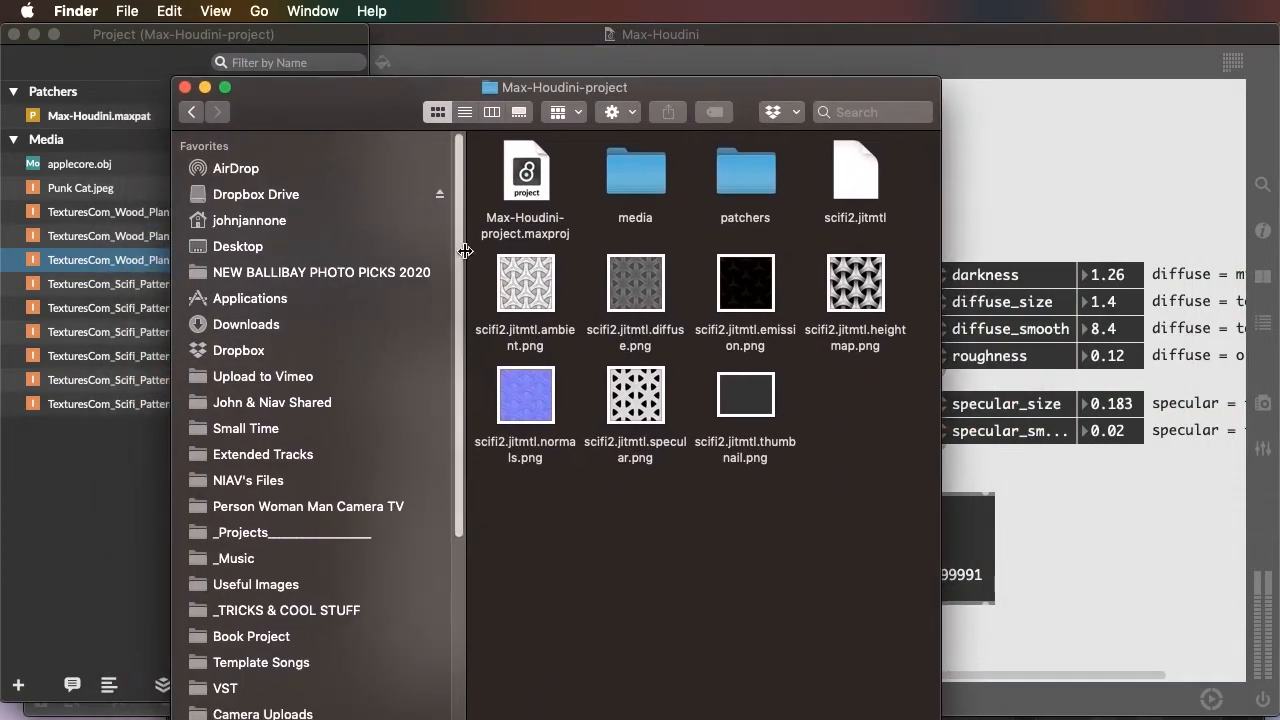
mouse_move(866, 244)
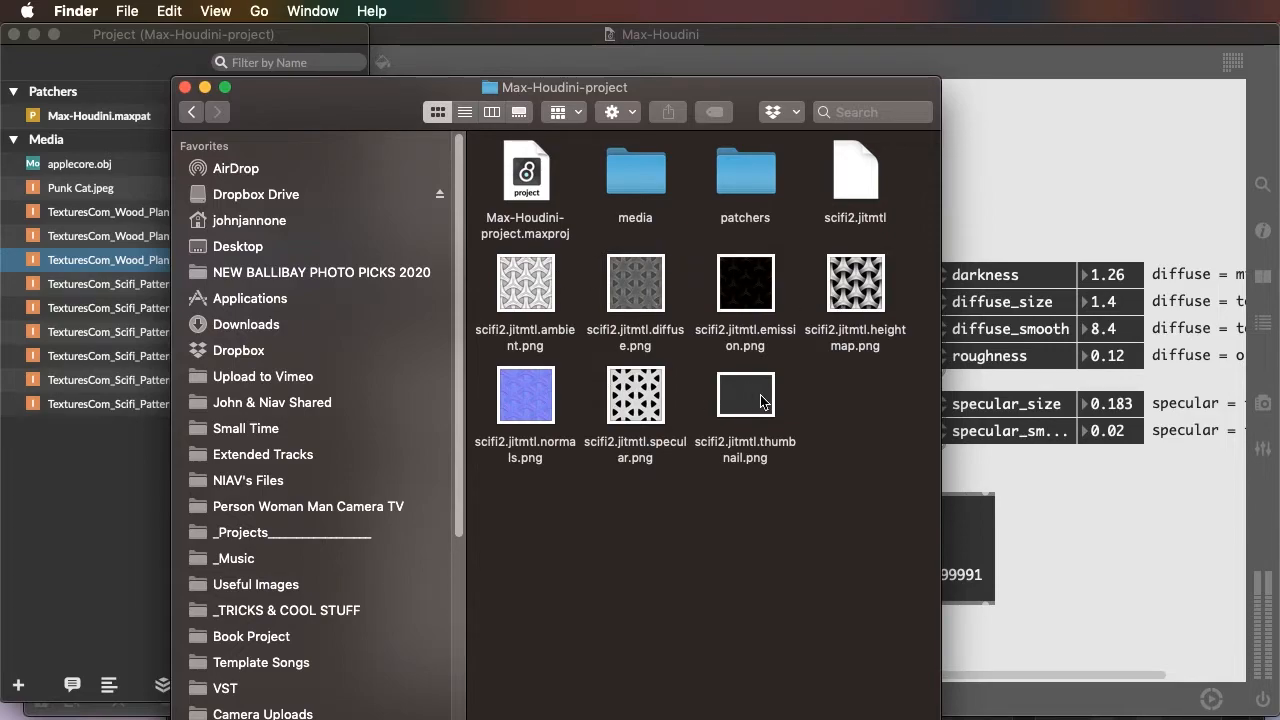
mouse_move(850, 235)
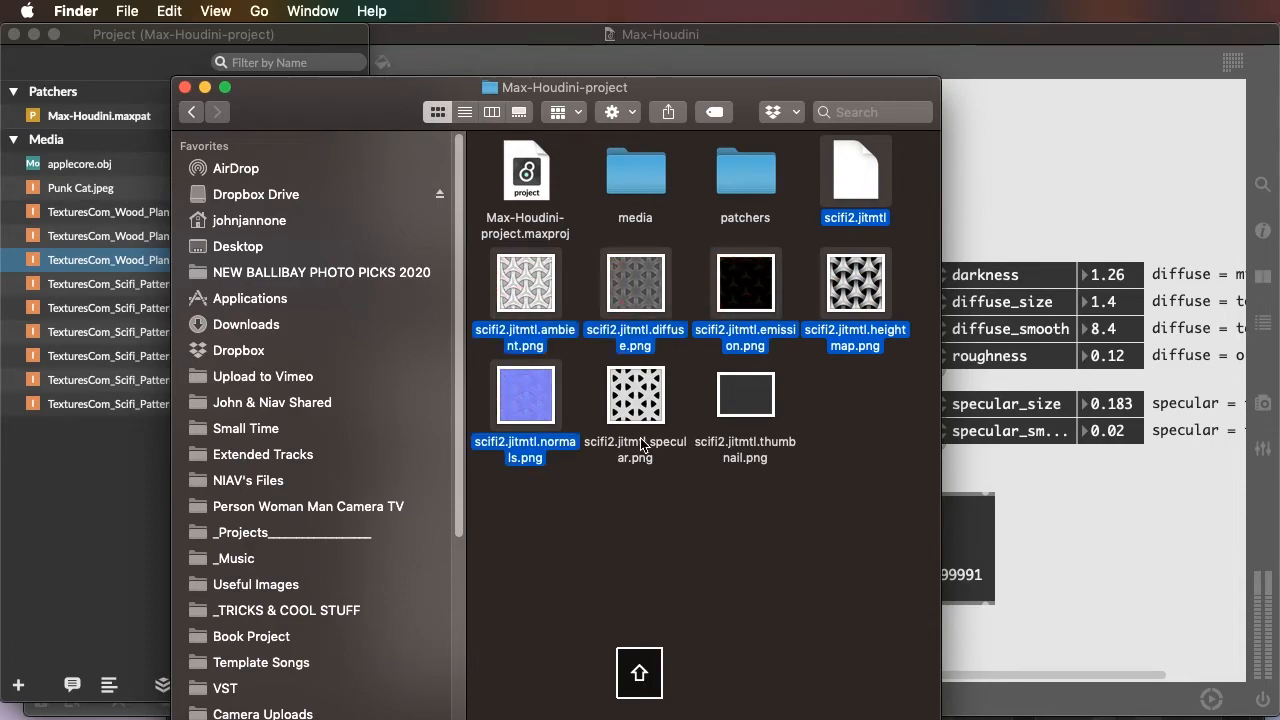
left_click(855, 175)
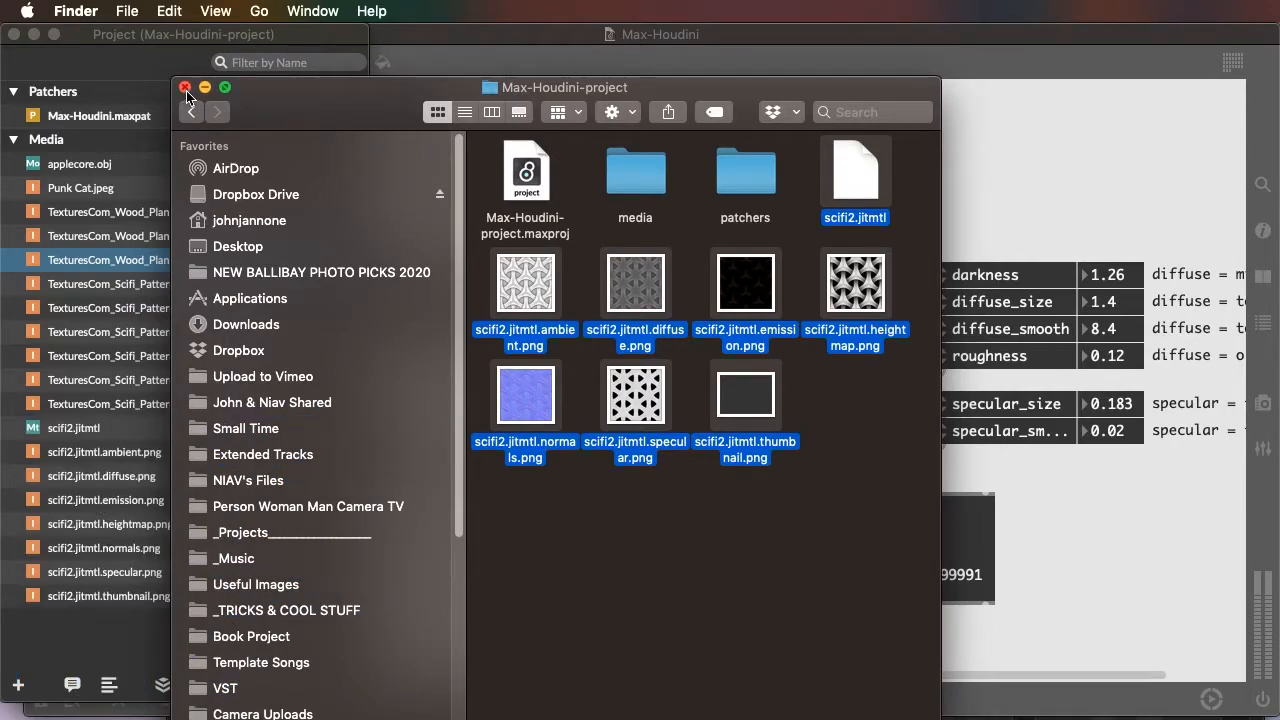
left_click(185, 87)
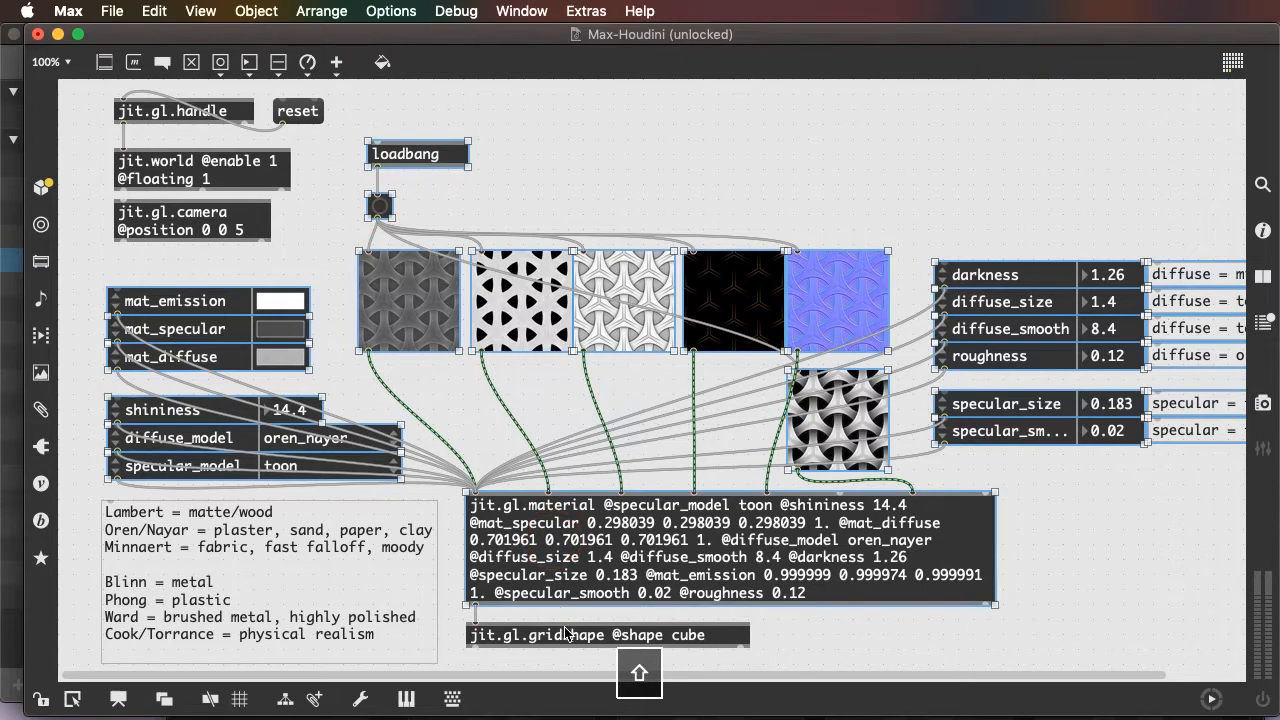
Step: Encapsulate the selected cube objects with Edit > Encapsulate and name the subpatch 'p CUBE'
left_click(153, 11)
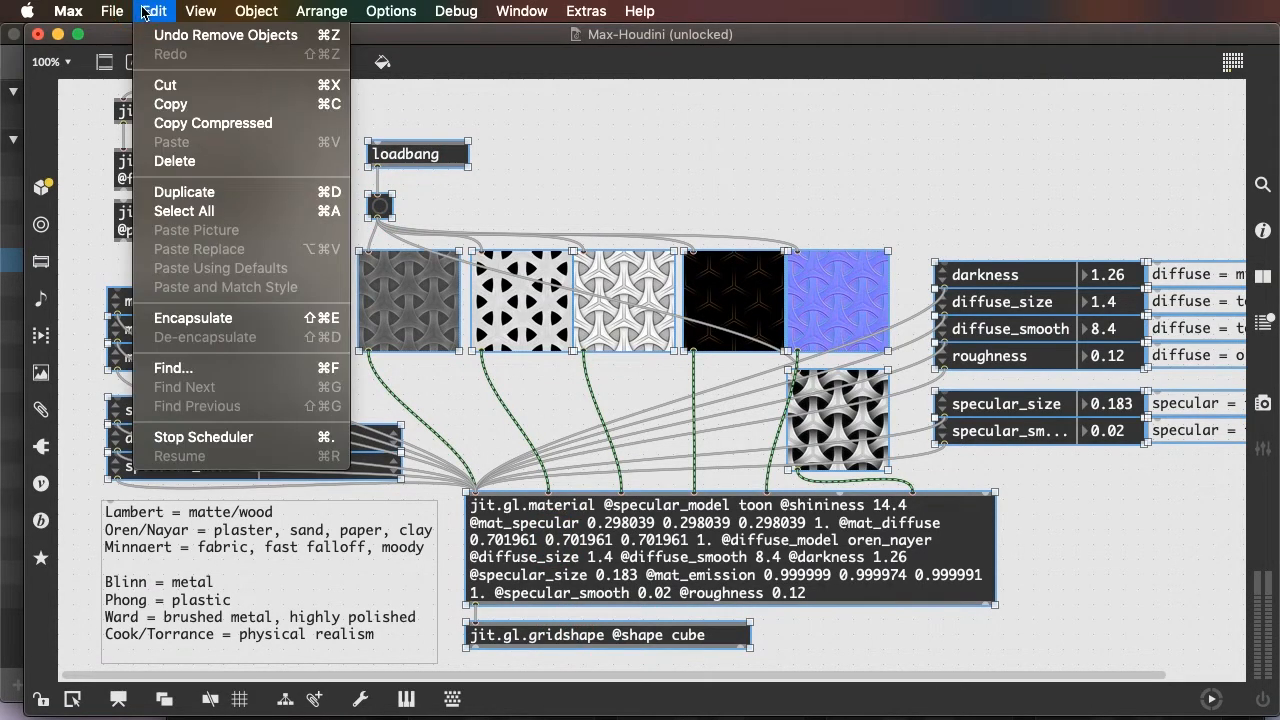
mouse_move(193, 318)
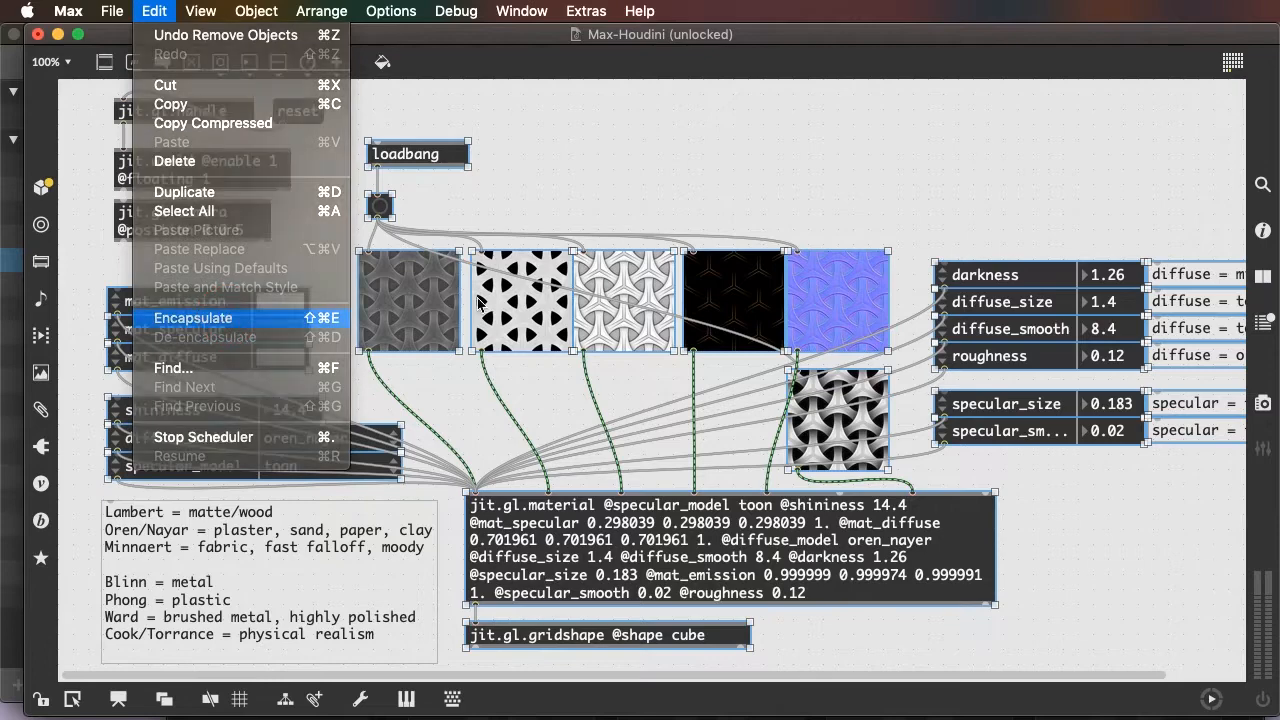
left_click(192, 318)
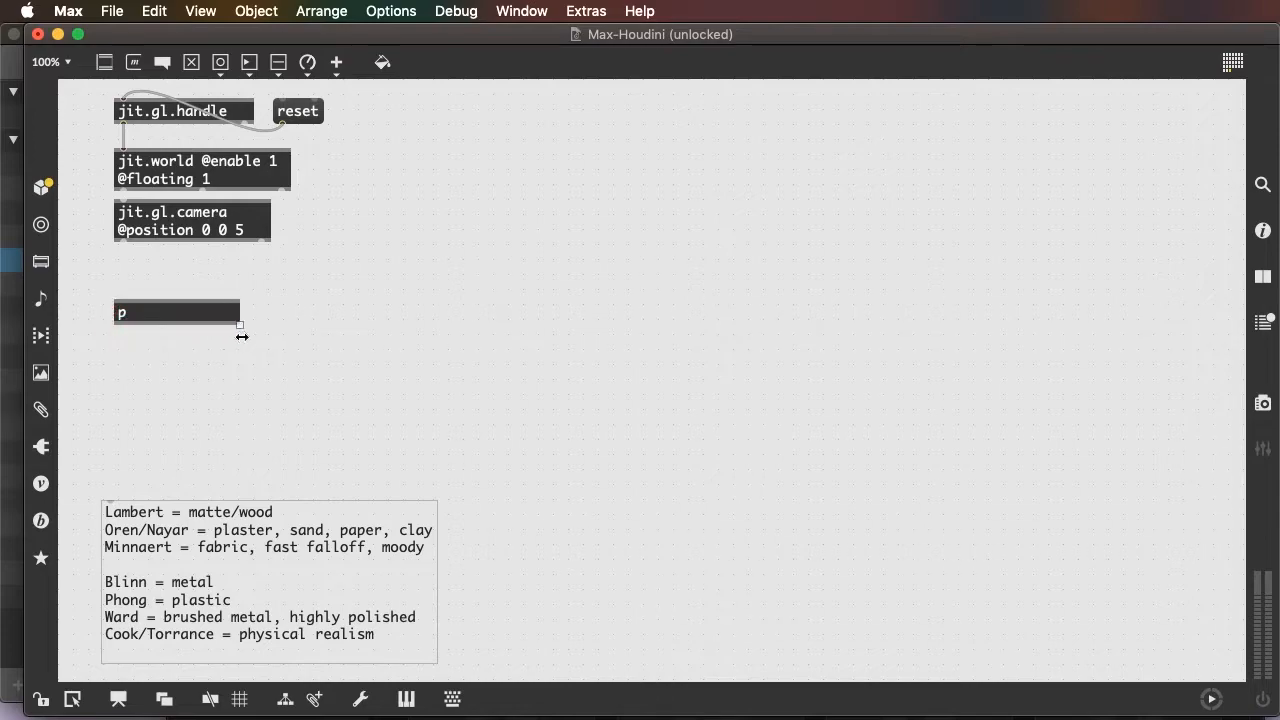
key("space")
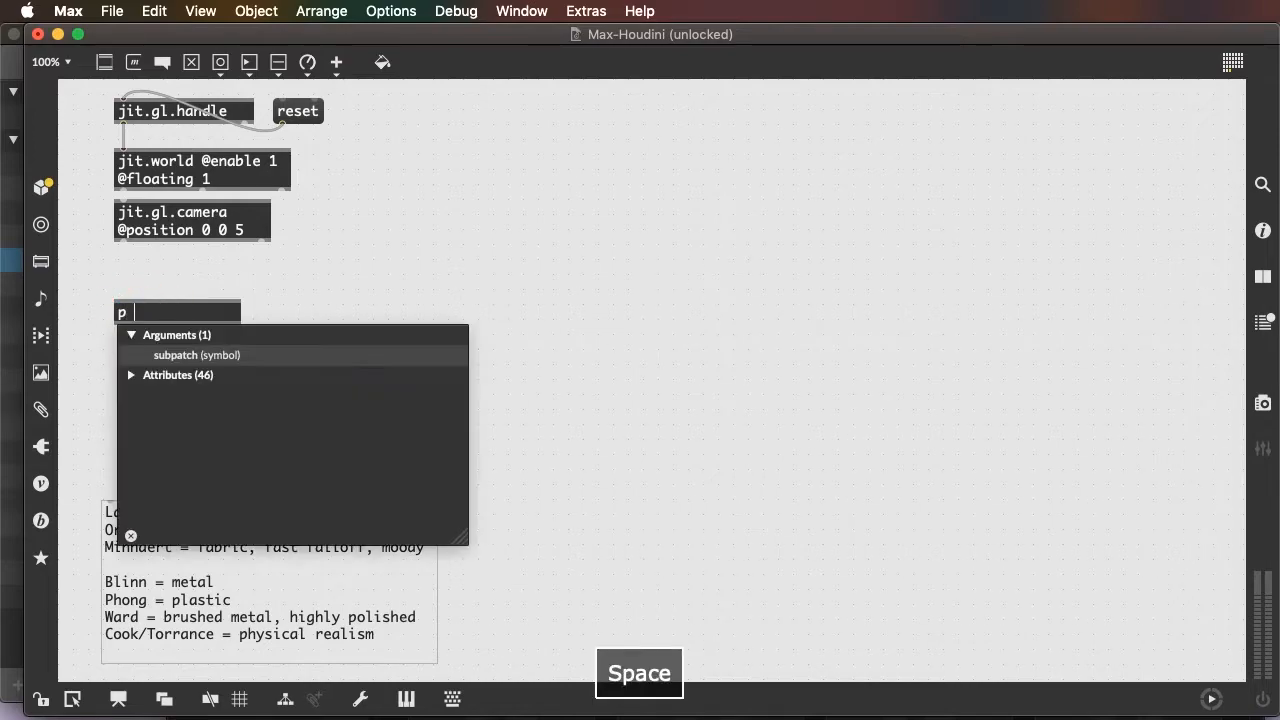
type("CUBE")
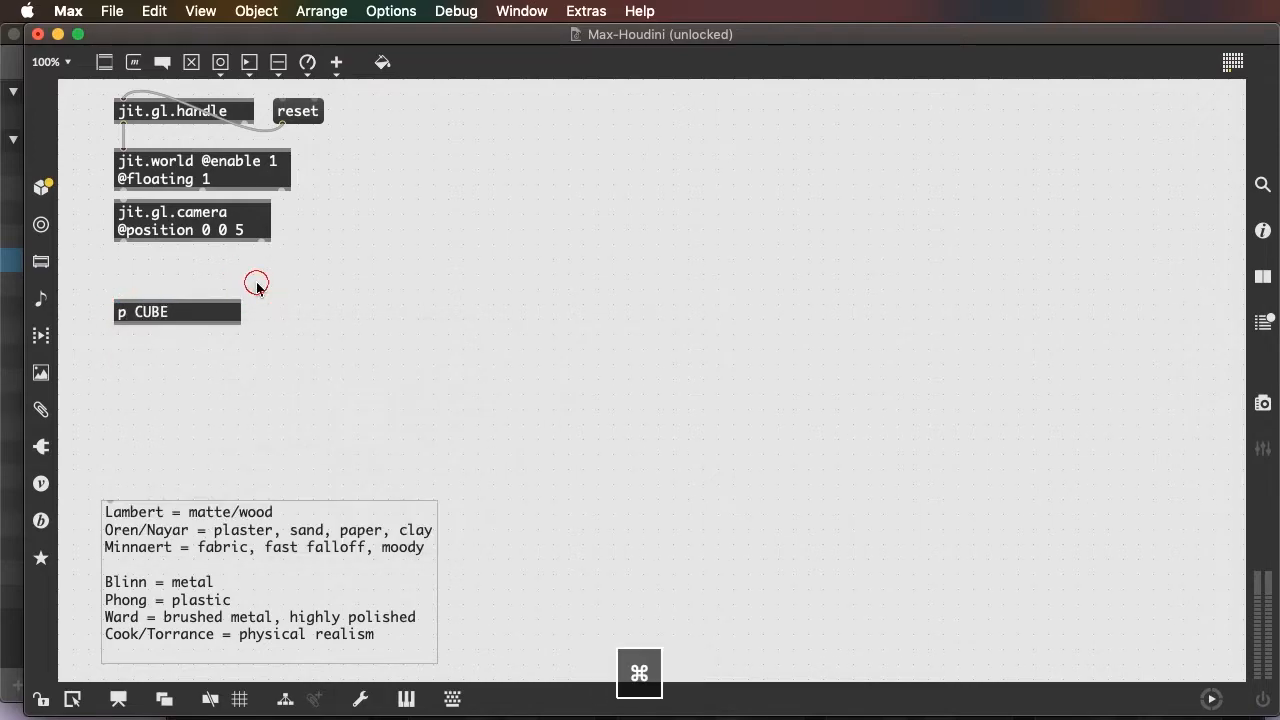
double_click(144, 311)
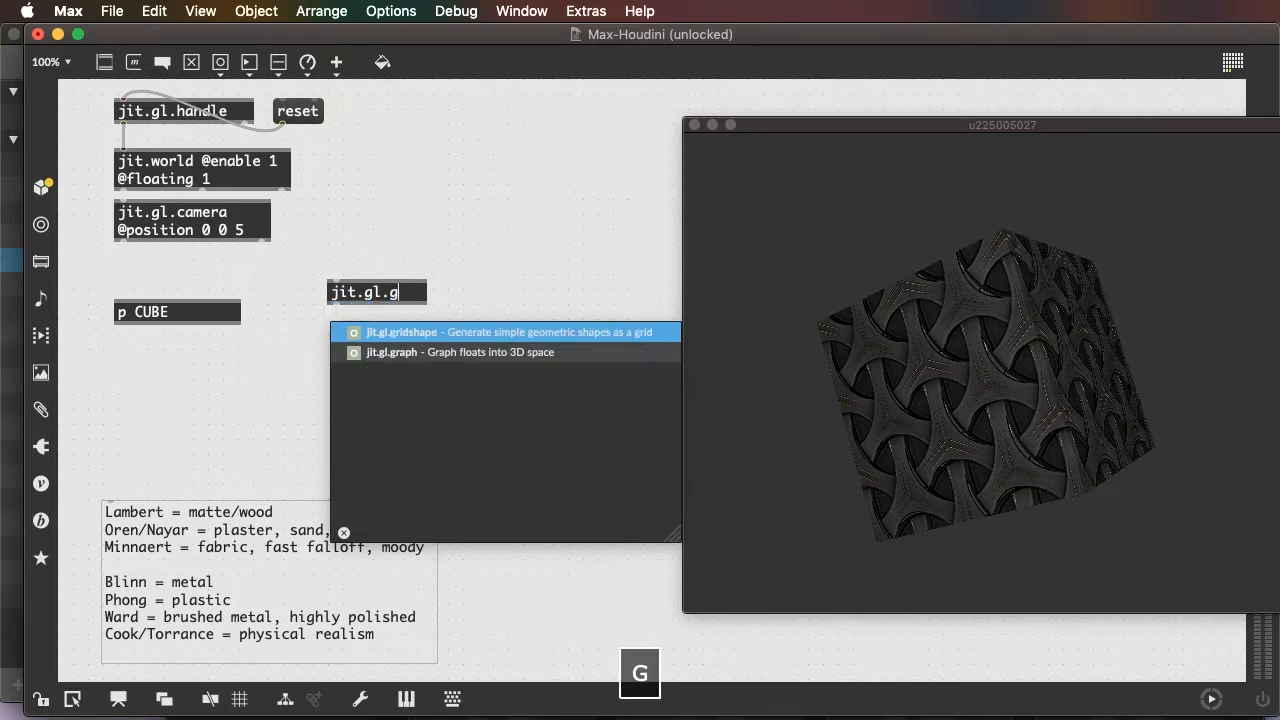
left_click(508, 332)
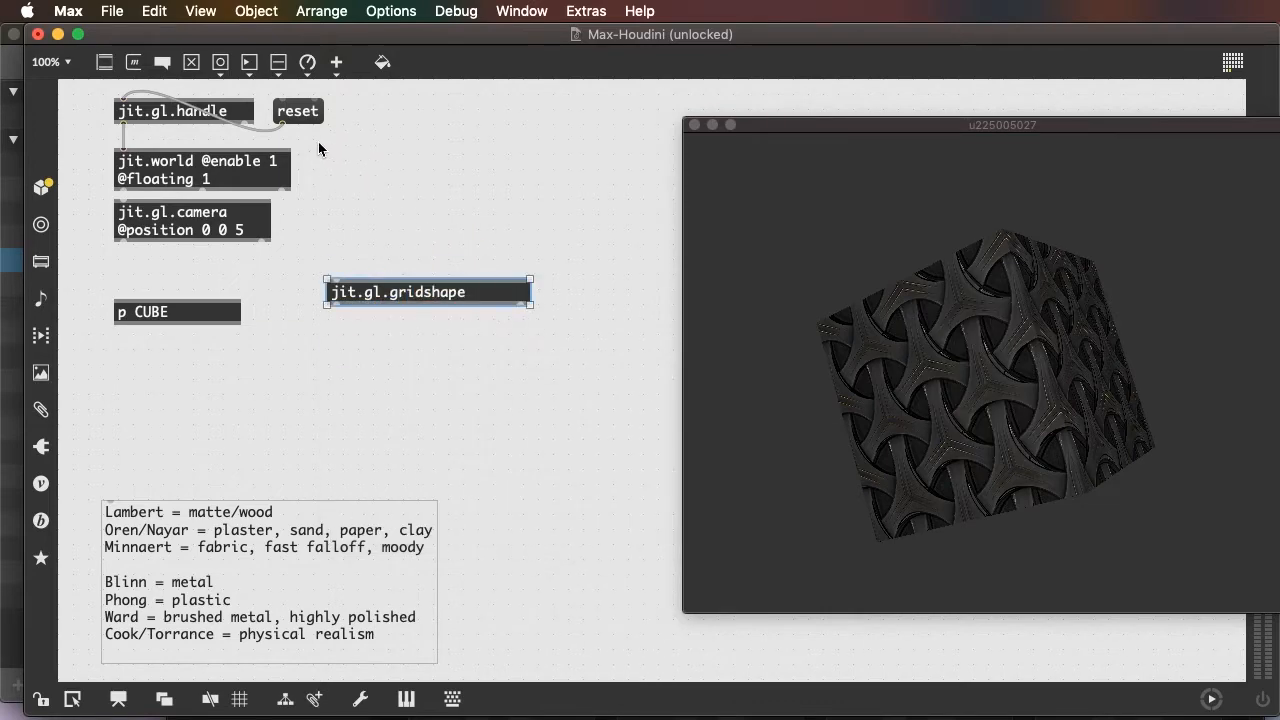
double_click(397, 291)
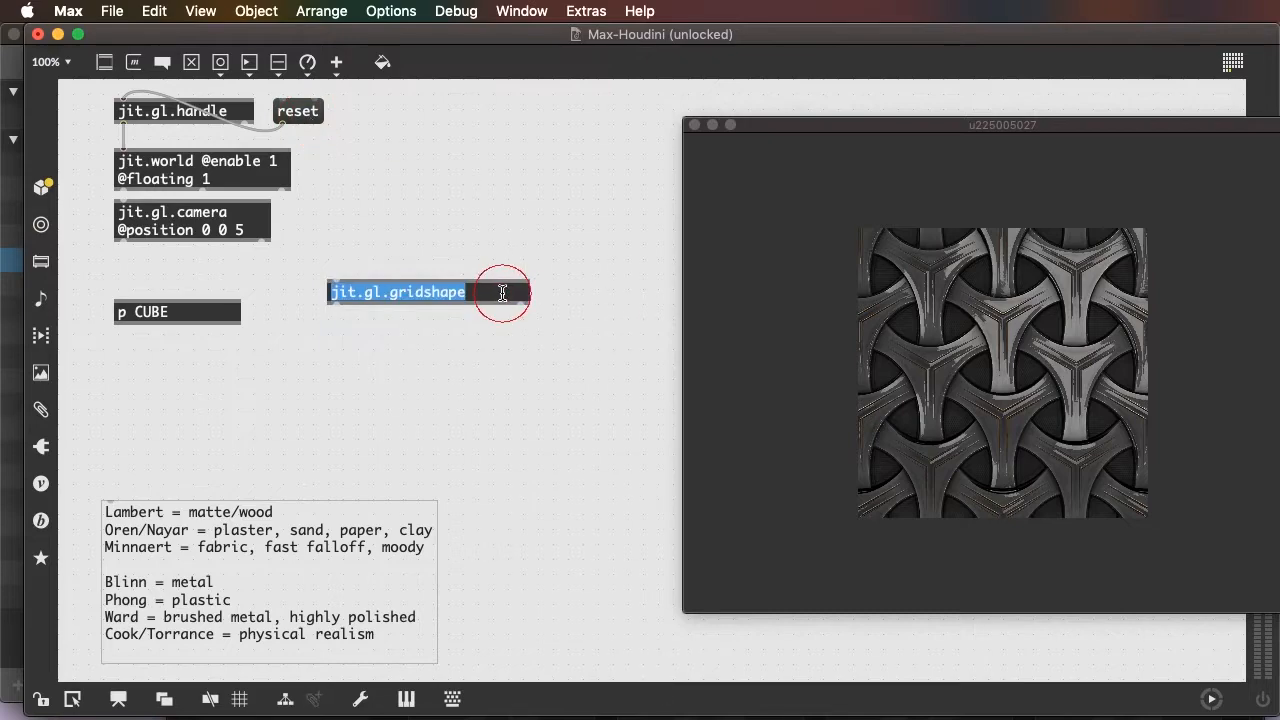
type("@")
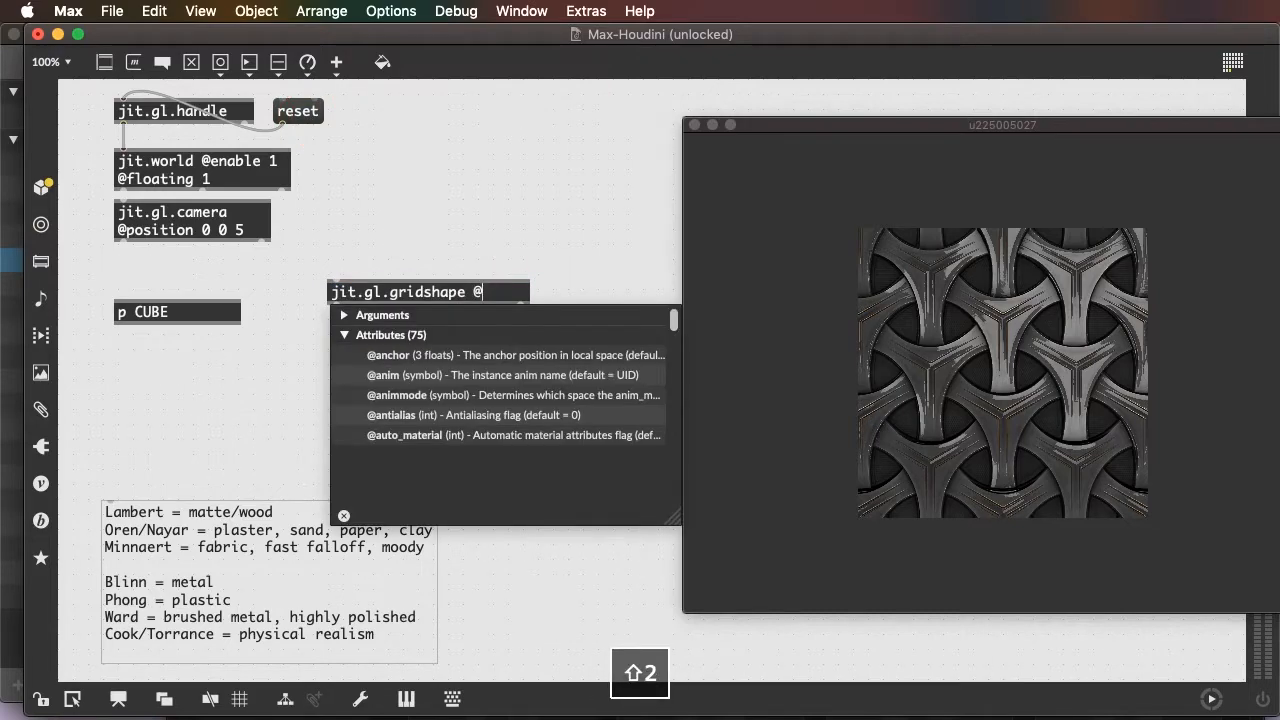
type("position")
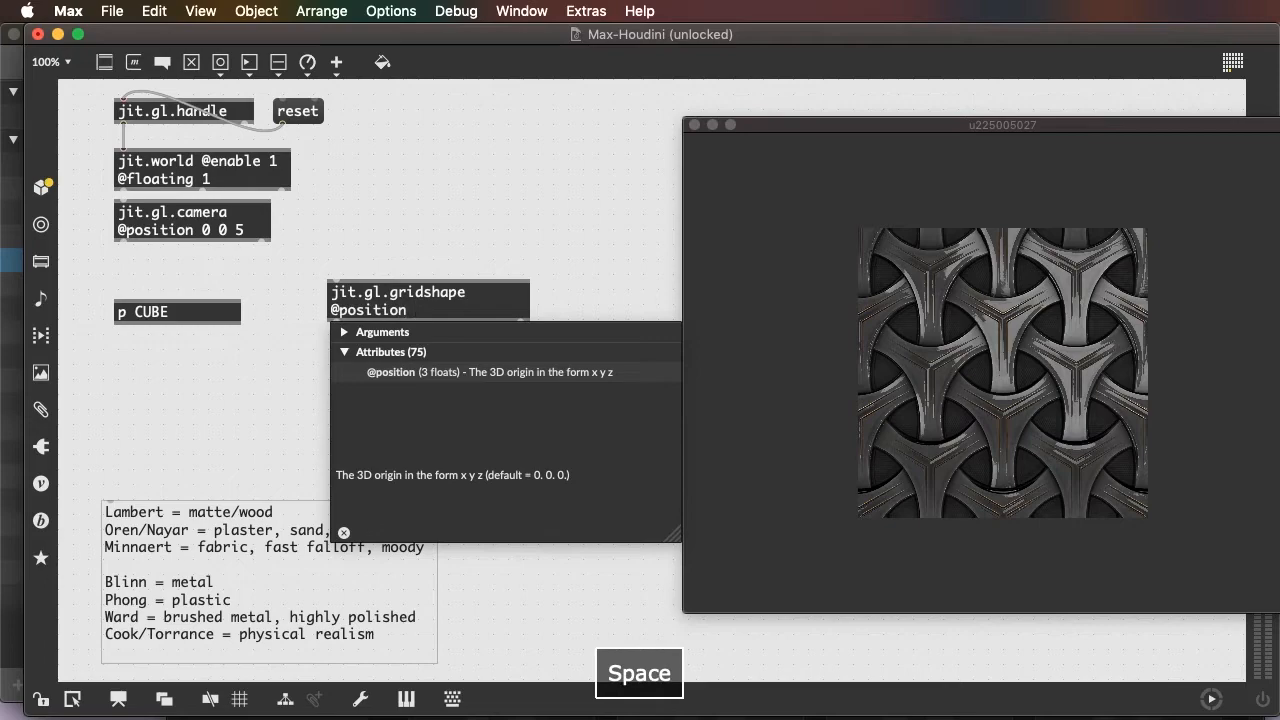
type("2.5 0 0")
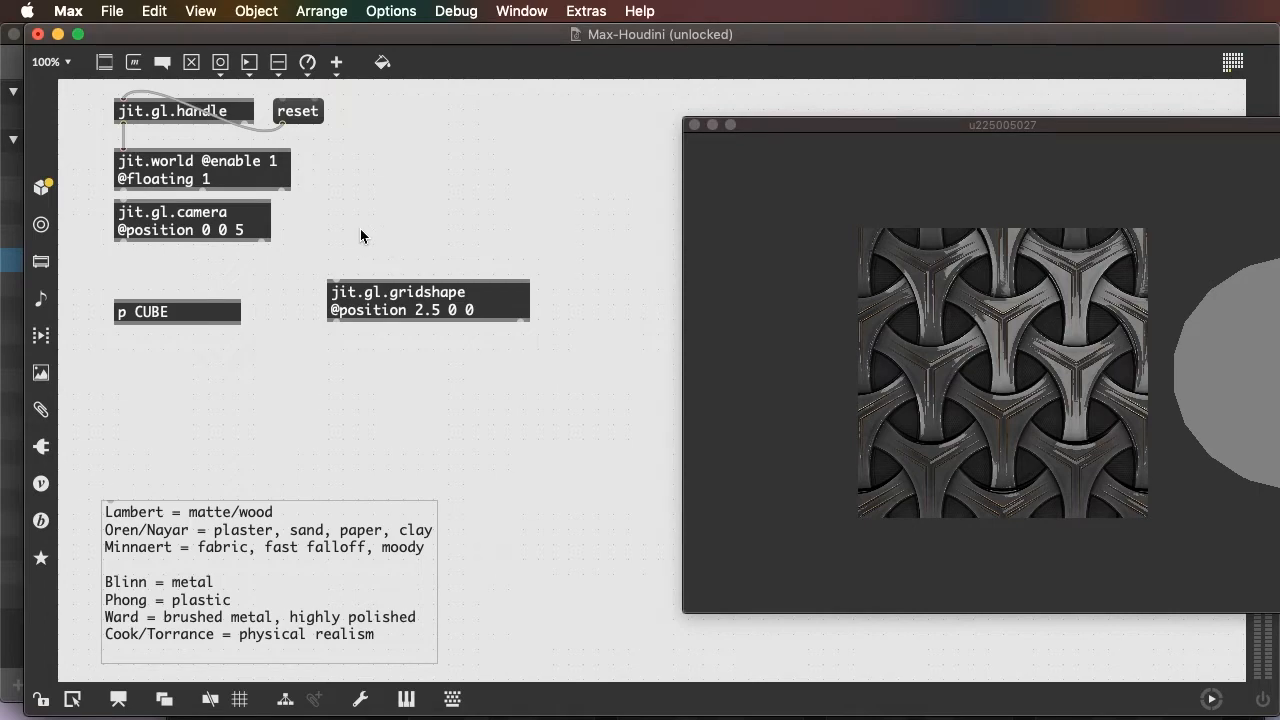
double_click(396, 292)
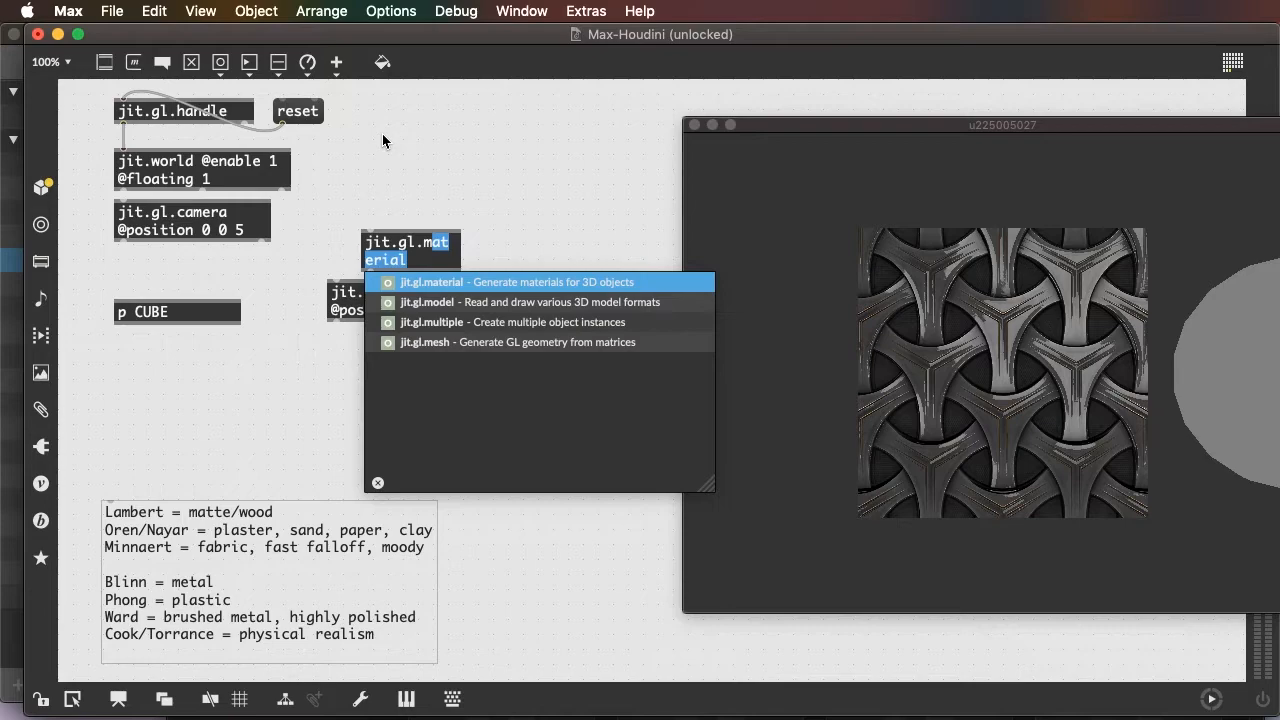
left_click(515, 281)
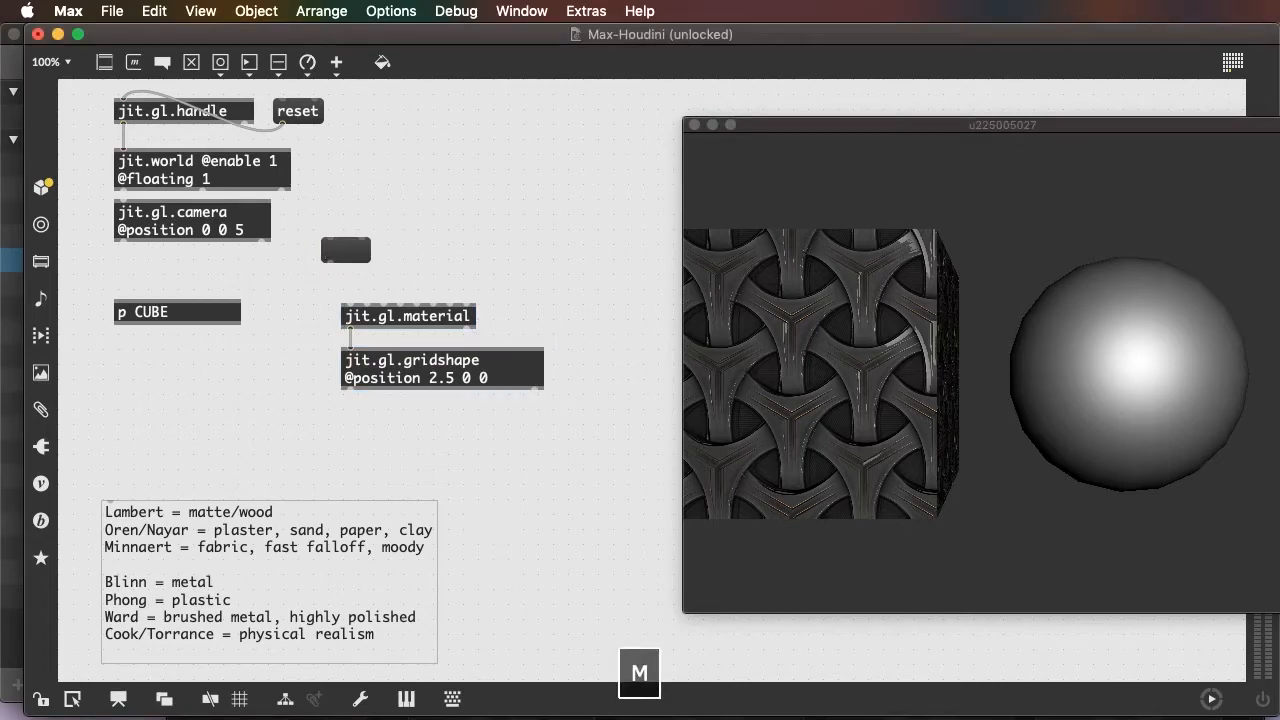
type("impor")
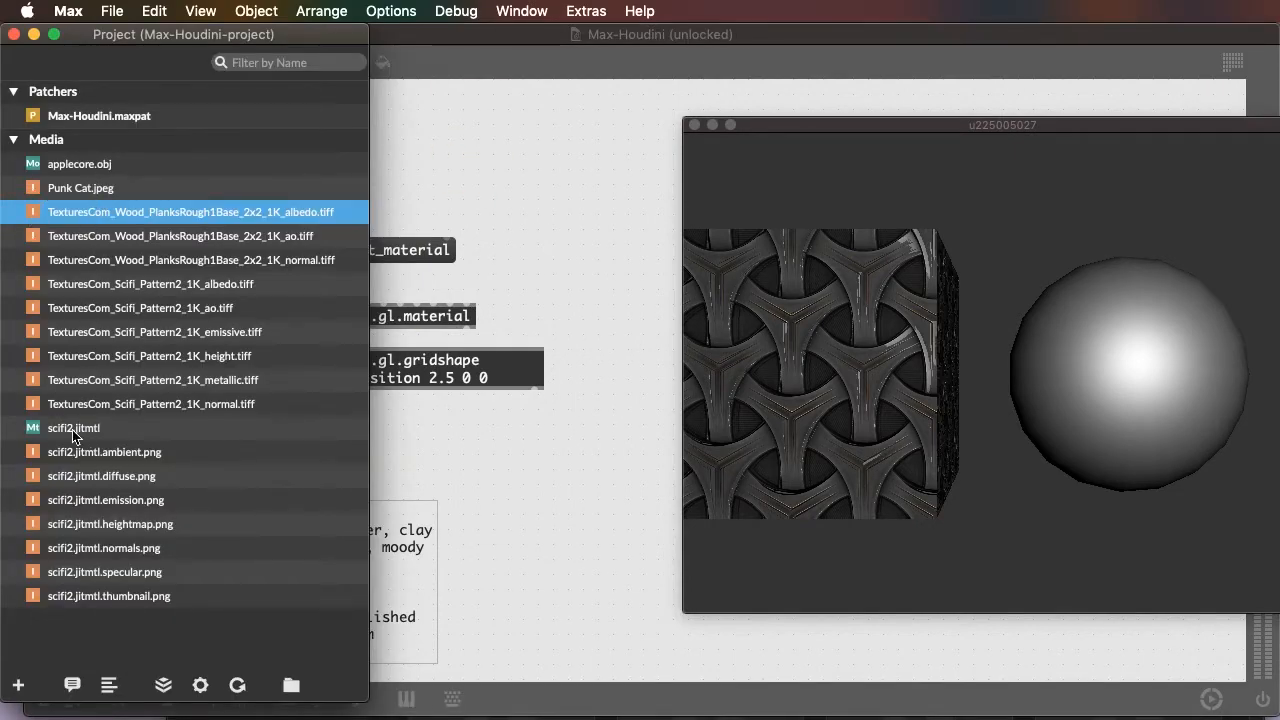
mouse_move(75, 428)
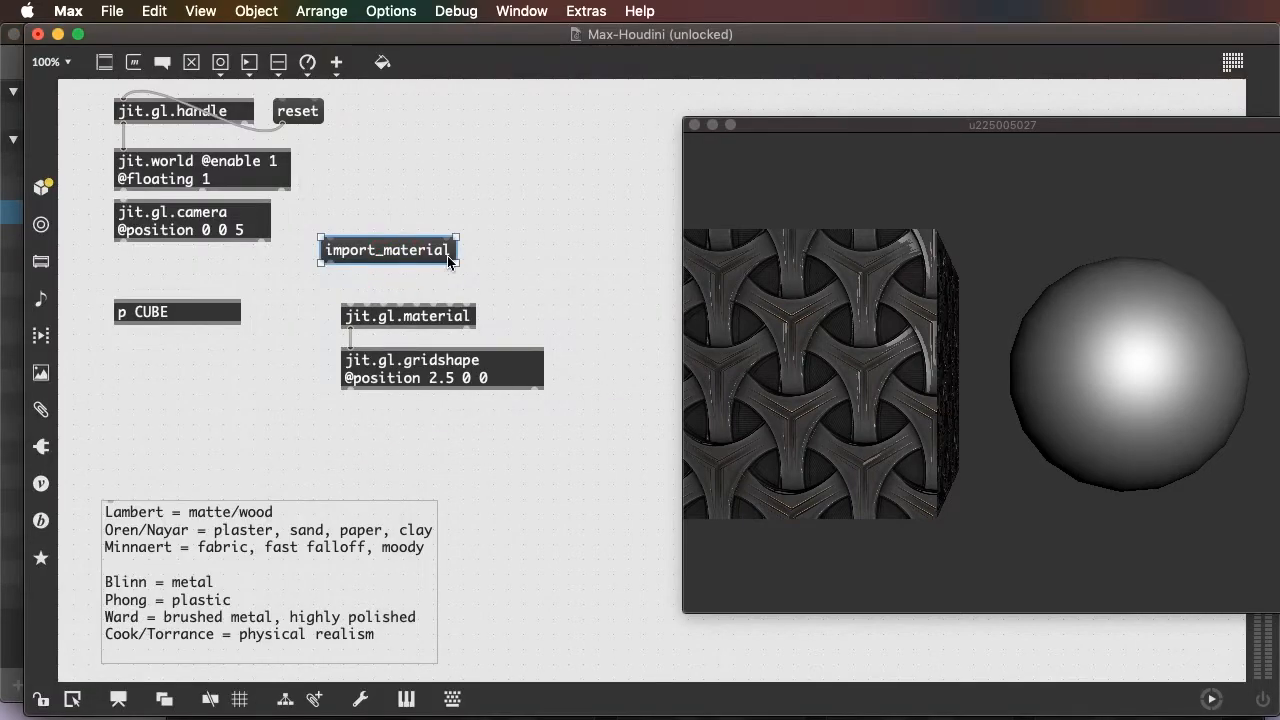
Step: Add an import_material scifi2.jitmtl message and rotate the scene to view the textured sphere
type("s")
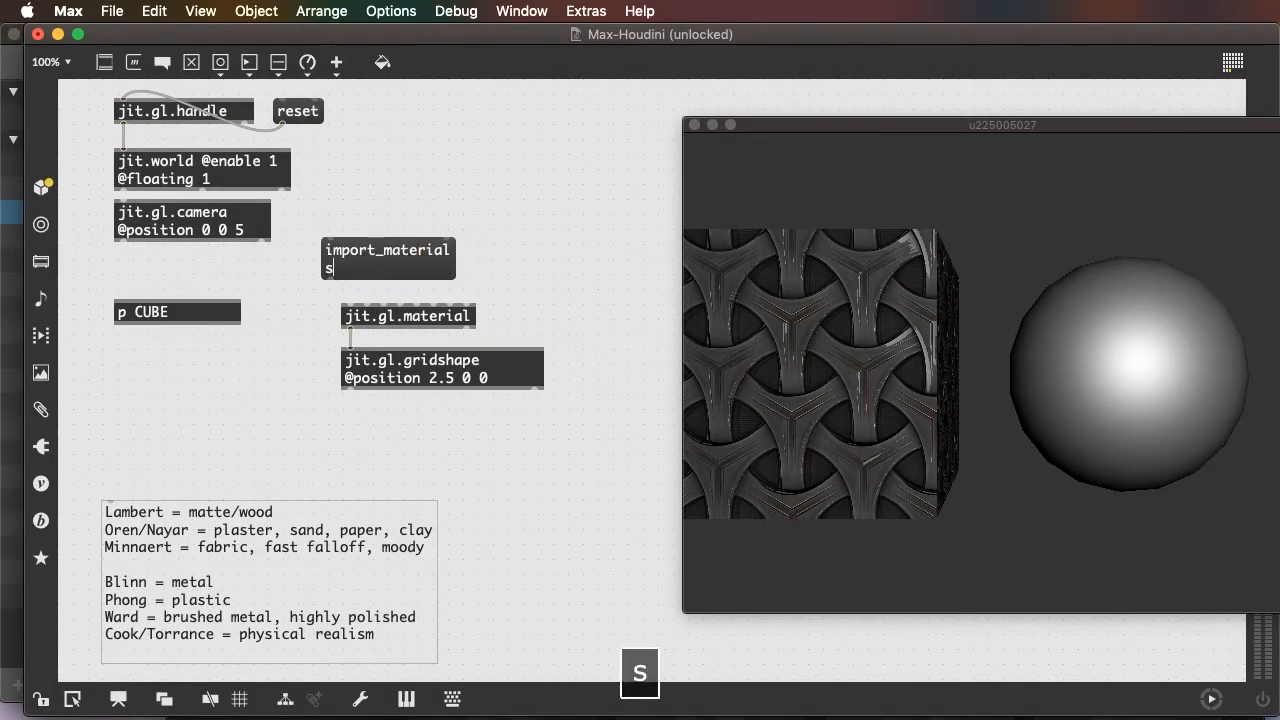
type("scifi2.k")
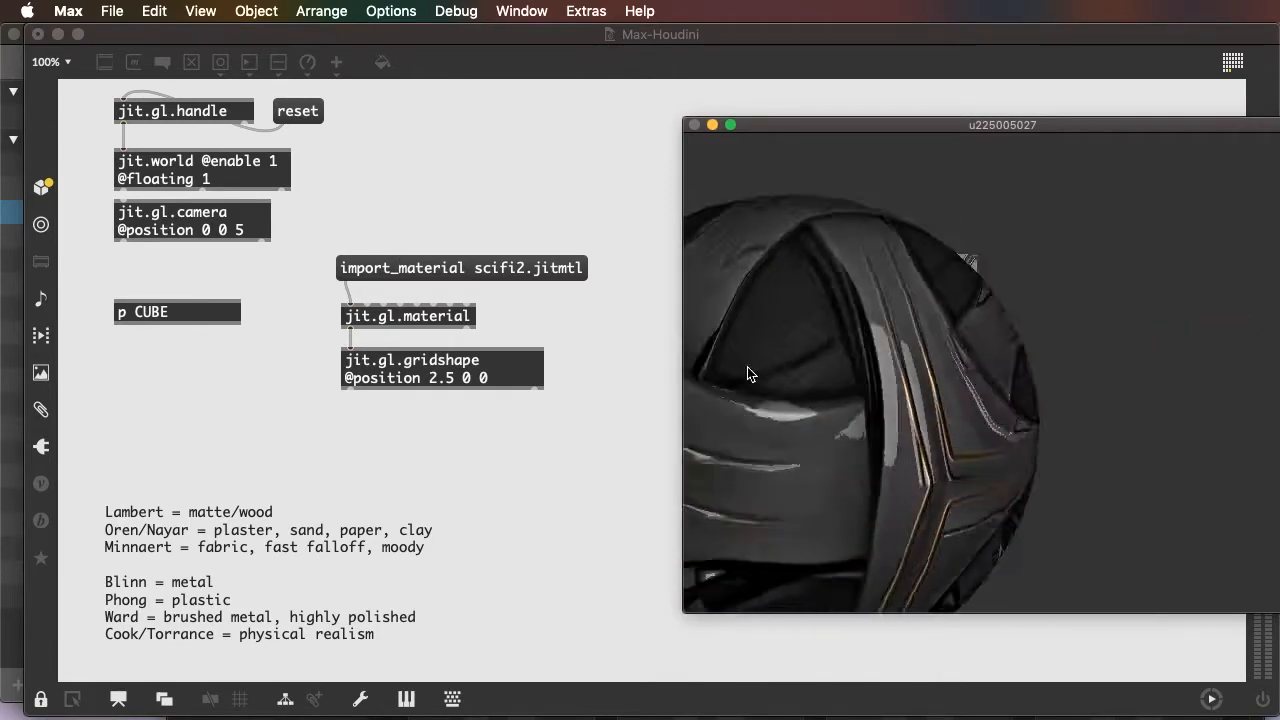
left_click_drag(752, 374, 897, 402)
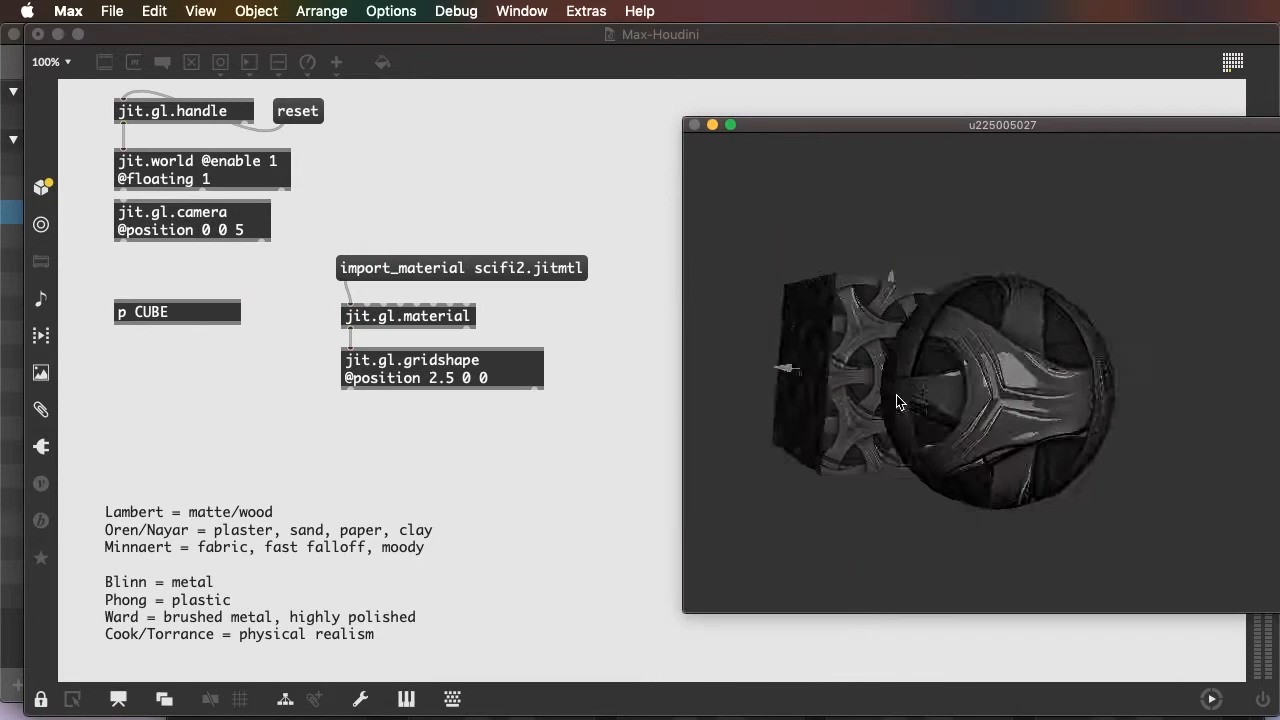